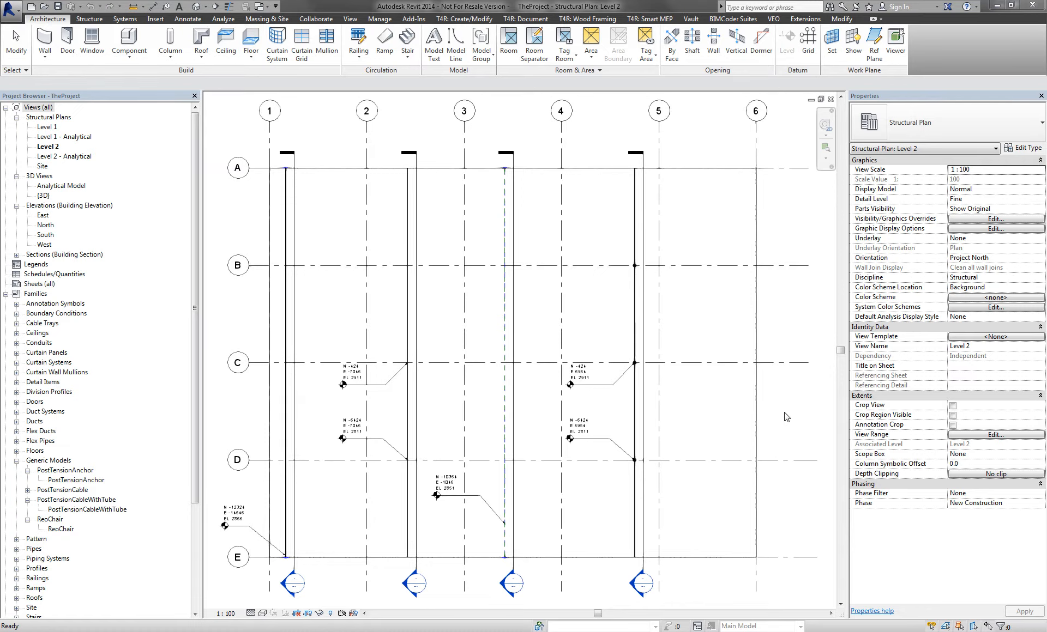
pyautogui.moveTo(590, 286)
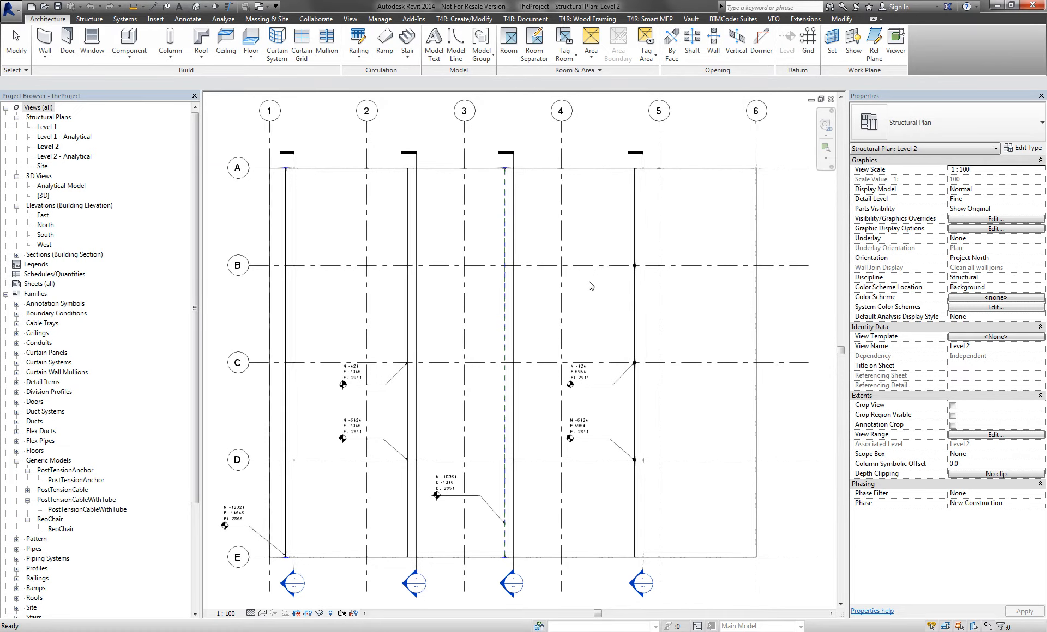
# Open the {3D} view and orbit the slab to a near-edge-on front view
pyautogui.moveTo(591, 286); pyautogui.dragTo(603, 310)
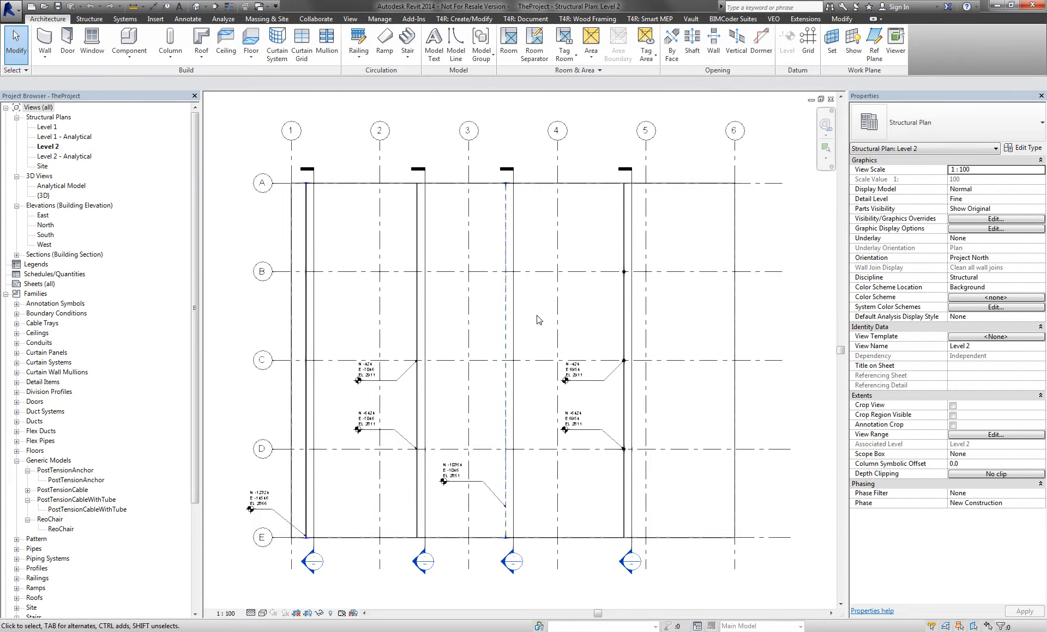
pyautogui.moveTo(541, 309)
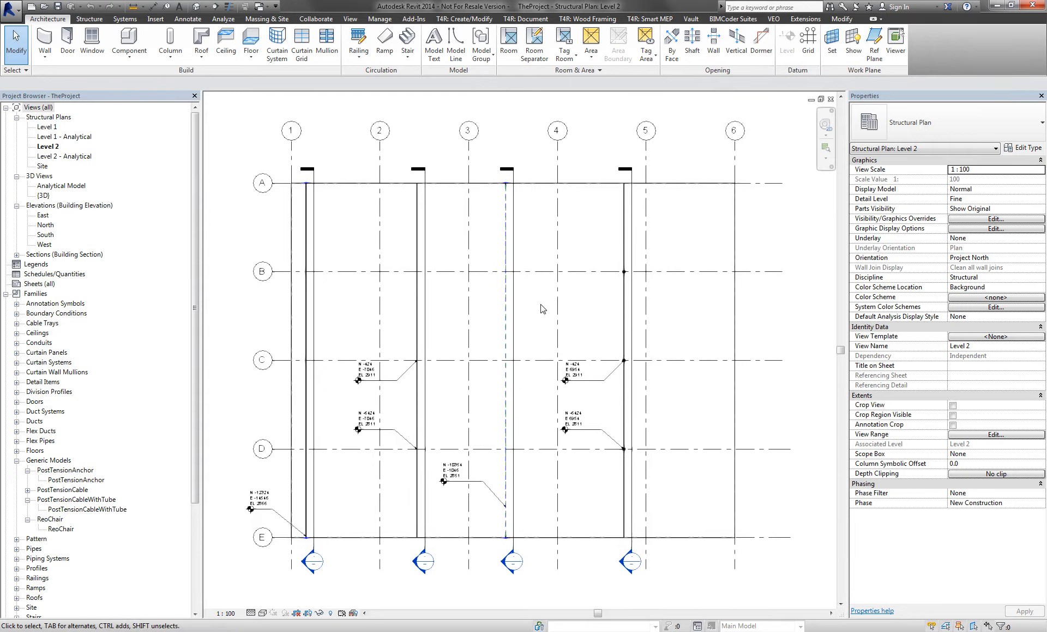
pyautogui.moveTo(545, 336)
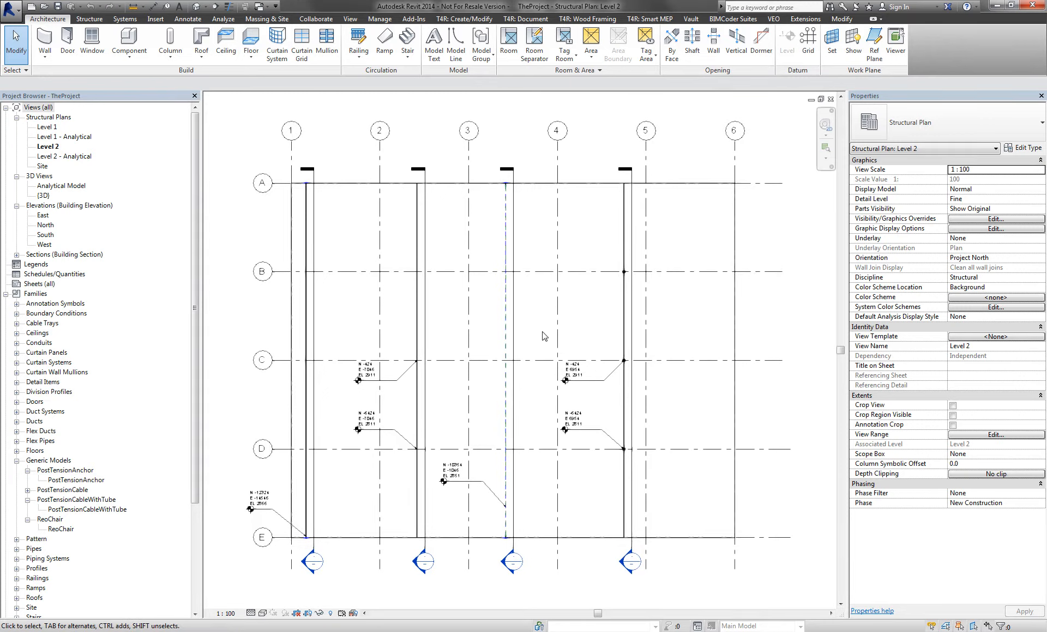
pyautogui.moveTo(534, 315)
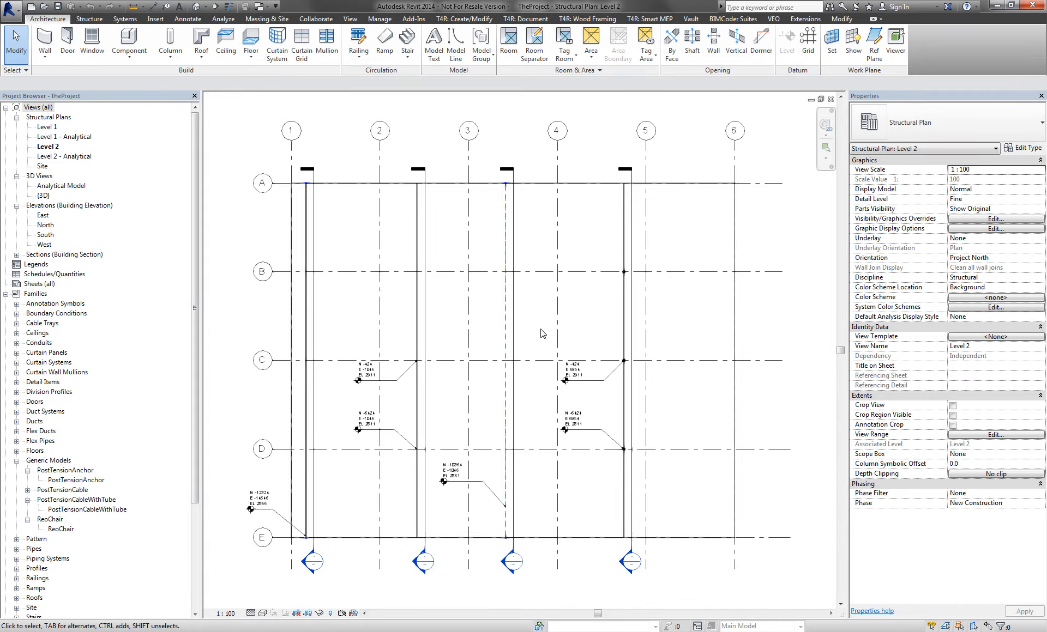
pyautogui.moveTo(462, 335)
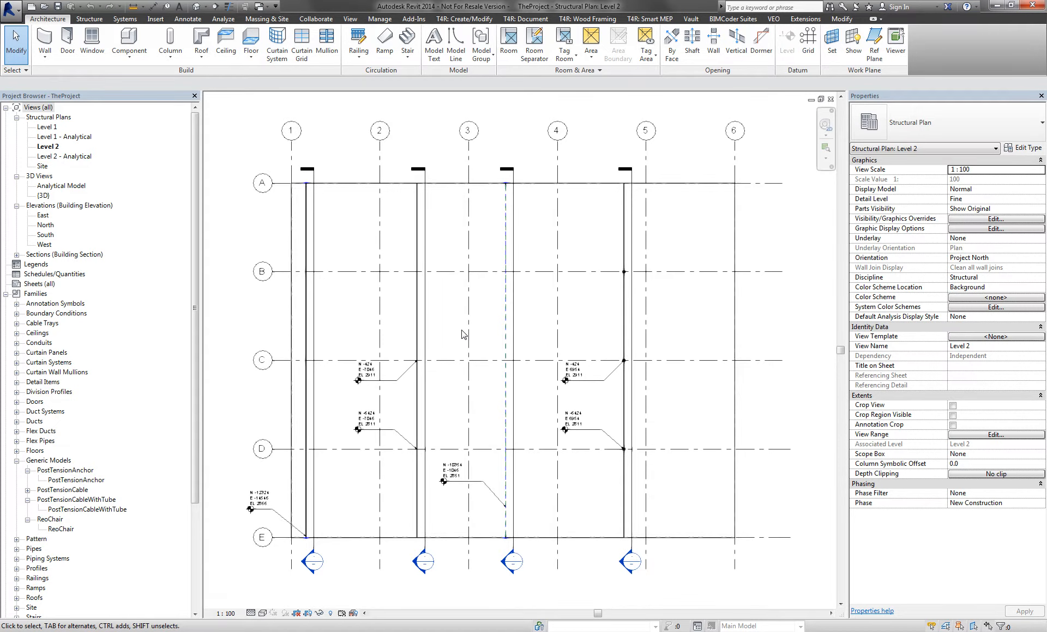
pyautogui.moveTo(464, 334); pyautogui.dragTo(586, 309)
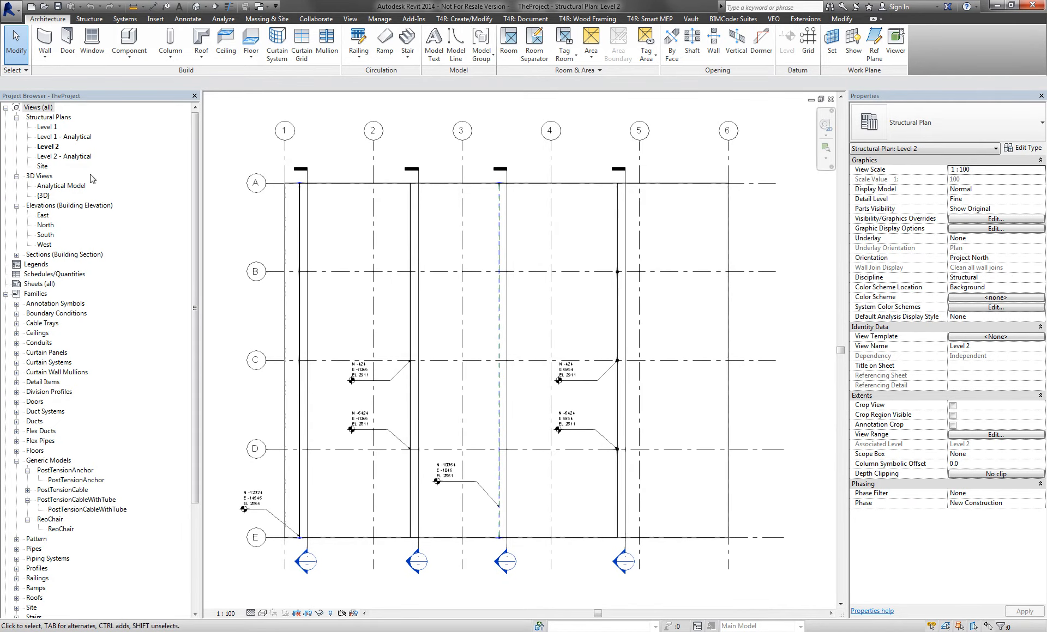
pyautogui.doubleClick(42, 195)
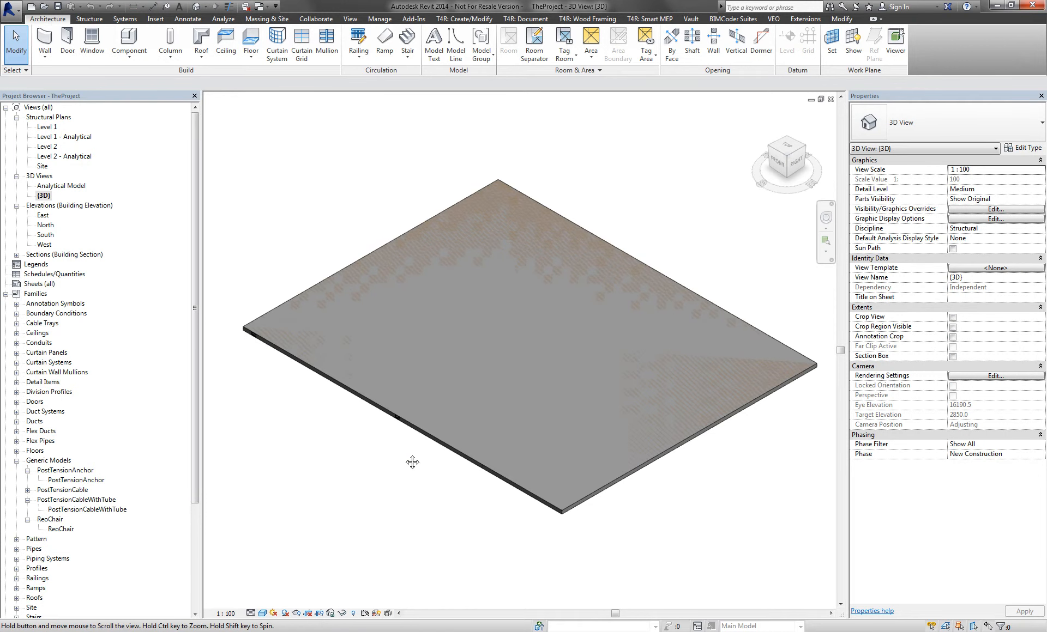
pyautogui.moveTo(413, 462); pyautogui.dragTo(428, 438)
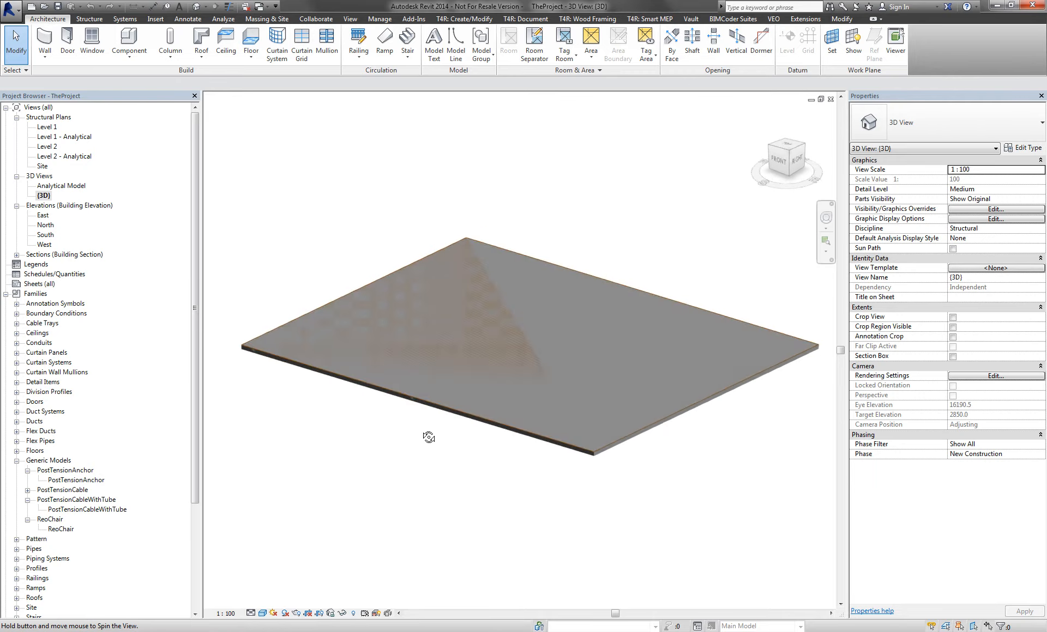
pyautogui.moveTo(429, 438); pyautogui.dragTo(638, 381)
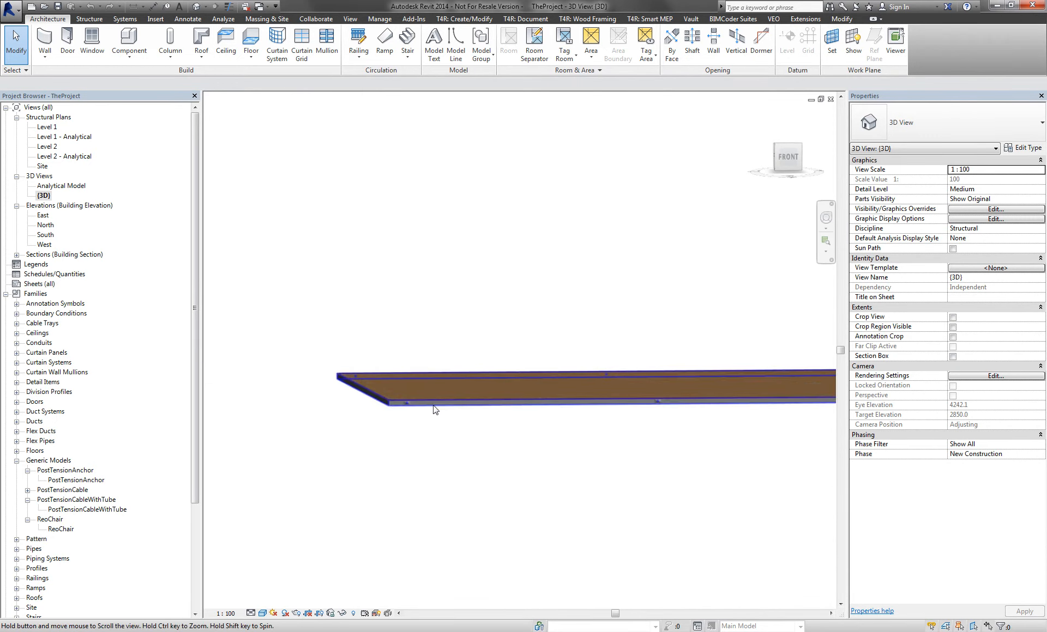
pyautogui.click(401, 451)
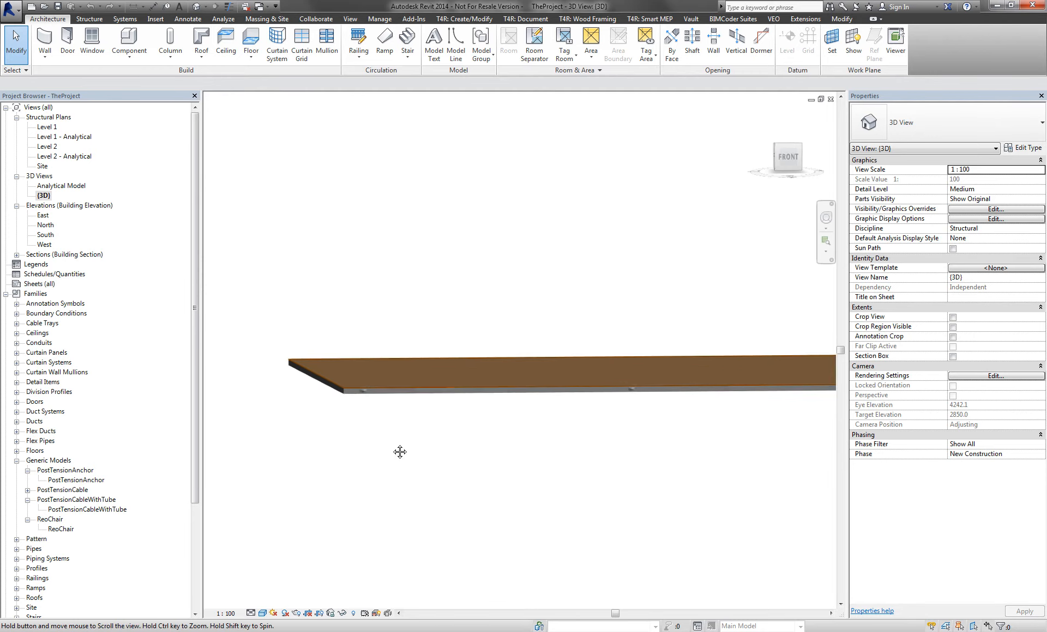
pyautogui.click(265, 613)
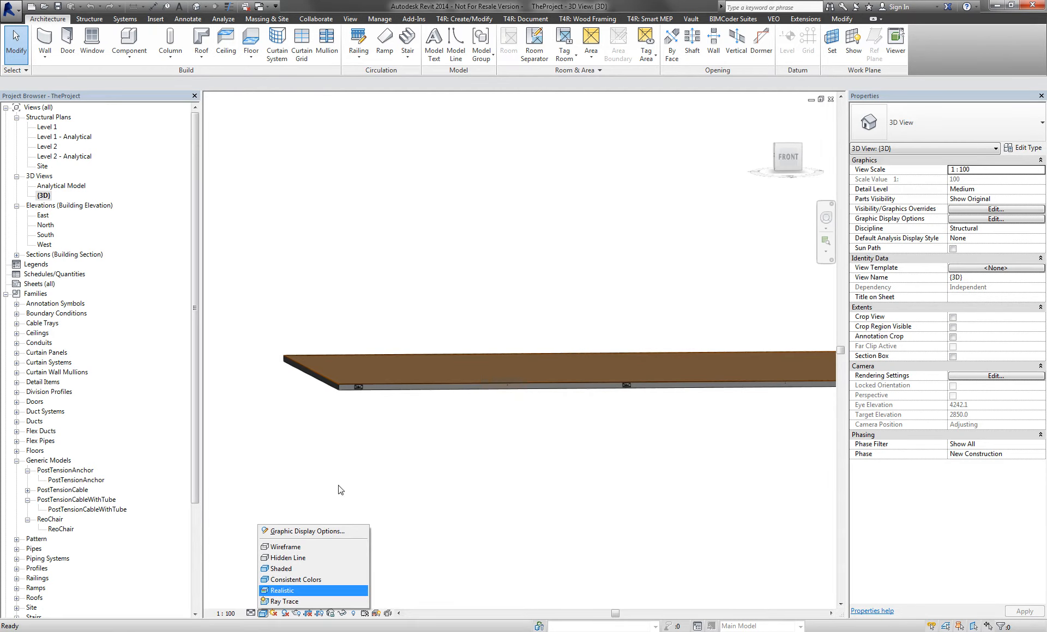
# Show the slab as Wireframe and select the post-tension cables inside it
pyautogui.click(283, 546)
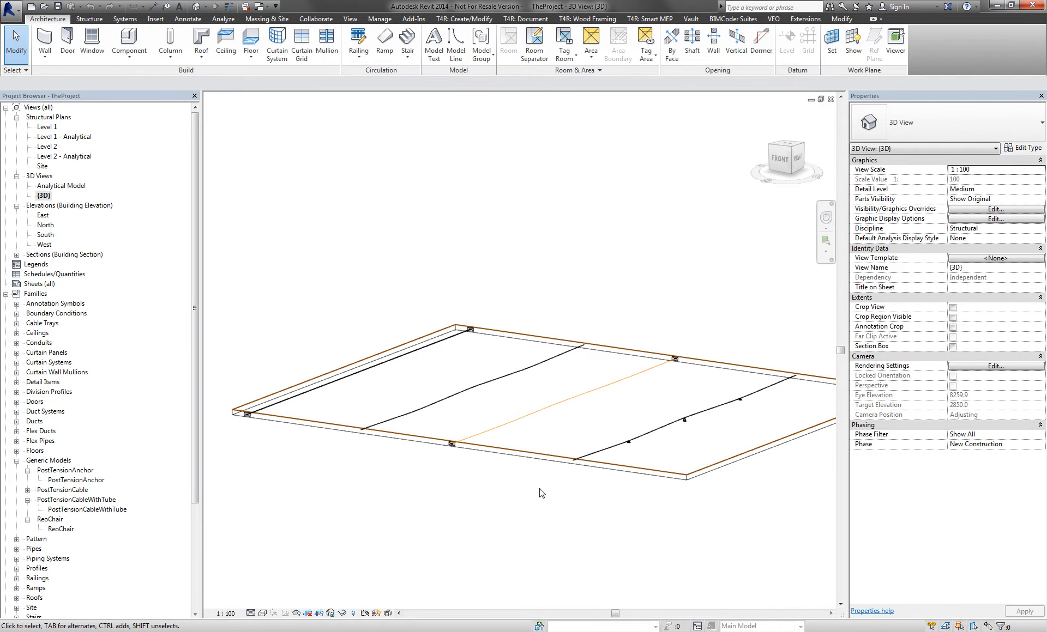
pyautogui.moveTo(592, 383)
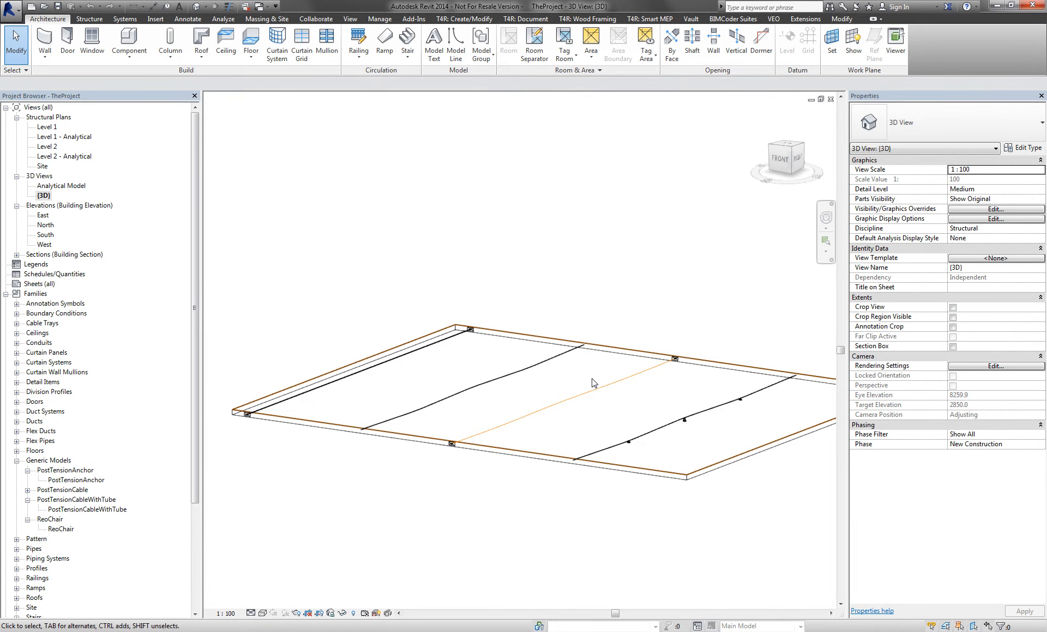
pyautogui.moveTo(422, 374)
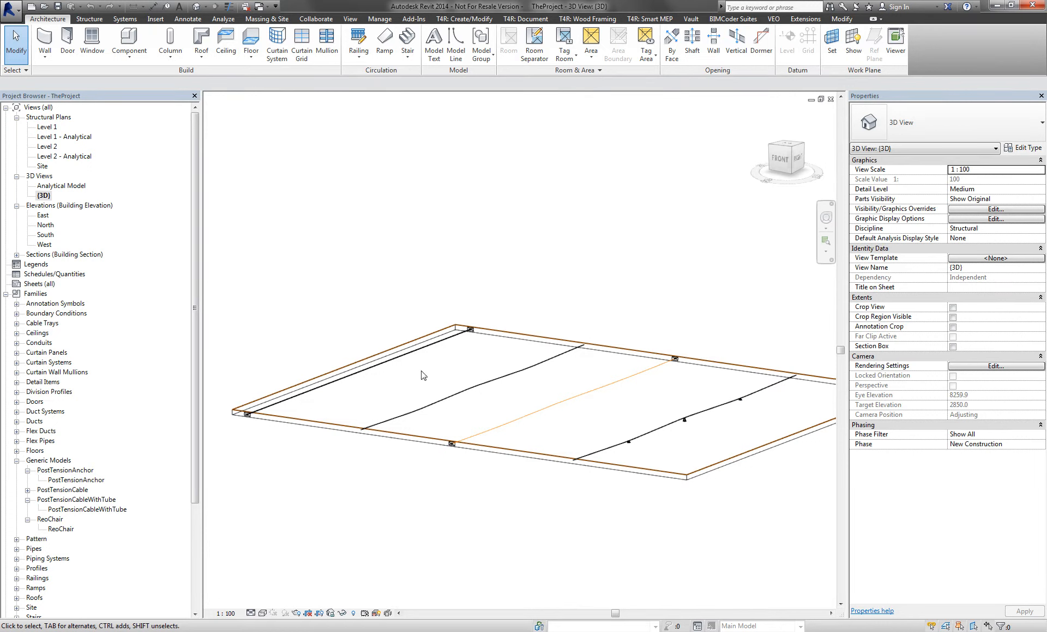
pyautogui.click(497, 384)
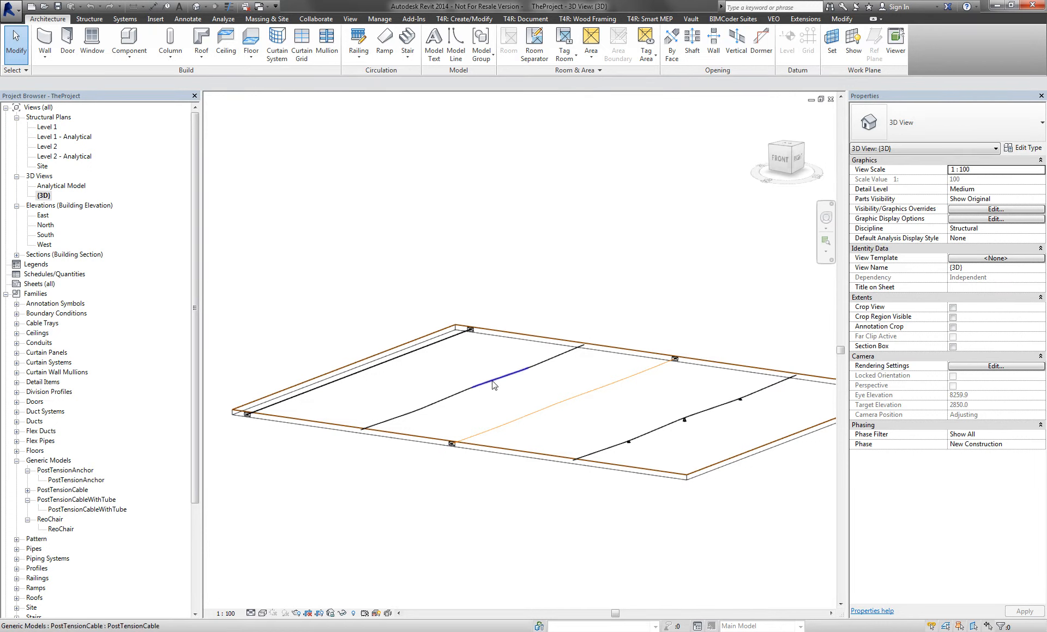
pyautogui.moveTo(426, 410)
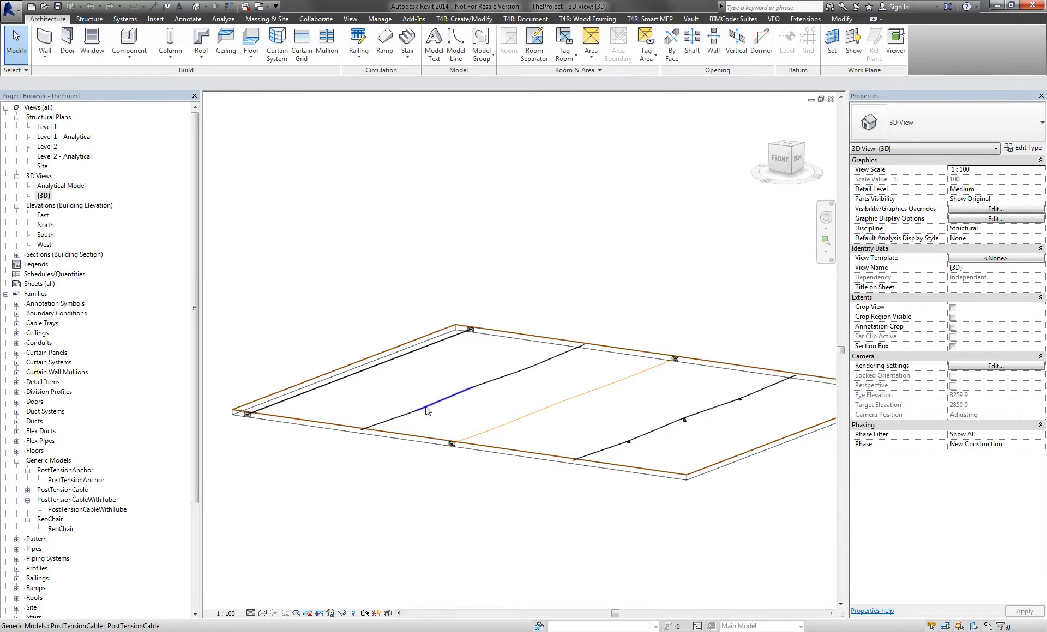
pyautogui.click(366, 371)
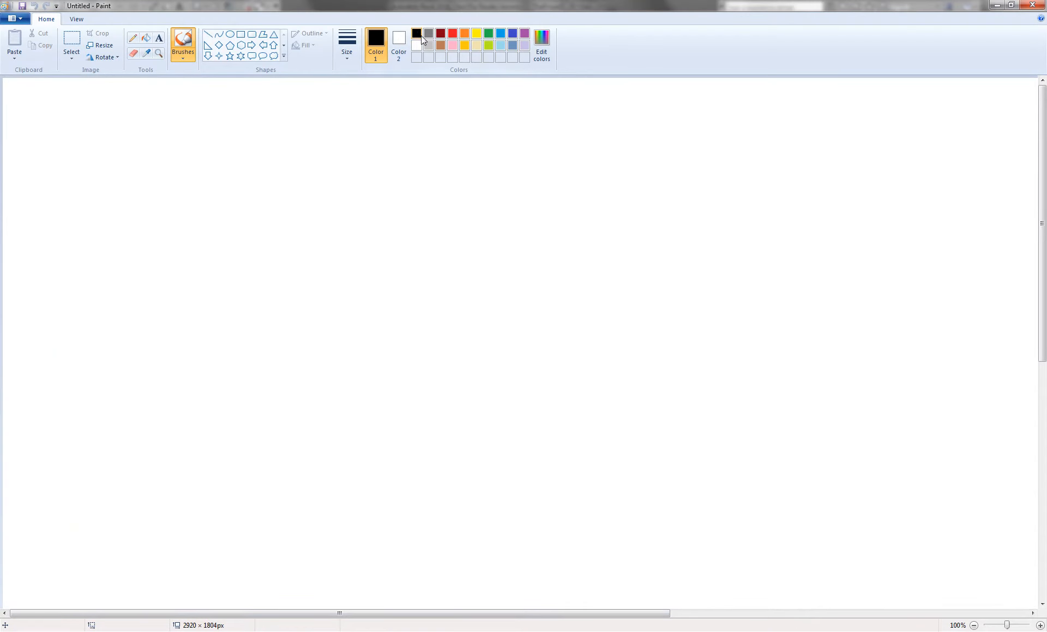
# Sketch the segmented slab in black with compression arrows and red load arrows
pyautogui.moveTo(305, 159); pyautogui.dragTo(300, 200)
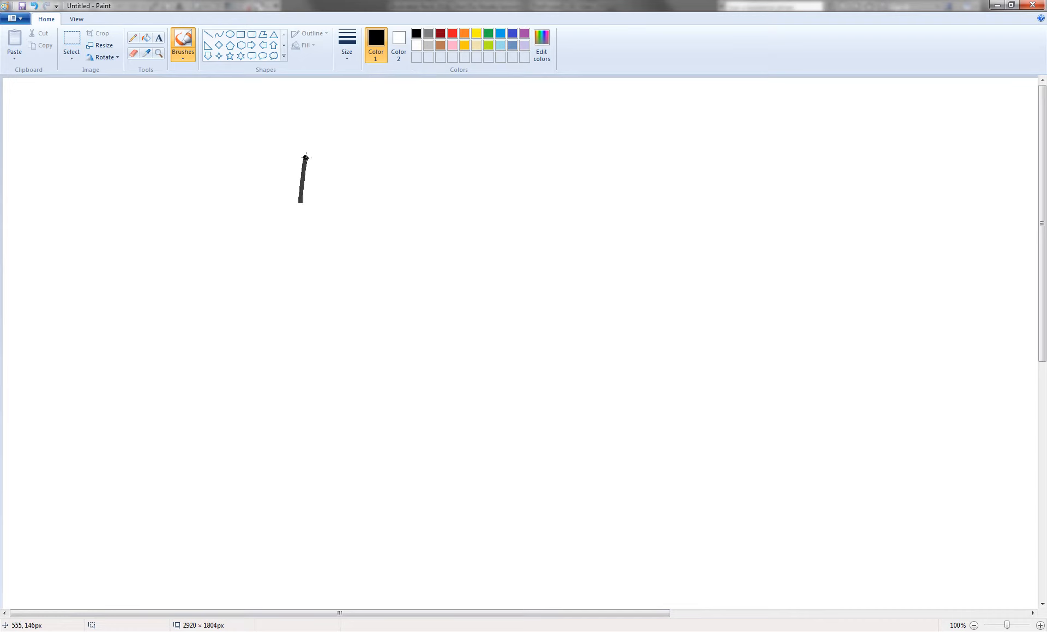
pyautogui.moveTo(303, 160); pyautogui.dragTo(327, 211)
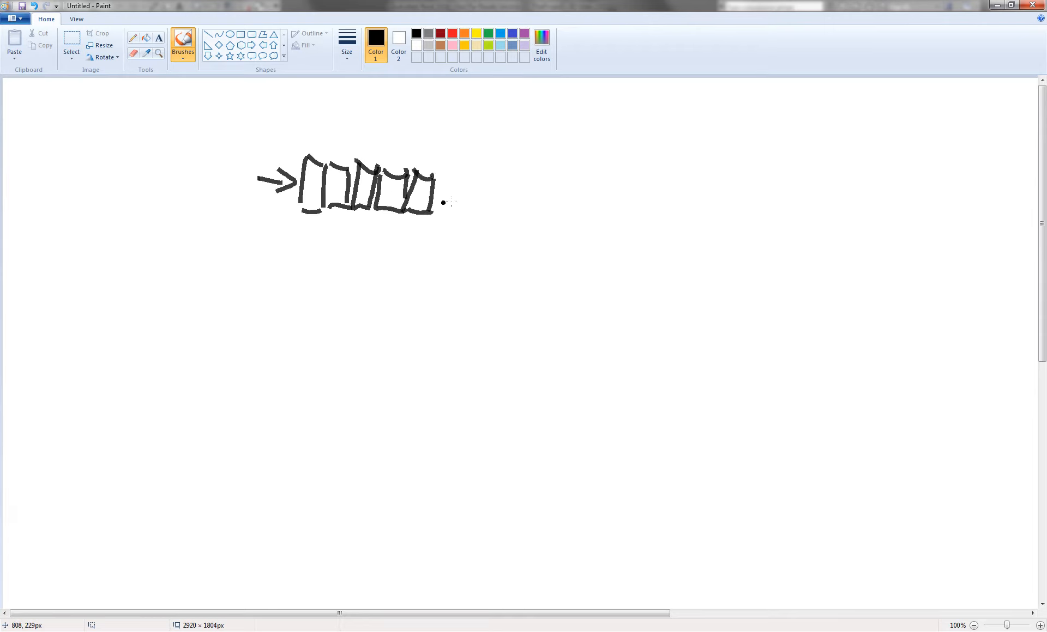
pyautogui.moveTo(481, 177); pyautogui.dragTo(447, 194)
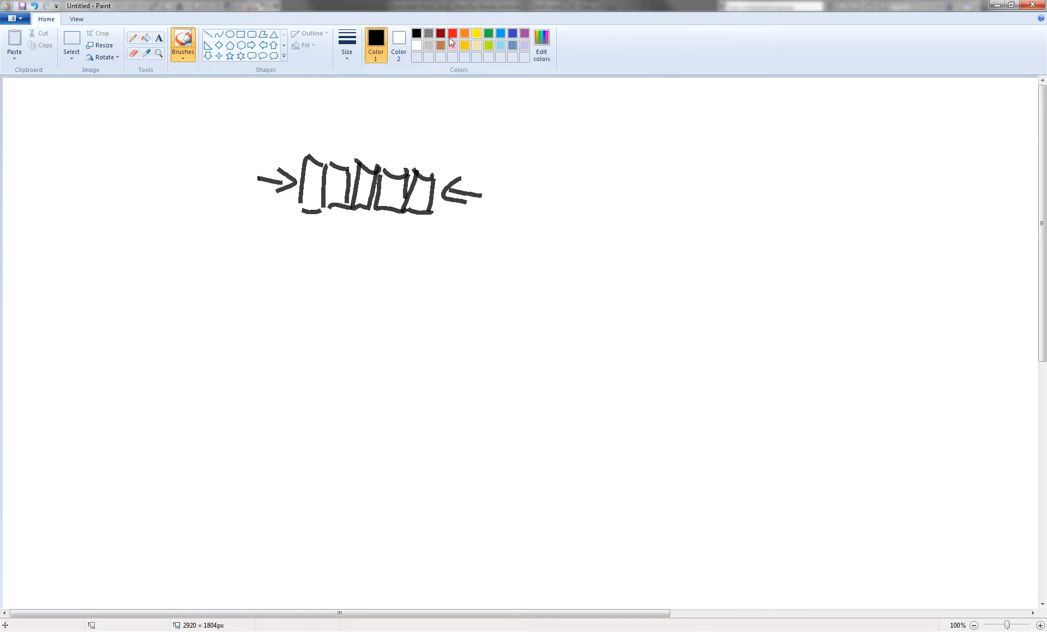
pyautogui.moveTo(337, 220); pyautogui.dragTo(332, 259)
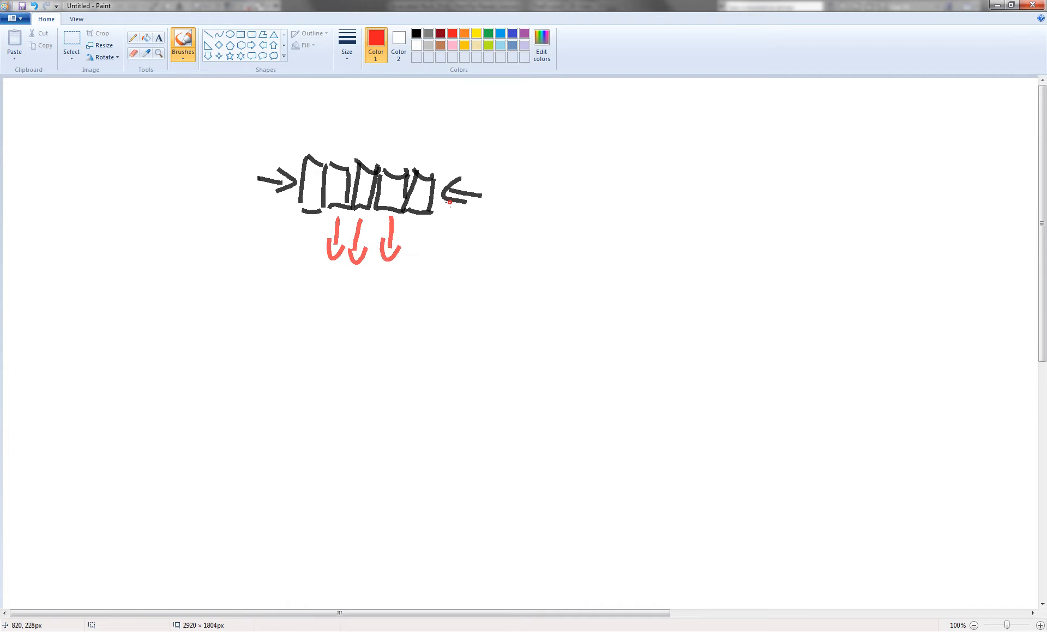
# Add green strands inside the slab segments and start a blue outline
pyautogui.click(487, 34)
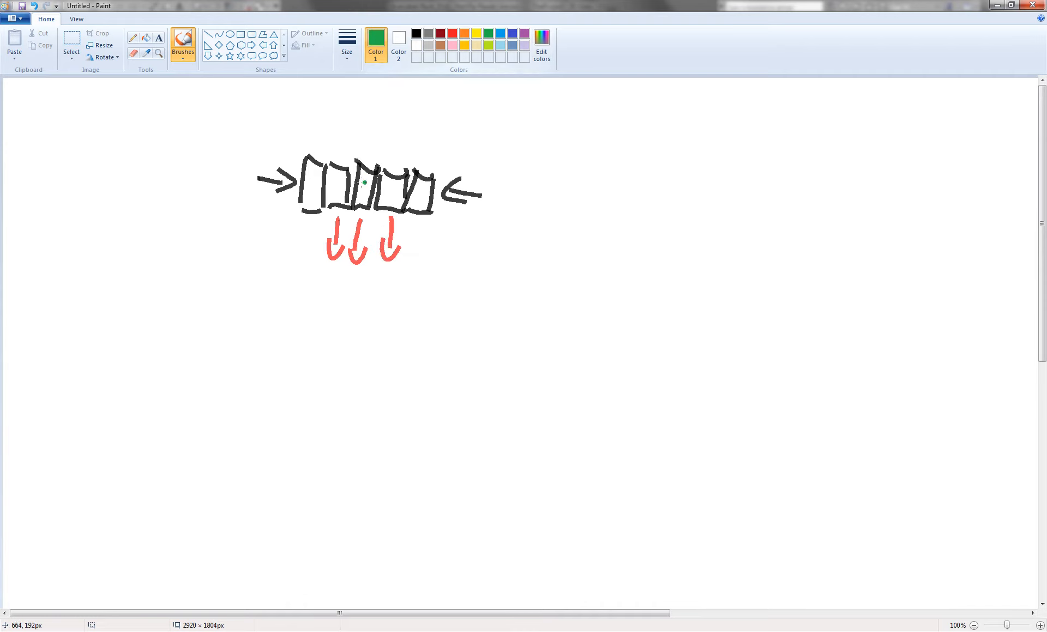
pyautogui.moveTo(353, 166); pyautogui.dragTo(377, 200)
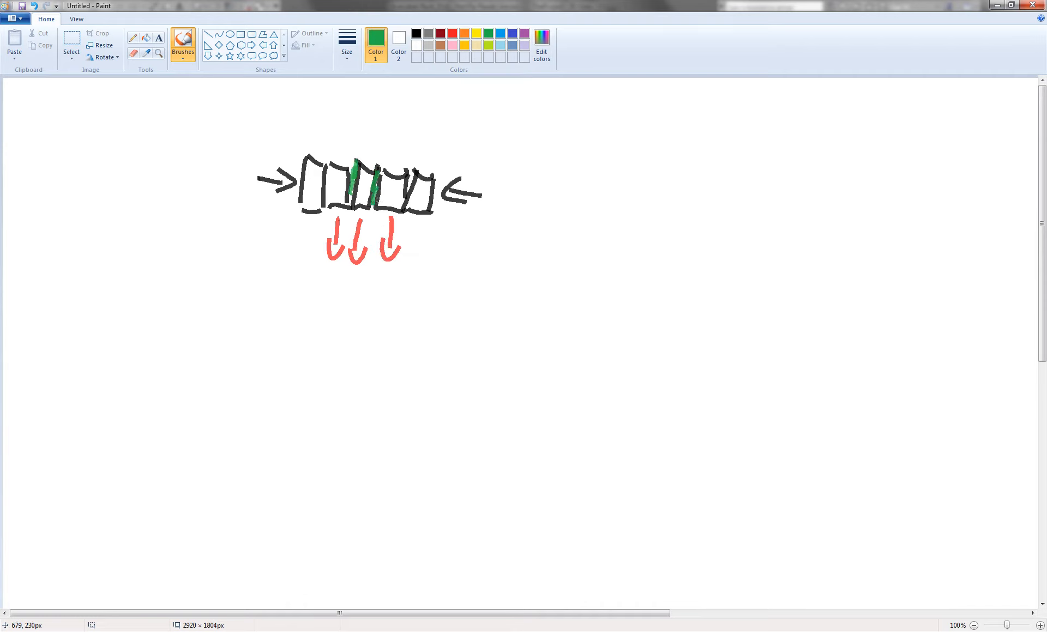
pyautogui.moveTo(406, 179); pyautogui.dragTo(405, 214)
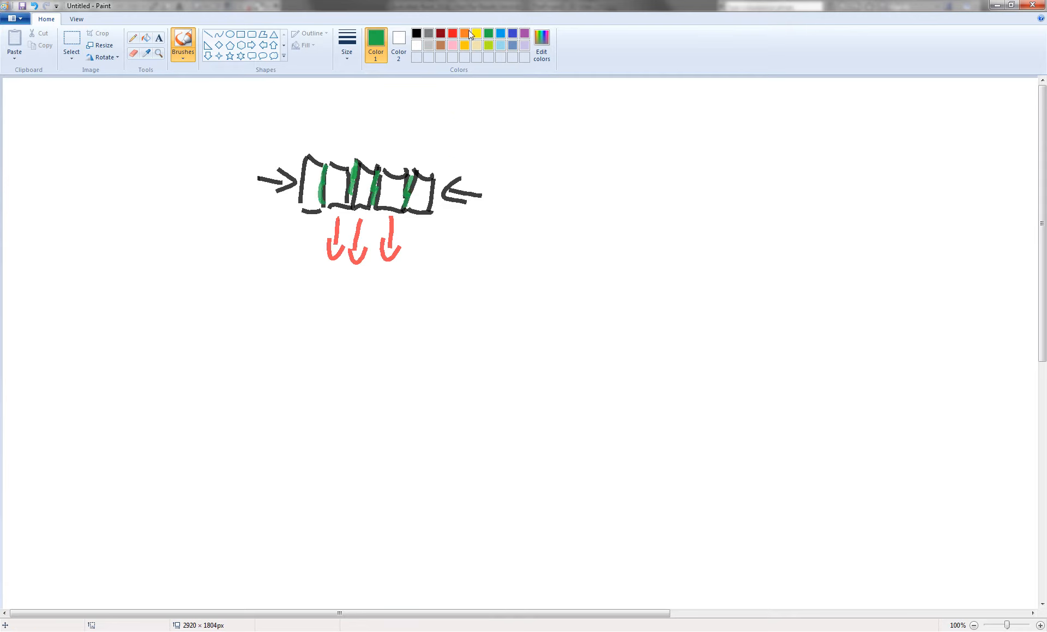
pyautogui.click(416, 33)
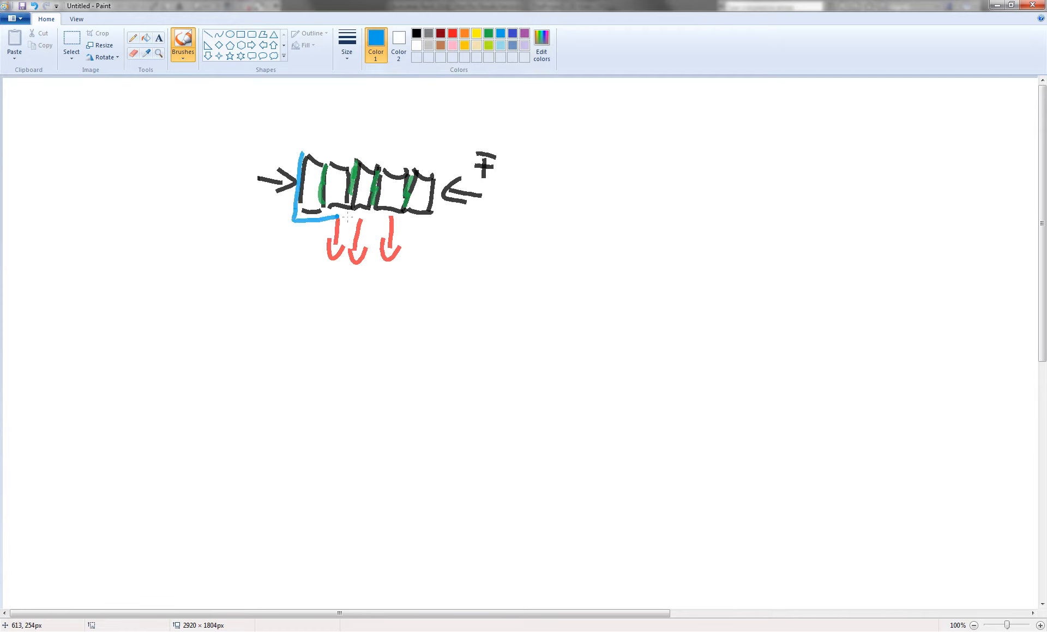
pyautogui.moveTo(307, 154); pyautogui.dragTo(431, 223)
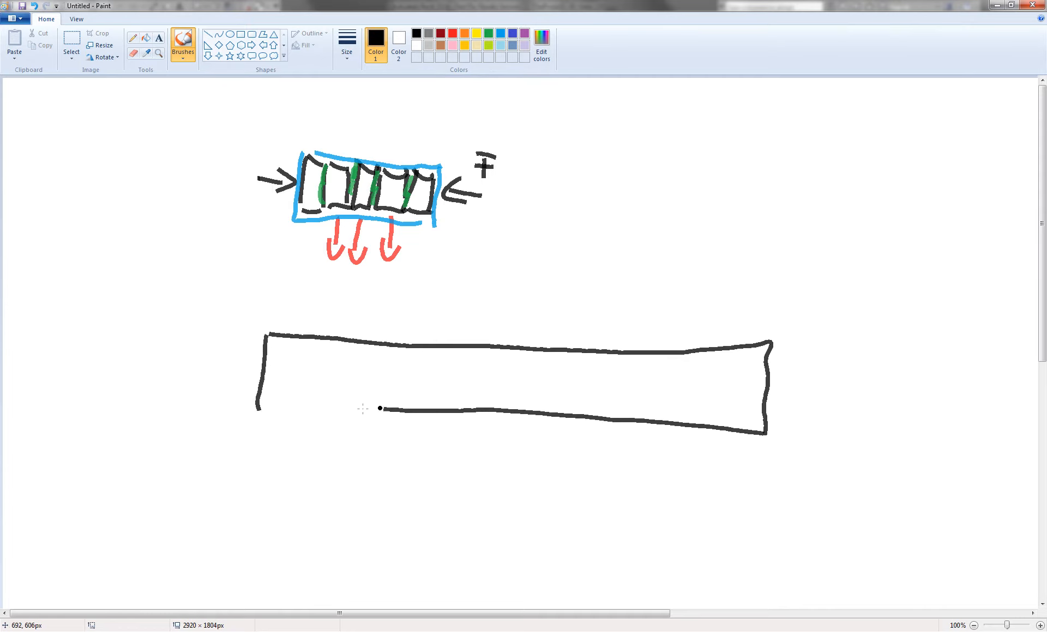
# Draw a long slab on supports with a grey cable and 'post tensioning cable' label
pyautogui.moveTo(487, 410); pyautogui.dragTo(487, 477)
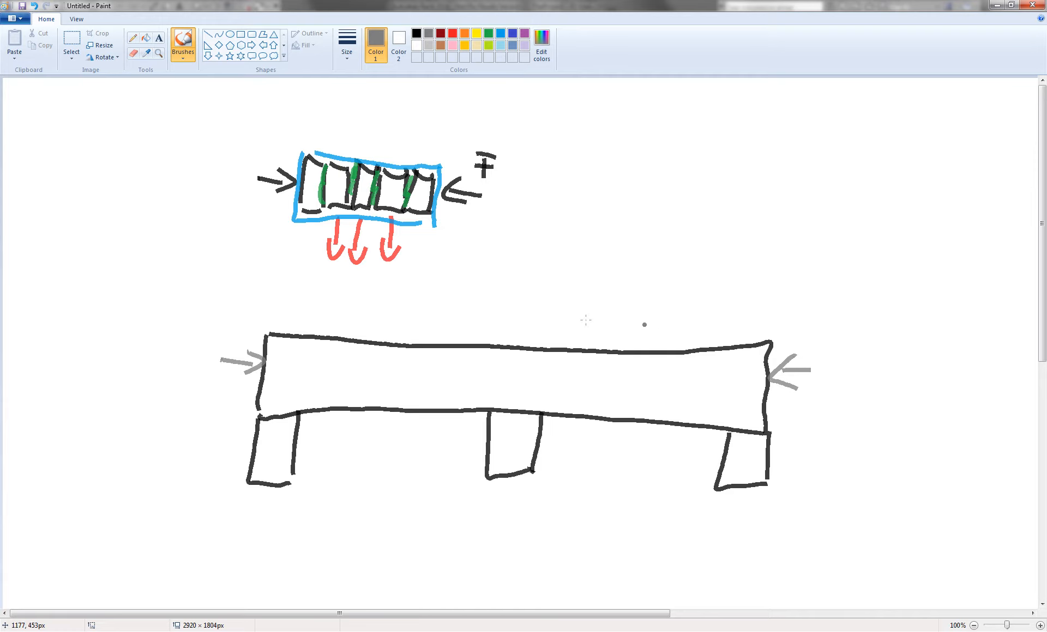
pyautogui.moveTo(261, 365); pyautogui.dragTo(347, 365)
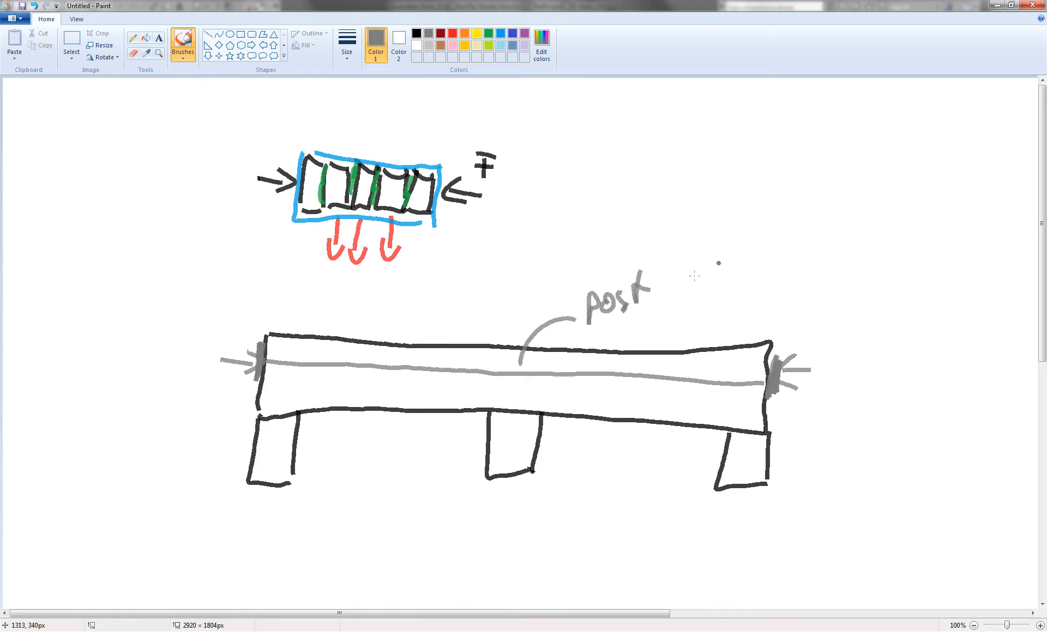
pyautogui.moveTo(658, 273); pyautogui.dragTo(744, 287)
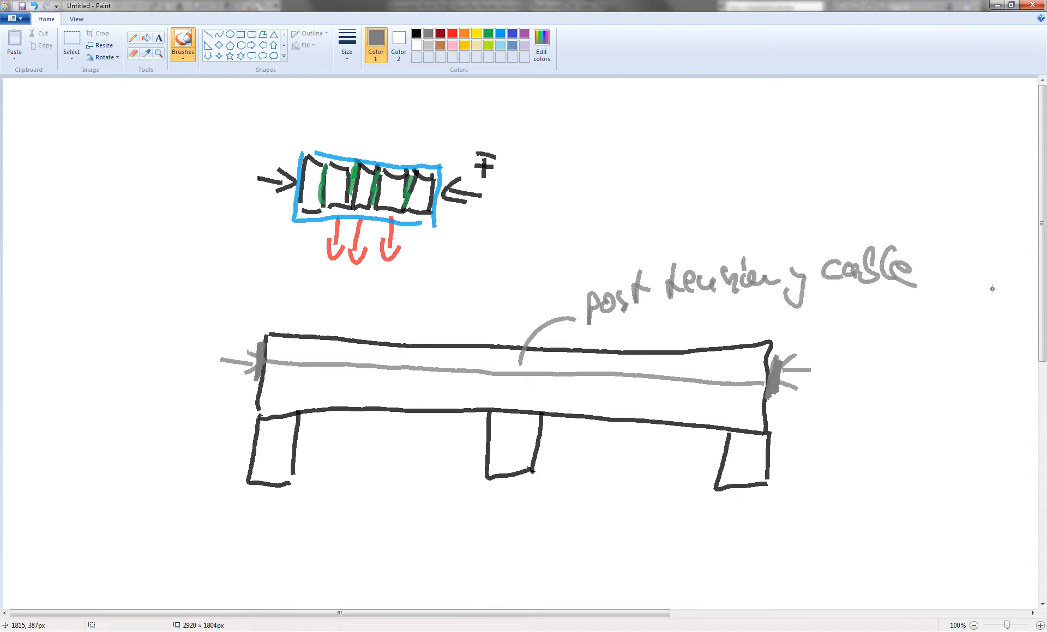
pyautogui.click(464, 43)
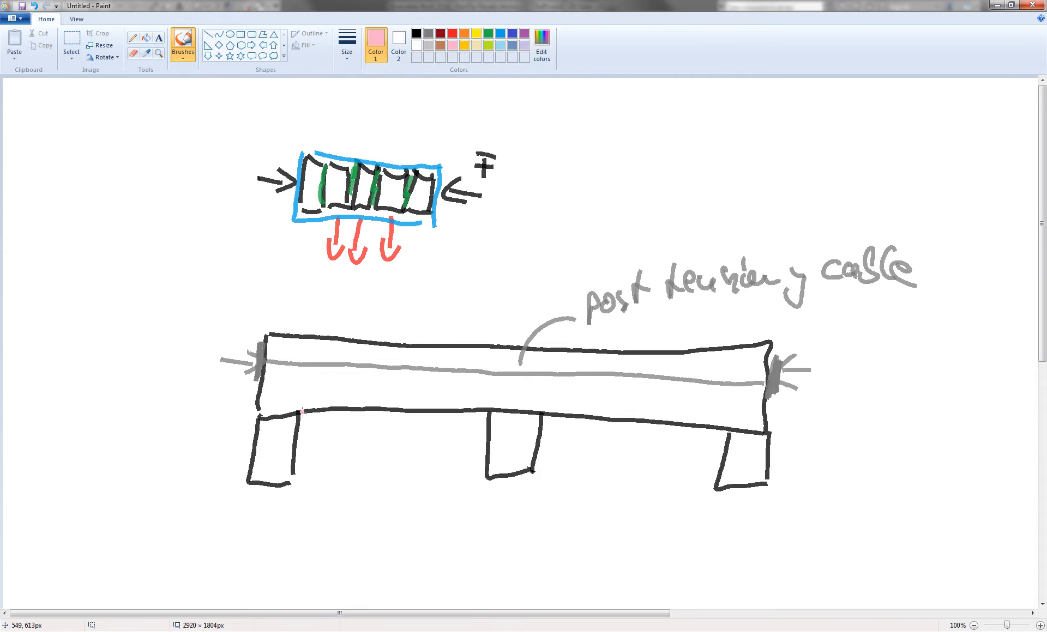
# Draw pink curves along the slab near the left support and across the right span
pyautogui.moveTo(301, 412); pyautogui.dragTo(482, 419)
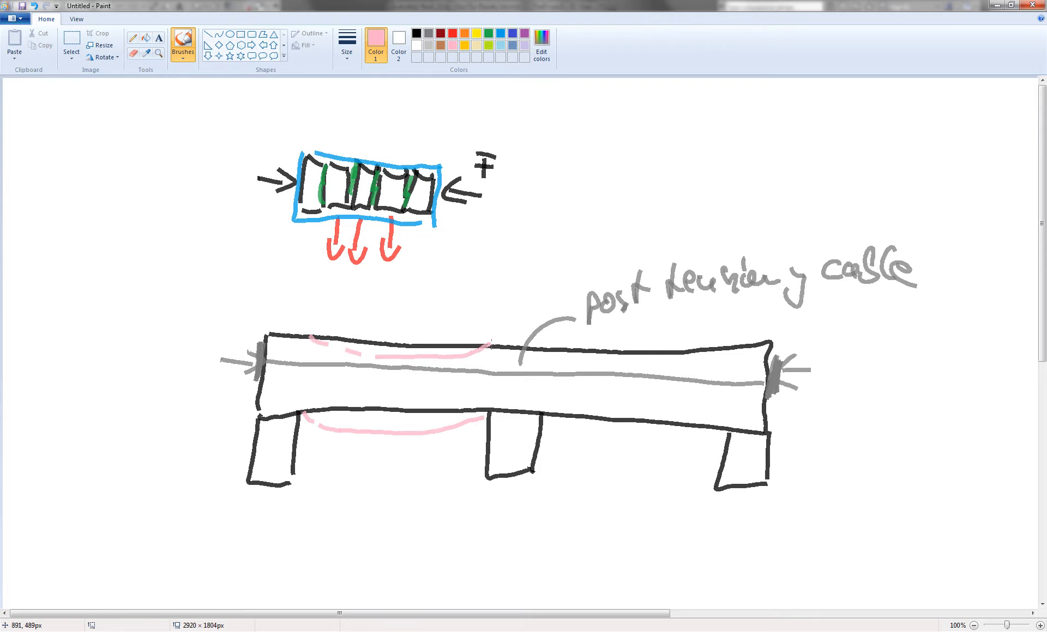
pyautogui.moveTo(548, 420); pyautogui.dragTo(580, 437)
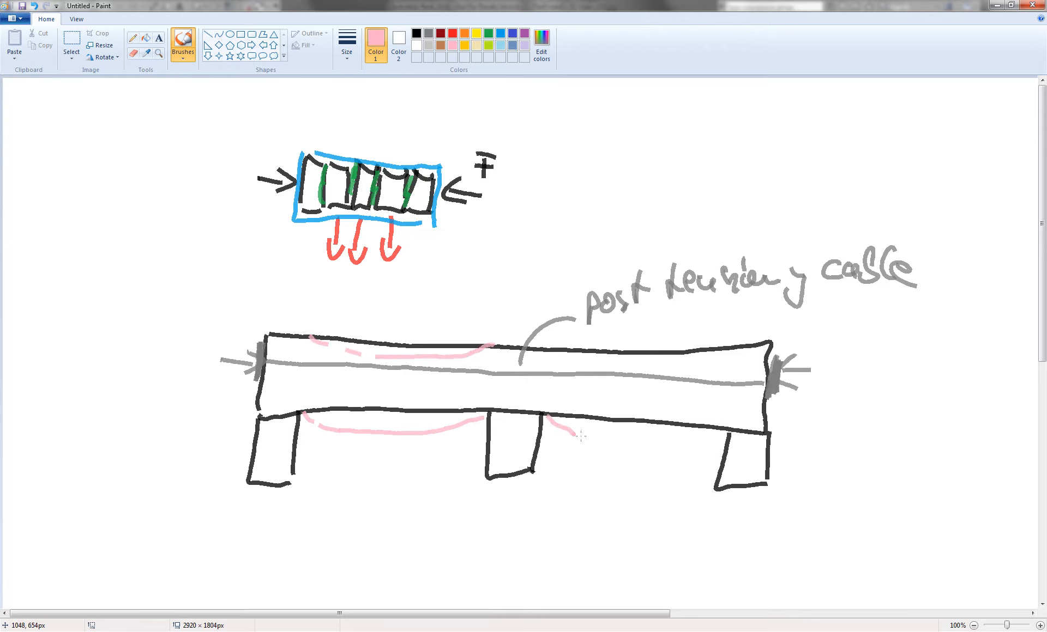
pyautogui.moveTo(554, 430); pyautogui.dragTo(714, 434)
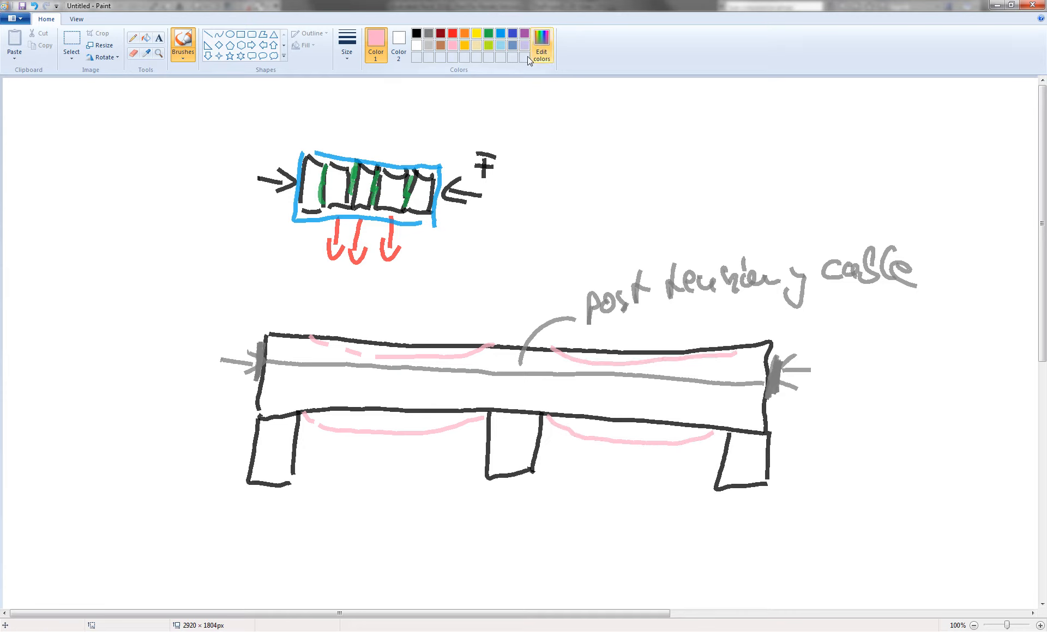
pyautogui.click(464, 34)
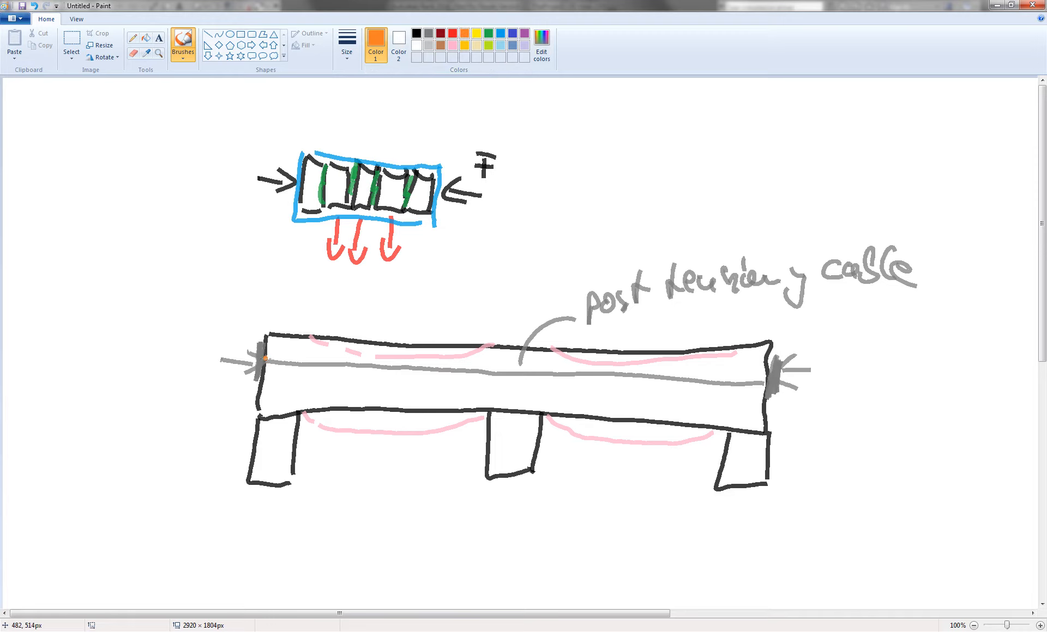
# Draw the orange wavy cable profile from the left span to the right anchor
pyautogui.moveTo(262, 360); pyautogui.dragTo(297, 363)
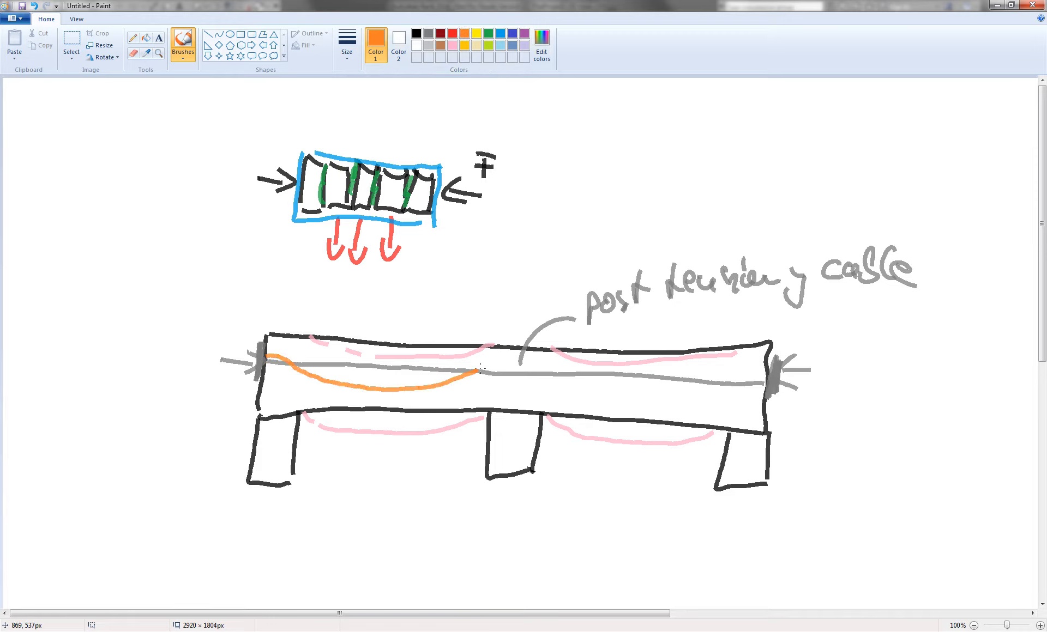
pyautogui.moveTo(474, 371); pyautogui.dragTo(701, 398)
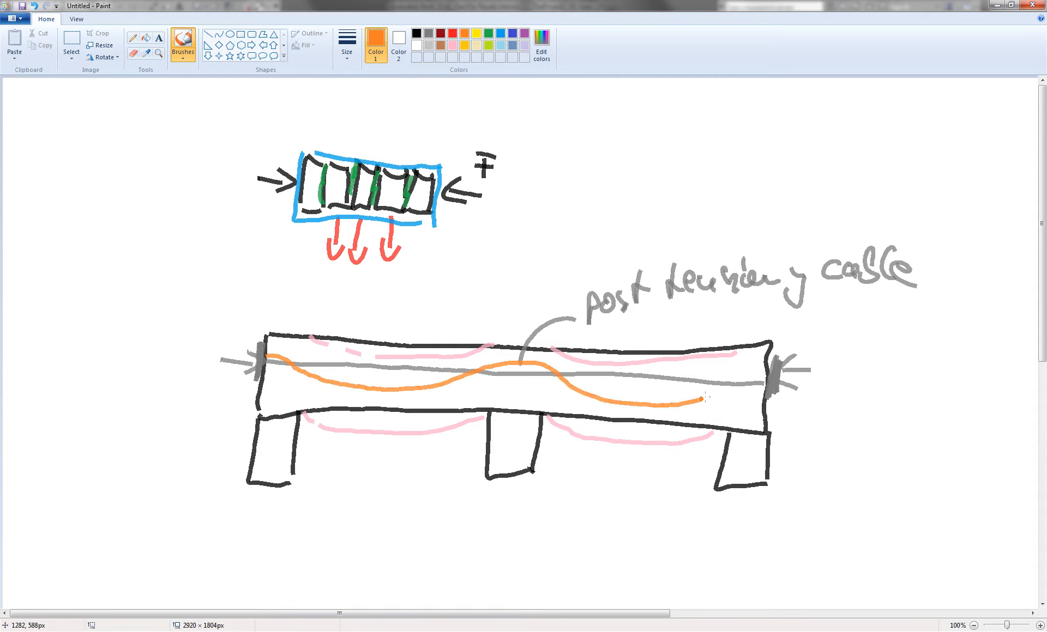
pyautogui.moveTo(701, 397); pyautogui.dragTo(758, 371)
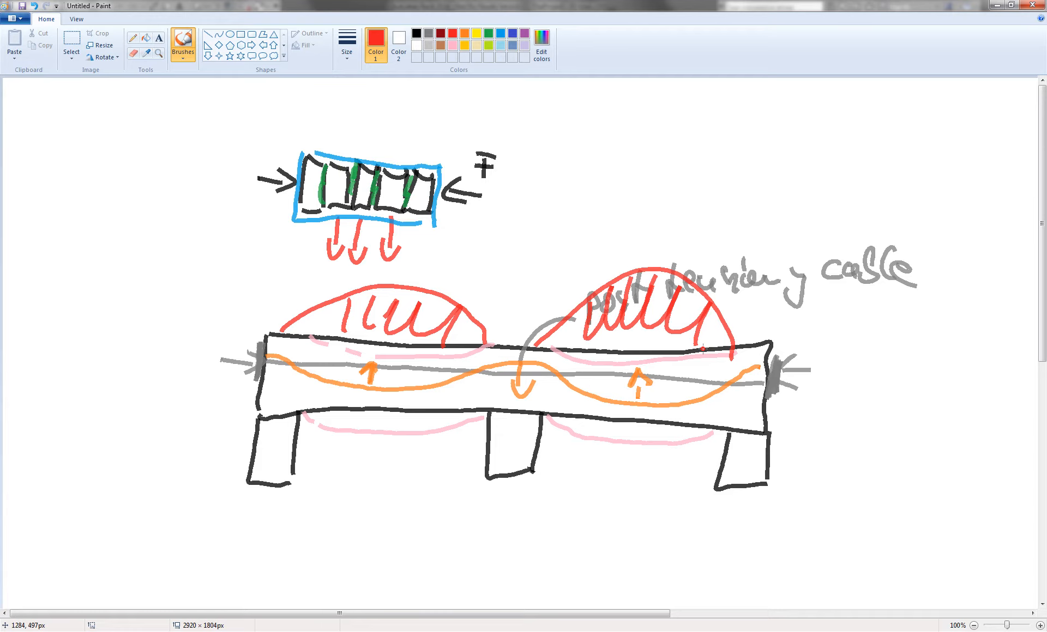
pyautogui.click(372, 43)
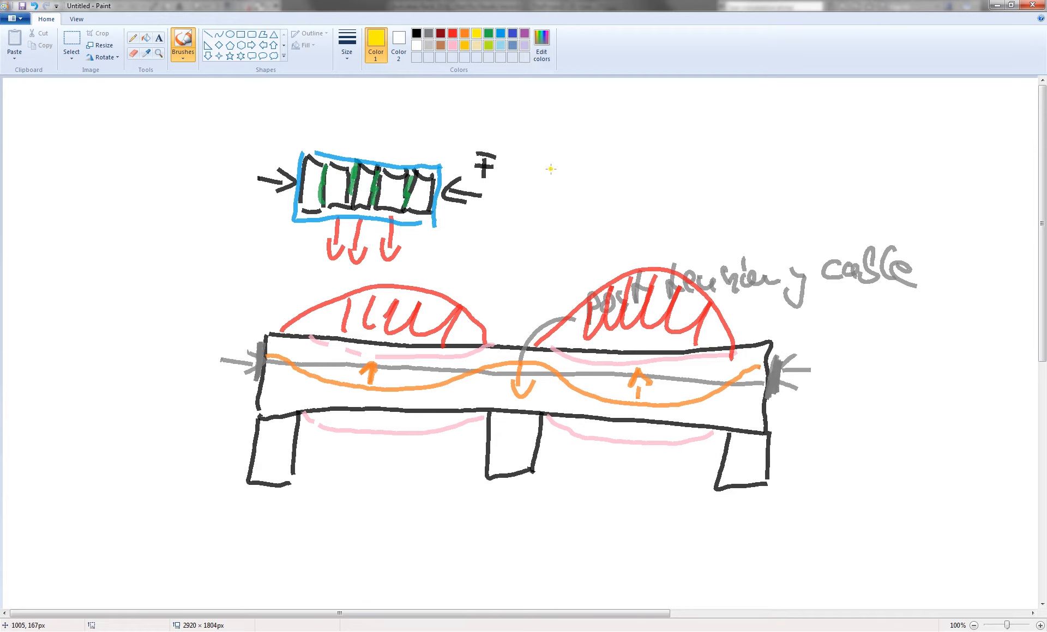
pyautogui.moveTo(597, 370)
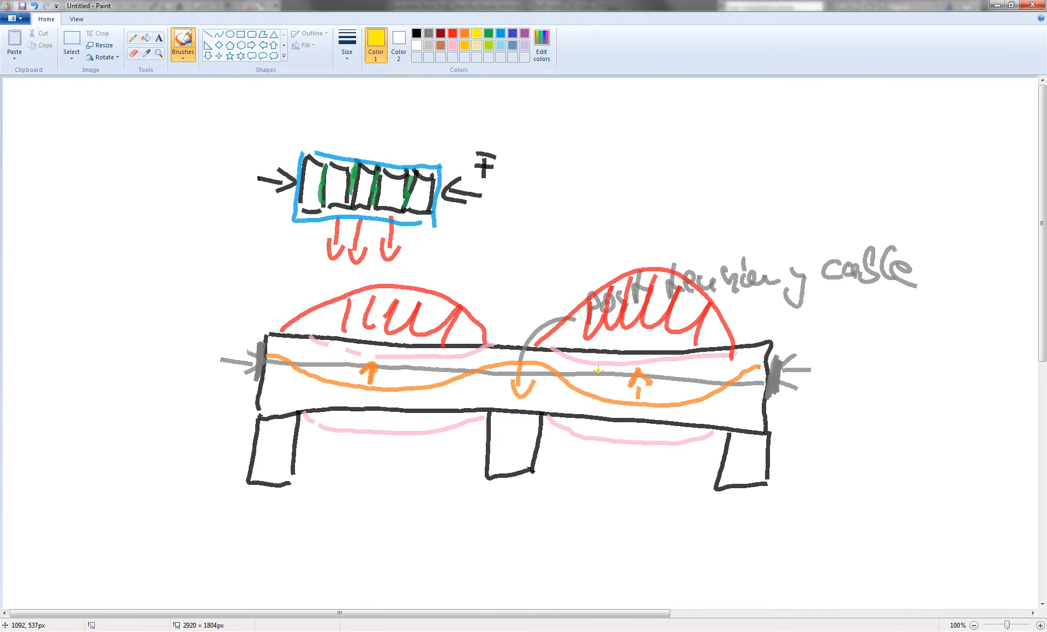
pyautogui.moveTo(976, 39)
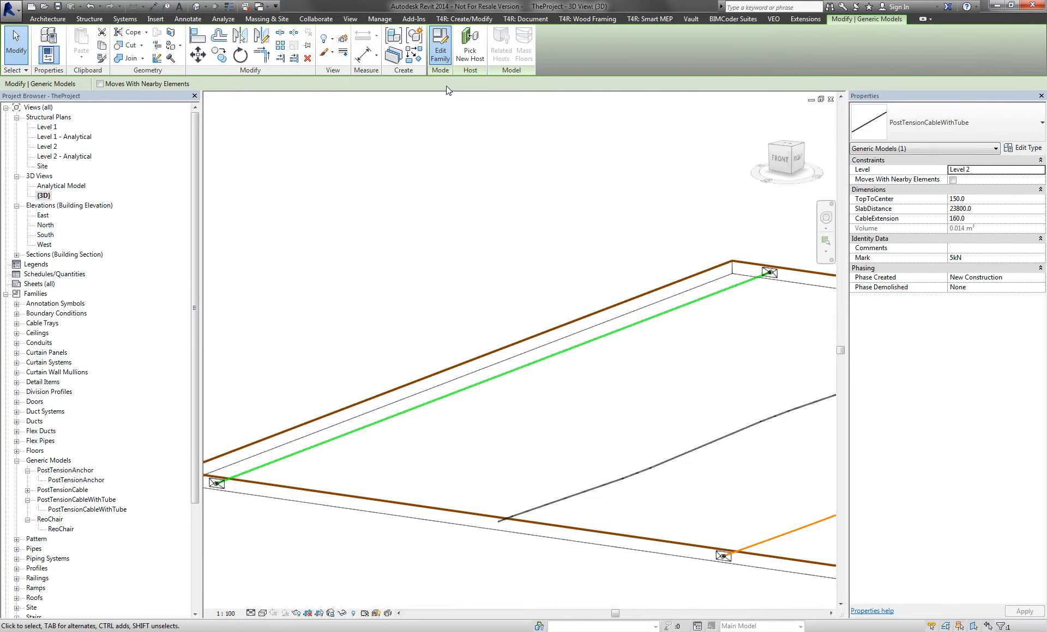
# Open the PostTensionCableWithTube family in the family editor
pyautogui.click(439, 47)
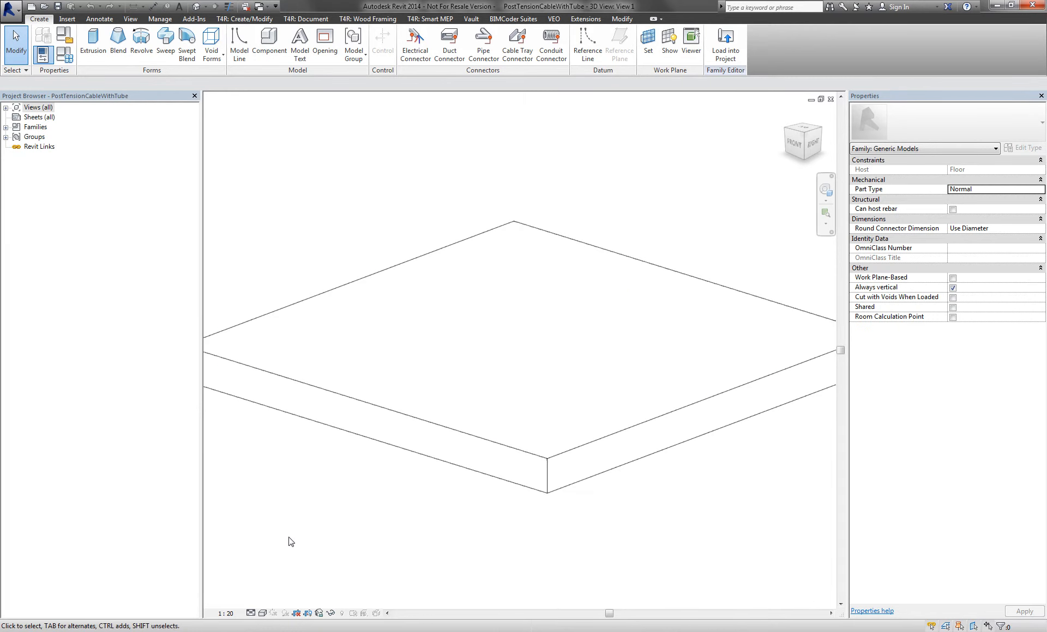
# Select the cable extrusion and review its tube and cable parameters in Family Types
pyautogui.click(378, 415)
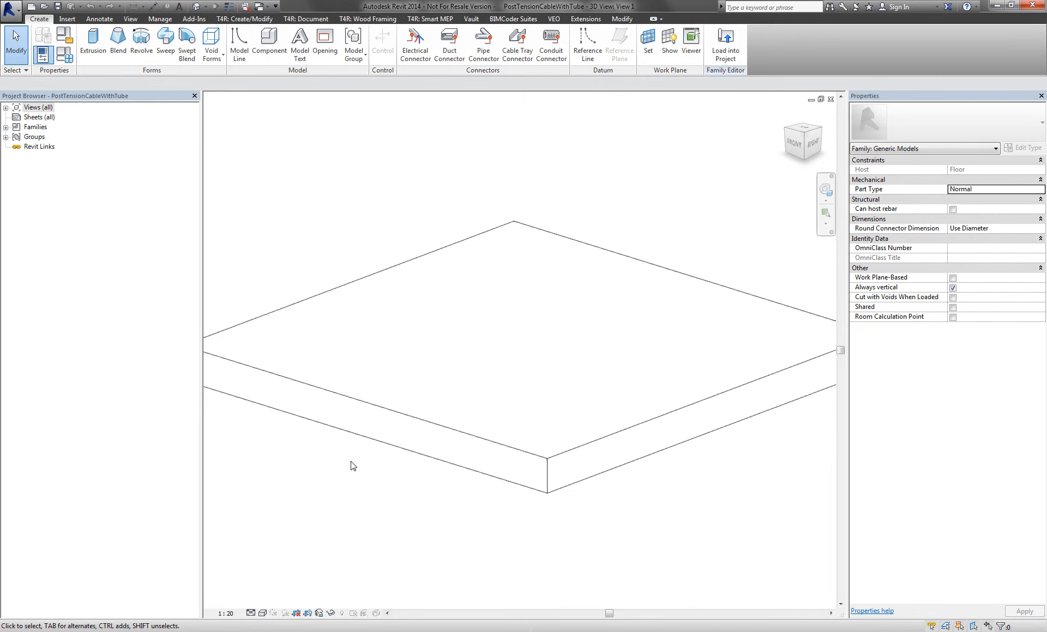
pyautogui.click(261, 613)
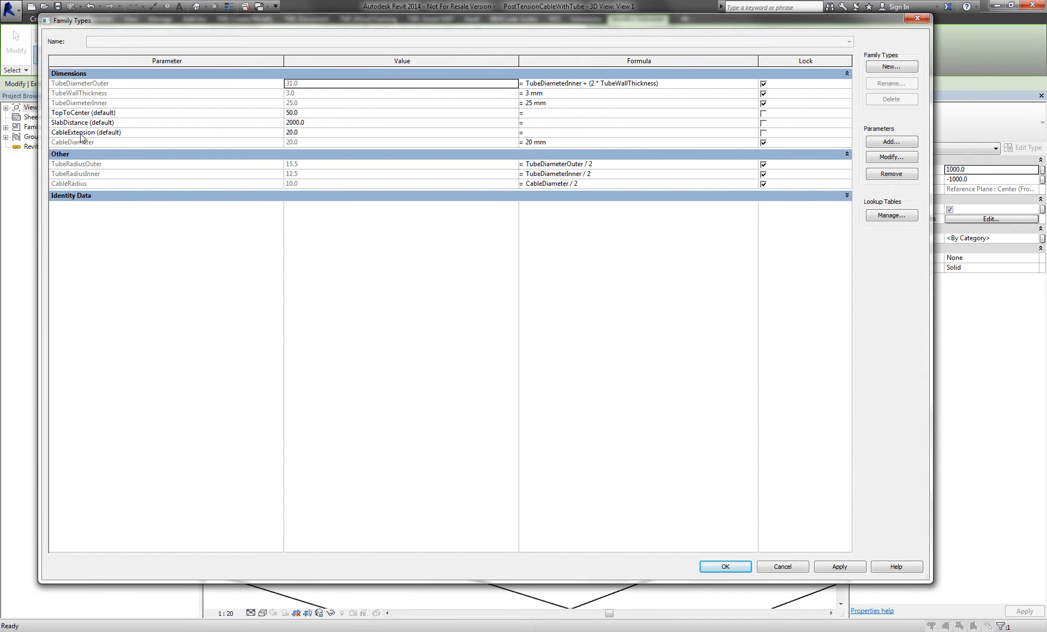
pyautogui.moveTo(81, 140)
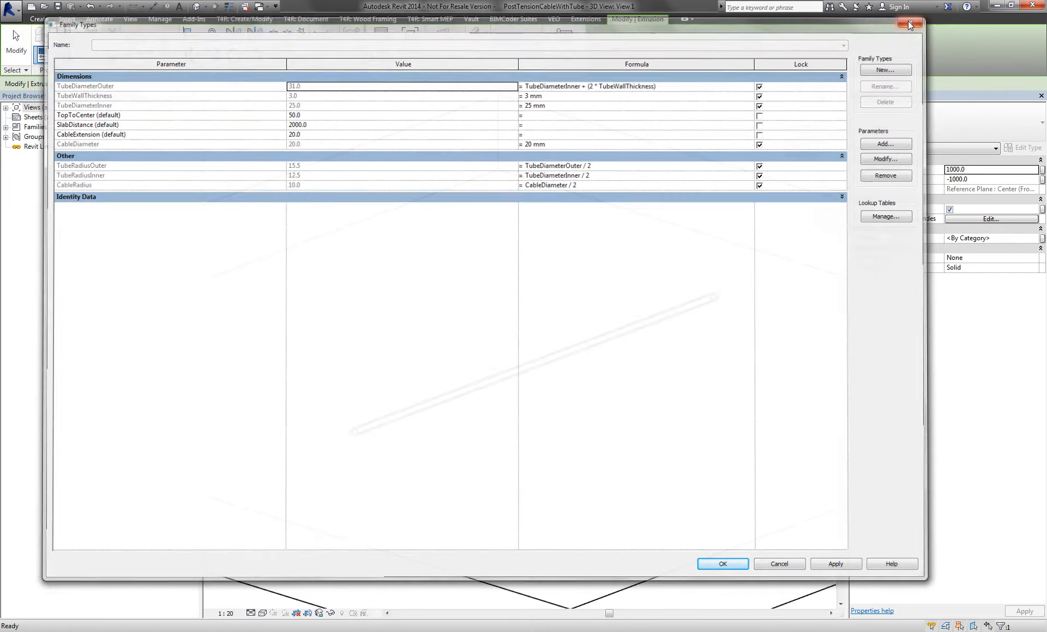
pyautogui.click(721, 564)
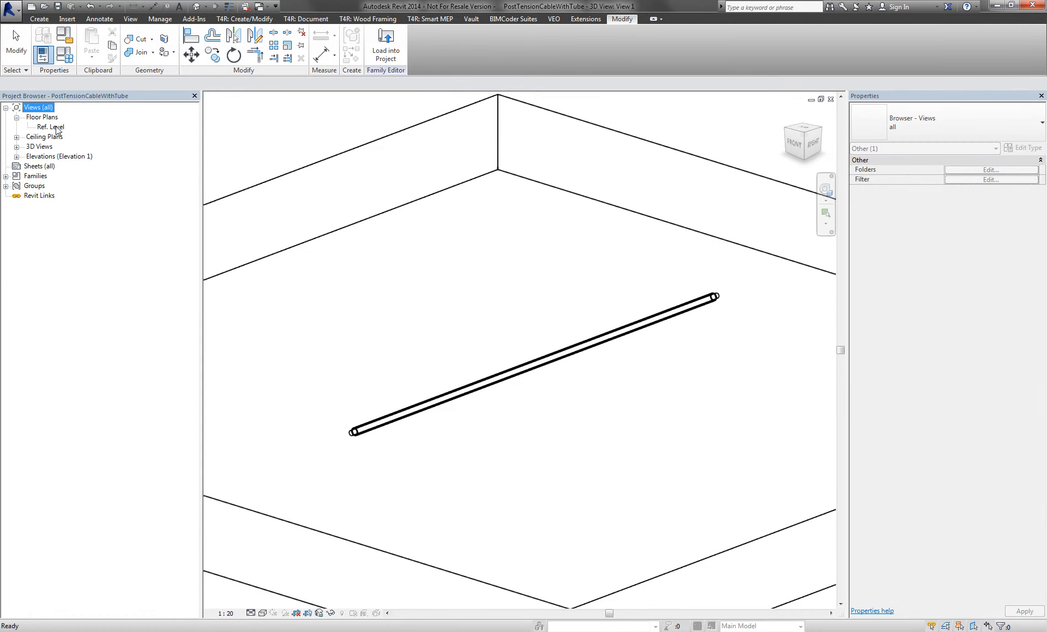
# Open the Ref. Level floor plan and select the cable extrusion to check its dimensions
pyautogui.doubleClick(48, 127)
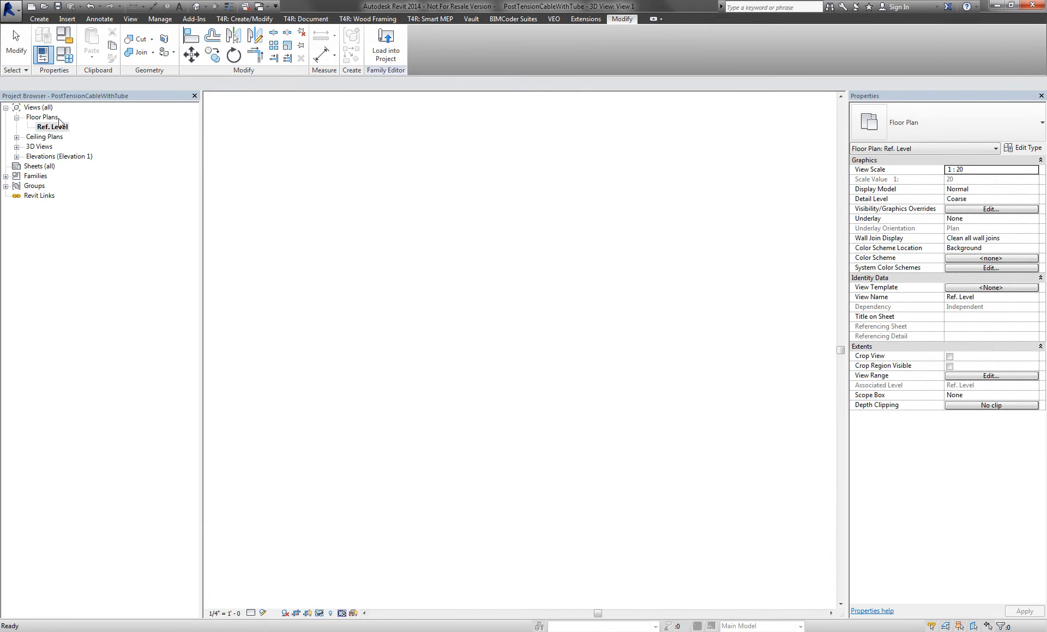
pyautogui.doubleClick(50, 127)
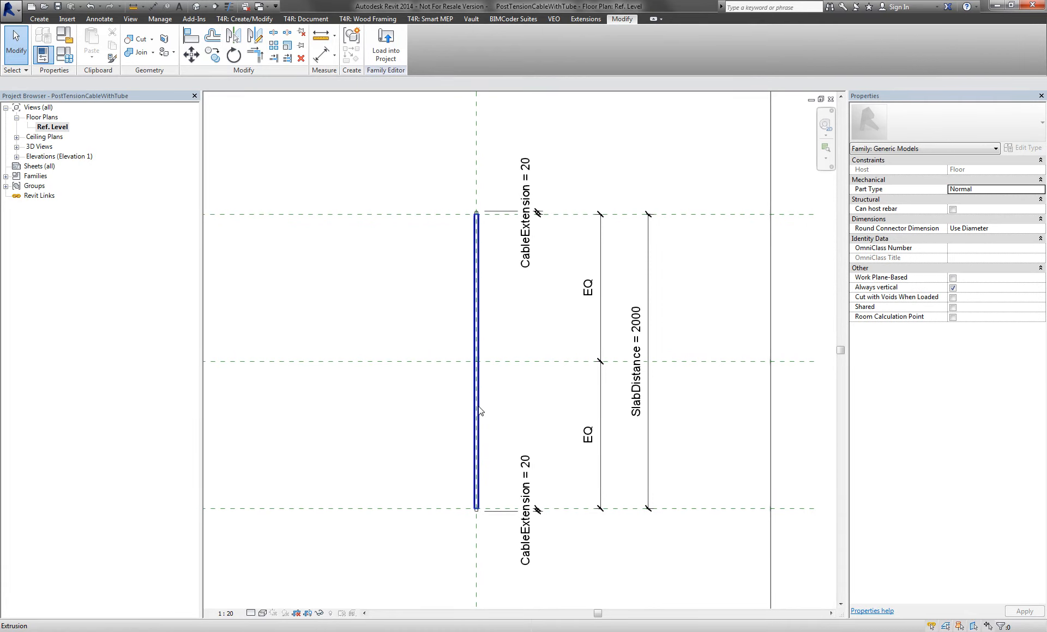
pyautogui.click(476, 334)
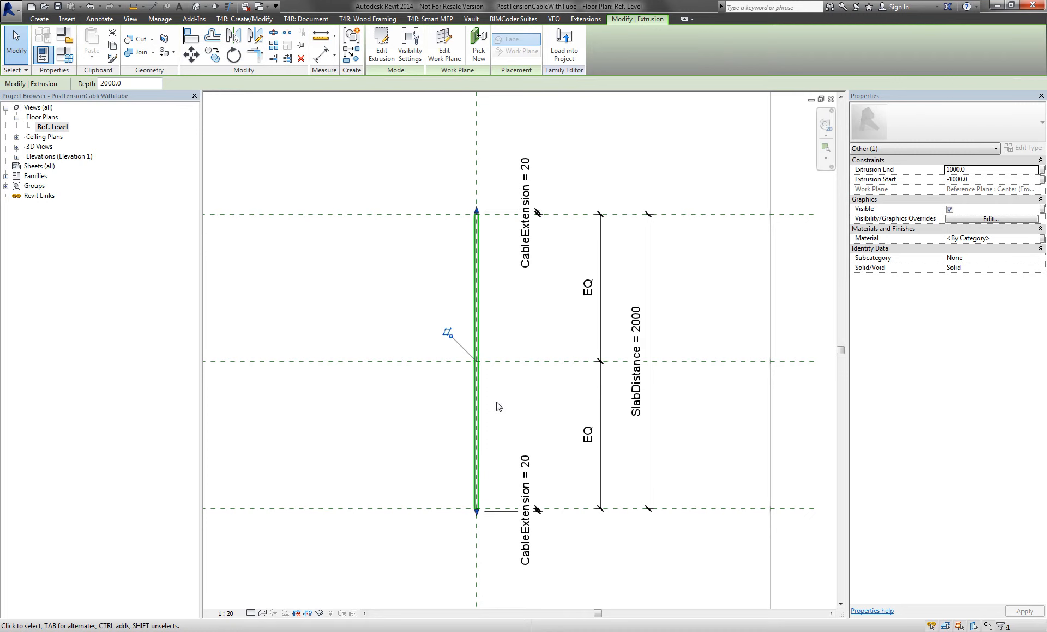
pyautogui.moveTo(548, 341)
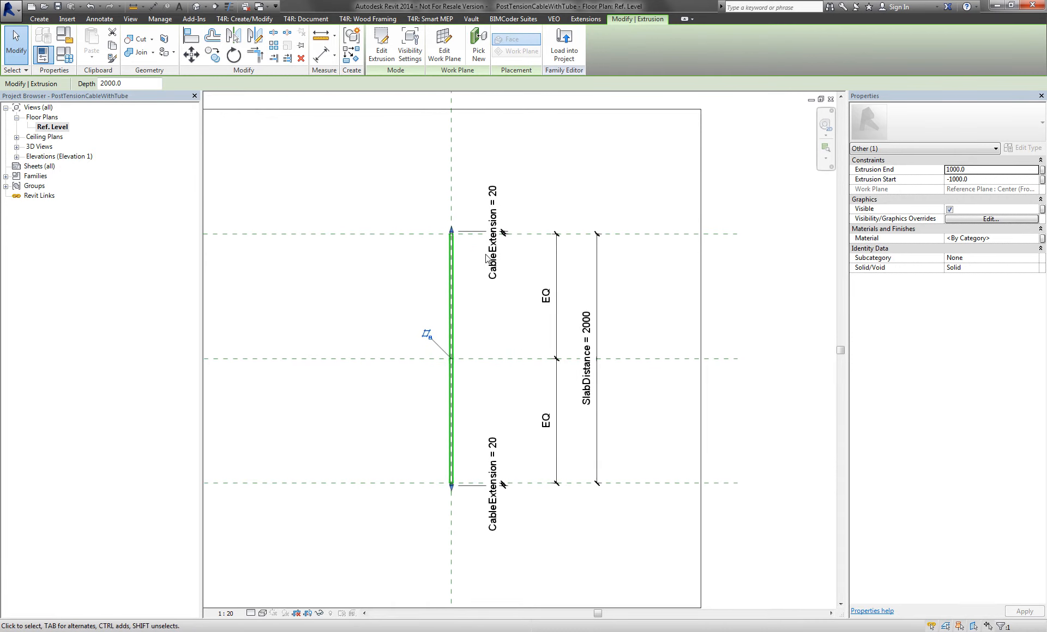
pyautogui.moveTo(439, 451)
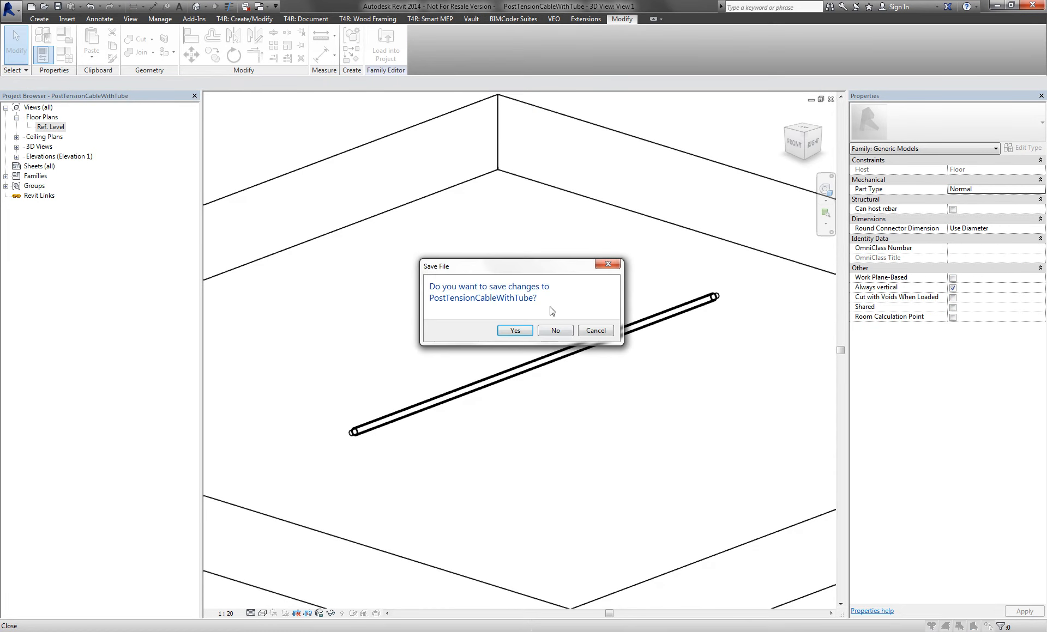
# Answer the save prompt to close the family, then select a PostTensionCable instance
pyautogui.click(555, 331)
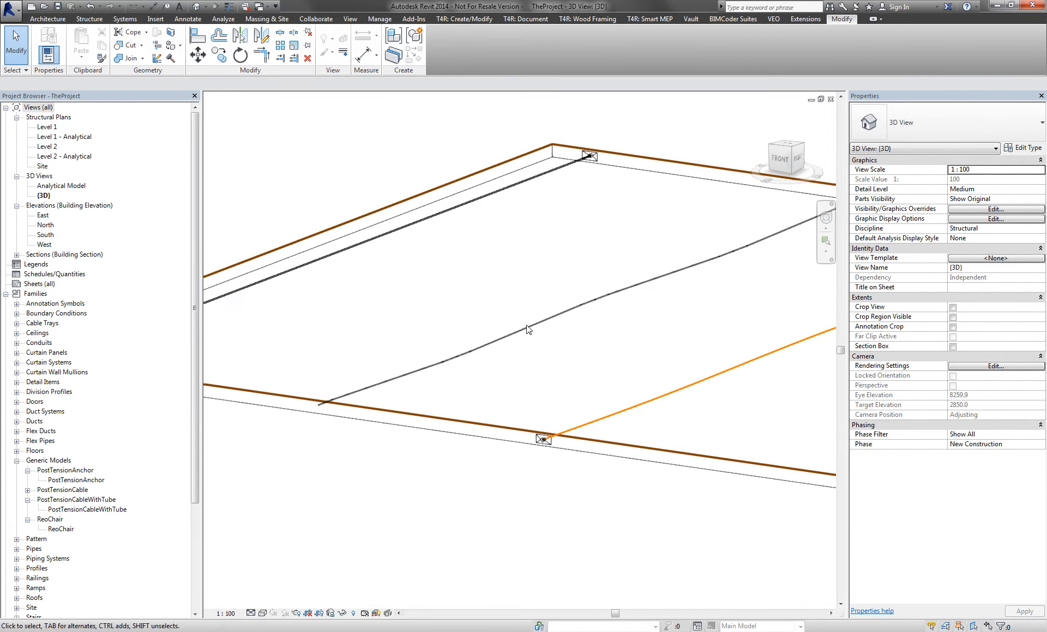
pyautogui.click(526, 329)
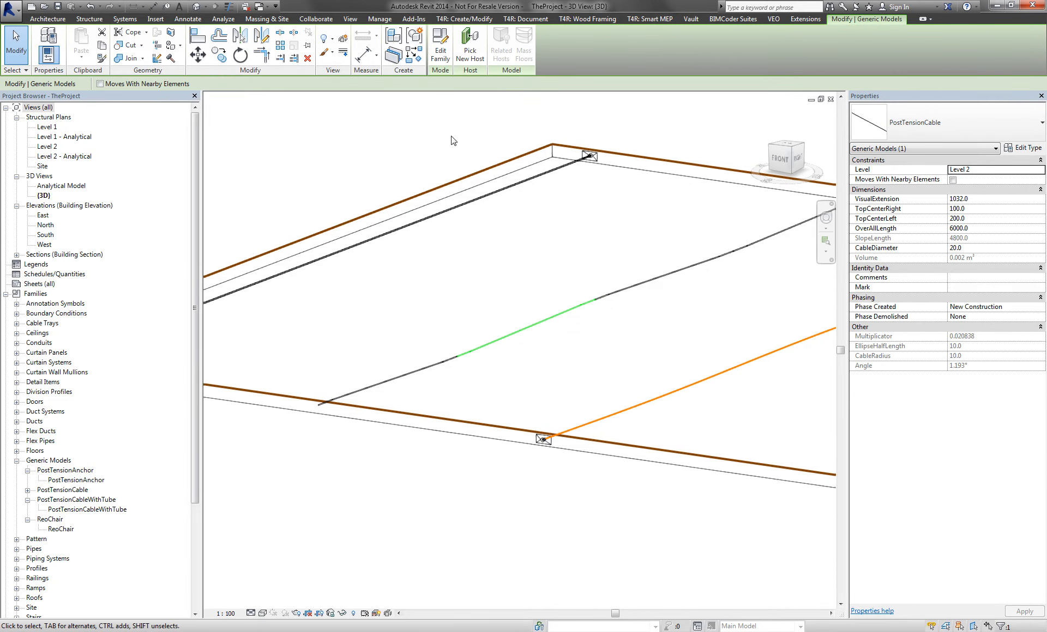
pyautogui.click(431, 217)
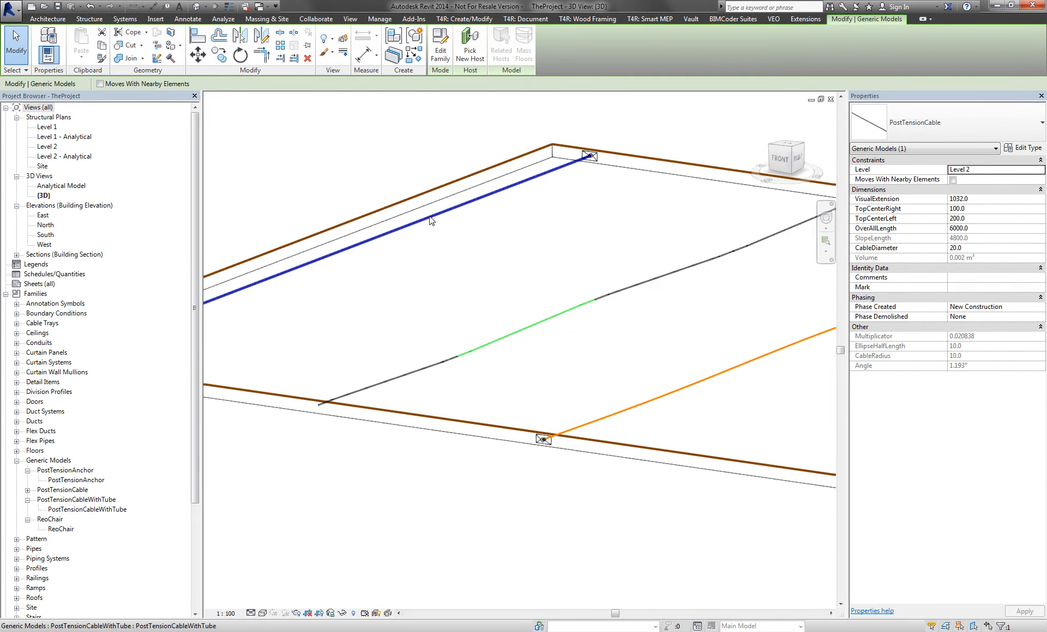
pyautogui.moveTo(430, 220); pyautogui.dragTo(588, 319)
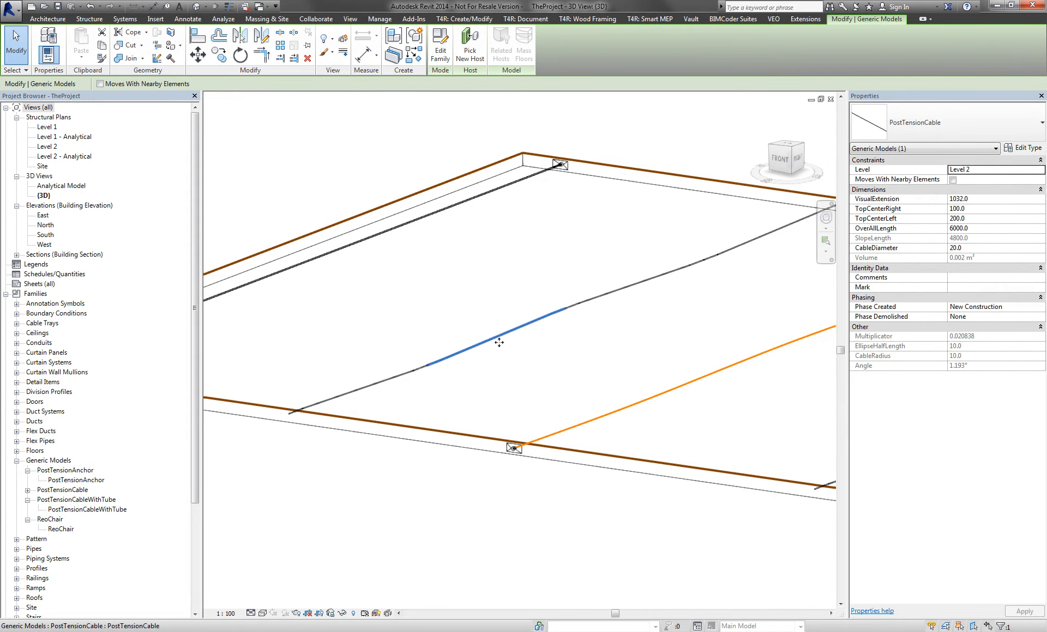
pyautogui.moveTo(551, 349)
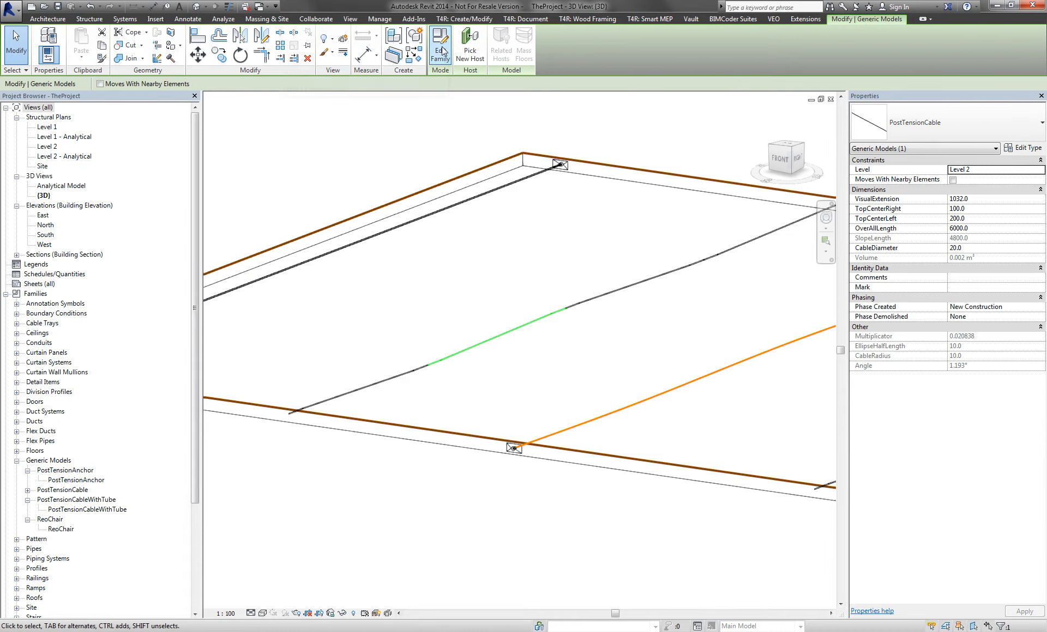
# Open the PostTensionCable family for editing and display it with Hidden Line style
pyautogui.click(439, 47)
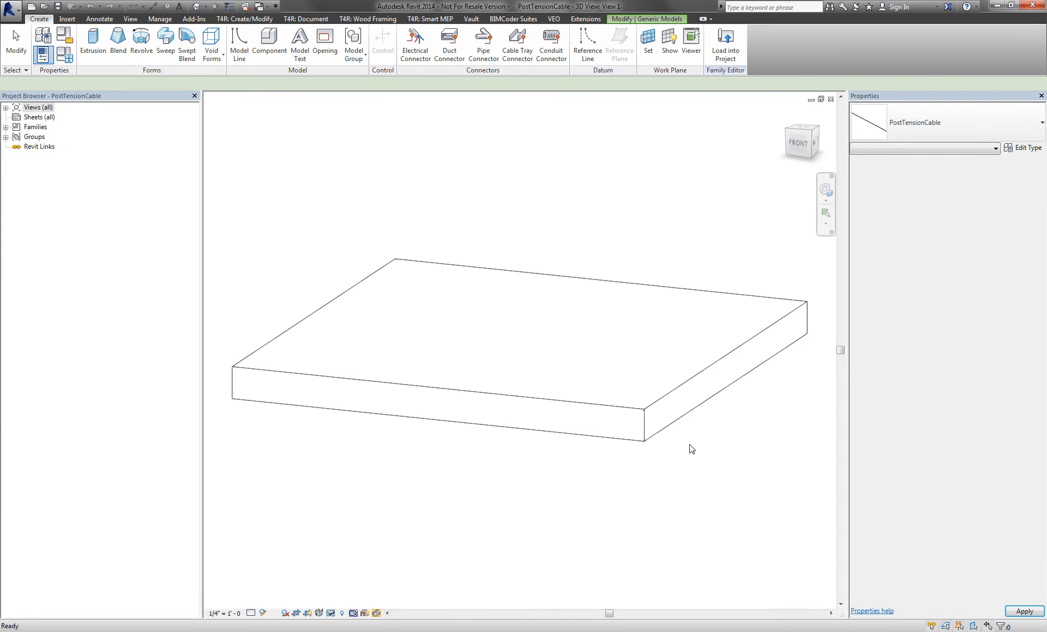
pyautogui.moveTo(691, 449); pyautogui.dragTo(597, 472)
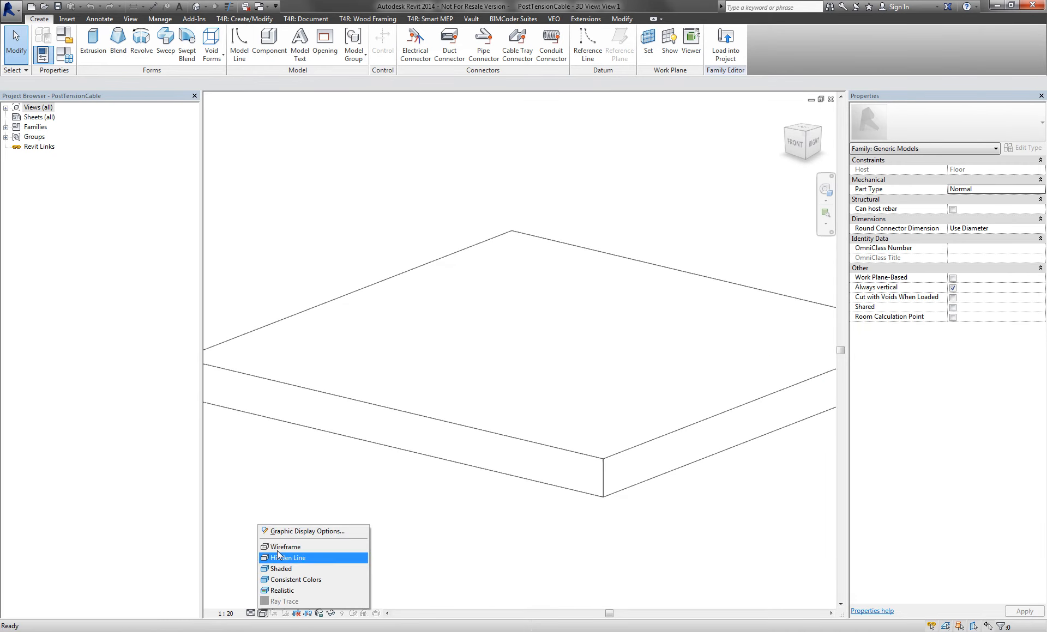
pyautogui.click(282, 546)
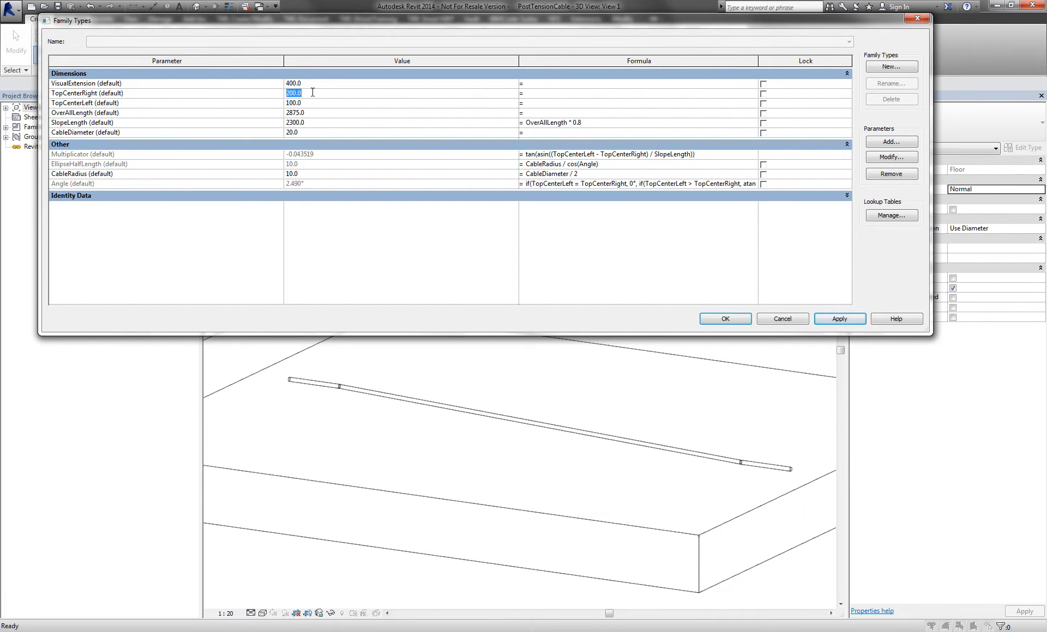
# Set cable TopCenterLeft to 100 and TopCenterRight to 200 after trying 250, and apply
pyautogui.write('100')
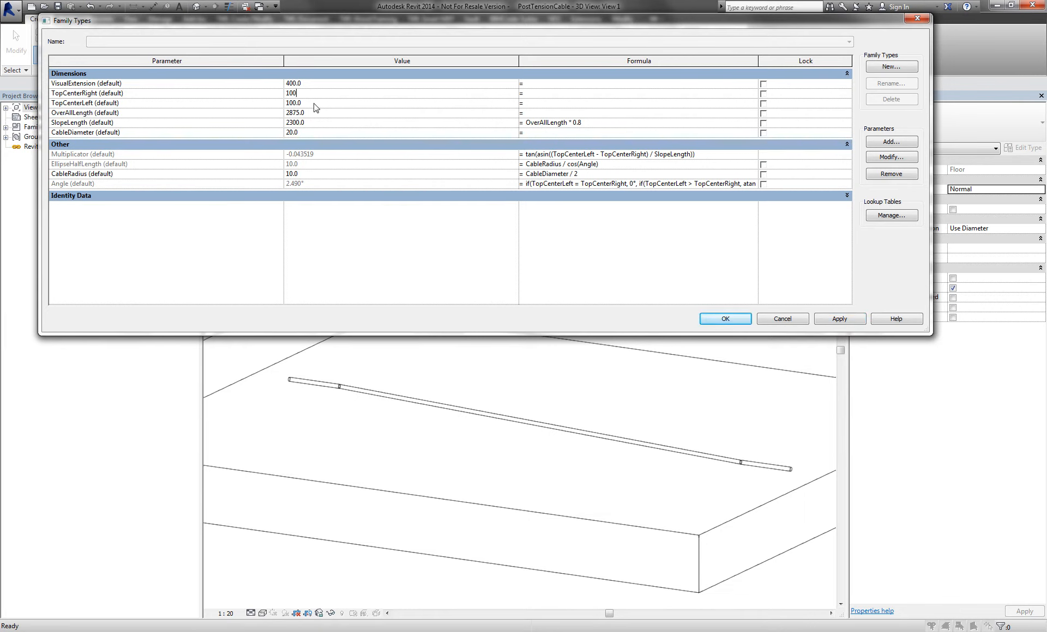
pyautogui.click(839, 318)
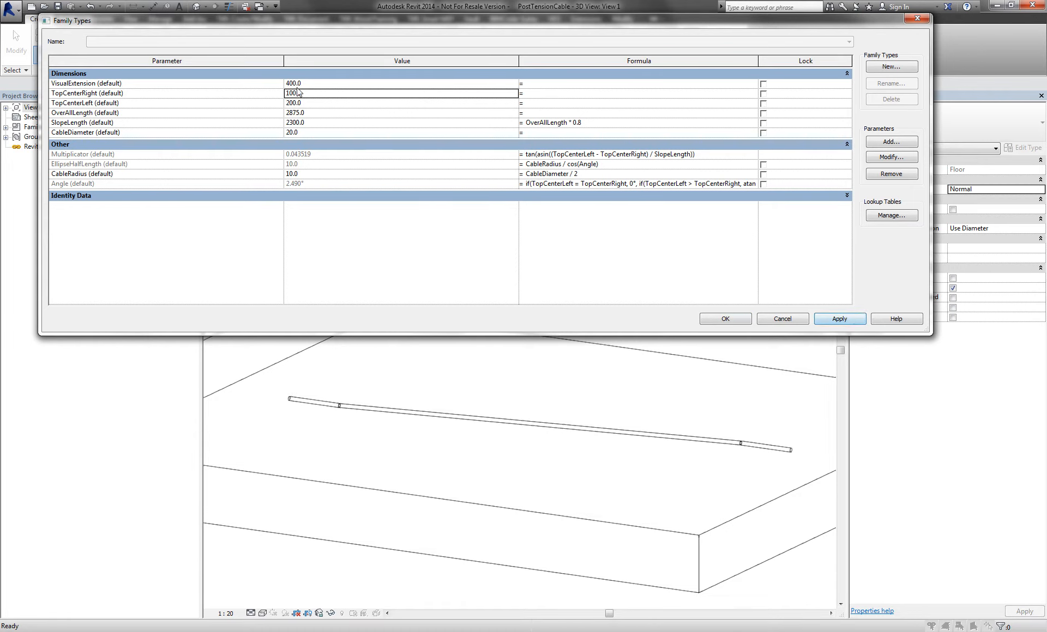
pyautogui.write('2002')
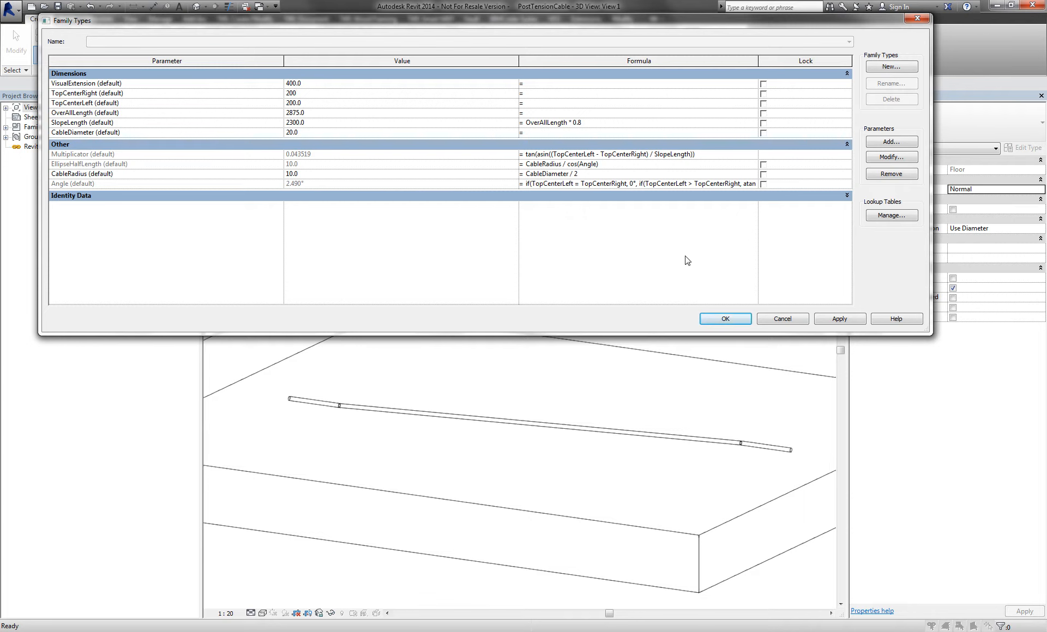
pyautogui.click(839, 318)
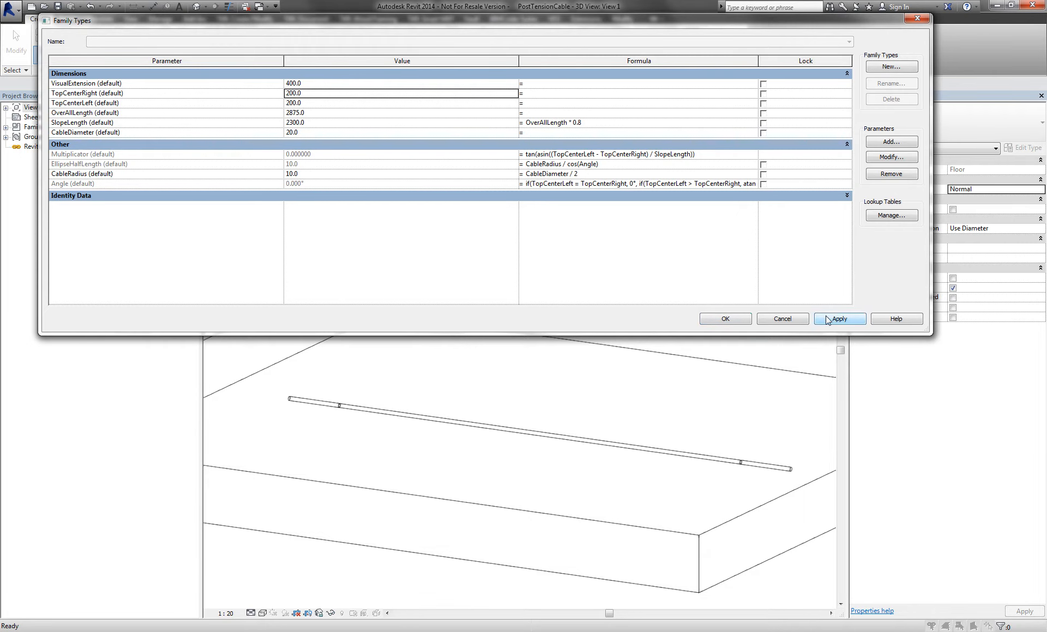
pyautogui.write('100')
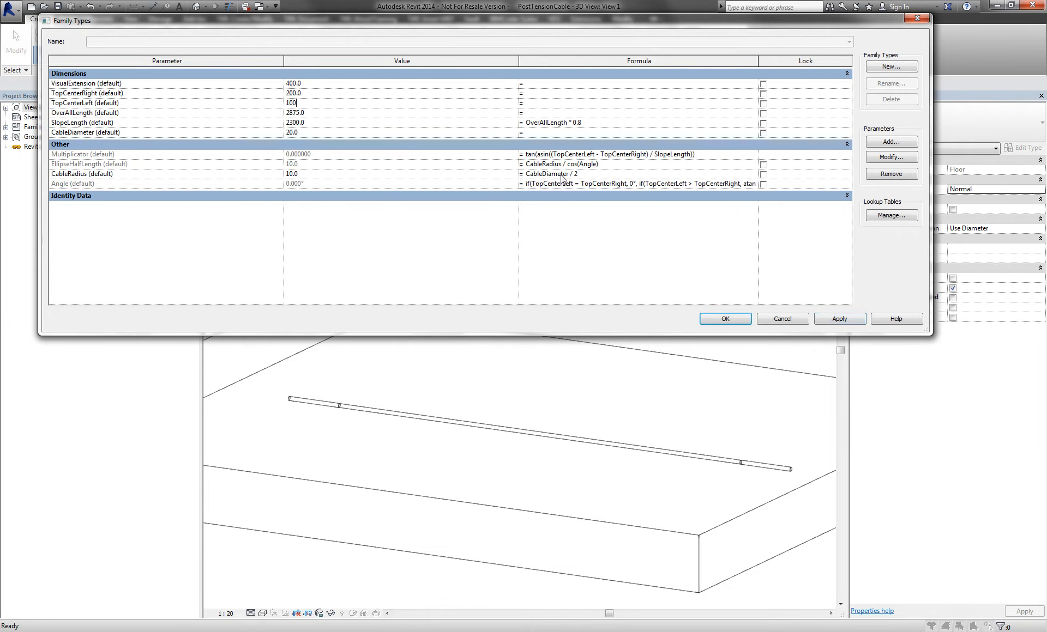
pyautogui.click(838, 318)
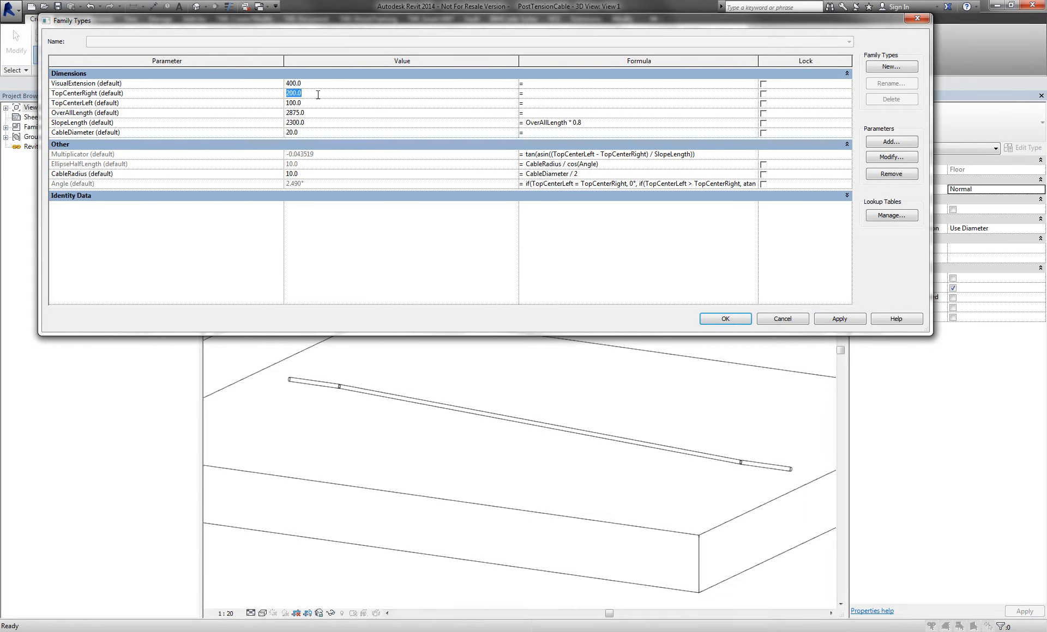
pyautogui.click(839, 318)
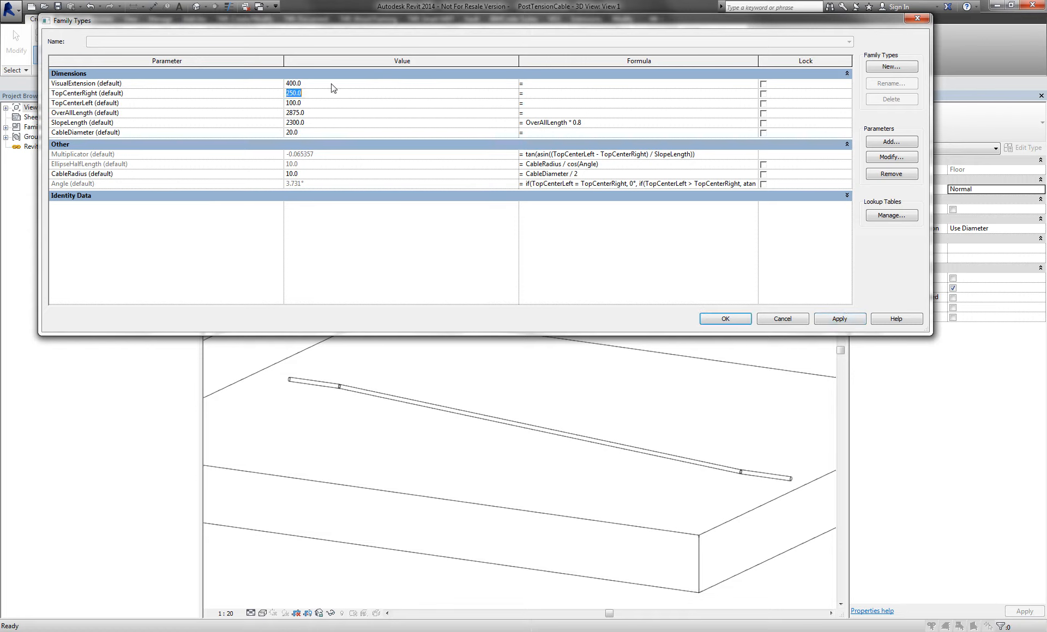
pyautogui.click(840, 318)
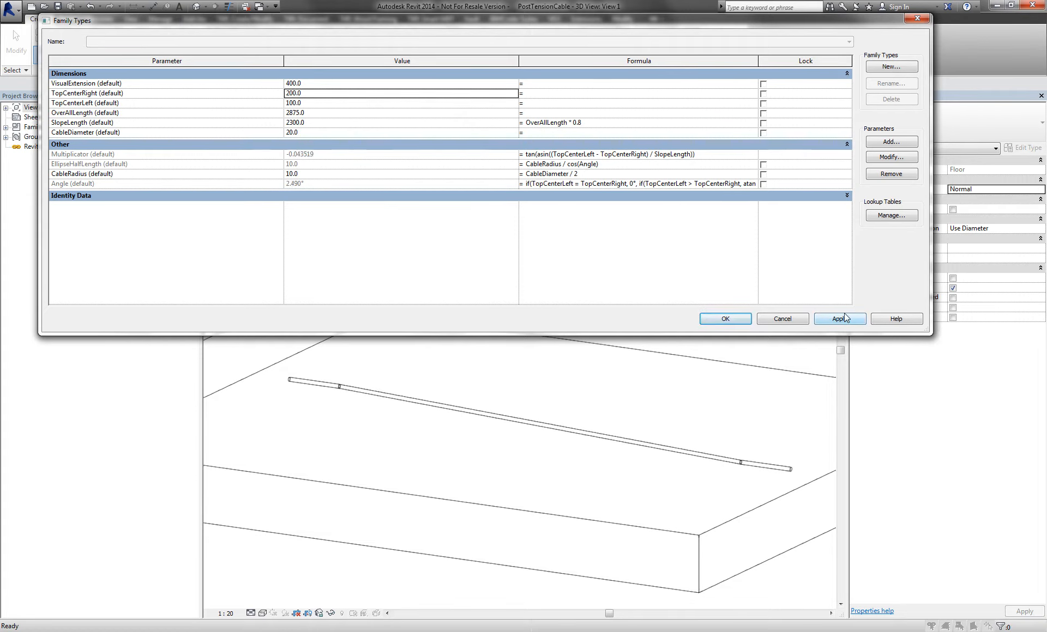
pyautogui.click(724, 319)
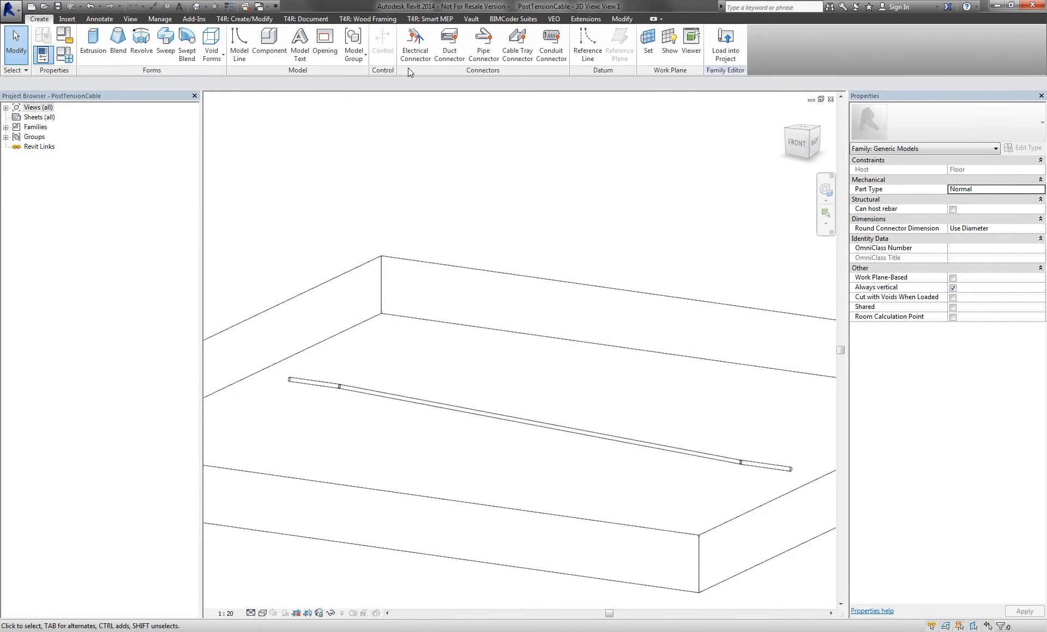
# View the cable family's Ref. Level floor plan, then close the PostTensionCable family window
pyautogui.click(38, 108)
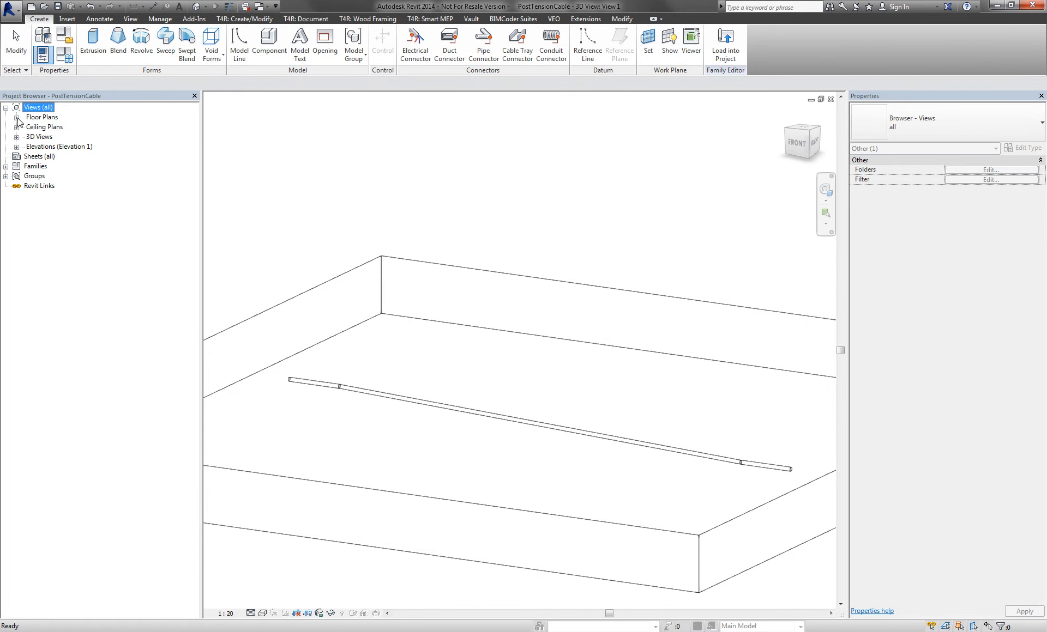
pyautogui.doubleClick(50, 127)
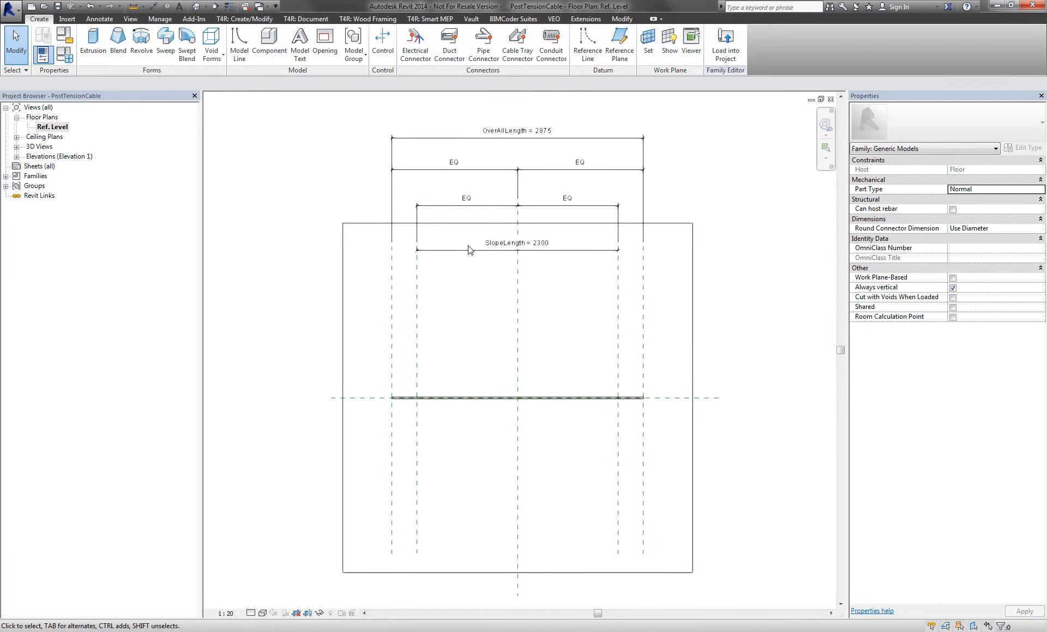
pyautogui.moveTo(460, 267)
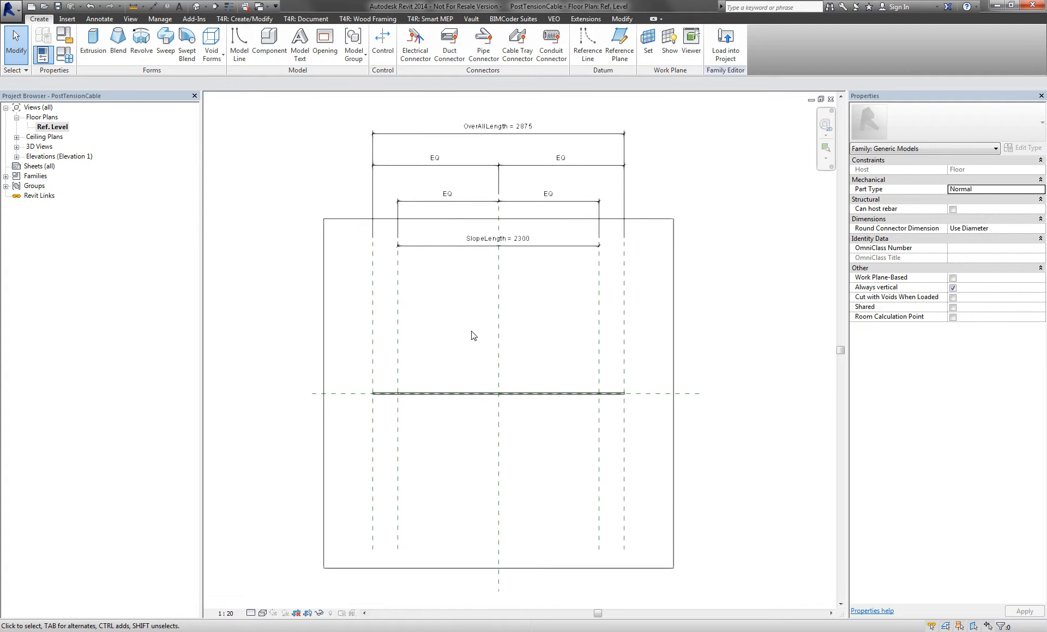
pyautogui.moveTo(478, 328)
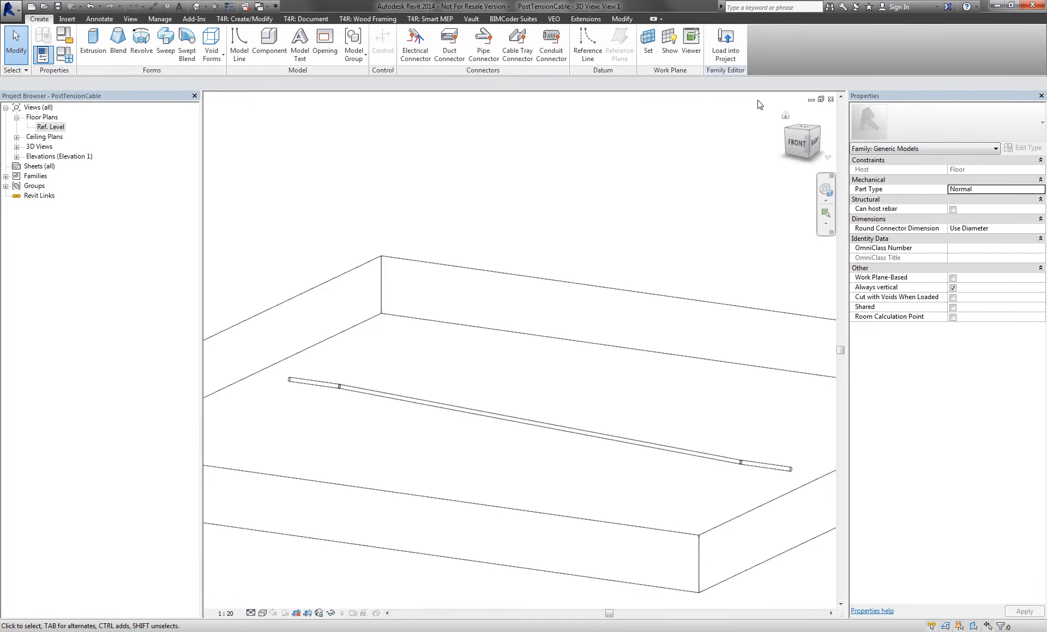
pyautogui.click(830, 100)
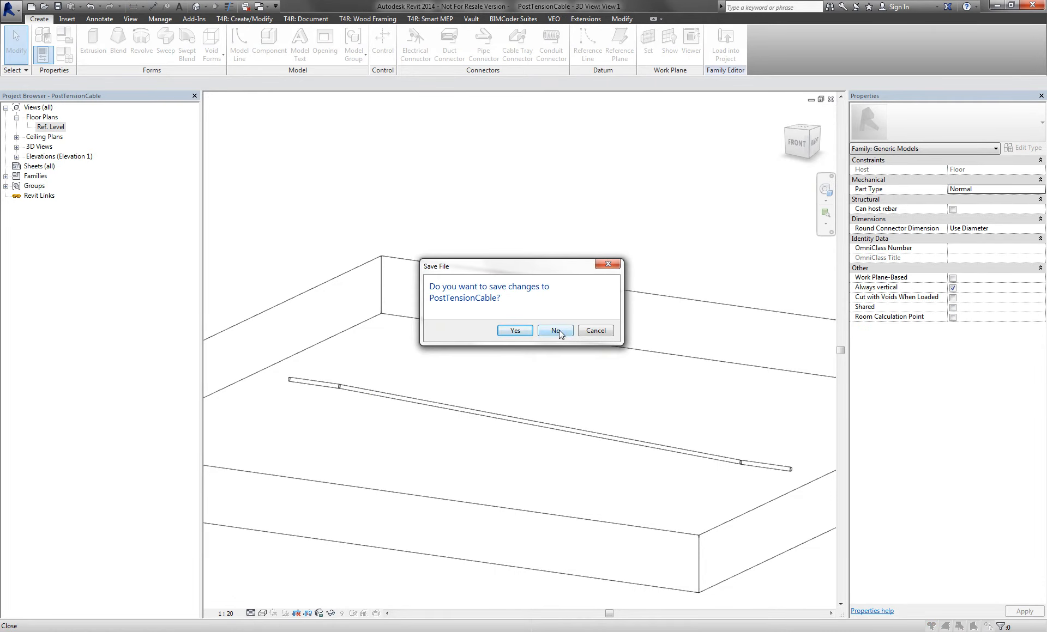
# Discard the cable family changes and select the PostTensionAnchor at the slab edge
pyautogui.click(553, 332)
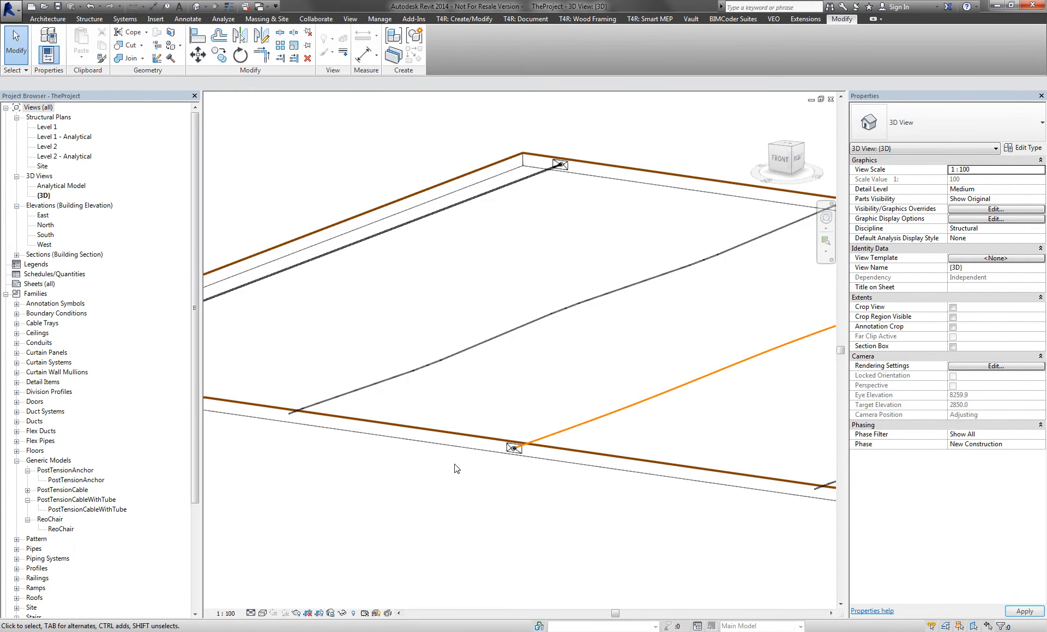
pyautogui.click(514, 447)
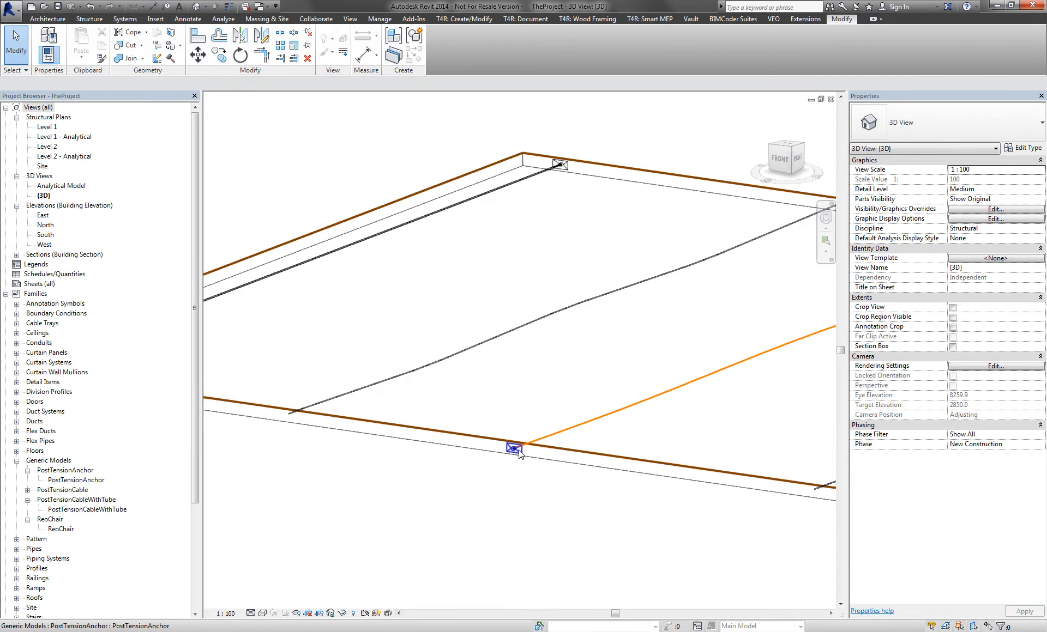
pyautogui.click(516, 447)
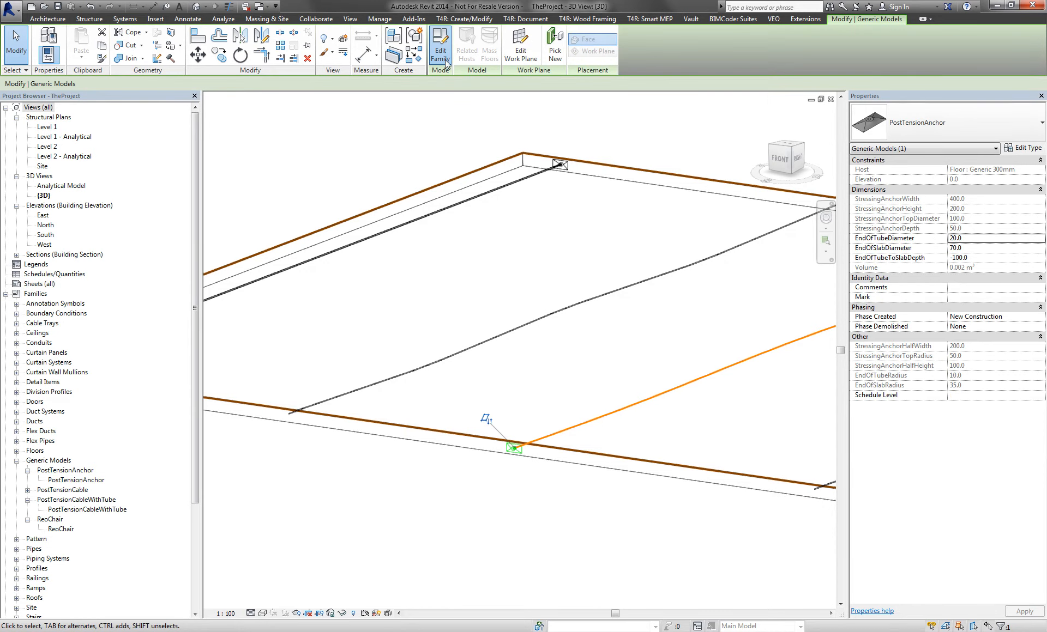
# Edit the PostTensionAnchor family in Wireframe, select its tube, and view Ref. Level
pyautogui.click(439, 45)
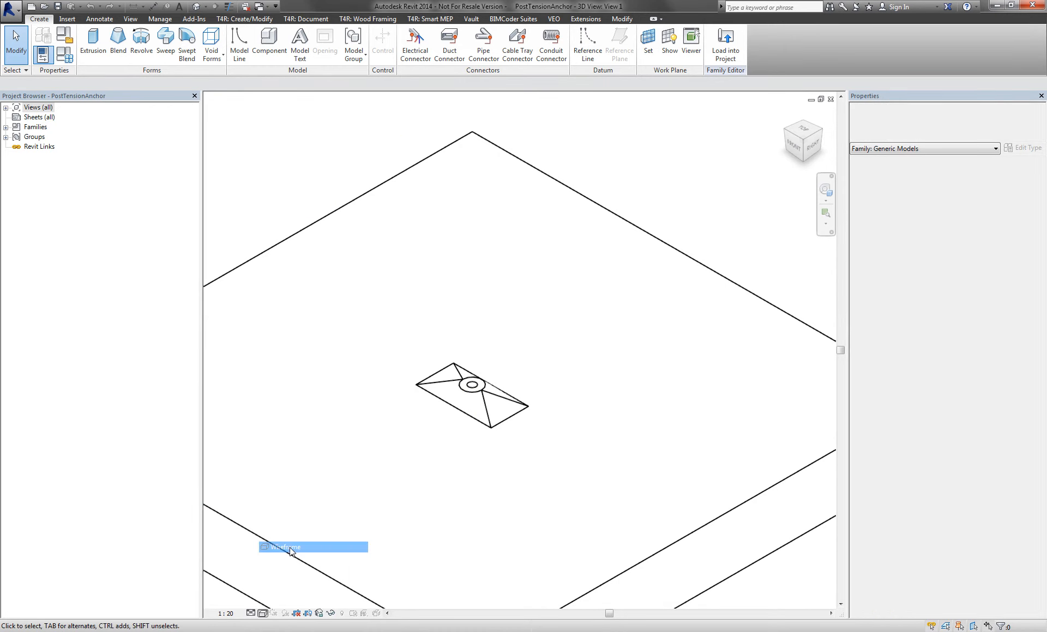
pyautogui.click(471, 384)
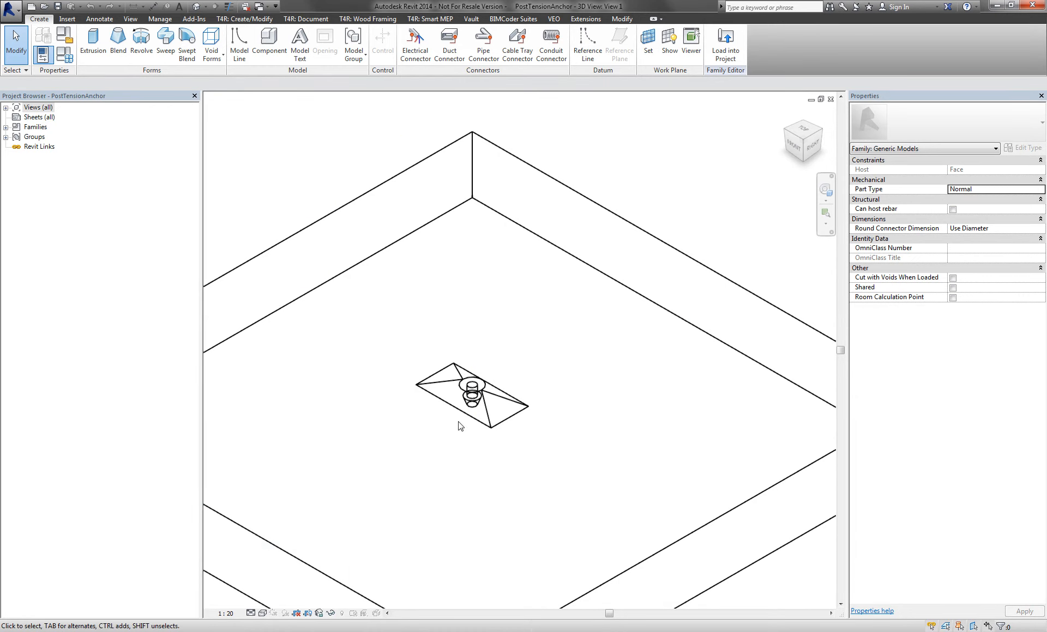
pyautogui.moveTo(497, 451)
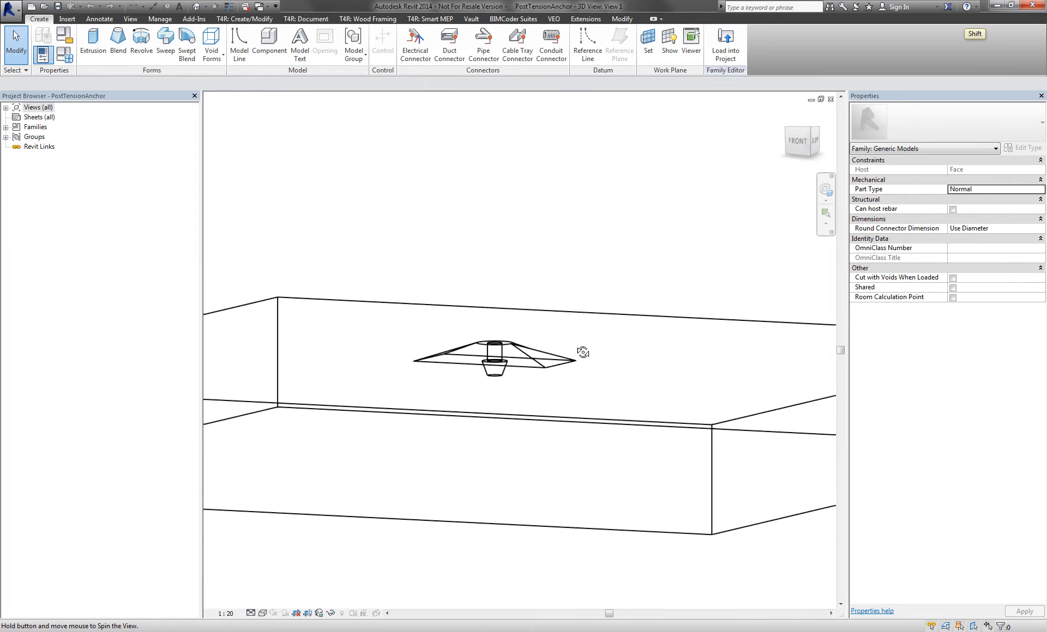
pyautogui.click(494, 365)
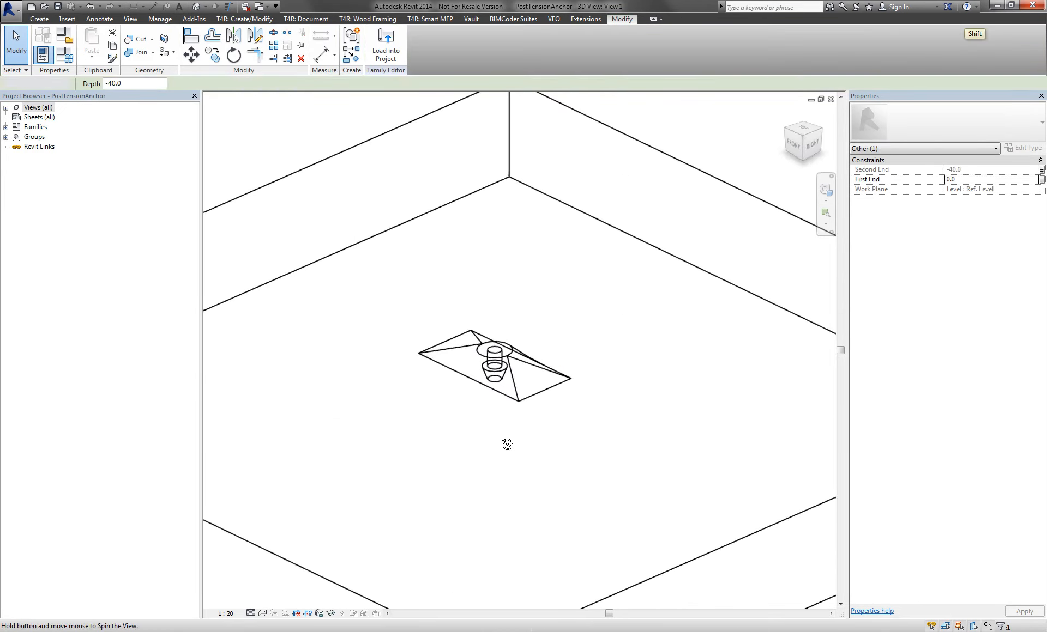
pyautogui.click(39, 107)
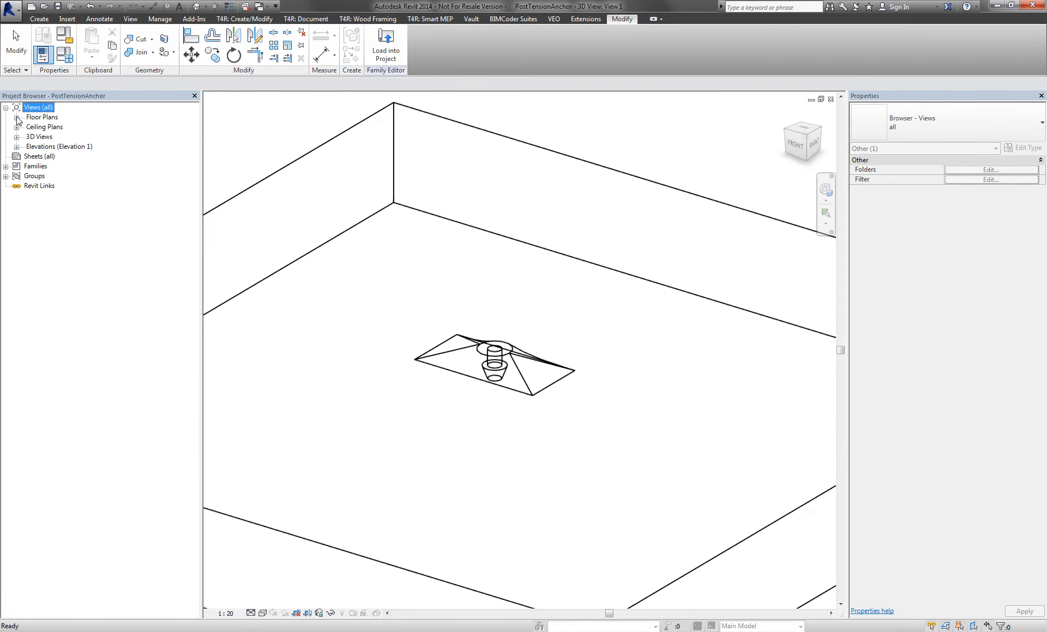
pyautogui.doubleClick(50, 127)
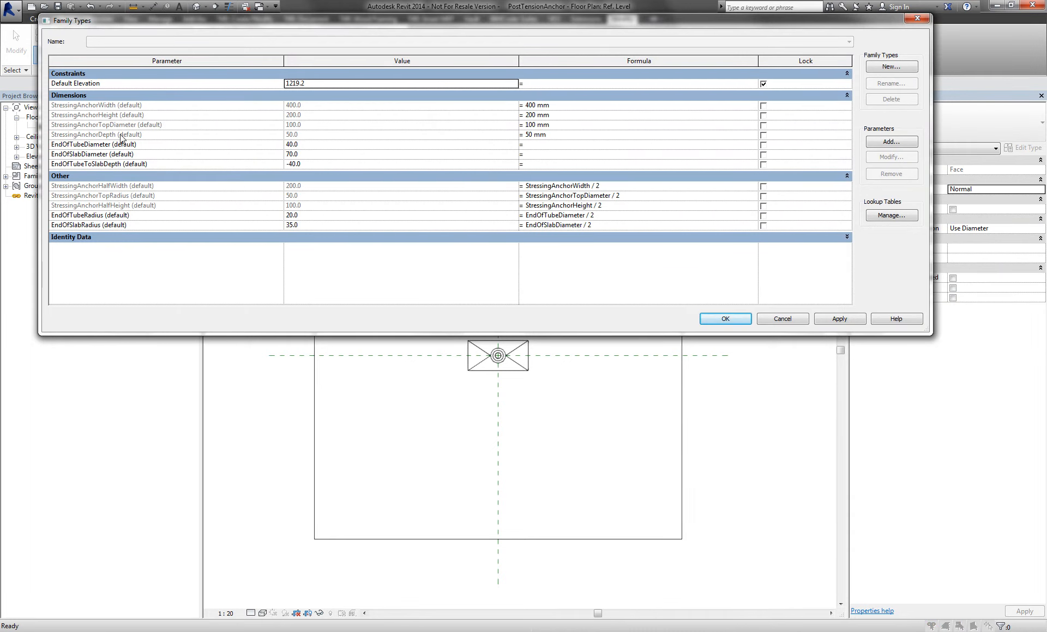
pyautogui.moveTo(140, 160)
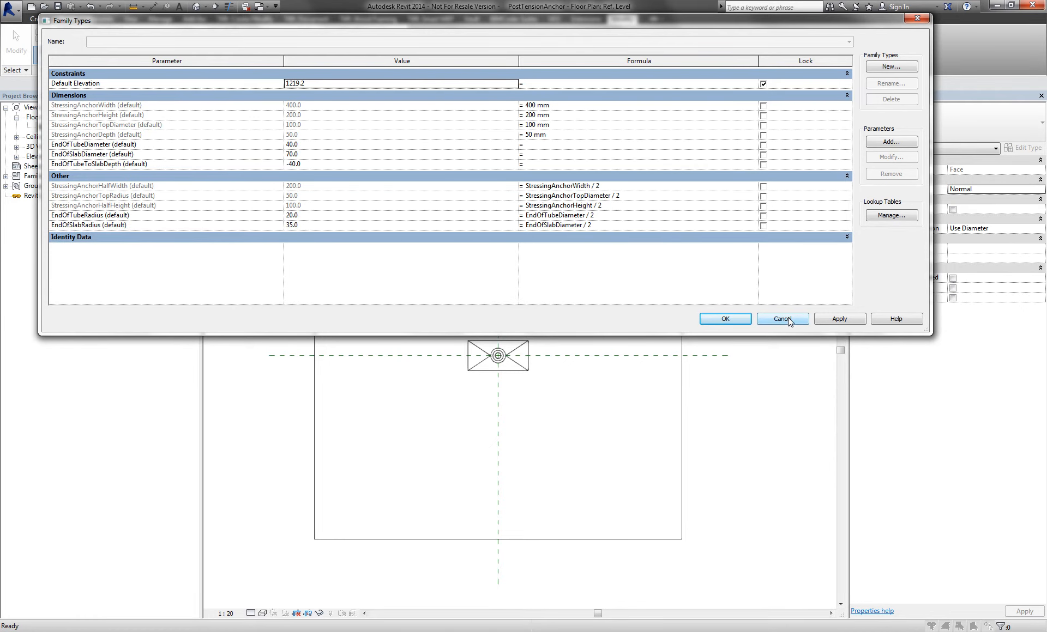
pyautogui.click(781, 318)
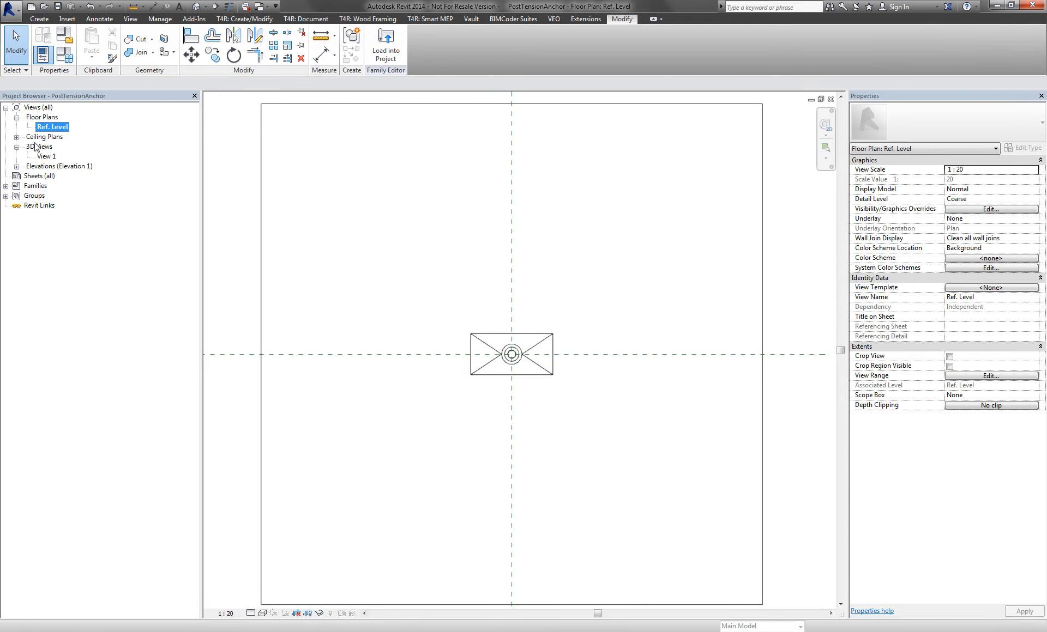
# Show the anchor family's 3D View 1 and select the void blend under the plate
pyautogui.doubleClick(47, 155)
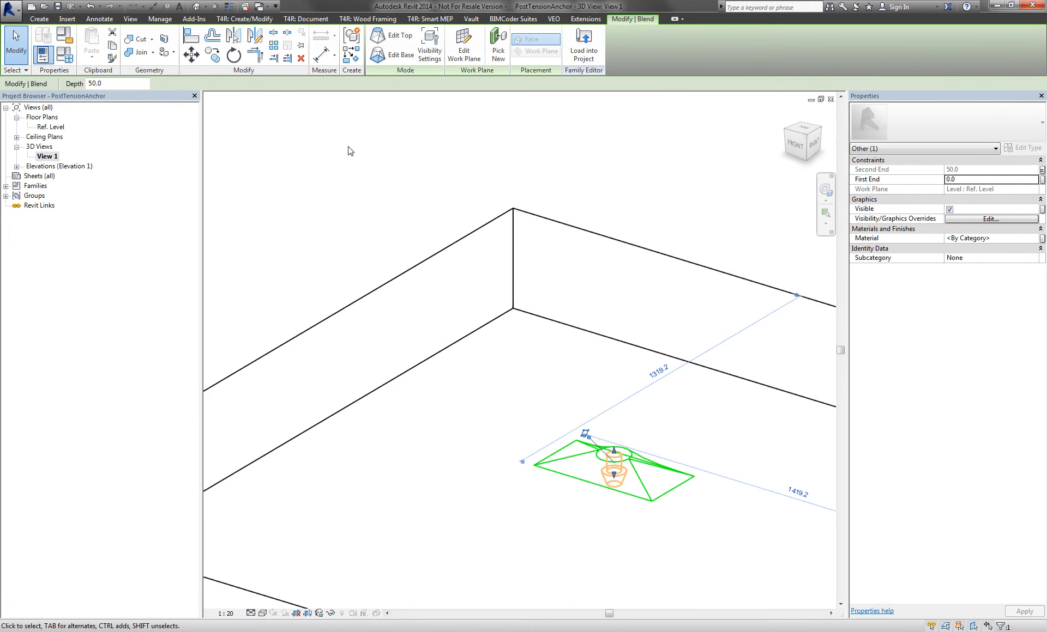
pyautogui.moveTo(375, 195)
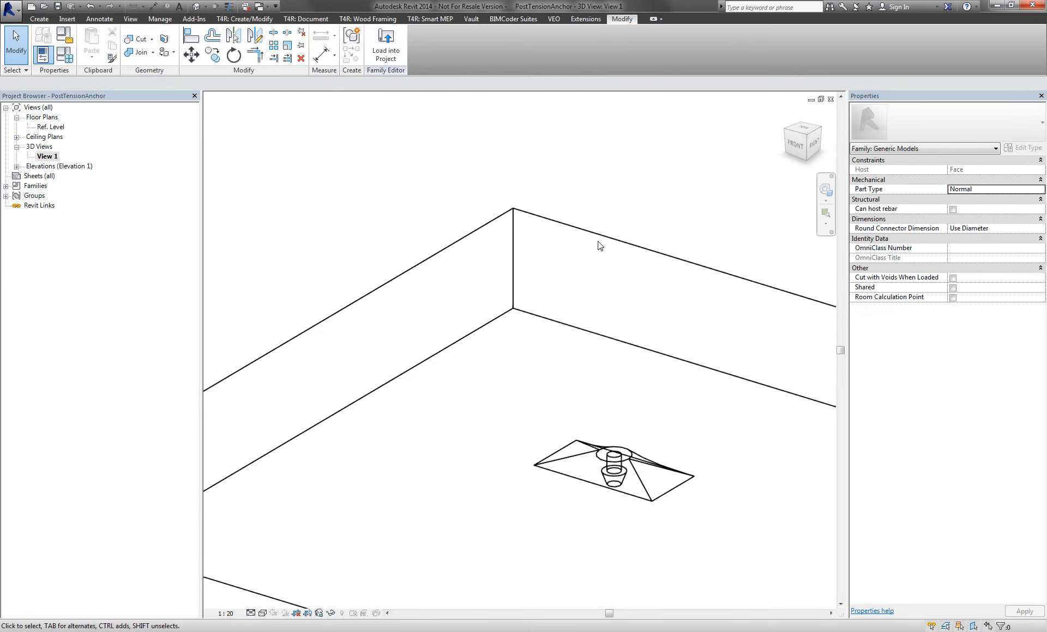
pyautogui.moveTo(615, 469)
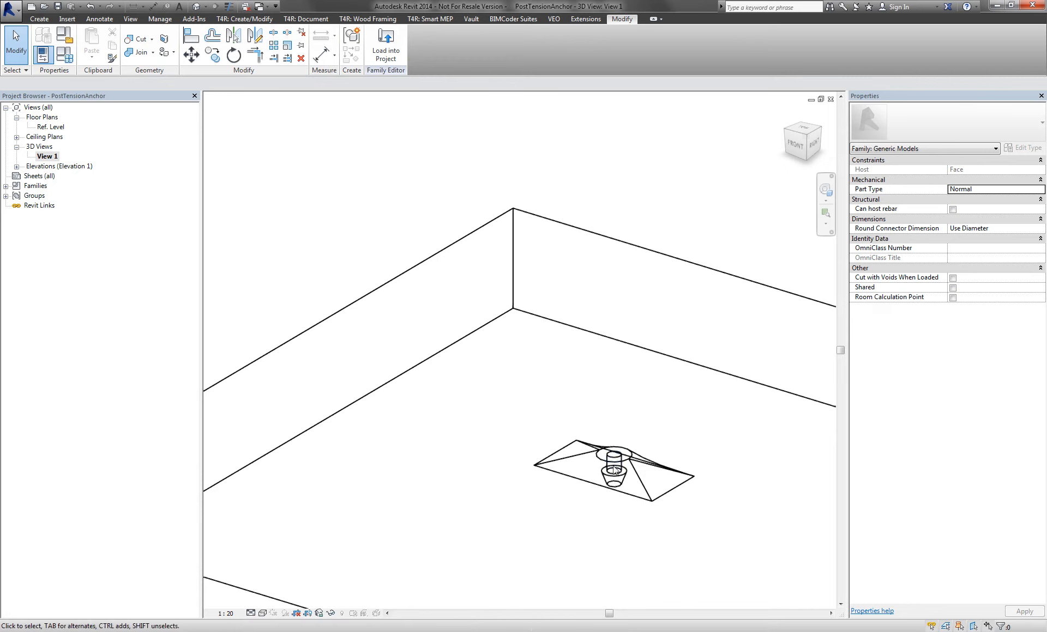
pyautogui.click(609, 484)
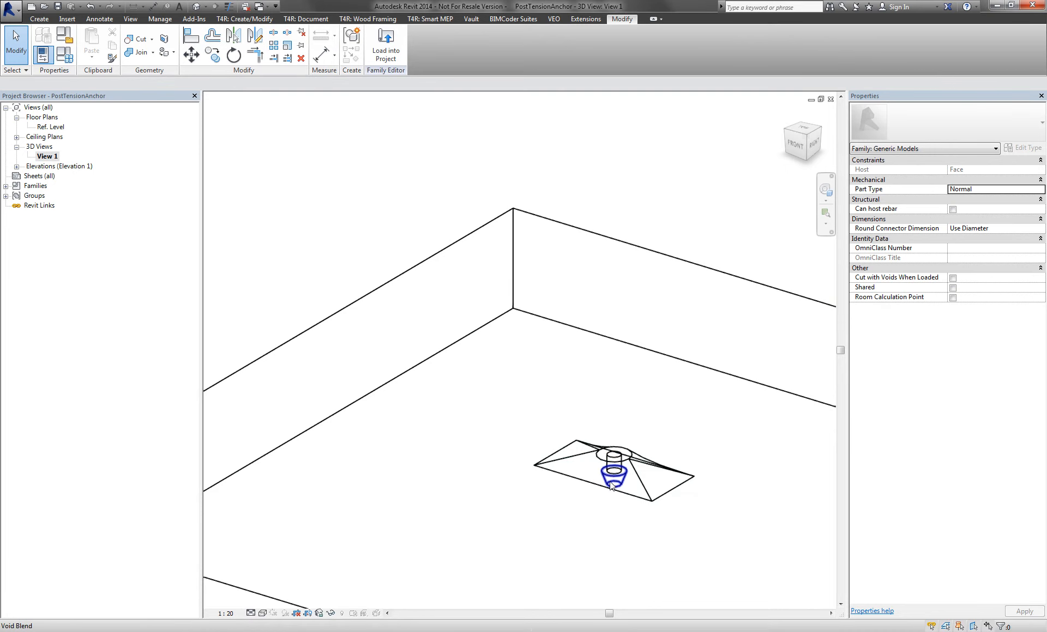
pyautogui.moveTo(612, 473)
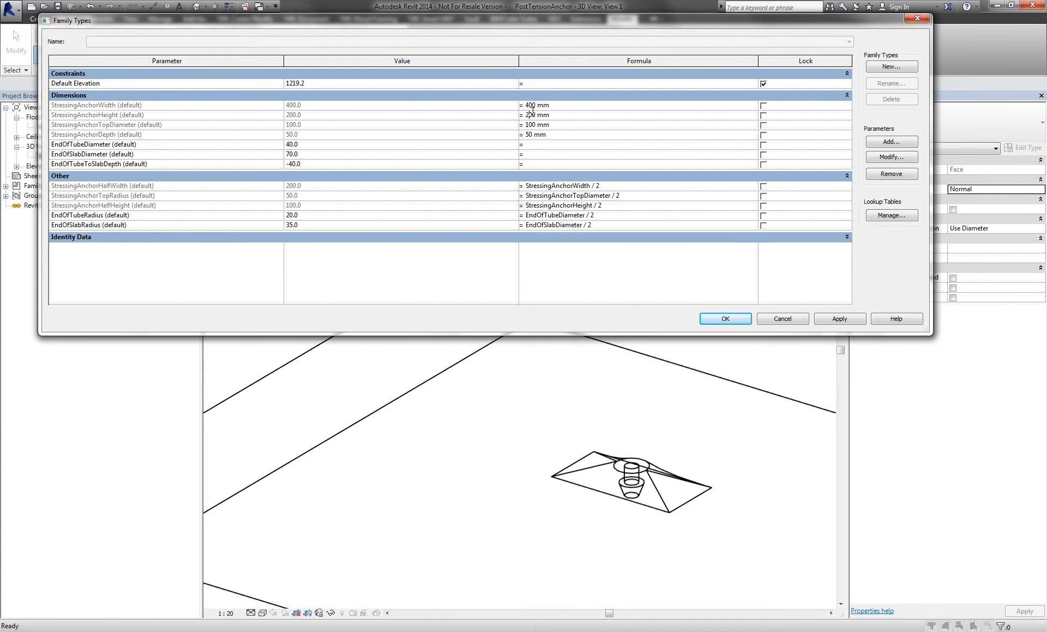
# Test StressingAnchorTopDiameter at 50 mm, restore 100 mm, apply and close Family Types
pyautogui.doubleClick(532, 125)
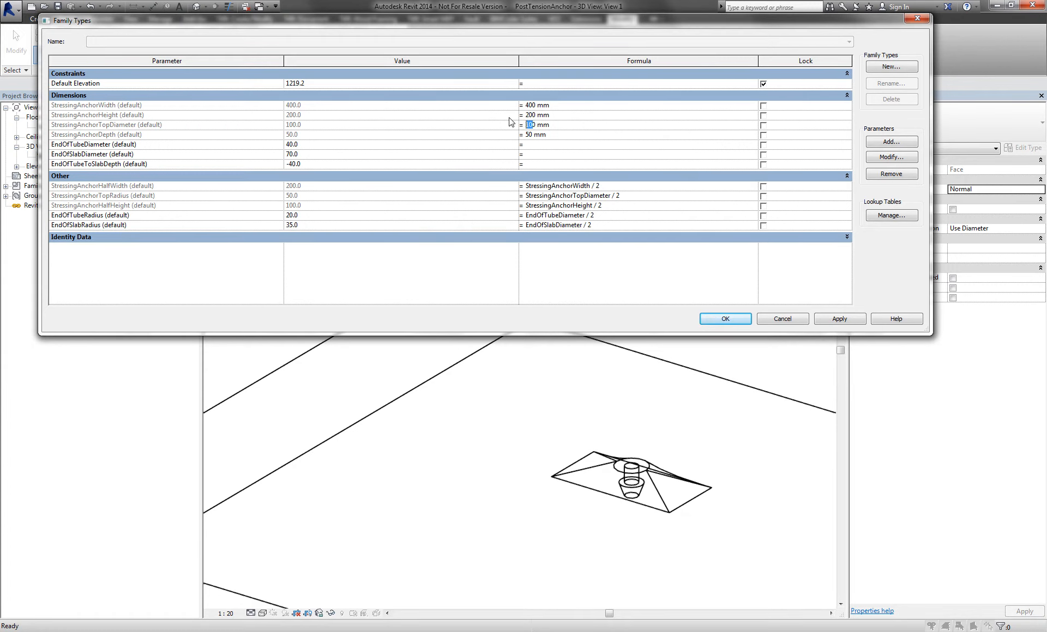
pyautogui.write('500')
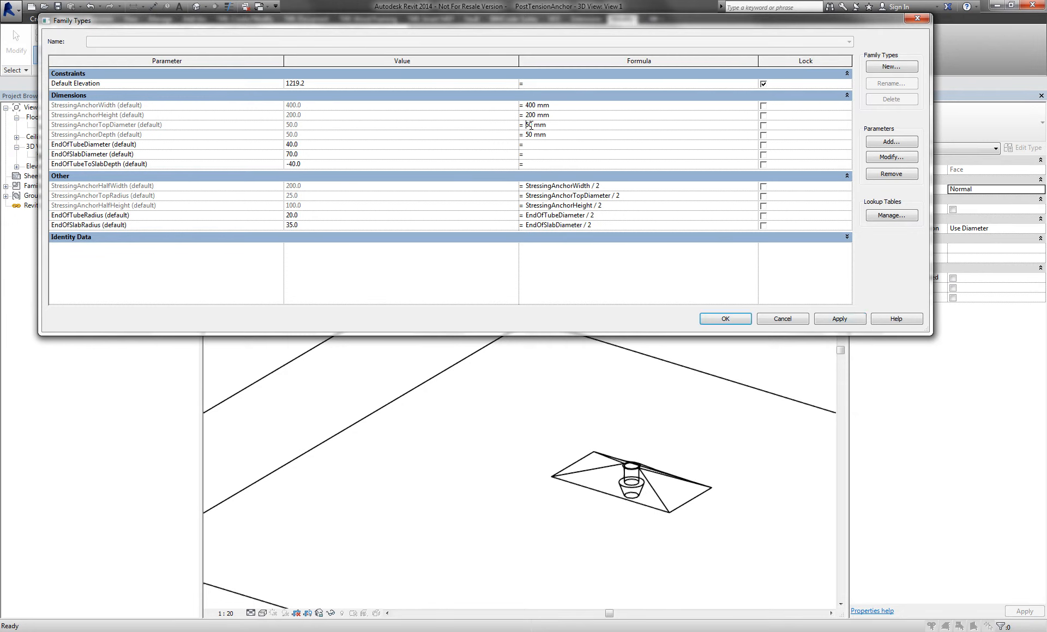
pyautogui.write('100 mm')
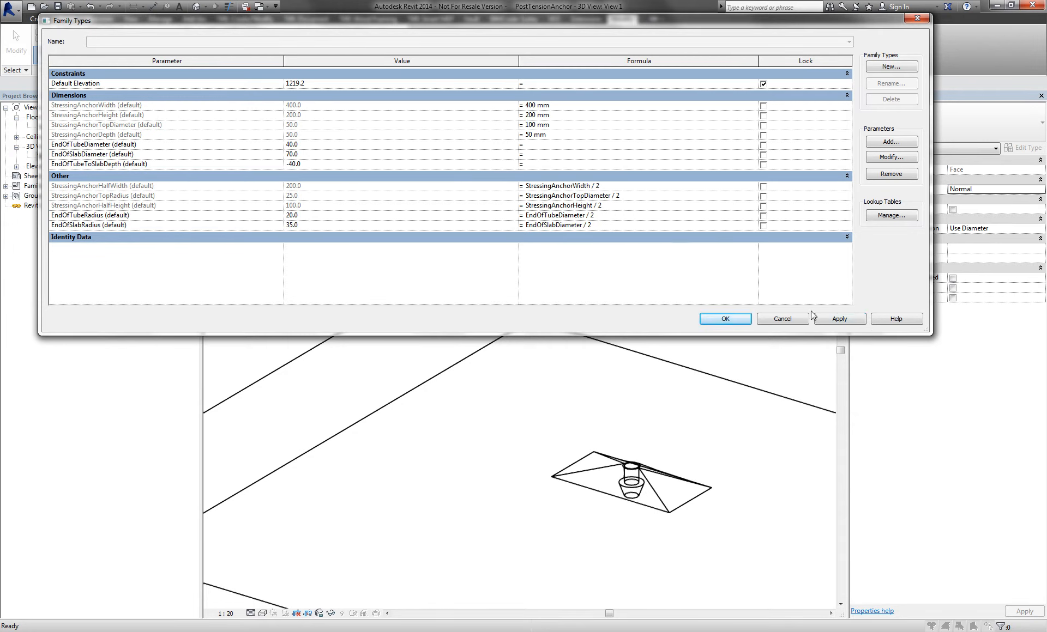
pyautogui.click(839, 318)
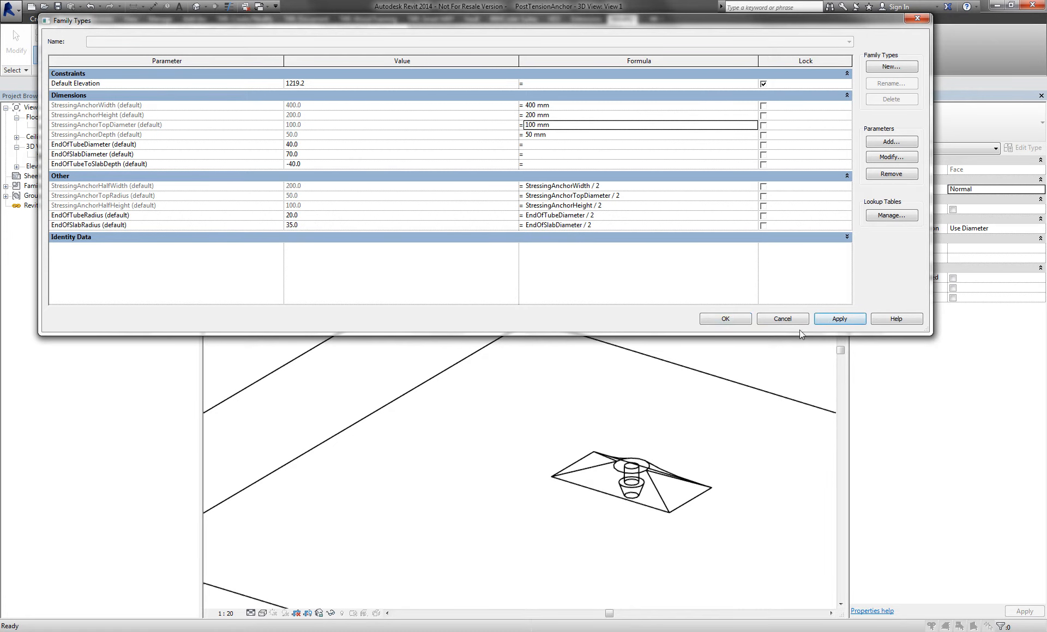
pyautogui.click(724, 318)
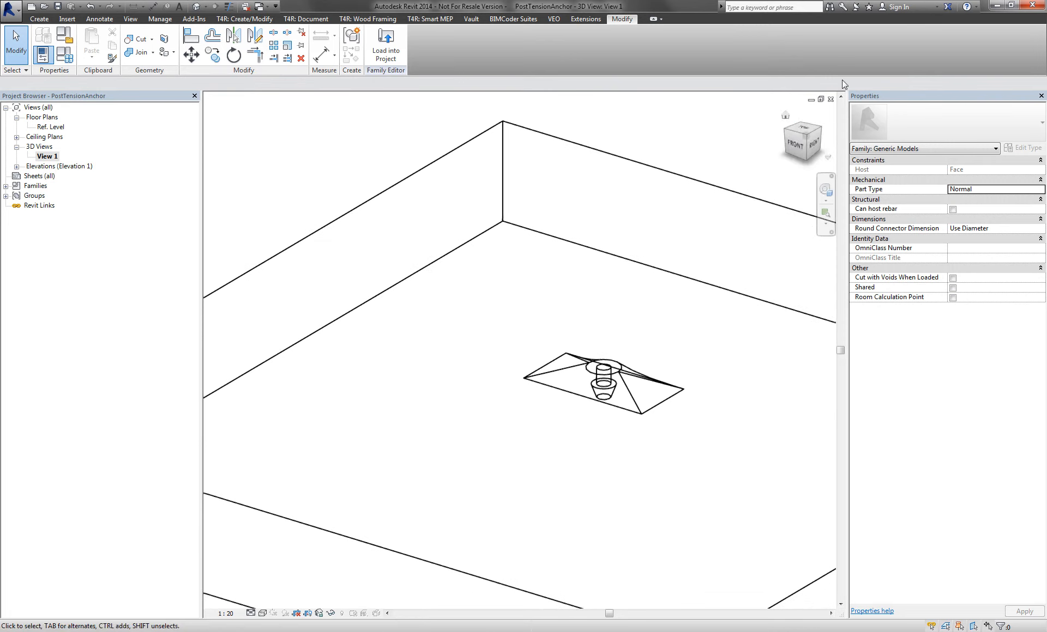
pyautogui.doubleClick(53, 127)
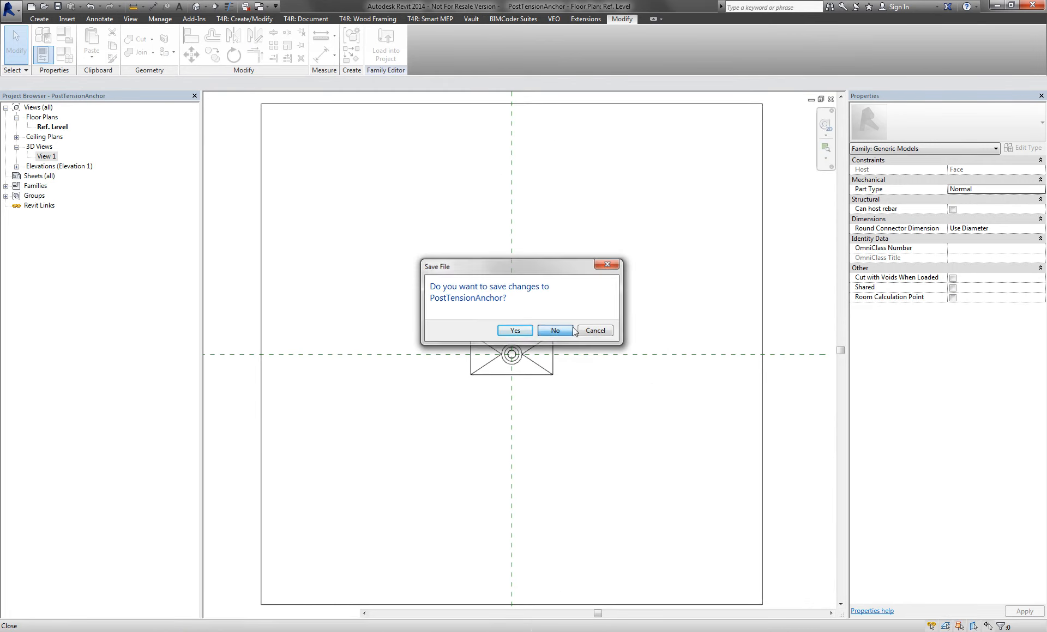
pyautogui.click(554, 330)
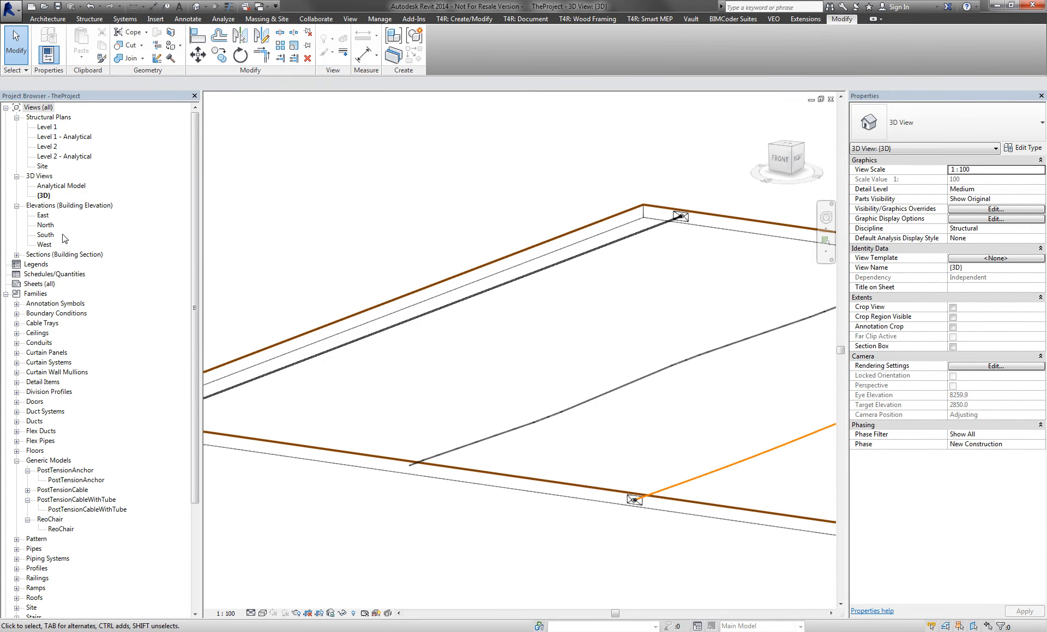
pyautogui.moveTo(460, 339)
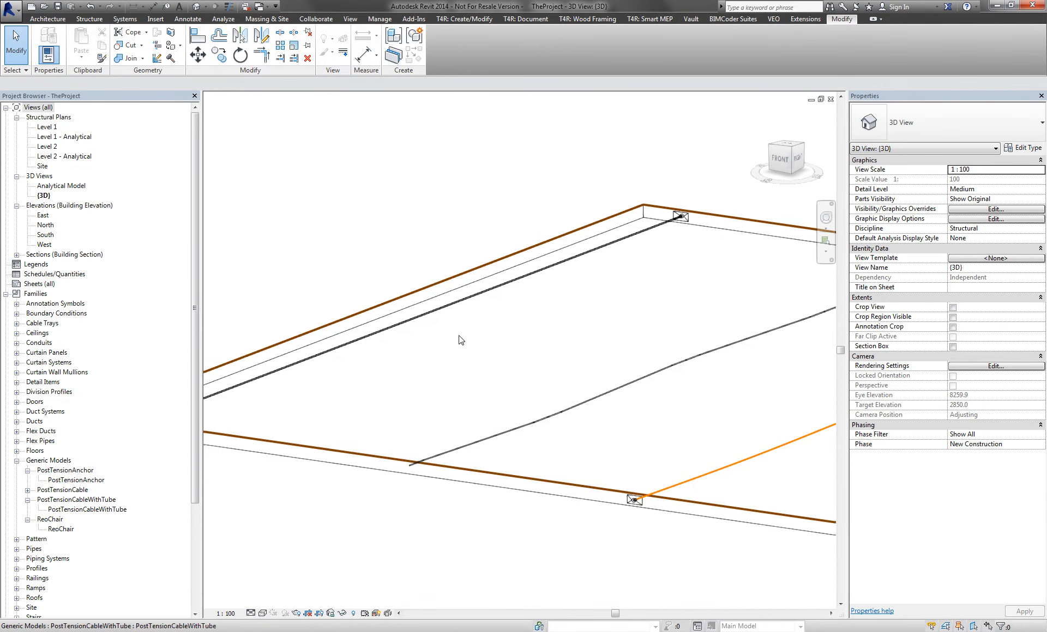
# Open the Section 1 building section and select the floor slab in it
pyautogui.click(19, 255)
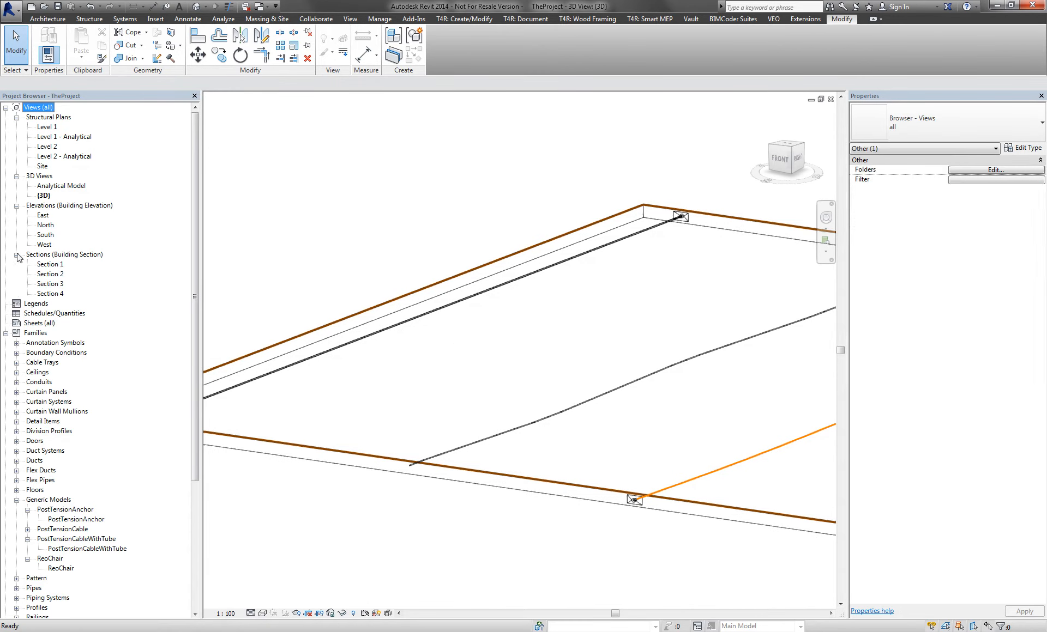
pyautogui.doubleClick(48, 264)
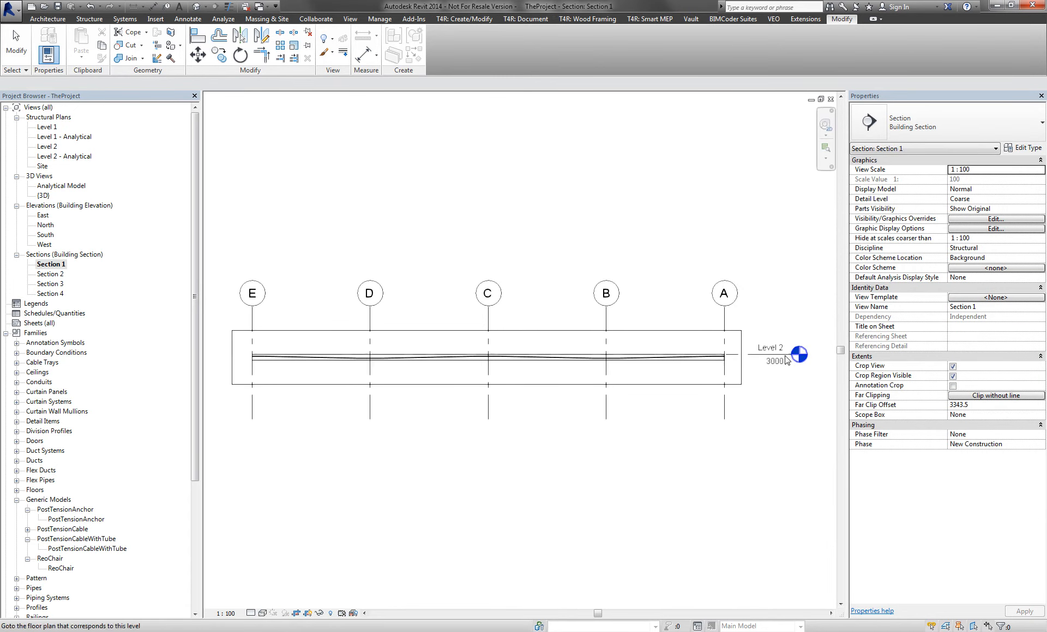
pyautogui.click(459, 335)
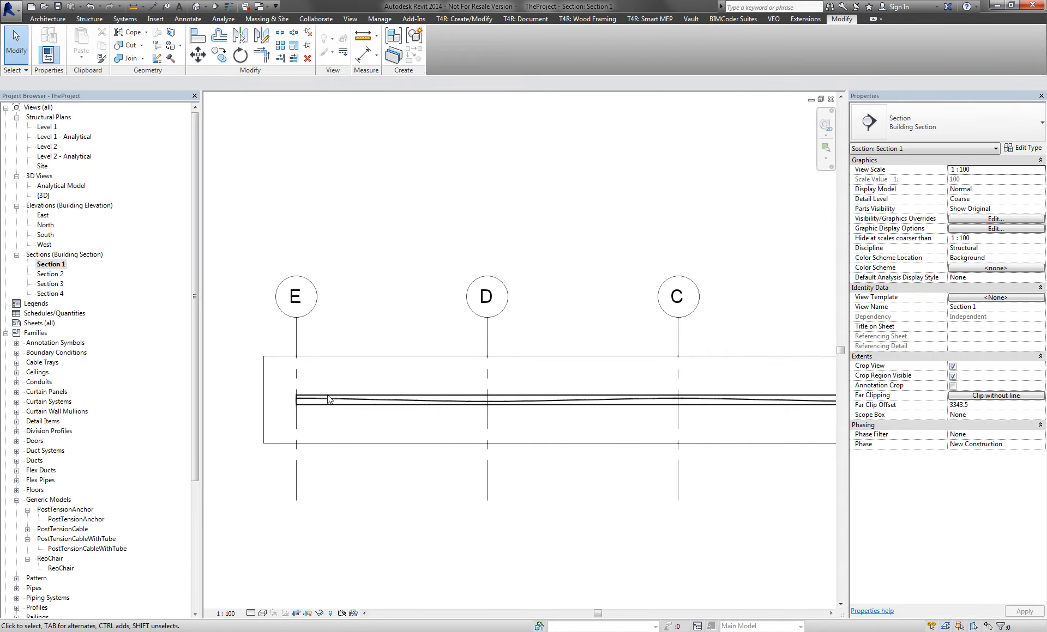
pyautogui.click(627, 401)
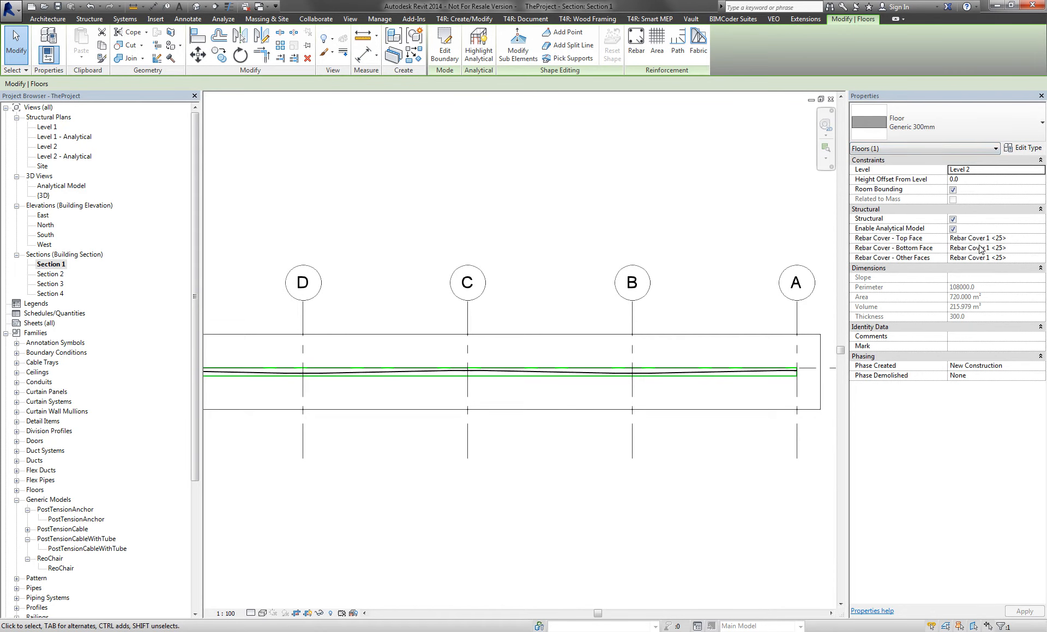
pyautogui.moveTo(981, 261)
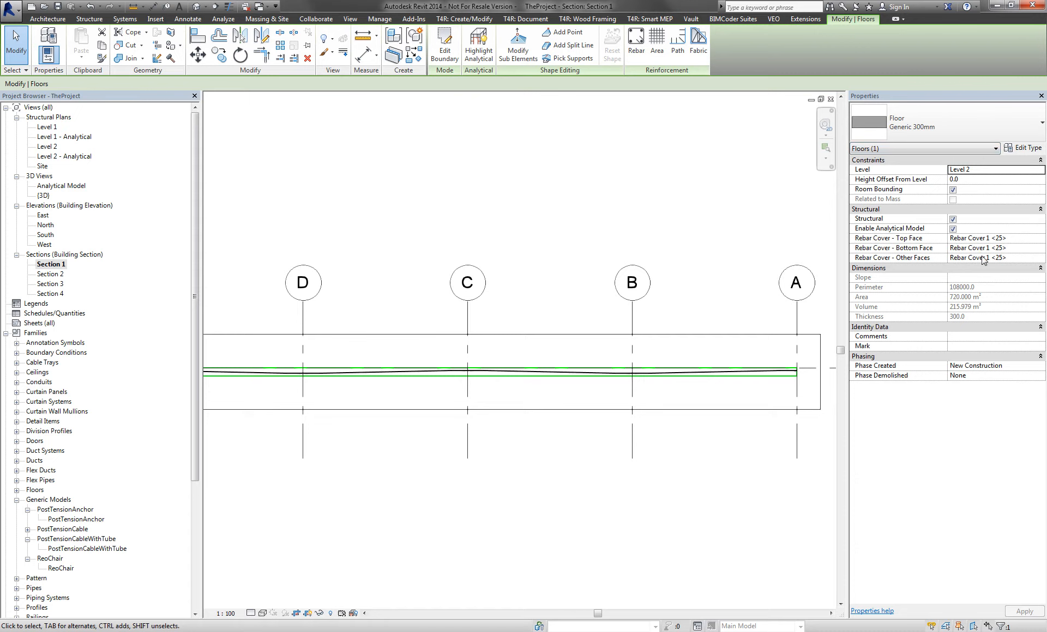
pyautogui.moveTo(728, 285)
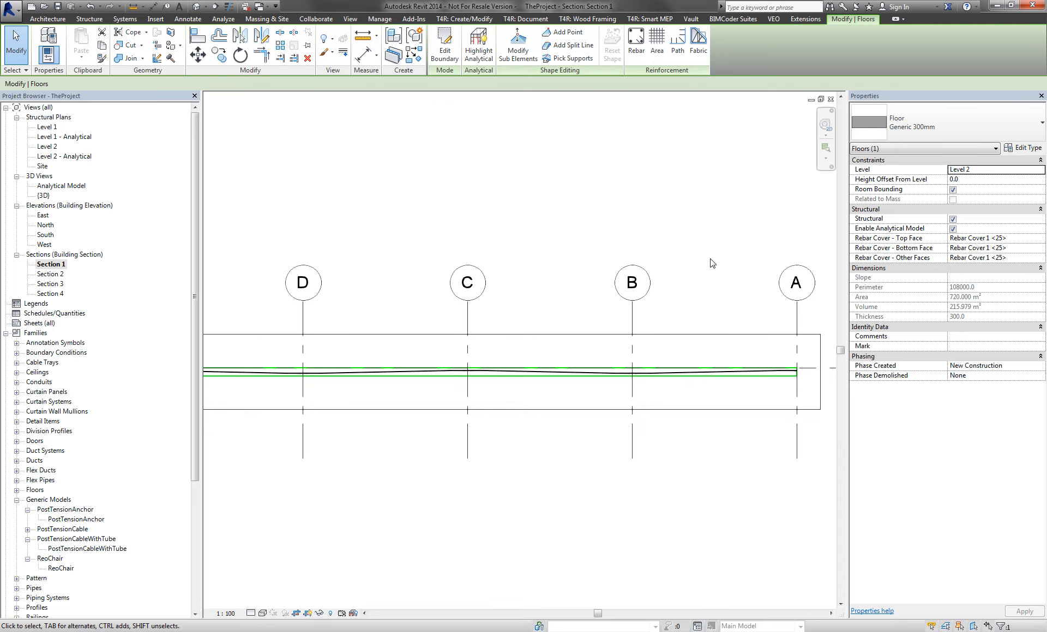
pyautogui.moveTo(999, 235)
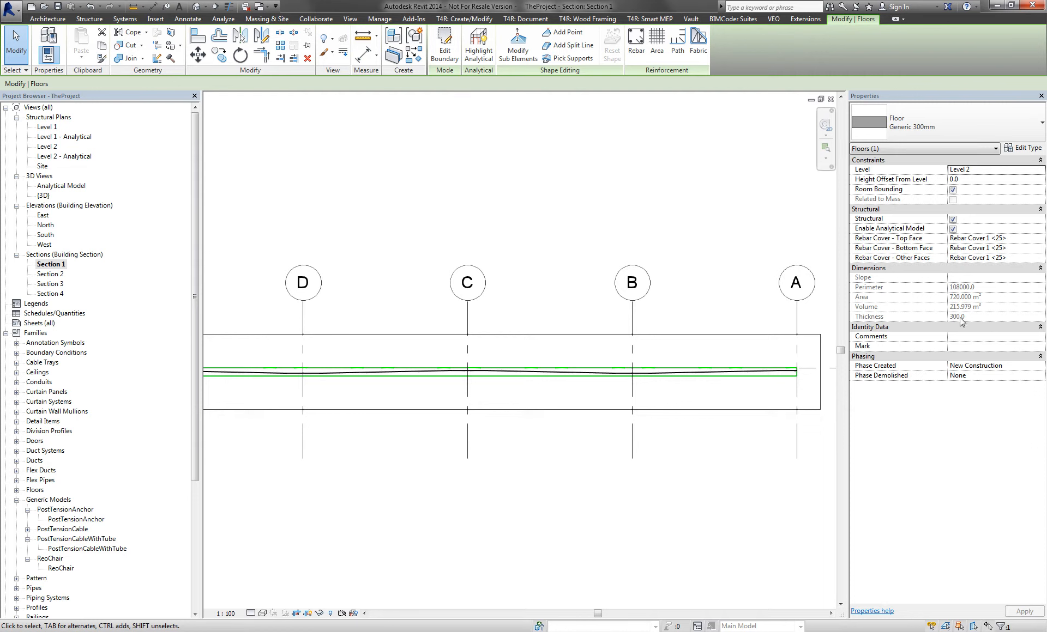
pyautogui.moveTo(1018, 148)
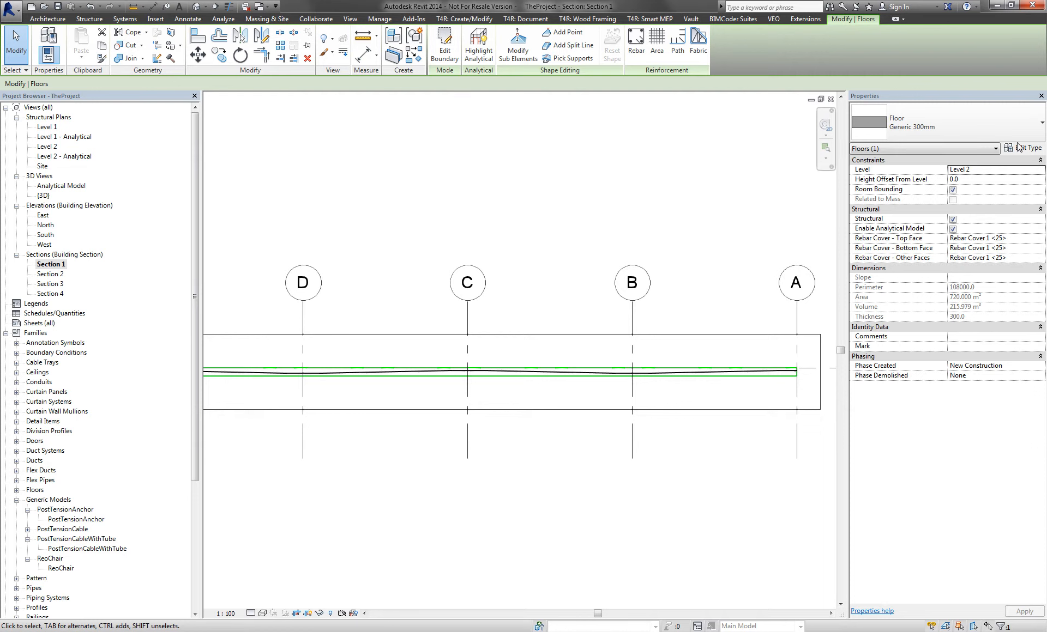
# Insert zero-thickness layers into the Generic 300mm floor structure, moving two into the core
pyautogui.click(1026, 148)
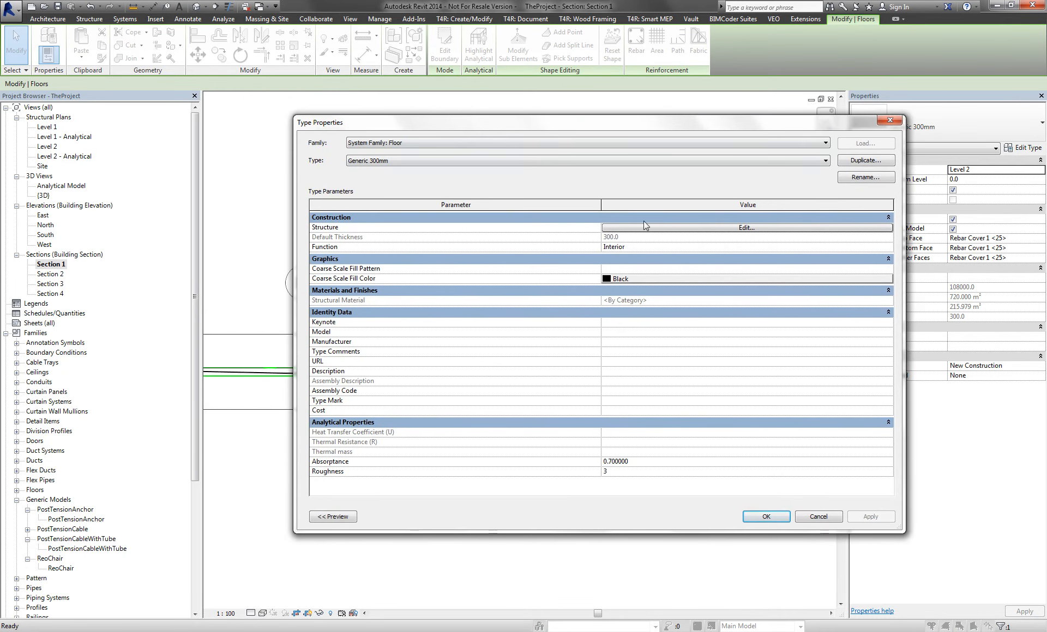
pyautogui.click(745, 226)
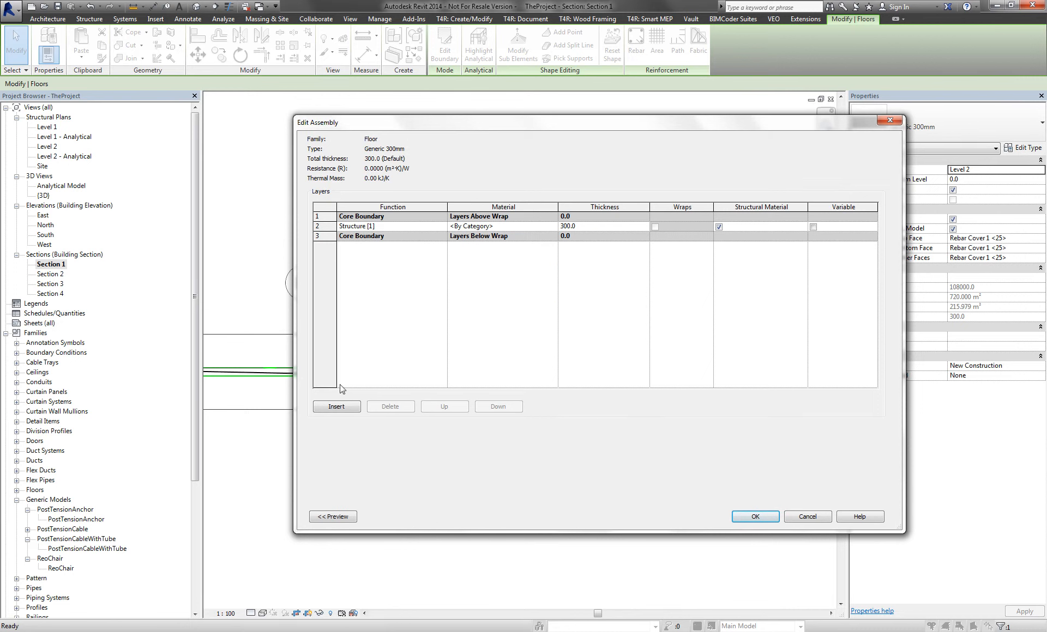
pyautogui.click(337, 407)
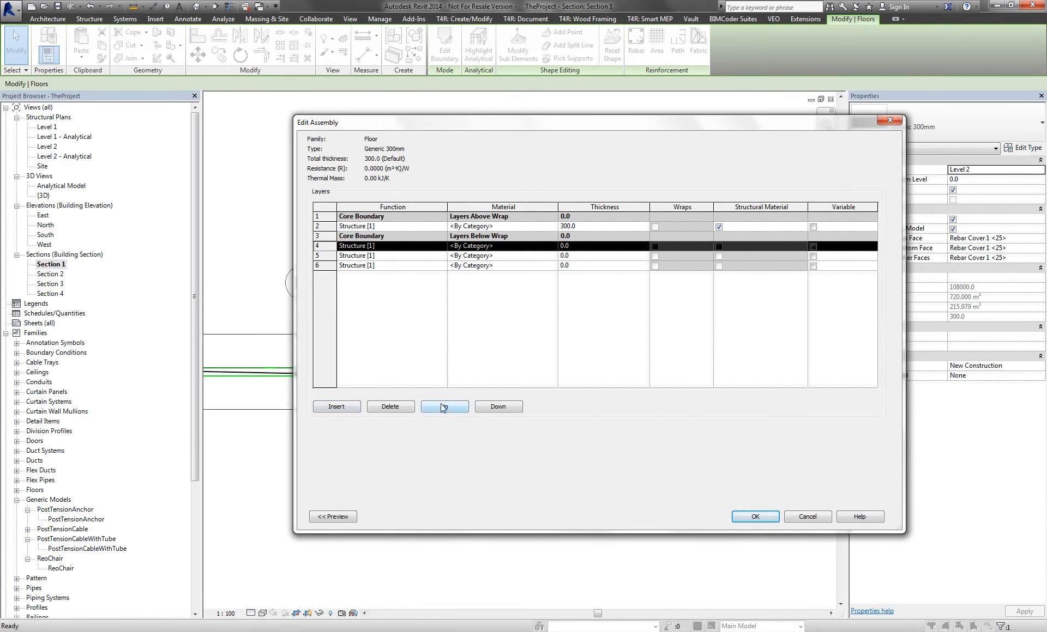
pyautogui.click(443, 407)
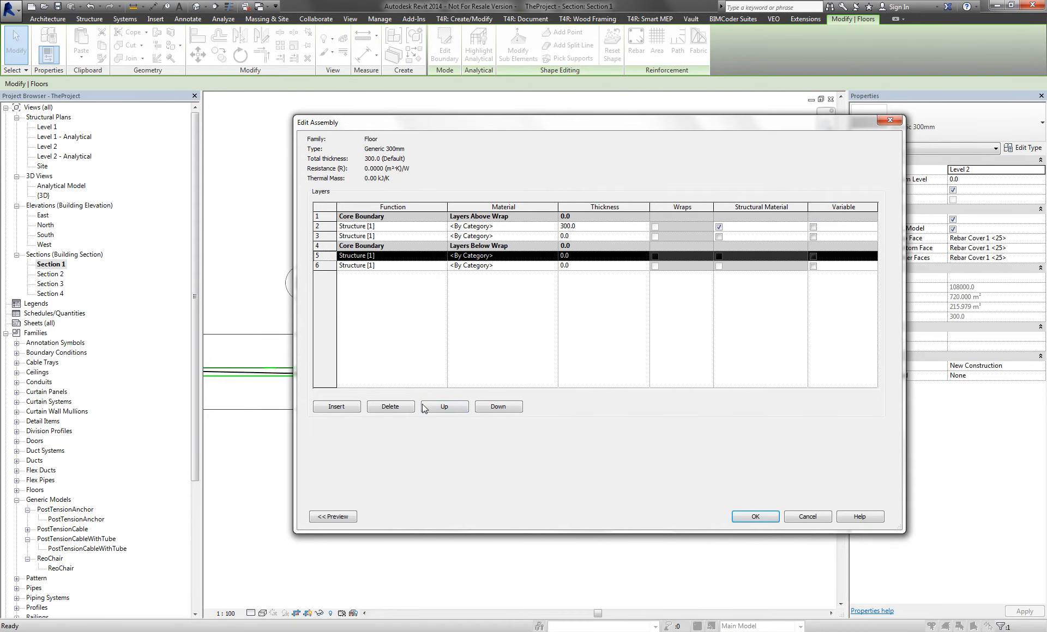
pyautogui.click(444, 406)
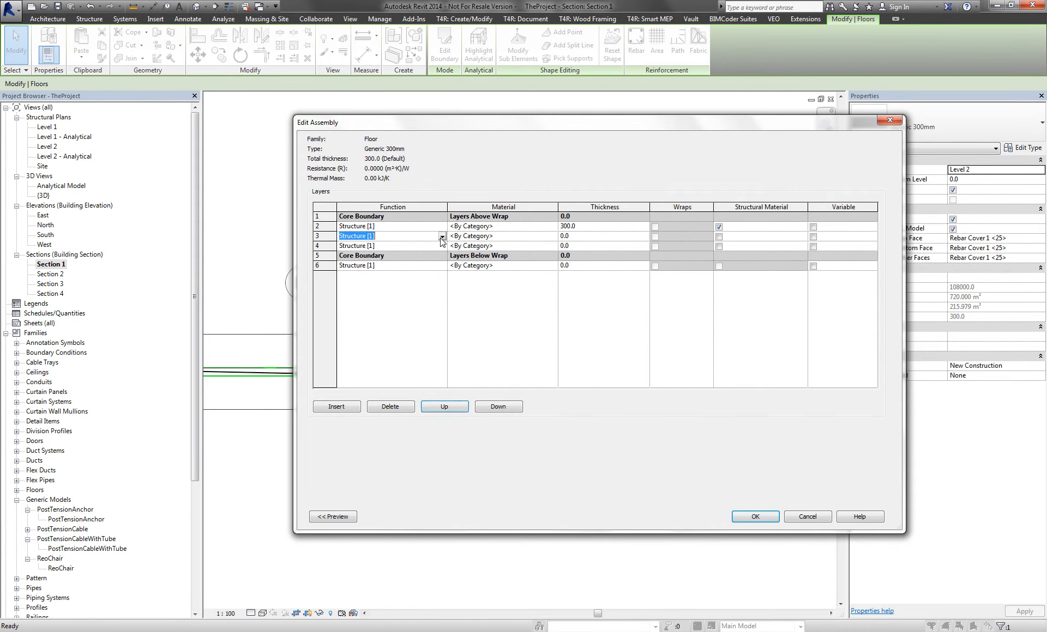
pyautogui.click(439, 236)
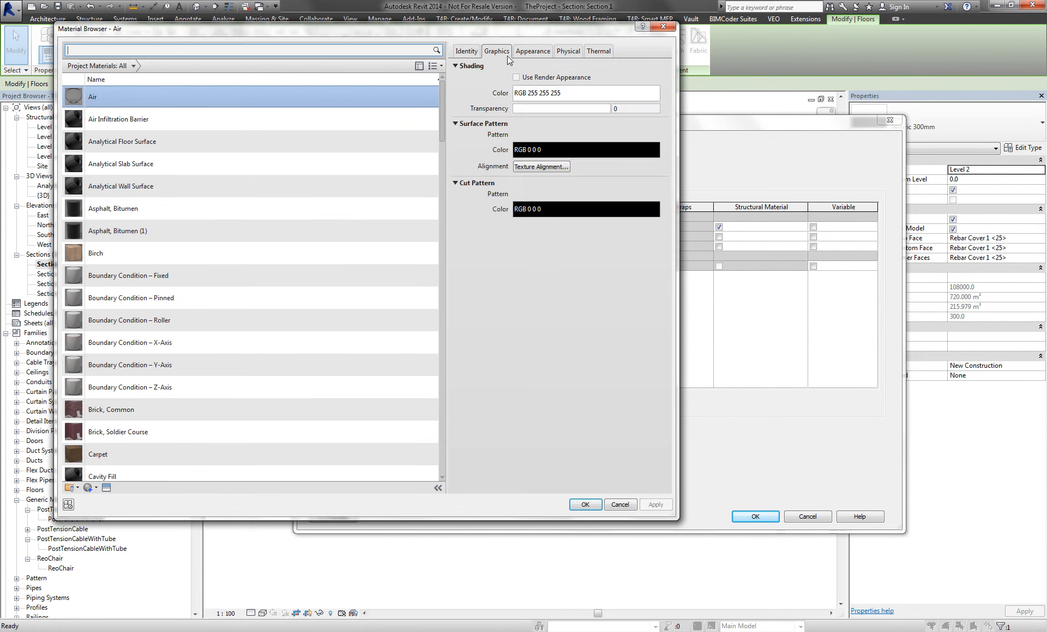
# Review the Air material's Graphics, Appearance and Physical tabs in the Material Browser
pyautogui.click(533, 51)
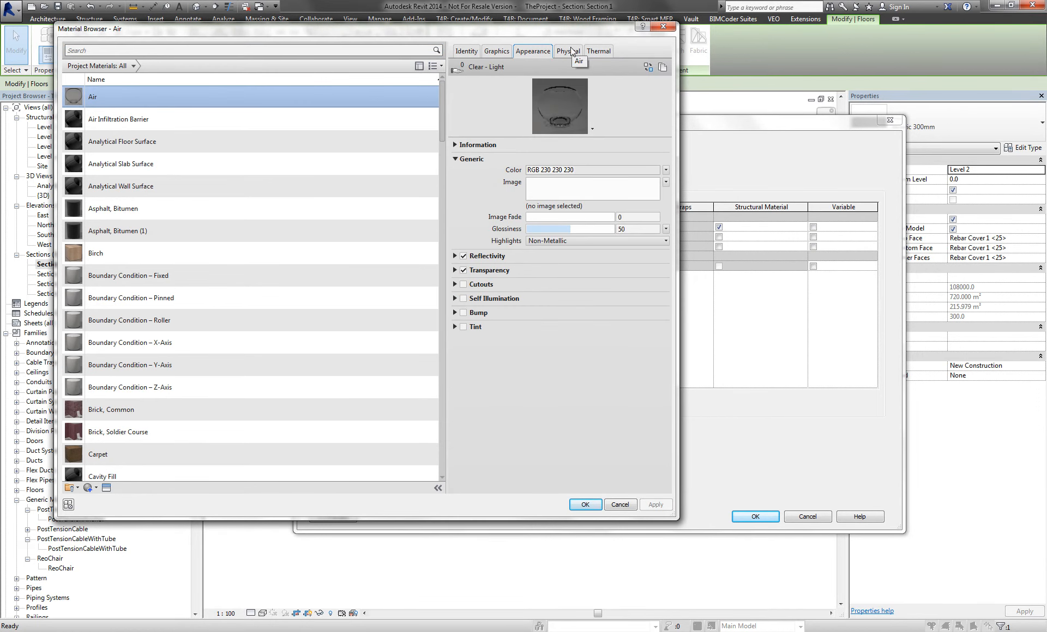
pyautogui.click(568, 50)
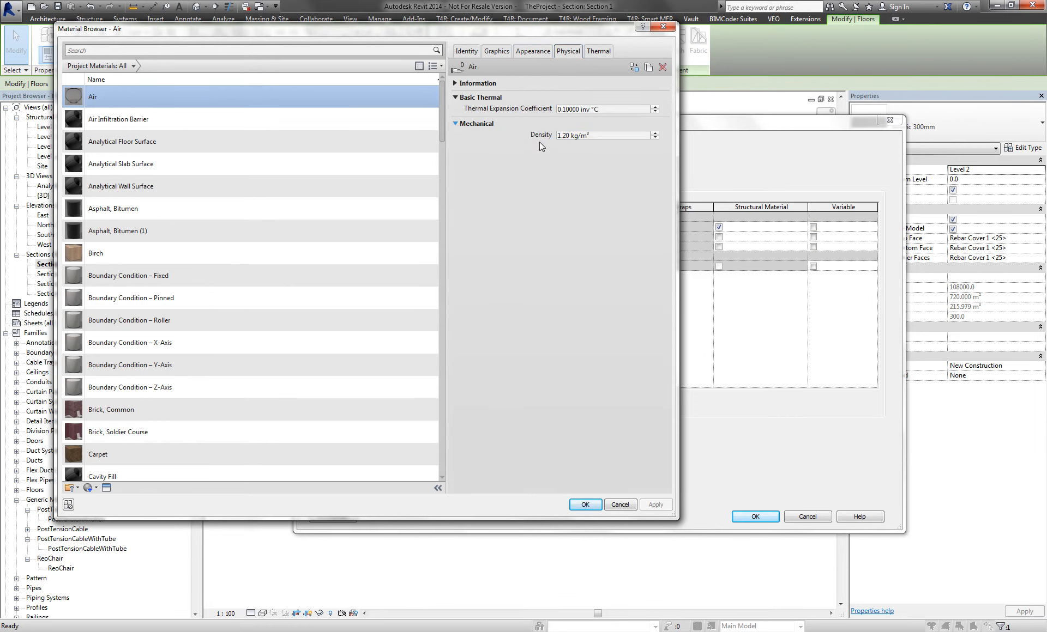
pyautogui.click(597, 51)
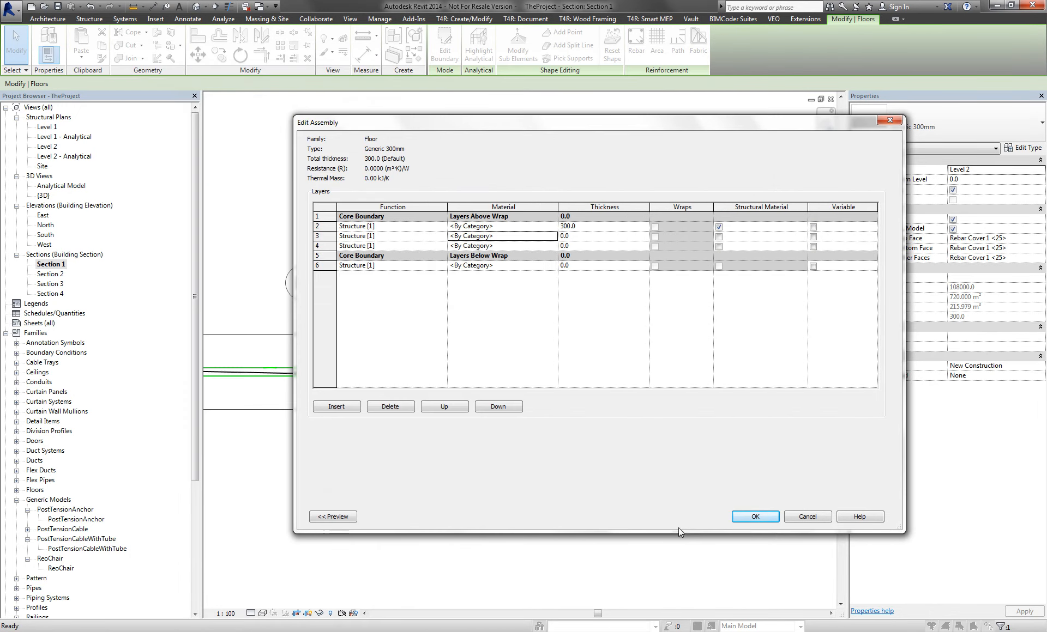
# Accept the floor assembly and close the floor Type Properties dialog
pyautogui.click(753, 516)
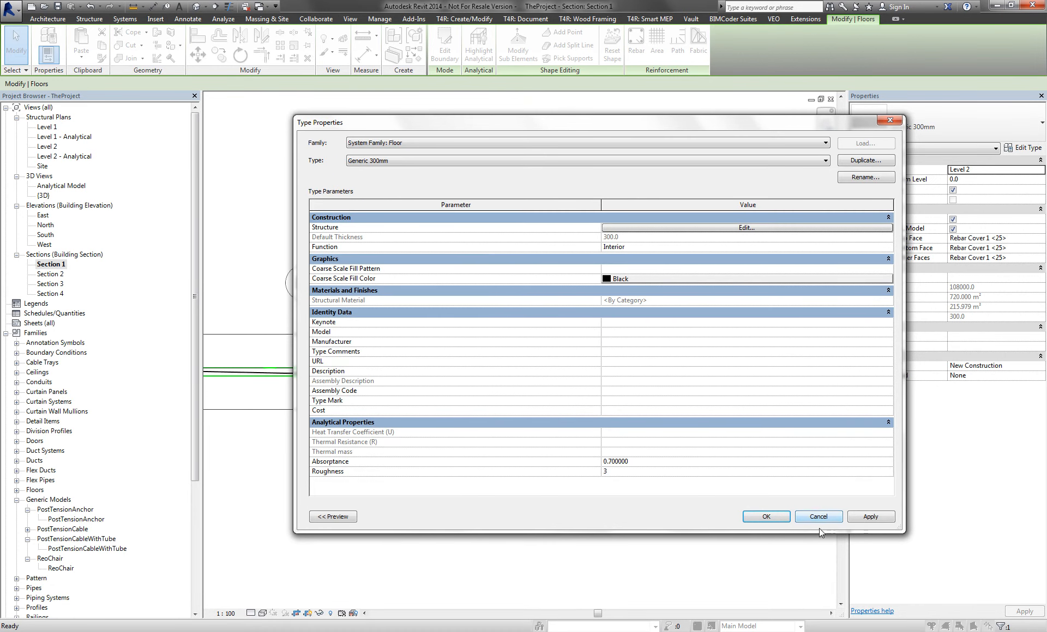
pyautogui.click(817, 516)
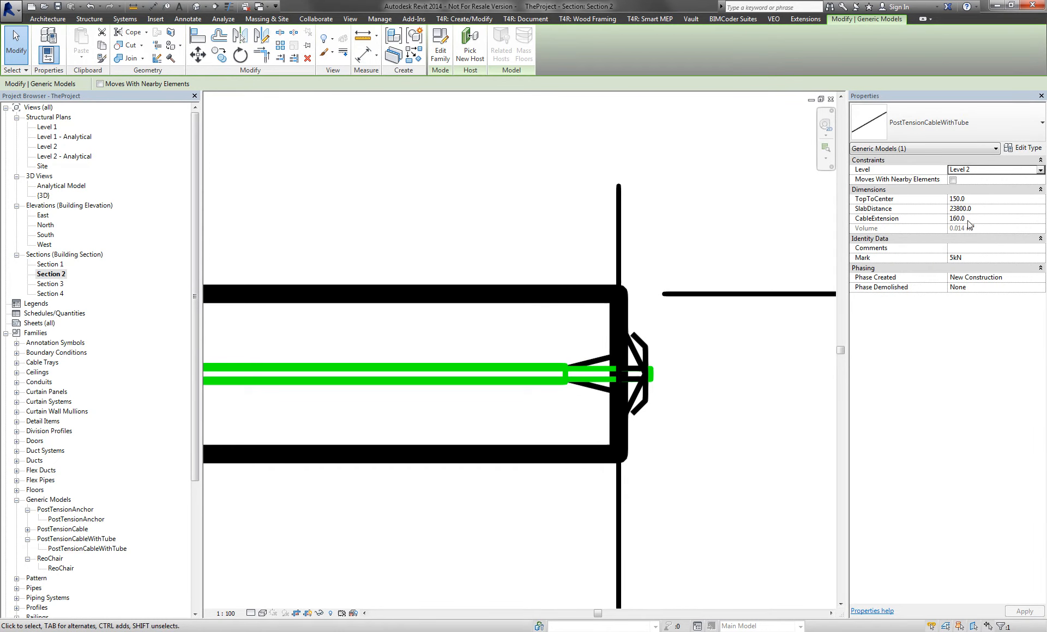
# Change the cable-with-tube's CableExtension from 160 to 250 in Section 2
pyautogui.write('250')
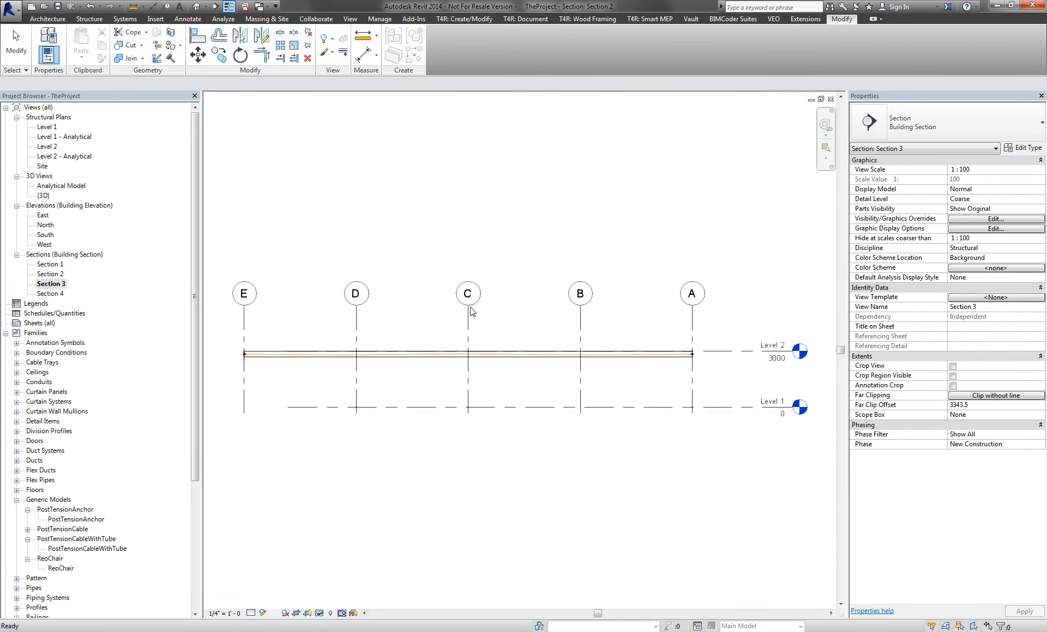
pyautogui.moveTo(327, 332)
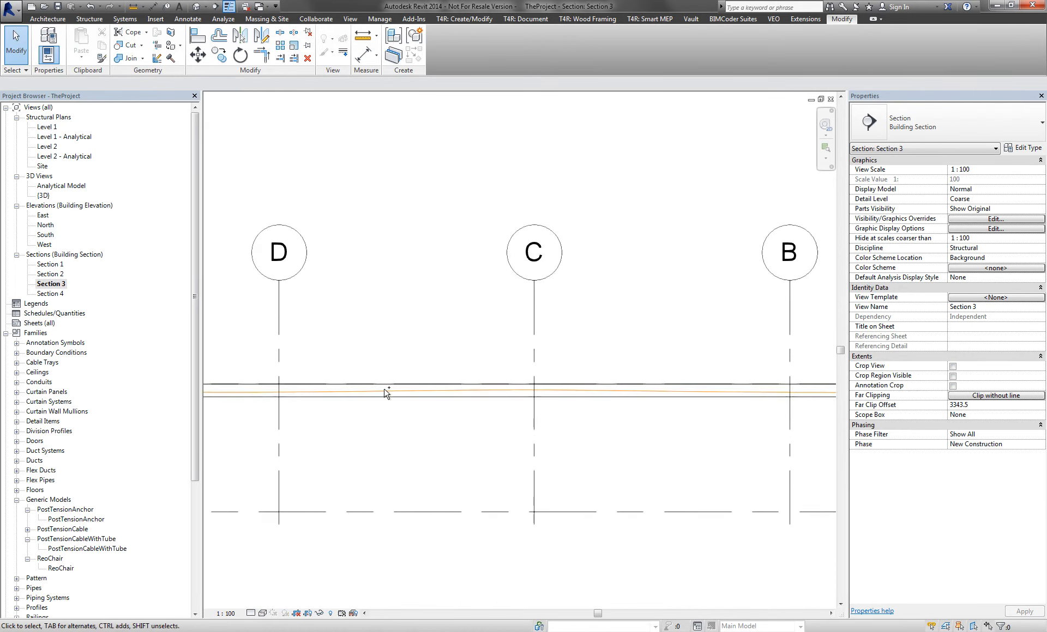
# Select the PostTensionCable spline line in Section 3 and check its line style options
pyautogui.moveTo(383, 393); pyautogui.dragTo(530, 338)
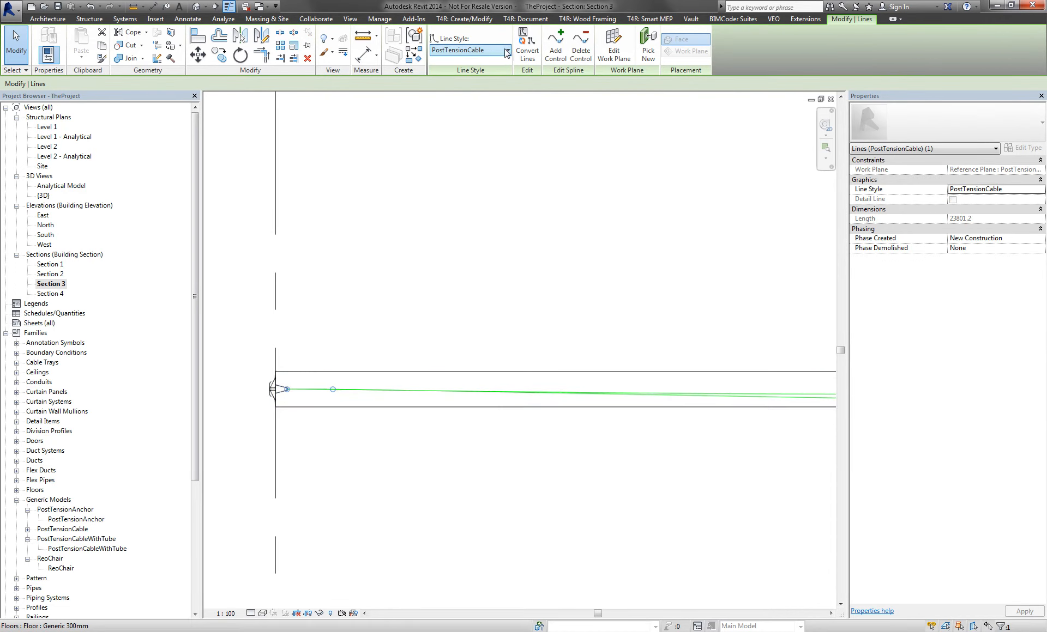
pyautogui.click(506, 50)
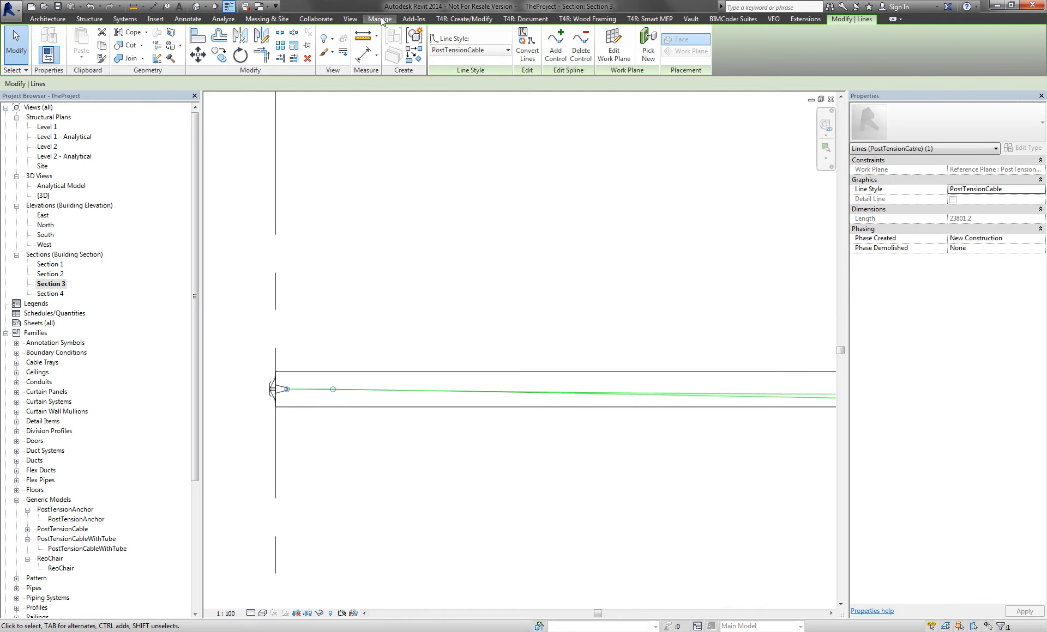
# Review the PostTensionCable line style (weight 4, orange, solid pattern) in Line Styles
pyautogui.click(379, 18)
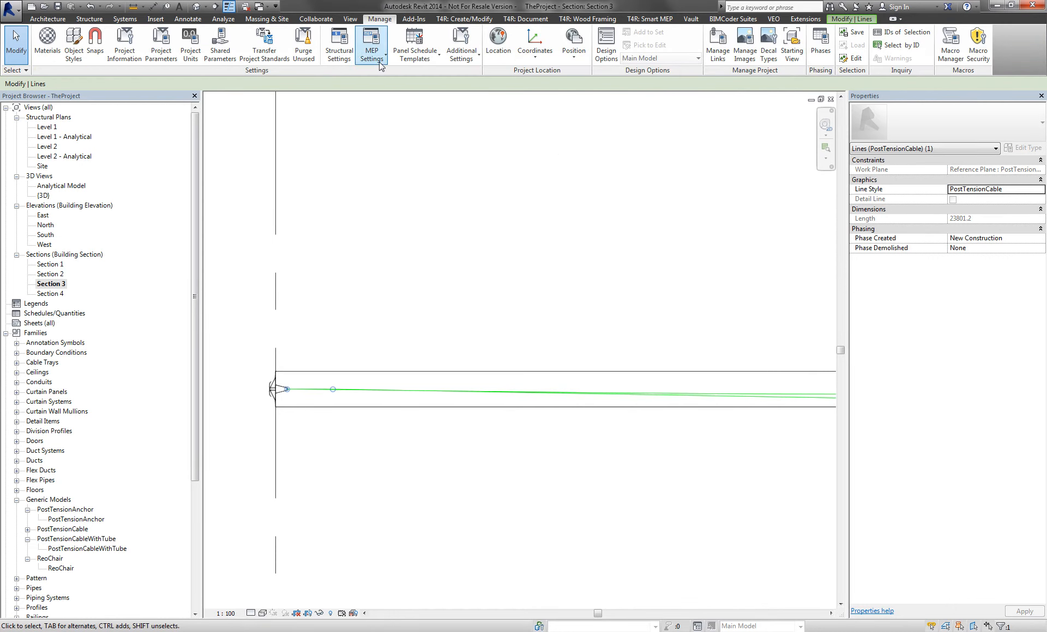
pyautogui.click(460, 44)
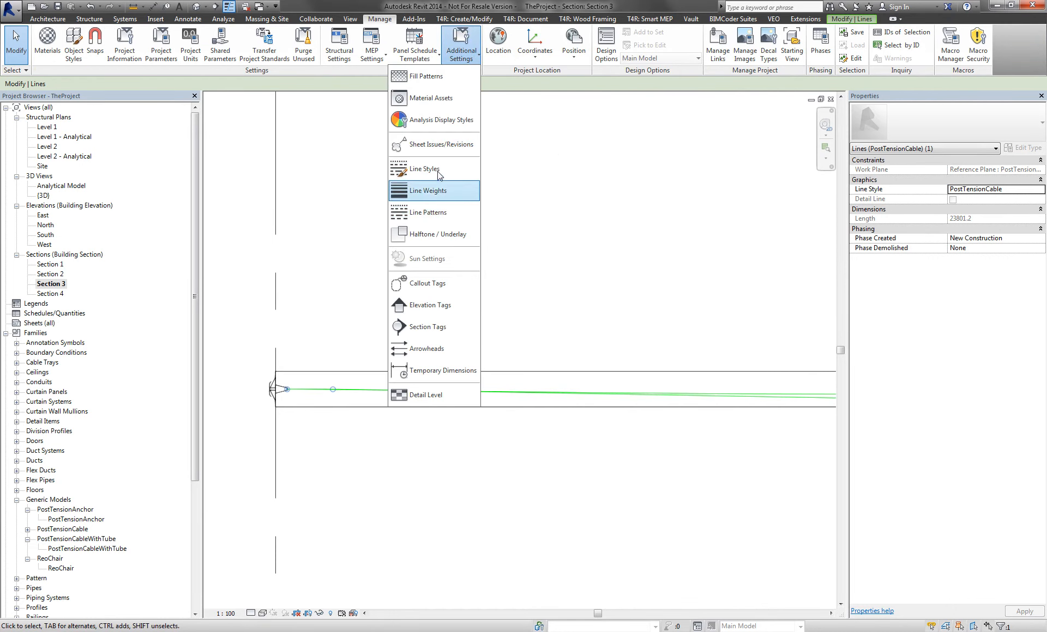
pyautogui.click(425, 169)
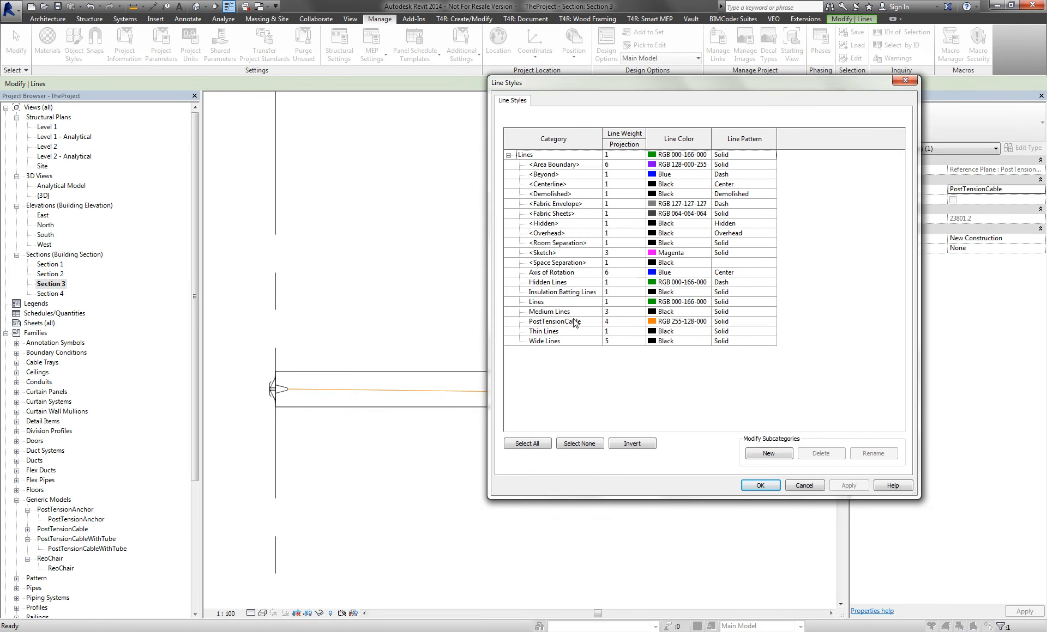
pyautogui.click(555, 321)
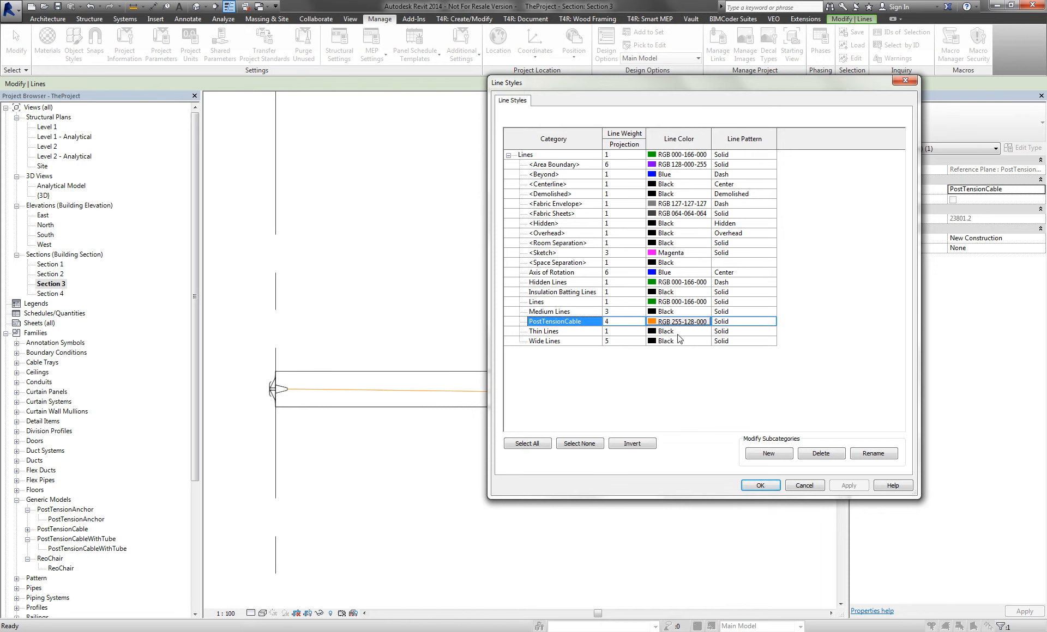
pyautogui.moveTo(779, 380)
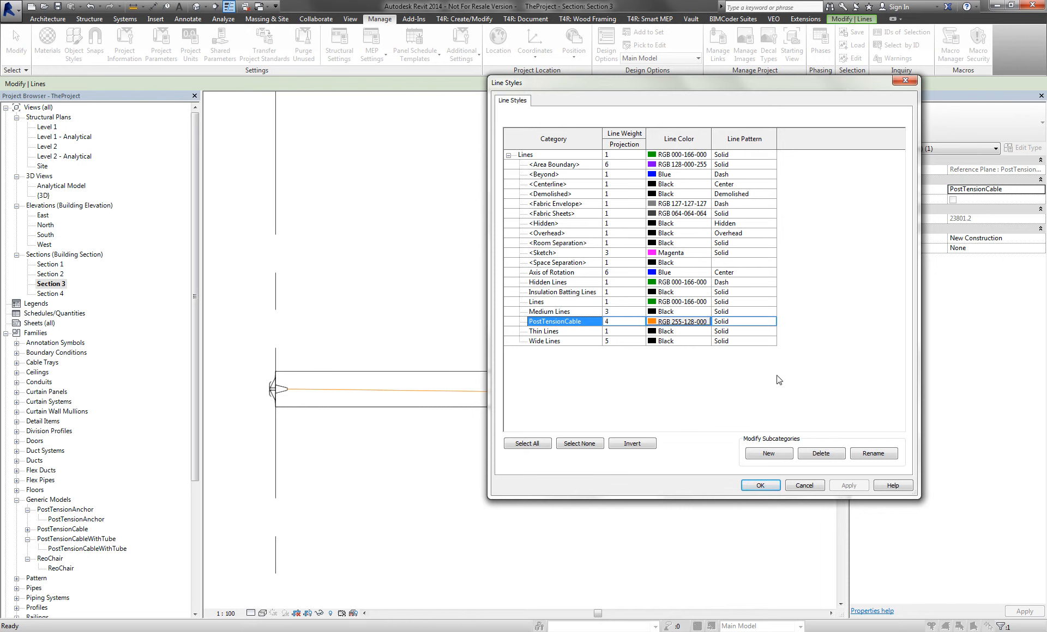
pyautogui.moveTo(753, 264)
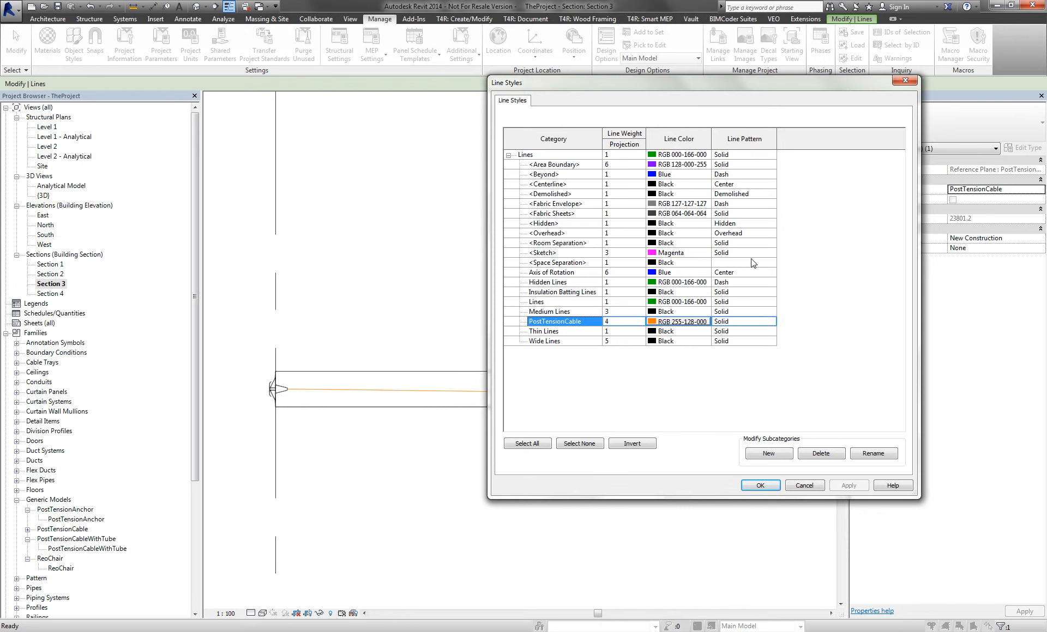
pyautogui.click(772, 321)
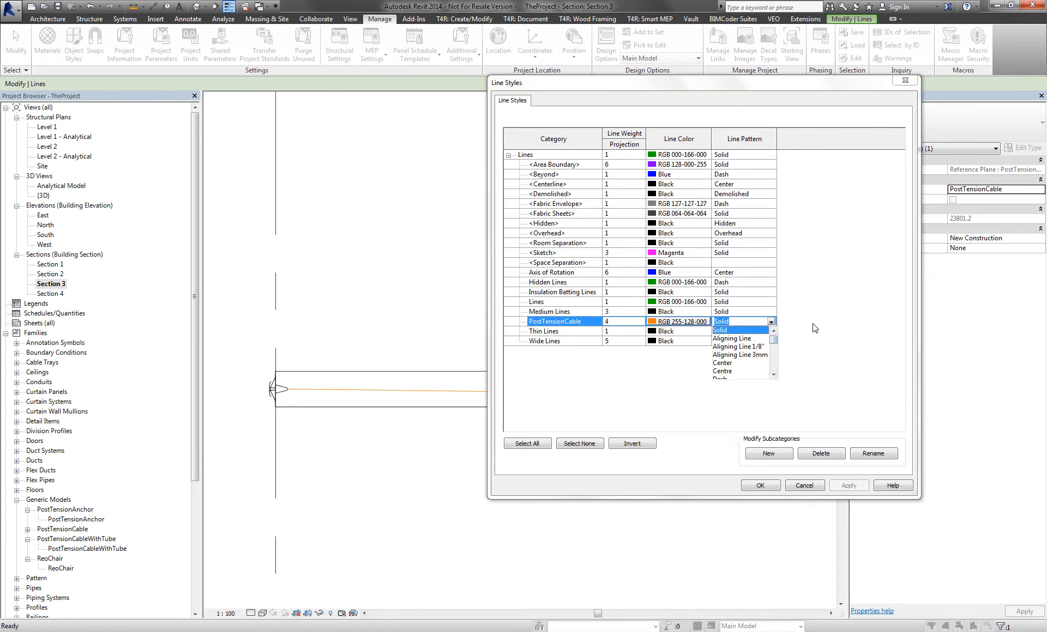
pyautogui.click(723, 330)
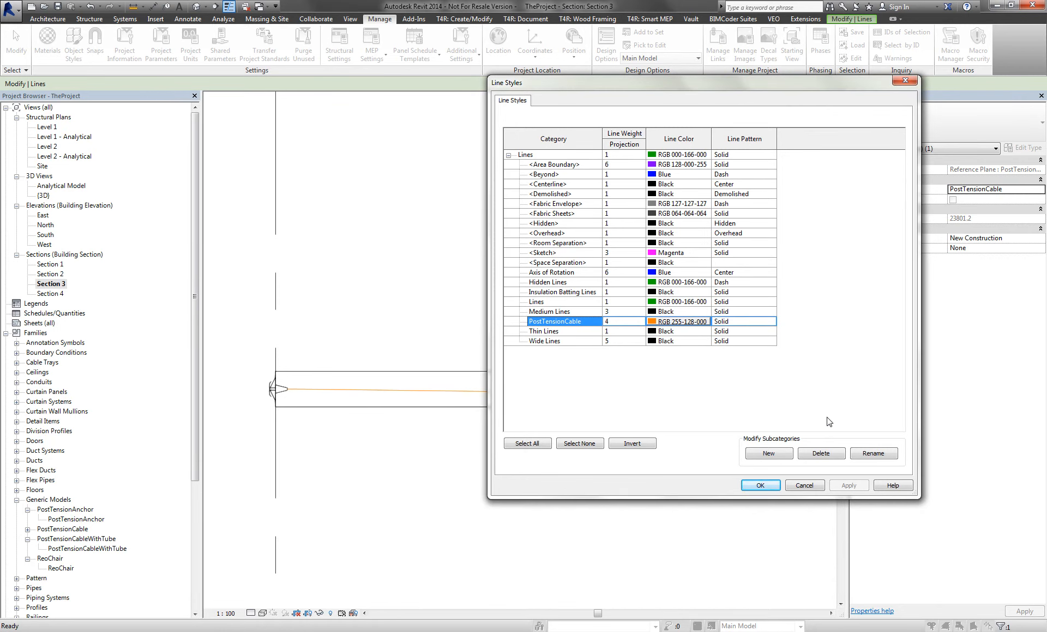
pyautogui.click(759, 485)
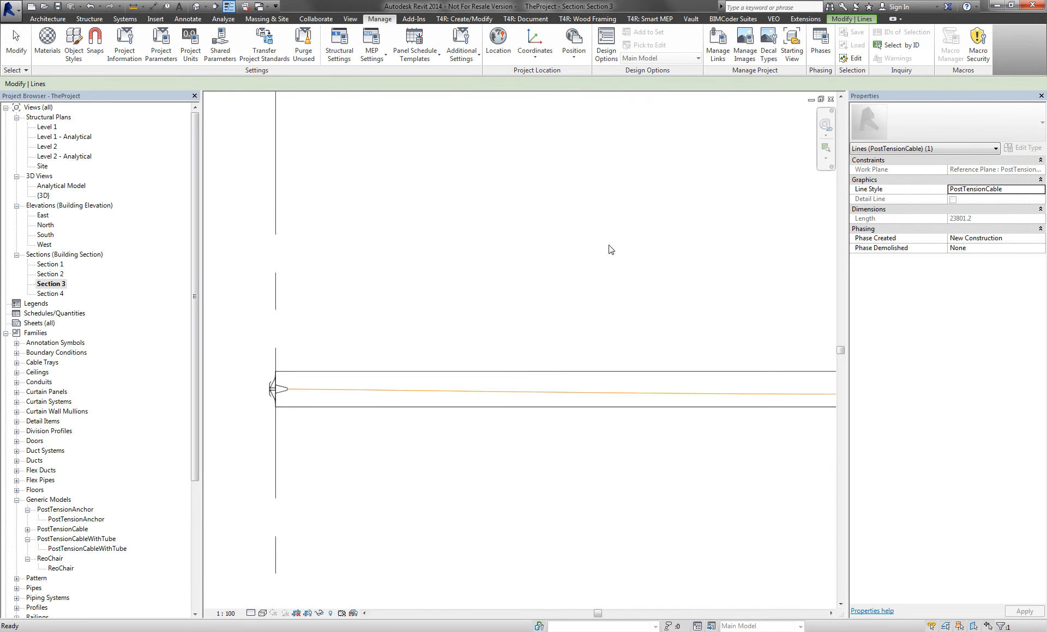
pyautogui.click(573, 42)
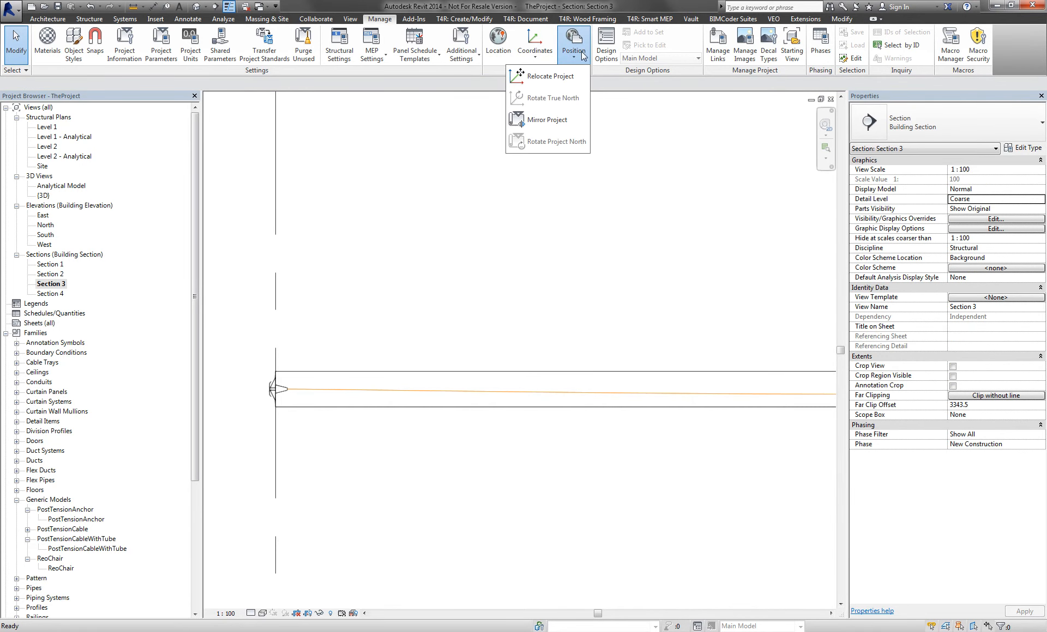
pyautogui.click(460, 43)
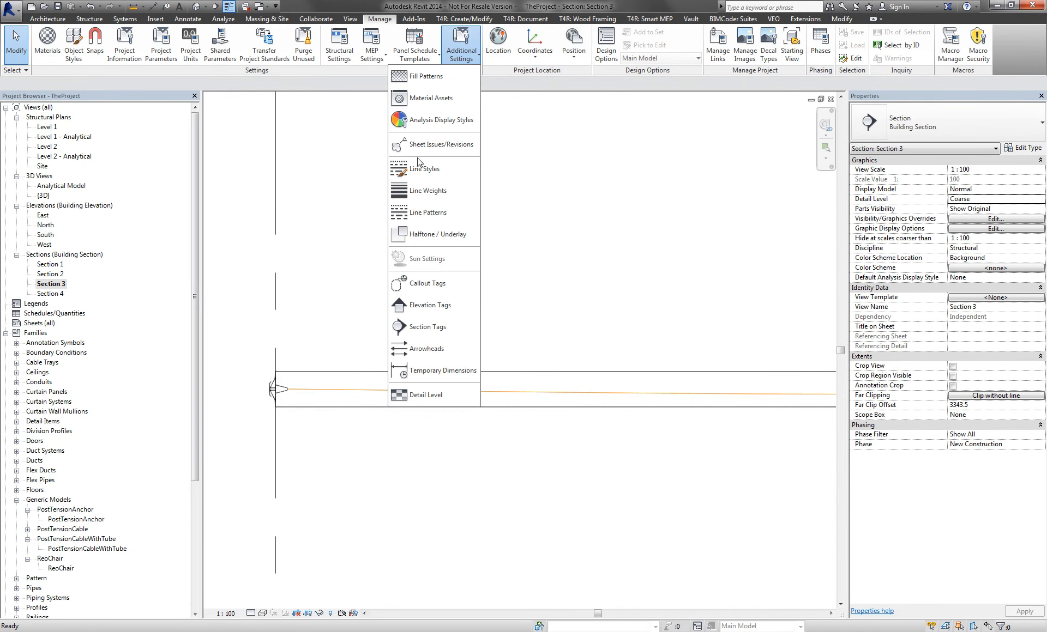
pyautogui.moveTo(433, 191)
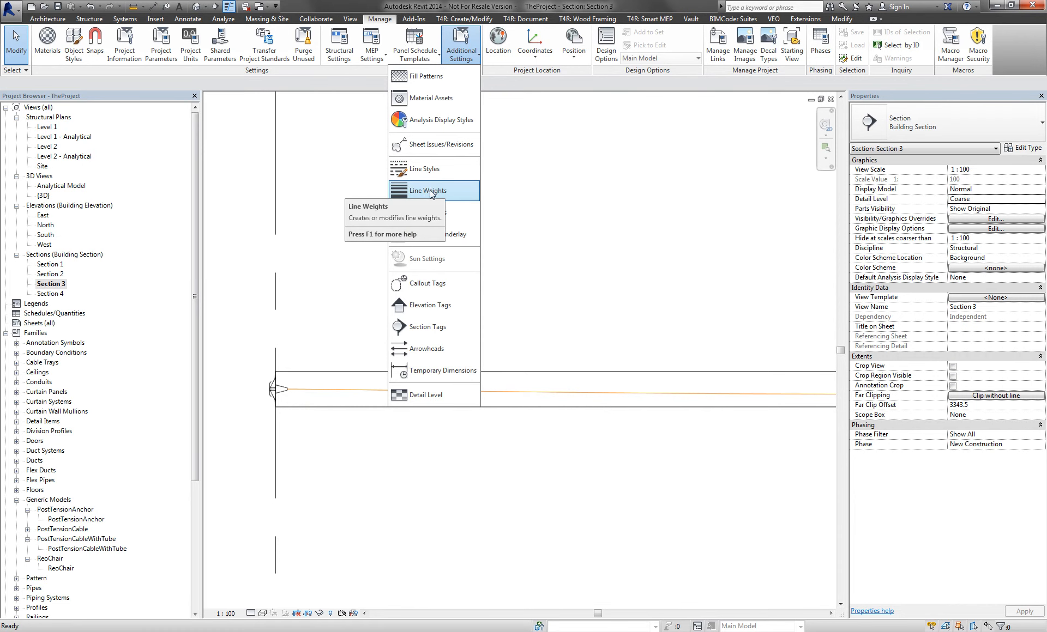
pyautogui.click(428, 190)
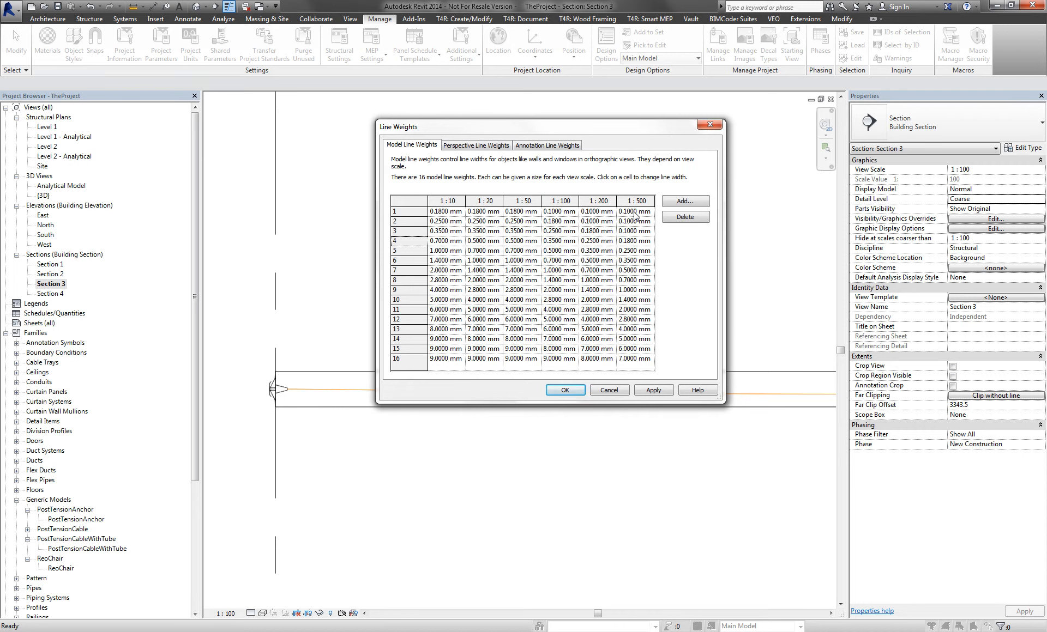
pyautogui.moveTo(637, 218)
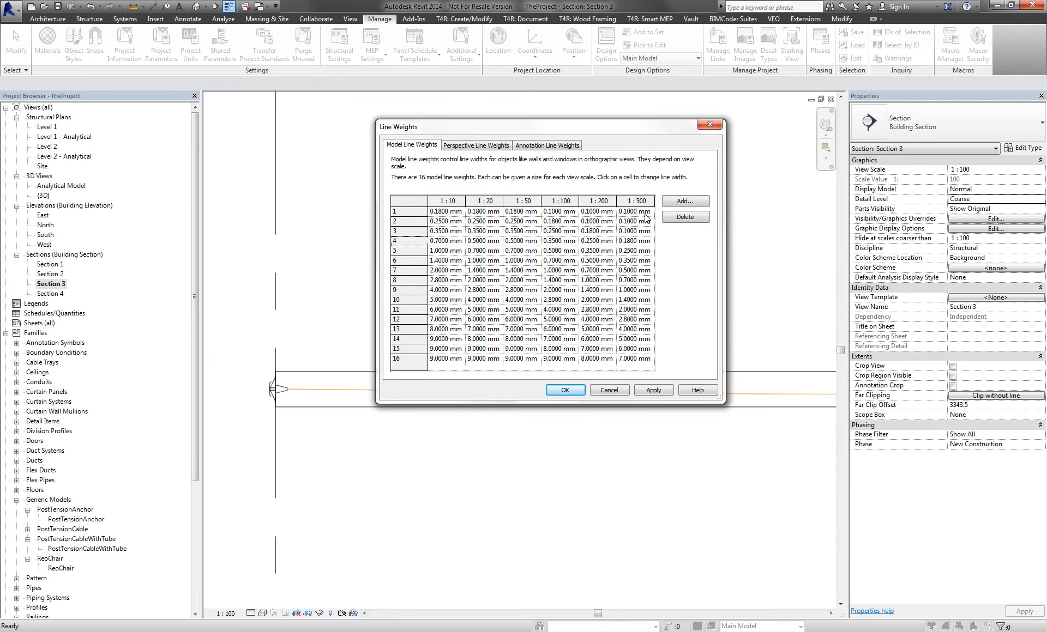
pyautogui.moveTo(639, 219)
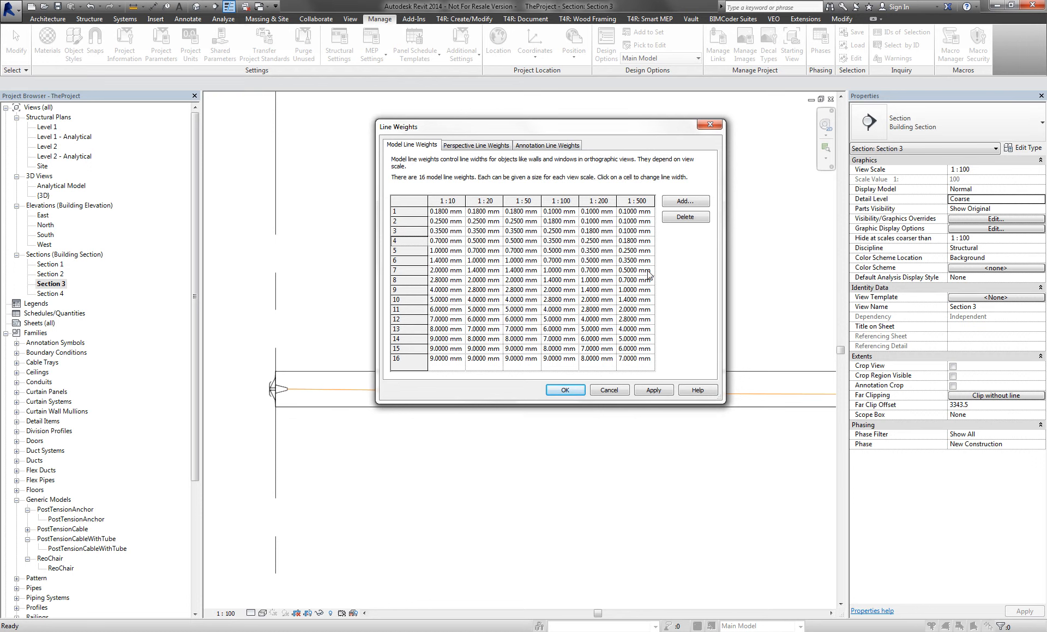
pyautogui.click(685, 201)
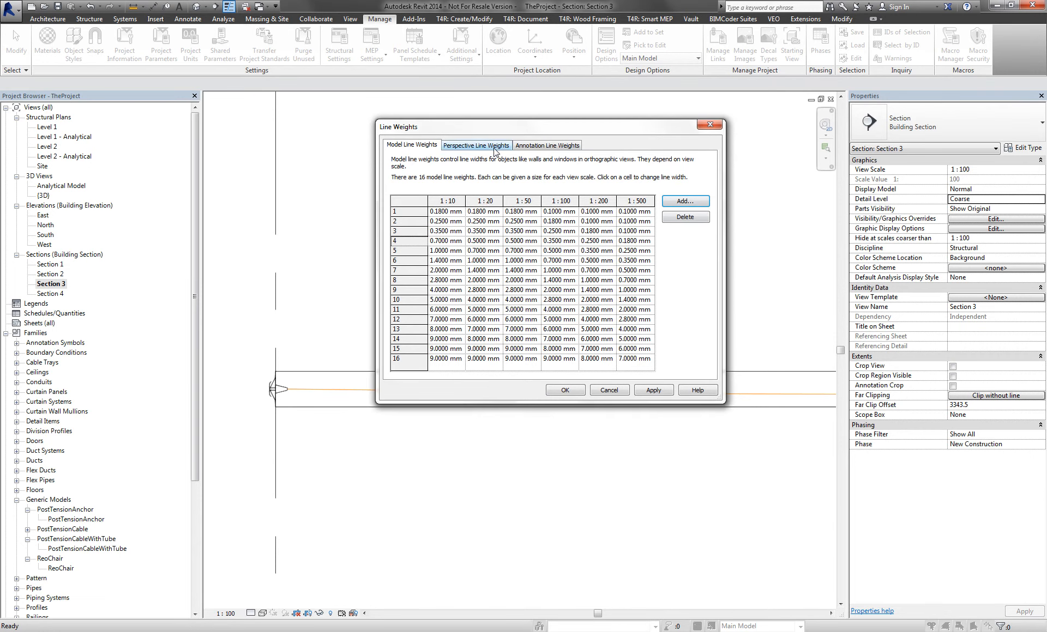
pyautogui.click(475, 145)
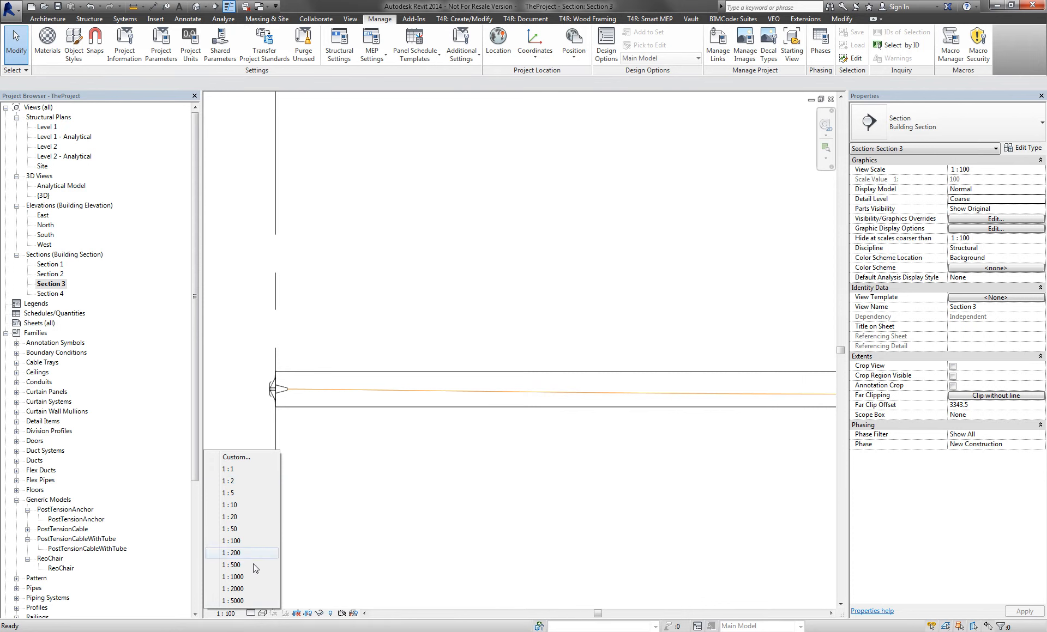
pyautogui.moveTo(290, 472)
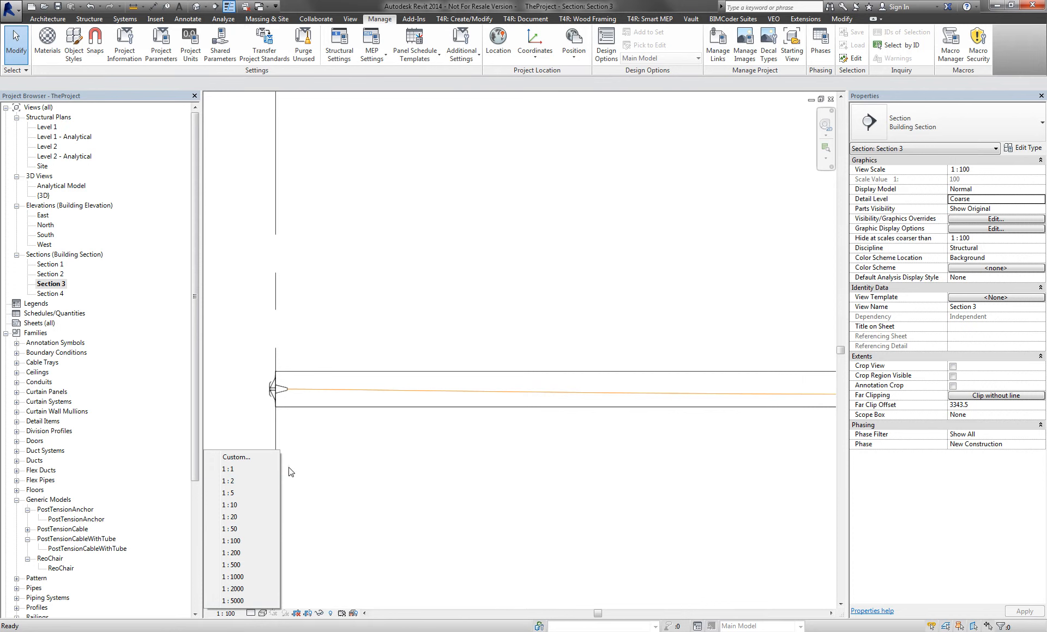
pyautogui.click(235, 456)
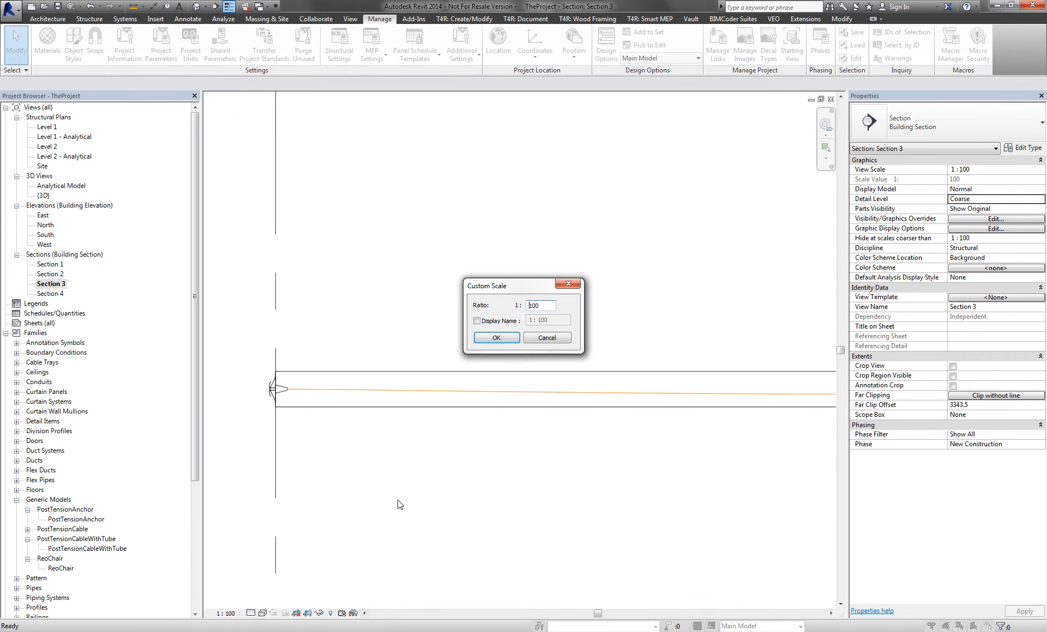
pyautogui.moveTo(547, 337)
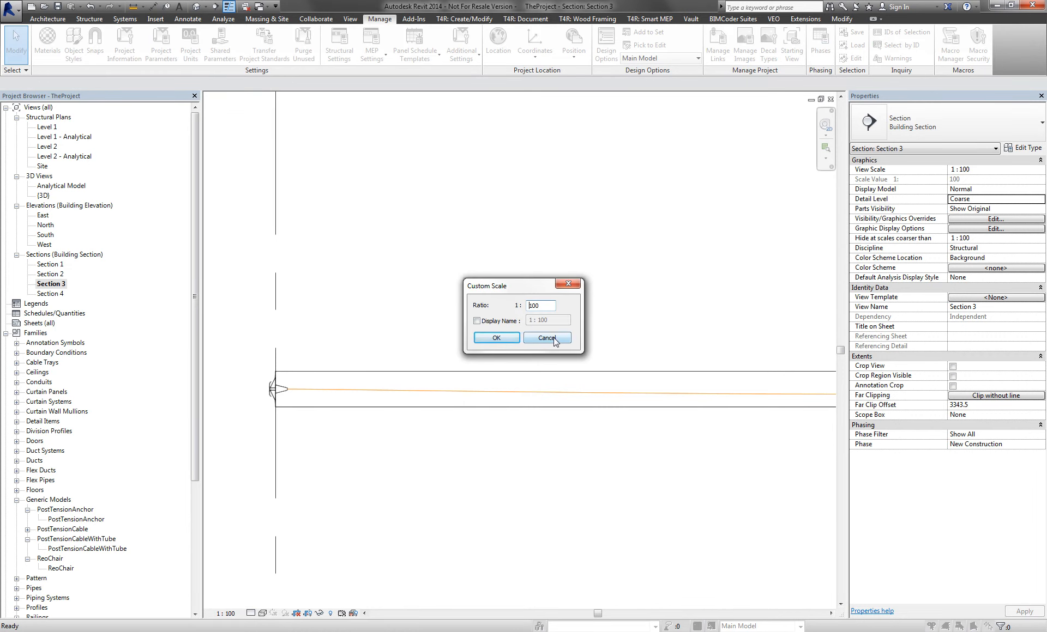
pyautogui.click(546, 338)
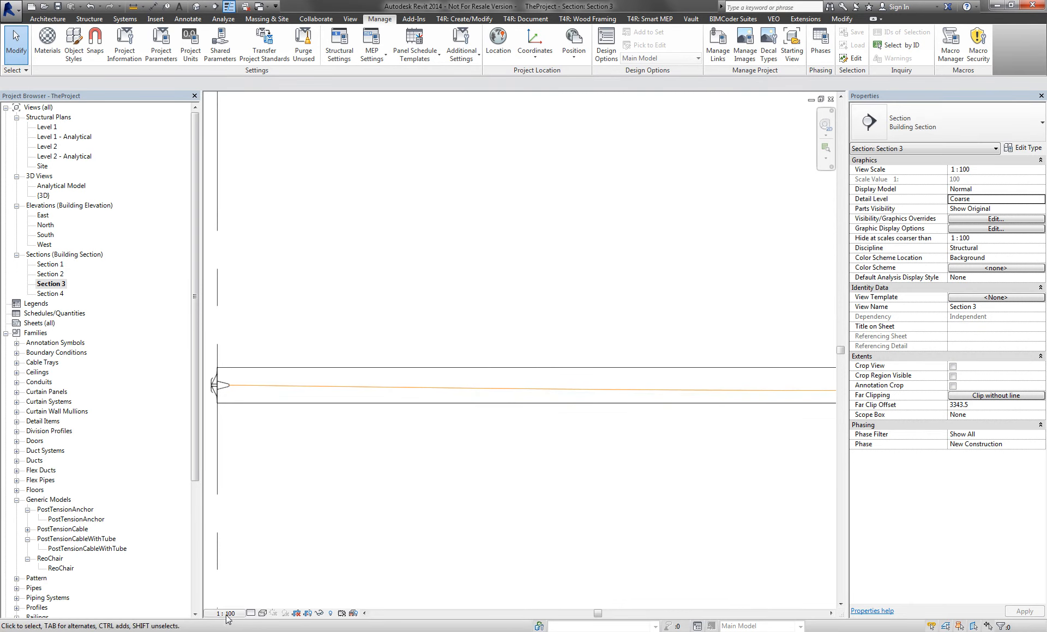
pyautogui.moveTo(676, 213)
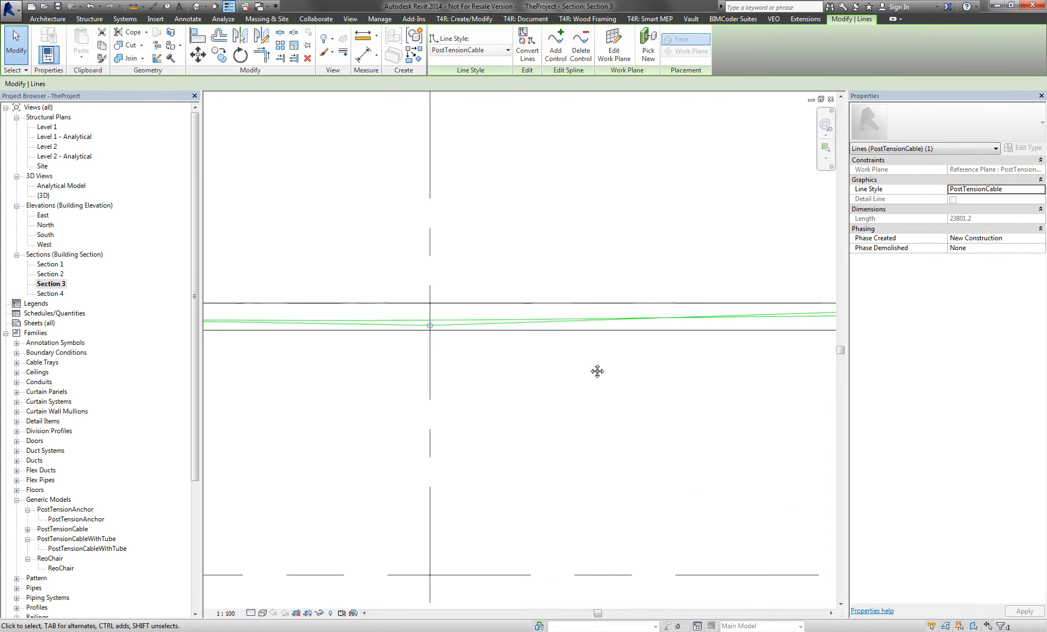
# Drag the PostTensionCable spline's control points in Section 3 to test a deeper sag
pyautogui.moveTo(429, 326); pyautogui.dragTo(595, 312)
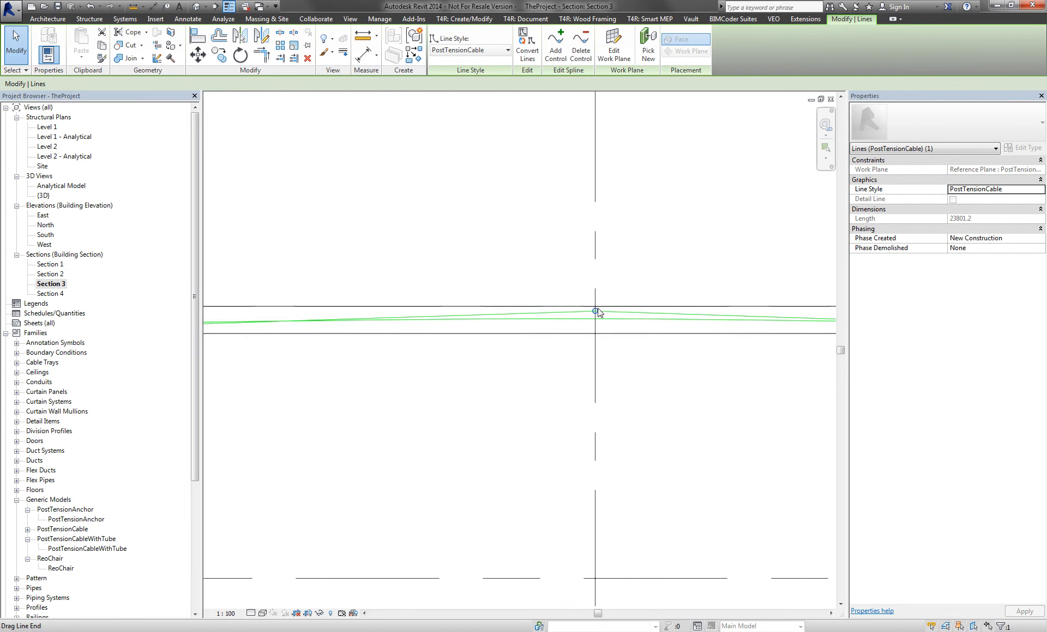
pyautogui.moveTo(595, 311); pyautogui.dragTo(604, 265)
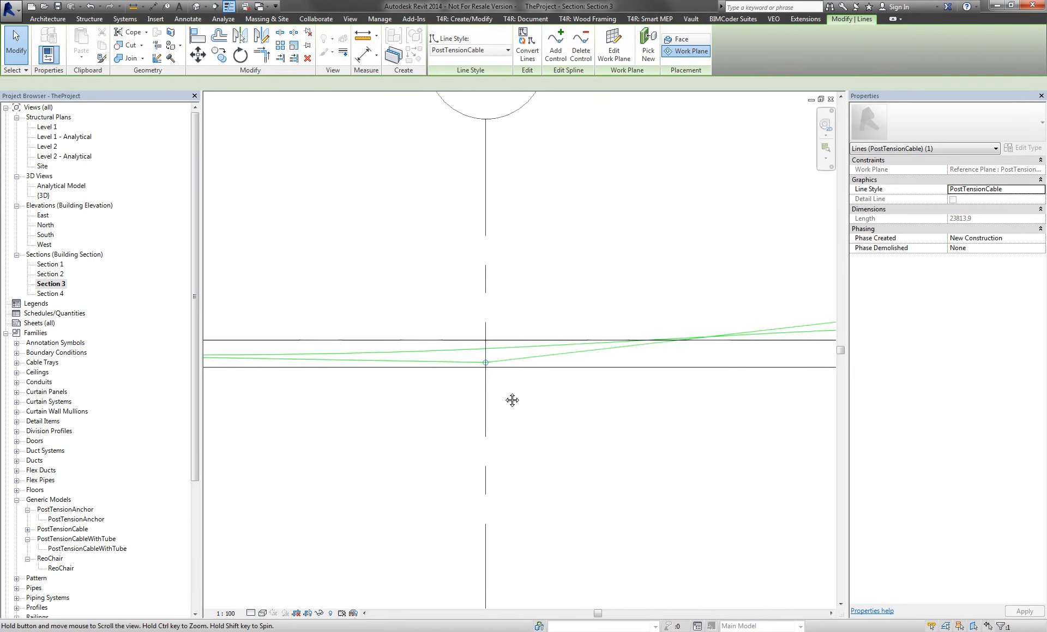
pyautogui.moveTo(486, 363); pyautogui.dragTo(511, 406)
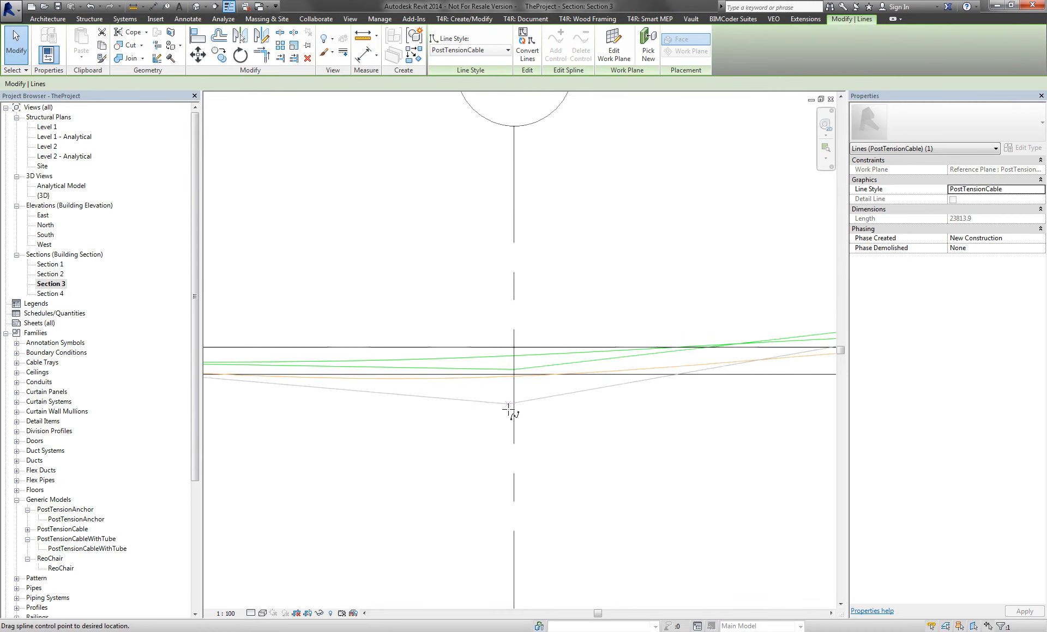
pyautogui.moveTo(510, 406); pyautogui.dragTo(510, 430)
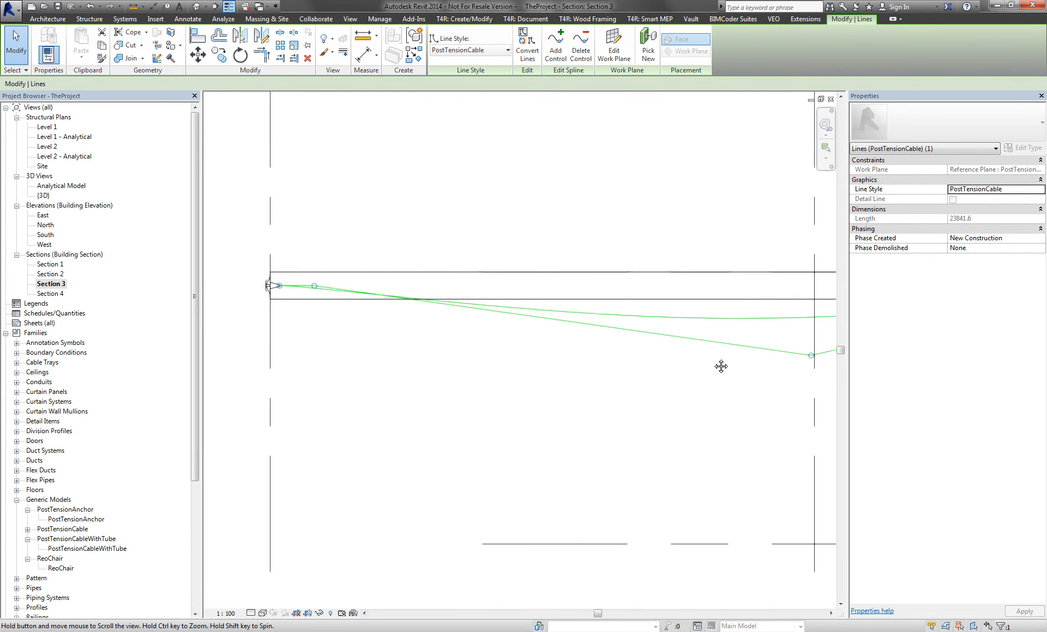
pyautogui.moveTo(720, 366); pyautogui.dragTo(517, 352)
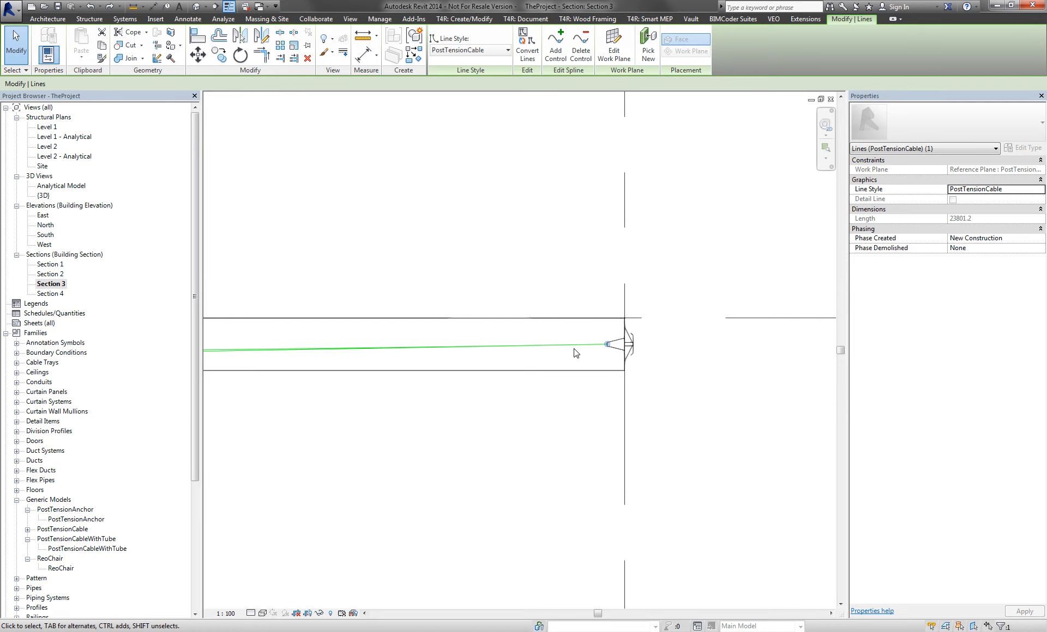
pyautogui.moveTo(637, 259)
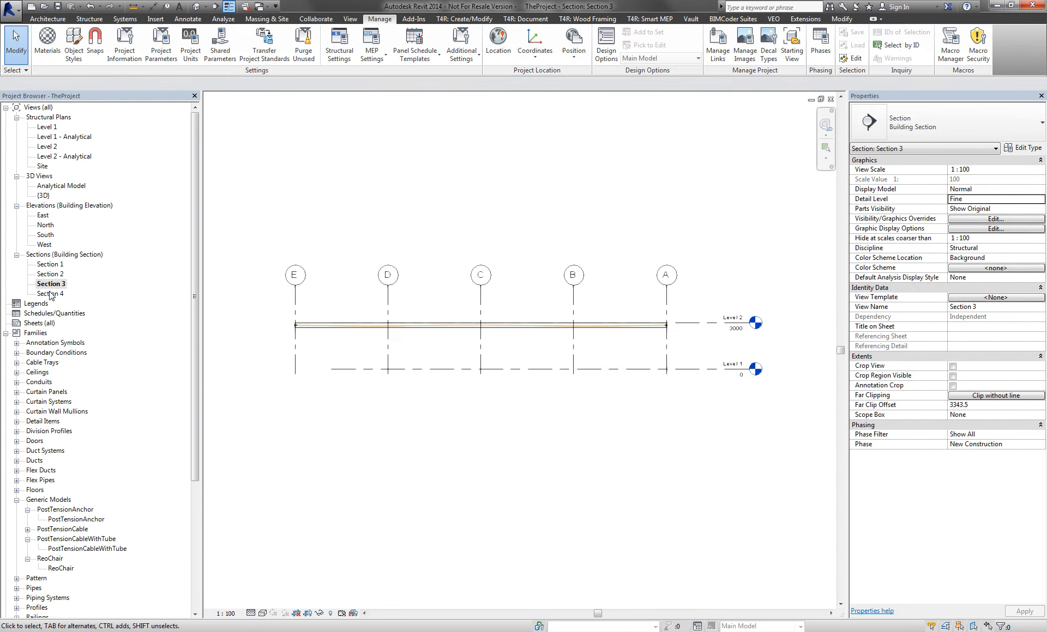
# Open Section 4 and select the post-tension cable where it sits on the grid D chair
pyautogui.doubleClick(50, 294)
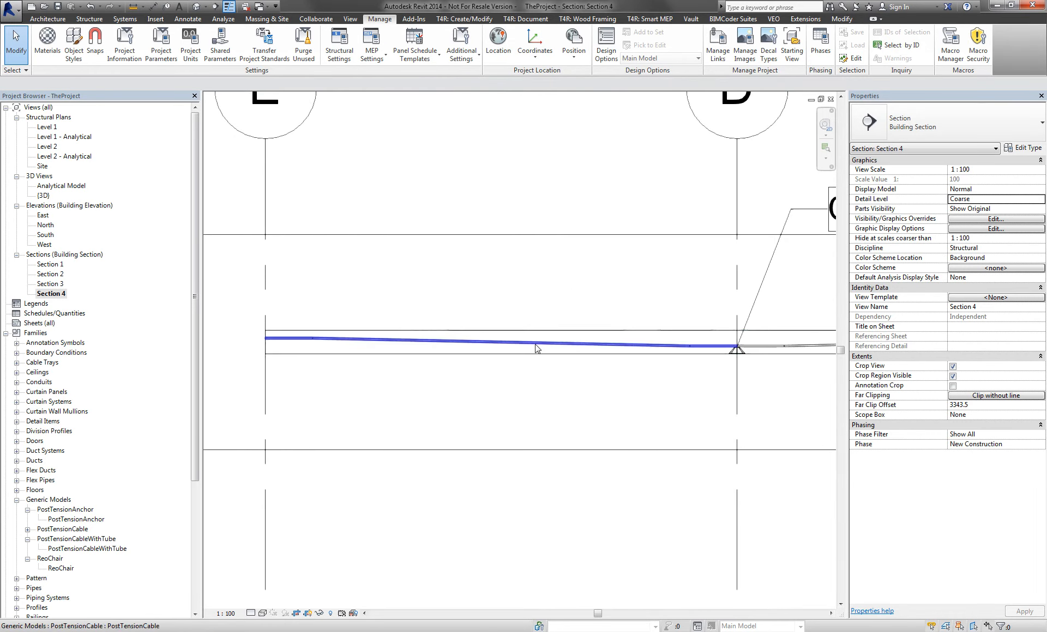
pyautogui.click(537, 347)
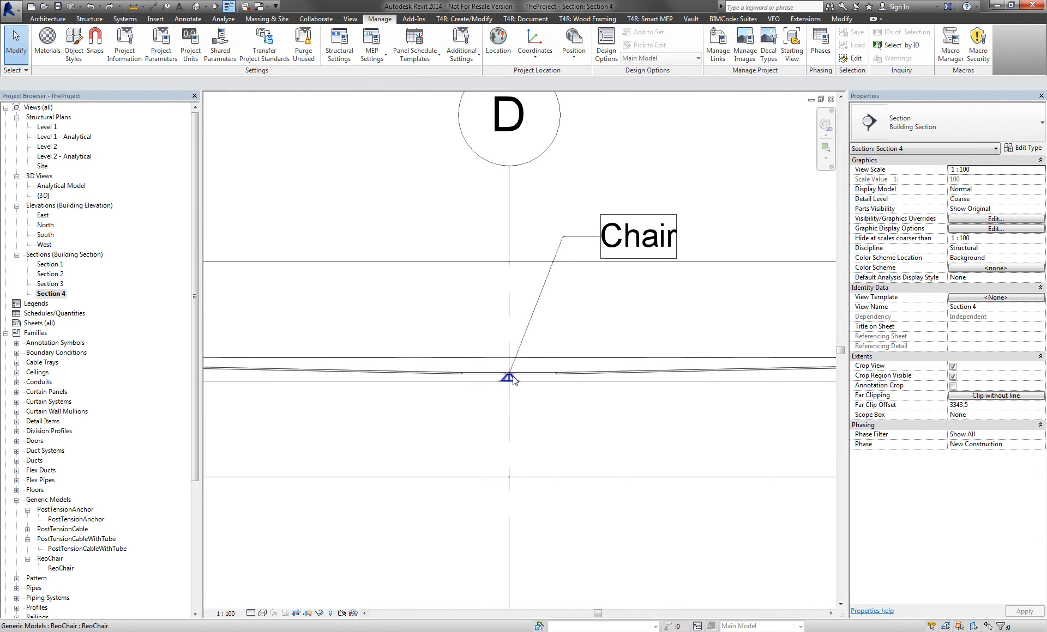
pyautogui.click(509, 377)
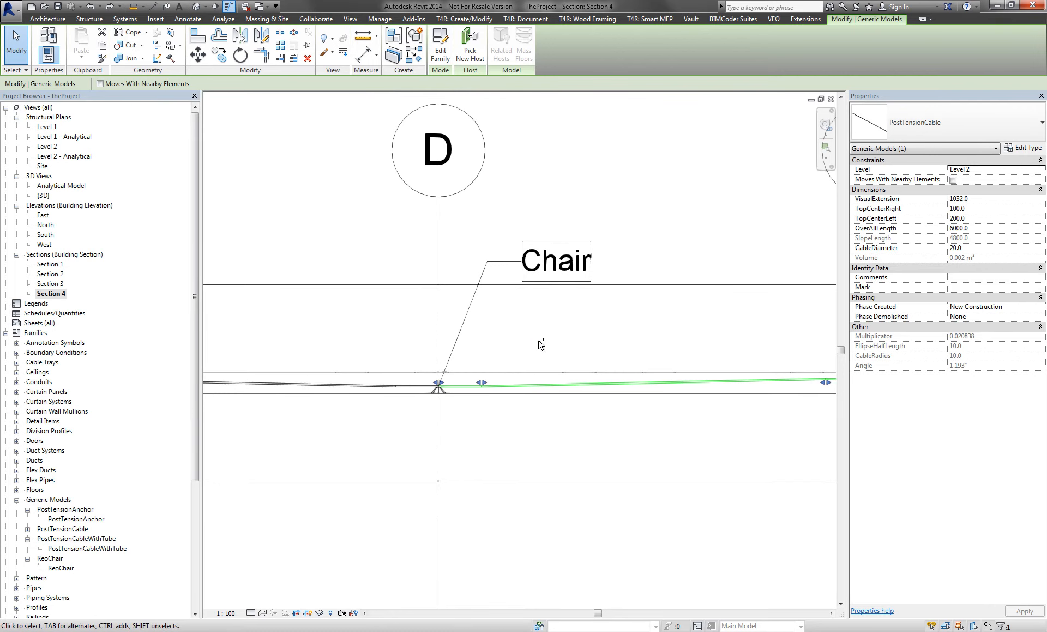
# Set the ReoChair's Type Mark to 'Chair 123' in its type properties
pyautogui.click(378, 19)
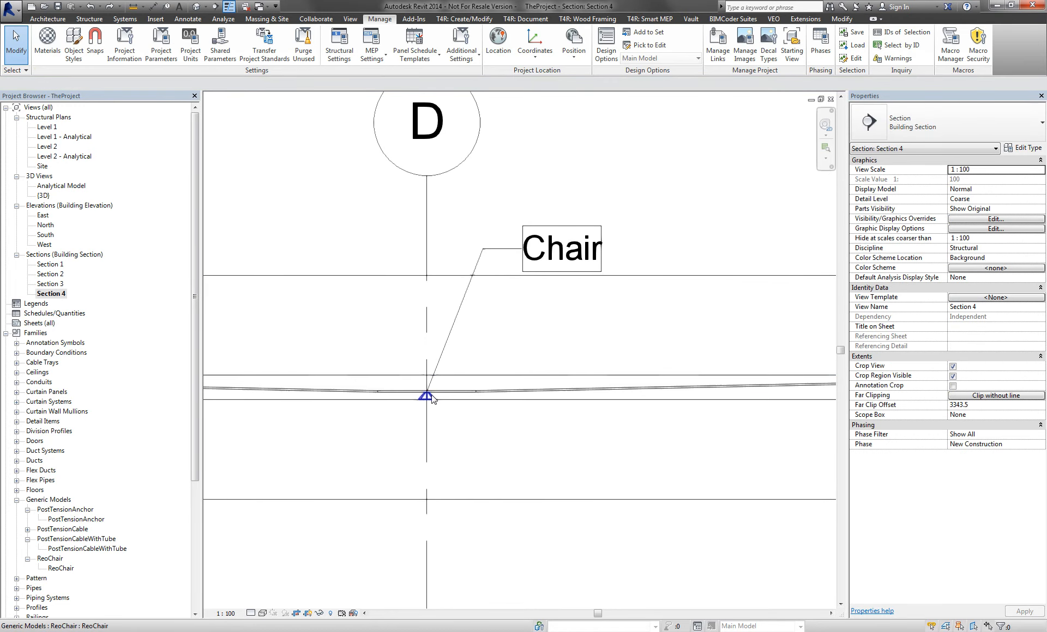
pyautogui.click(426, 394)
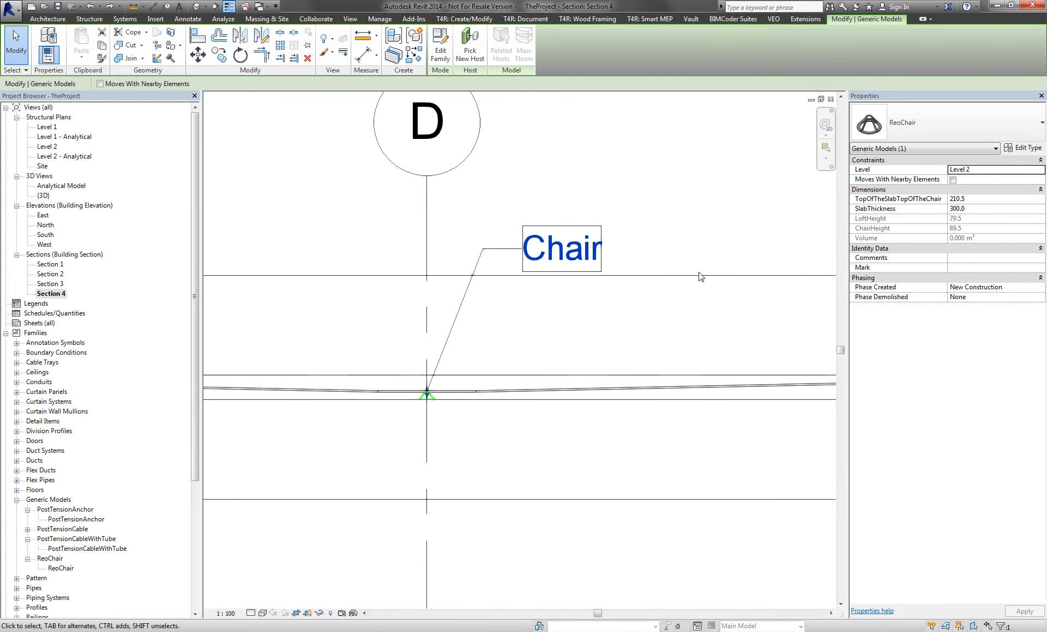
pyautogui.click(1027, 148)
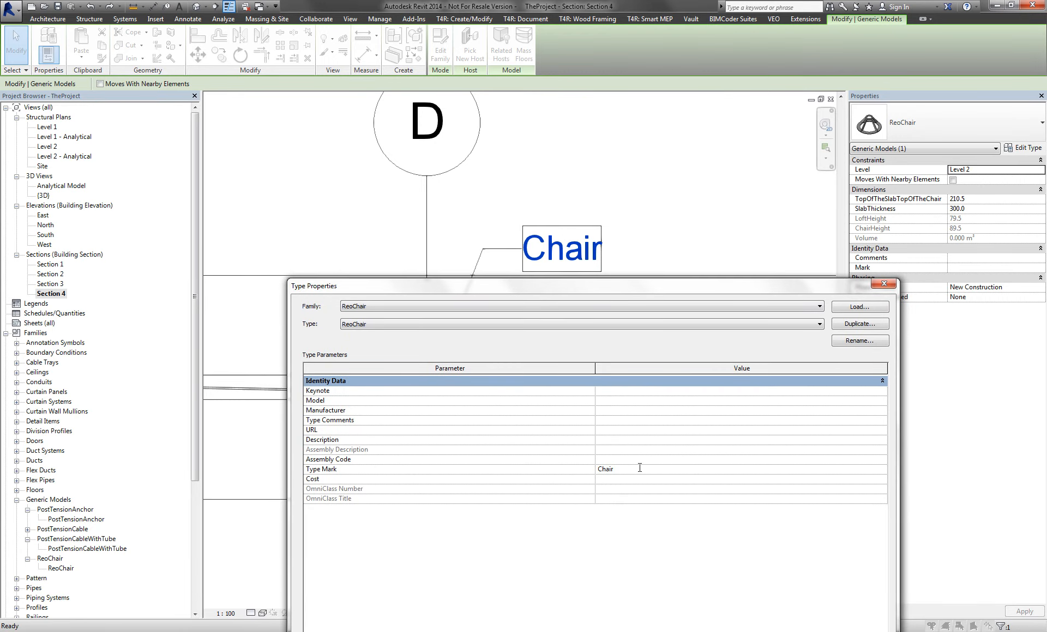
pyautogui.click(607, 469)
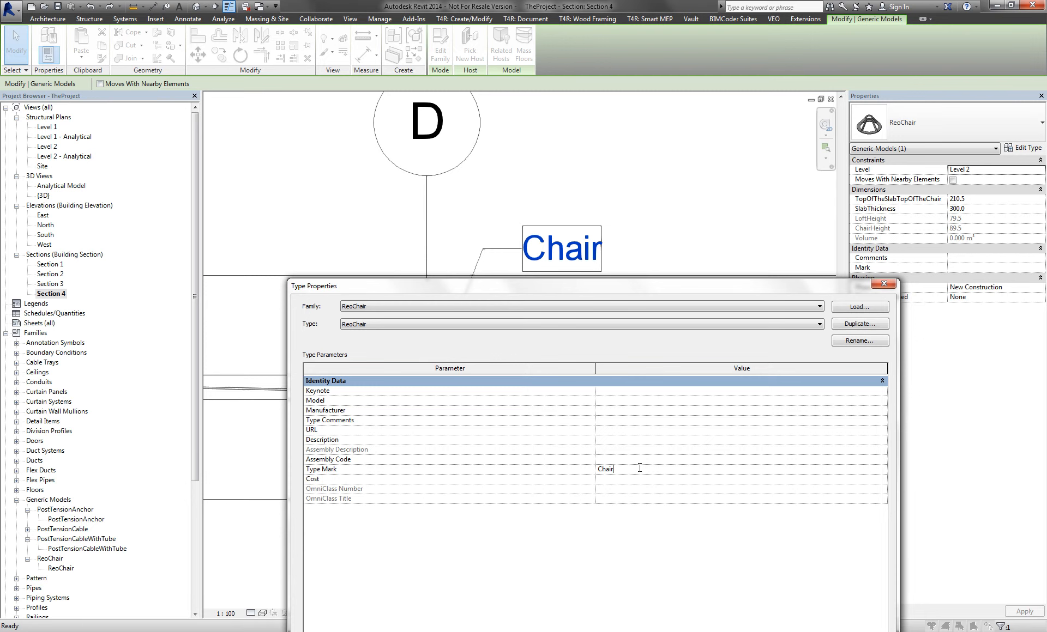
pyautogui.write('123')
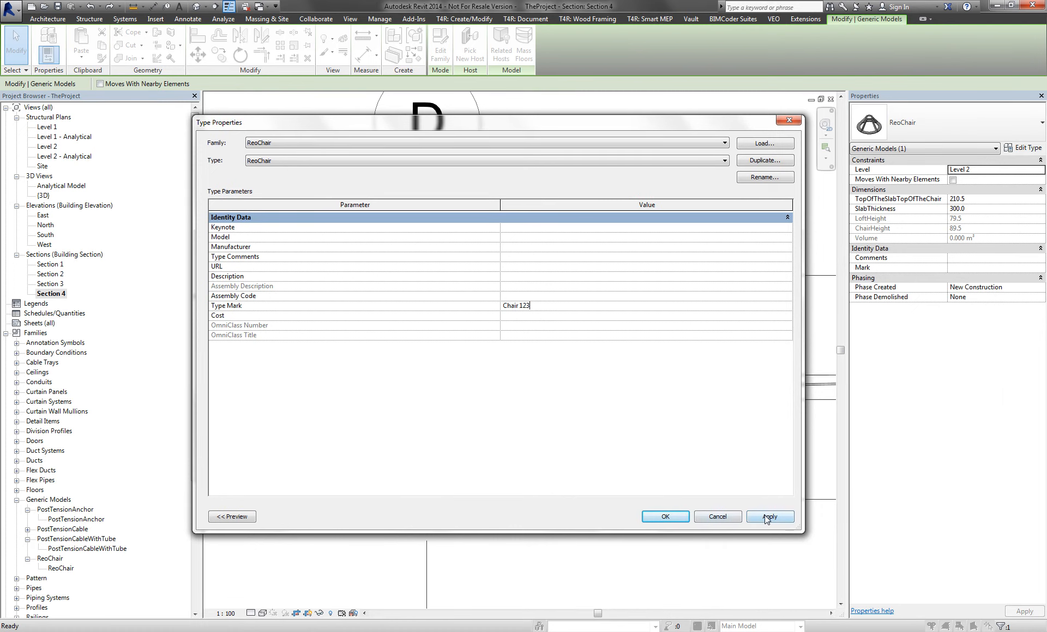
pyautogui.click(769, 516)
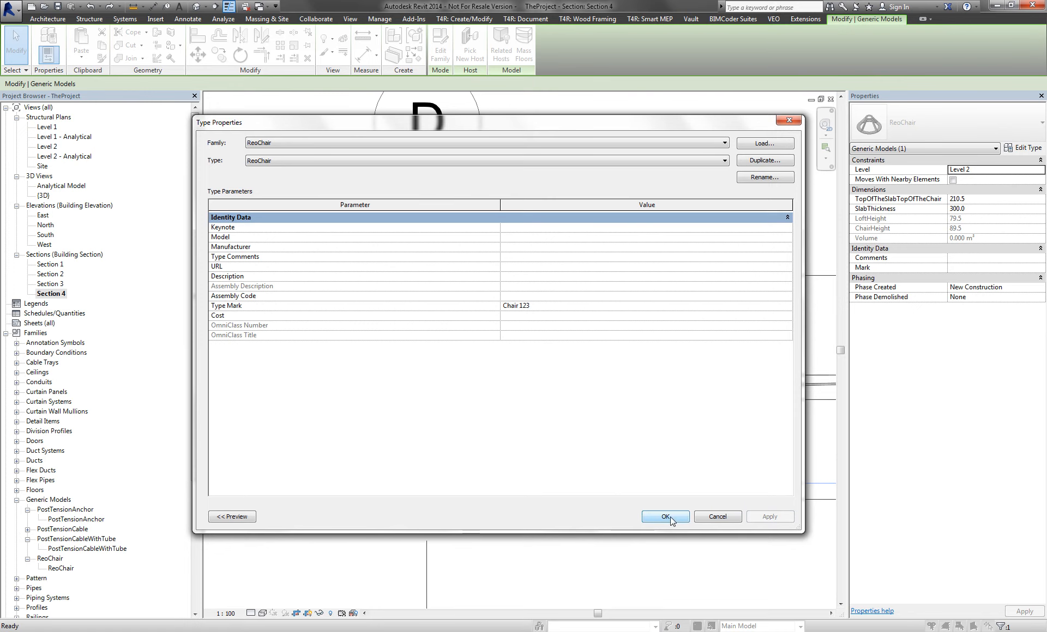
pyautogui.click(663, 516)
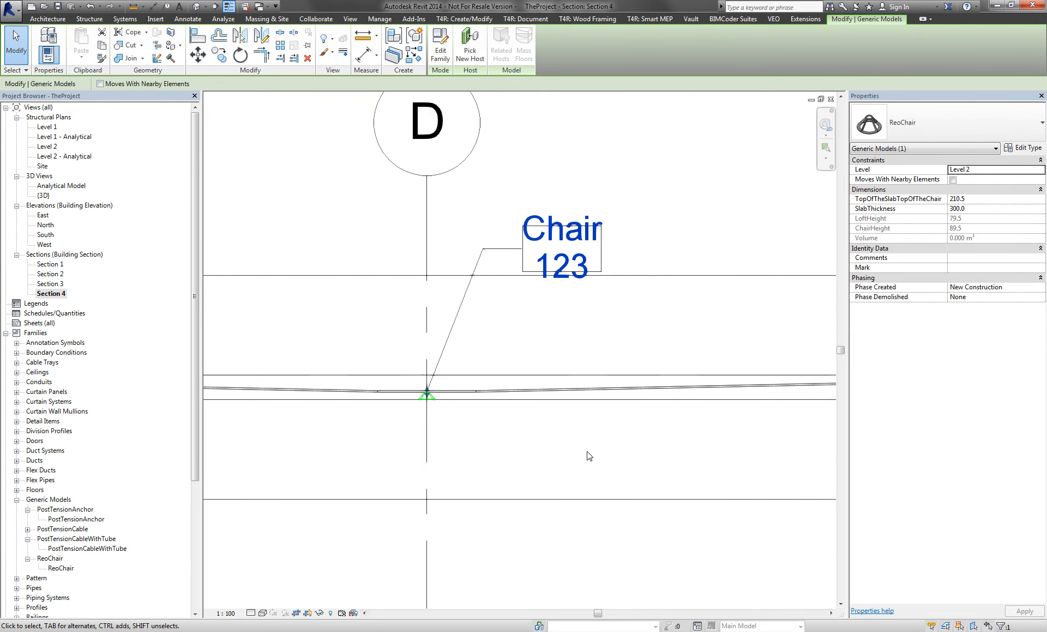
pyautogui.moveTo(1024, 152)
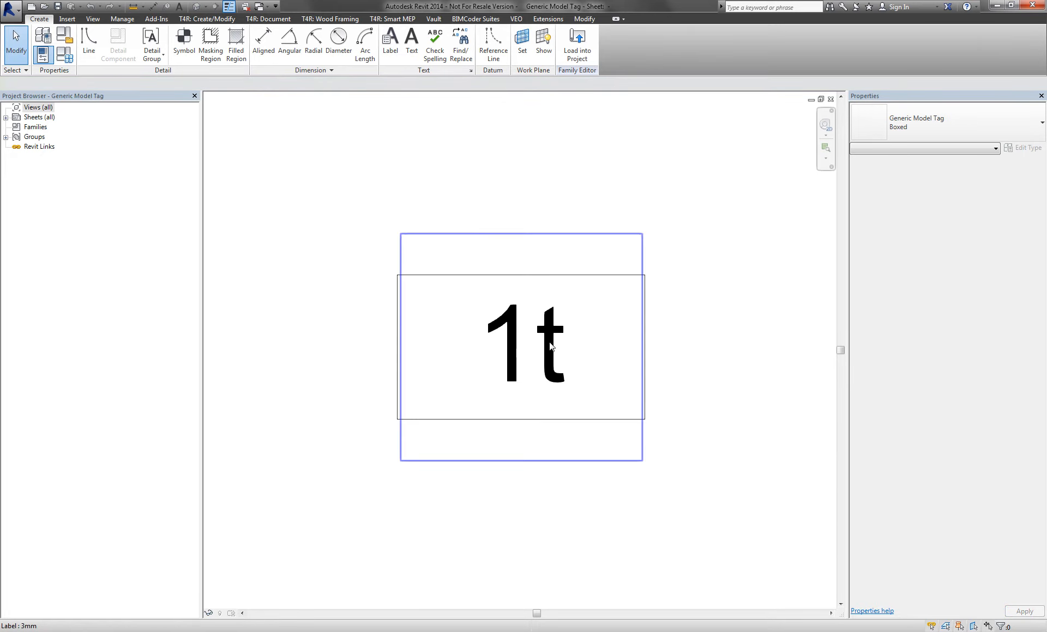
pyautogui.click(526, 347)
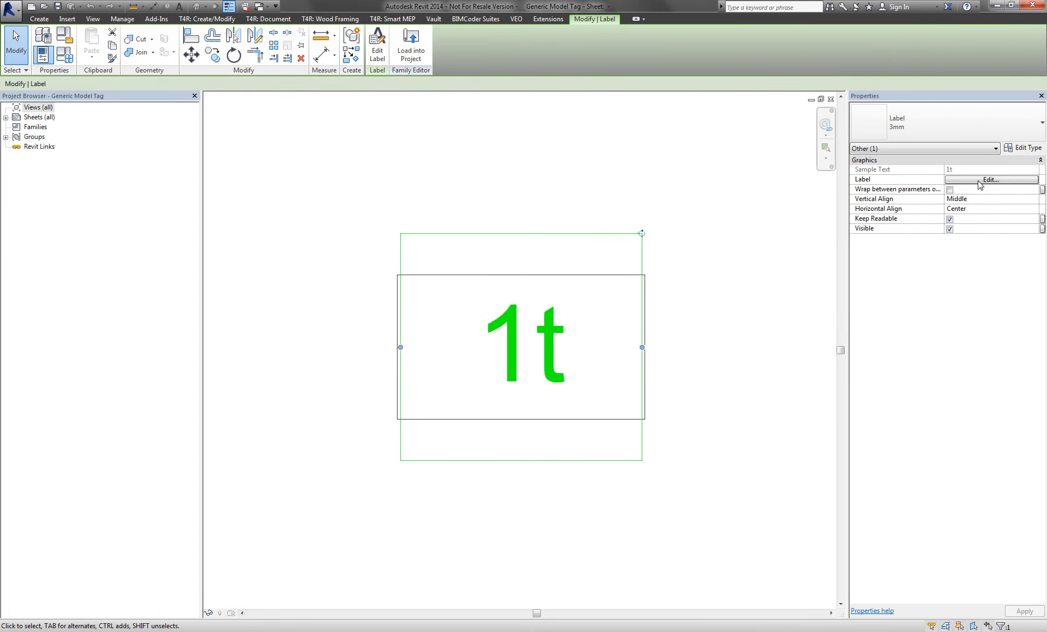
pyautogui.click(991, 180)
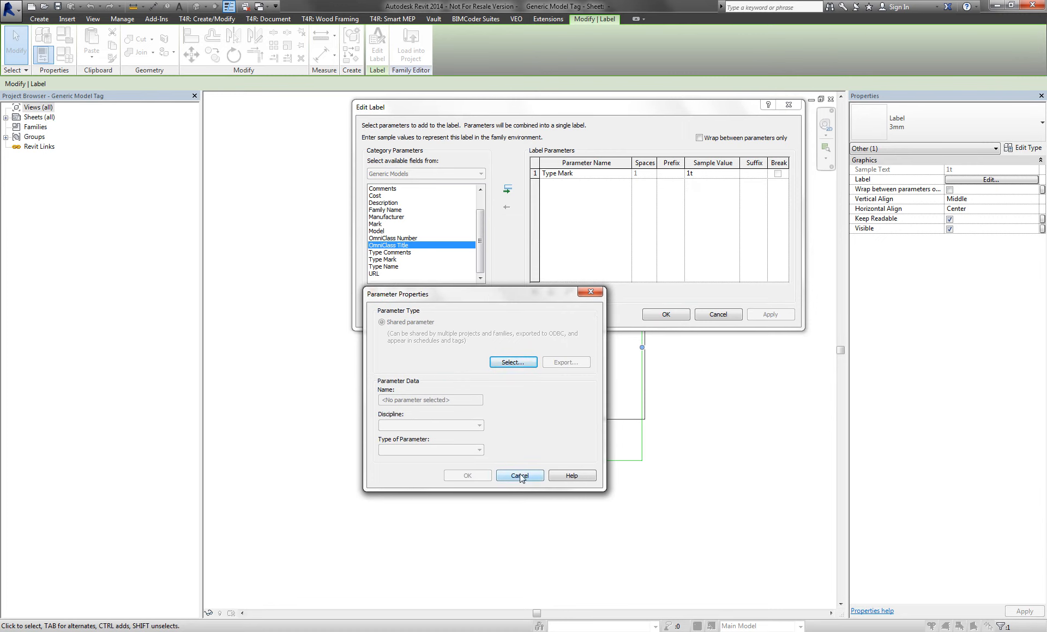
pyautogui.click(520, 475)
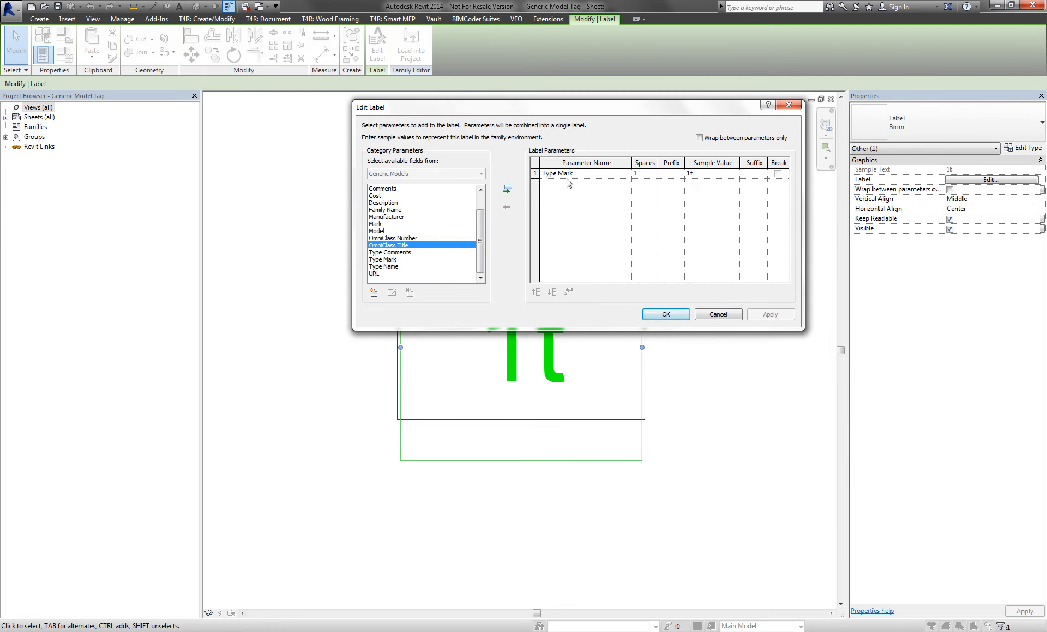
pyautogui.moveTo(618, 184)
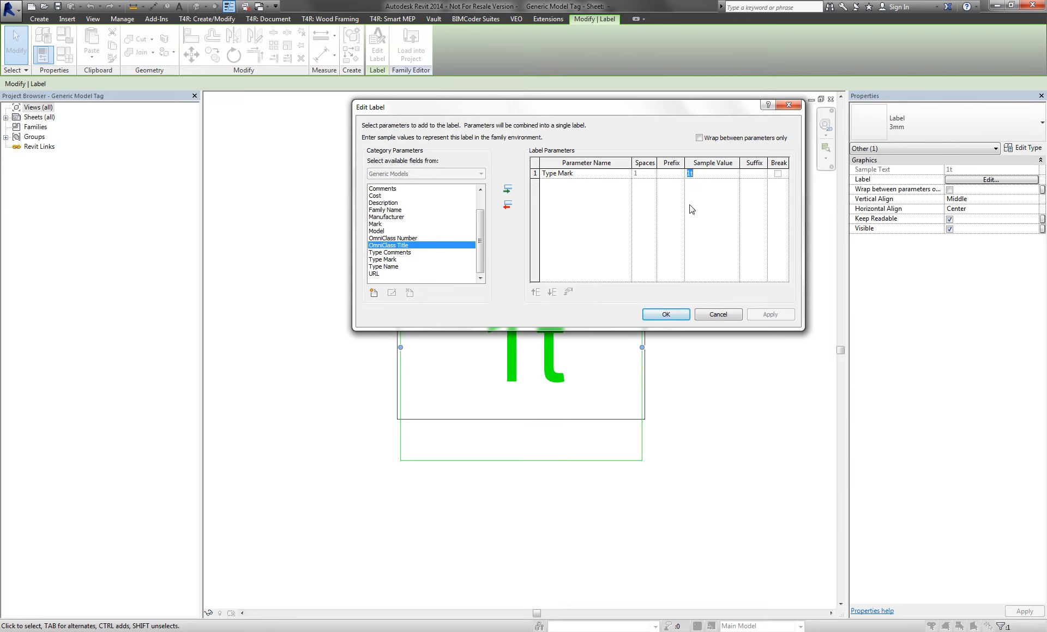
pyautogui.write('1234567890')
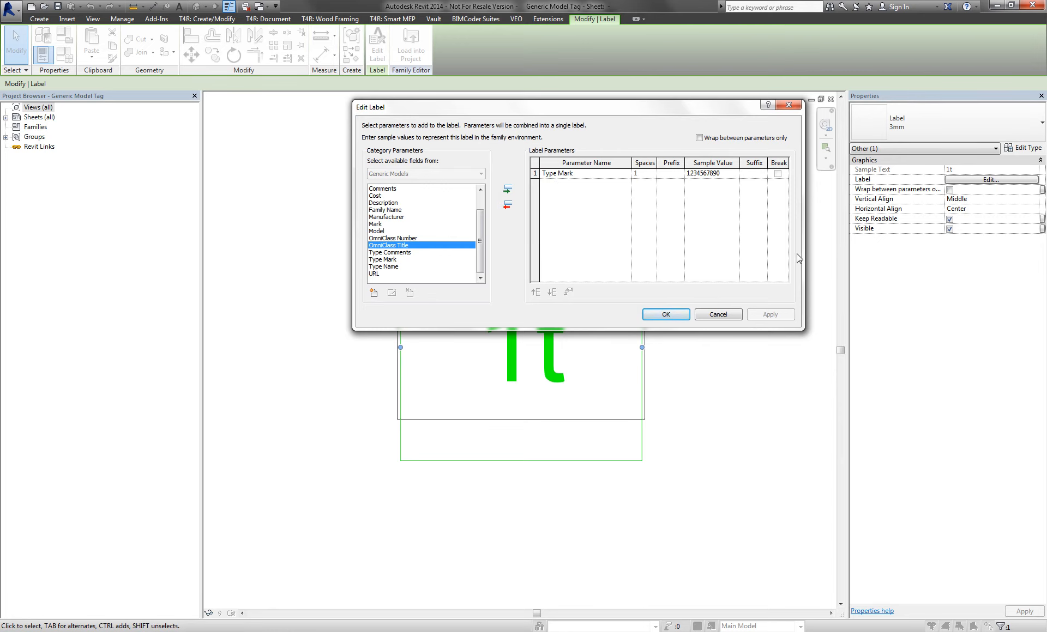
pyautogui.click(664, 314)
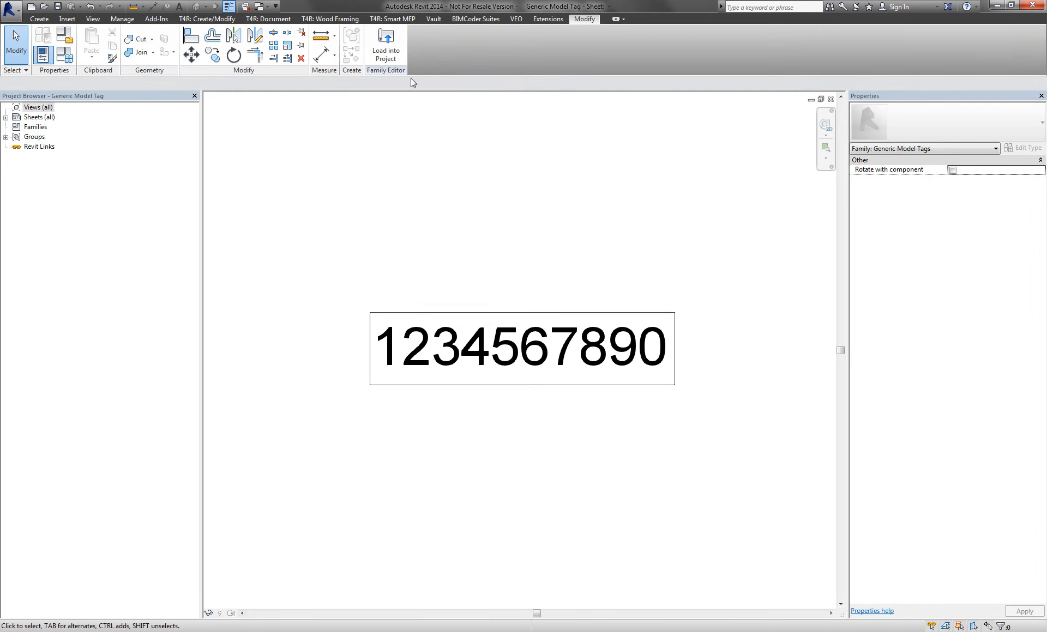
# Load the edited tag family into the project, overwriting the existing version
pyautogui.click(385, 47)
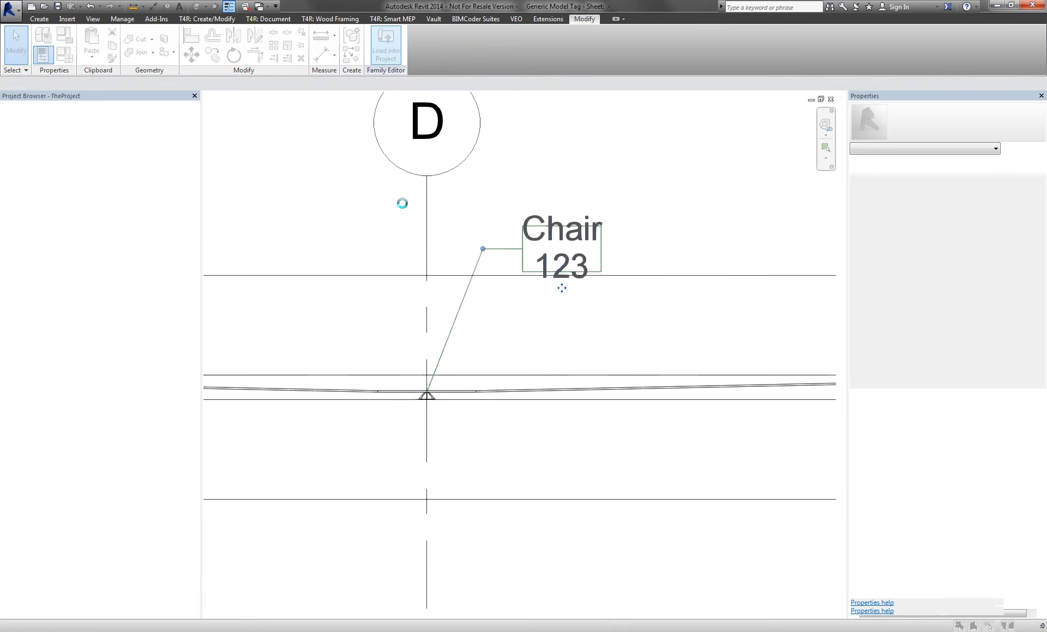
pyautogui.click(386, 45)
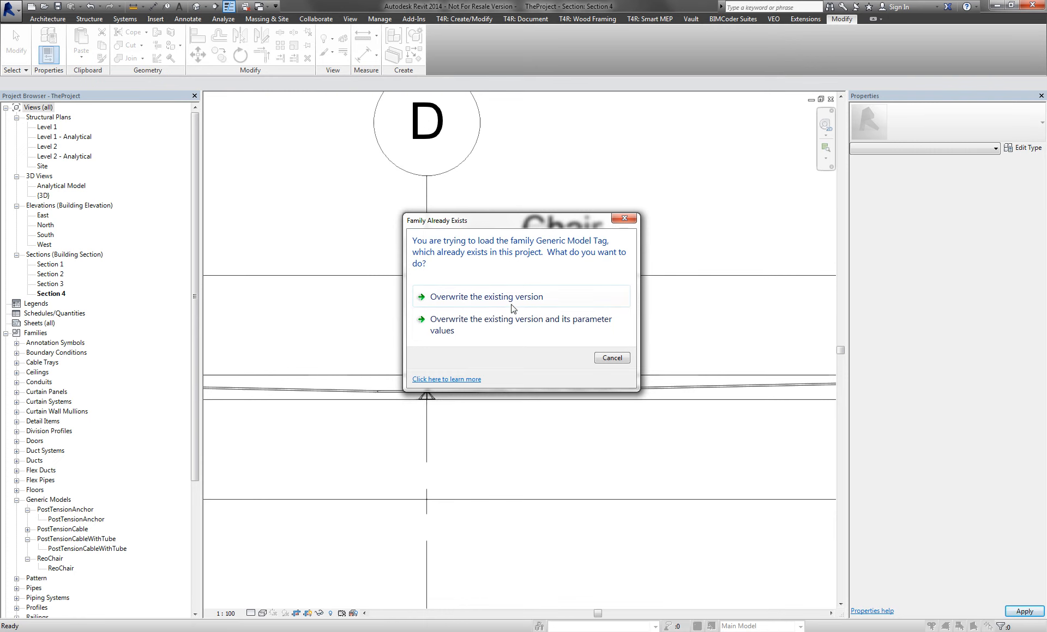
pyautogui.click(482, 297)
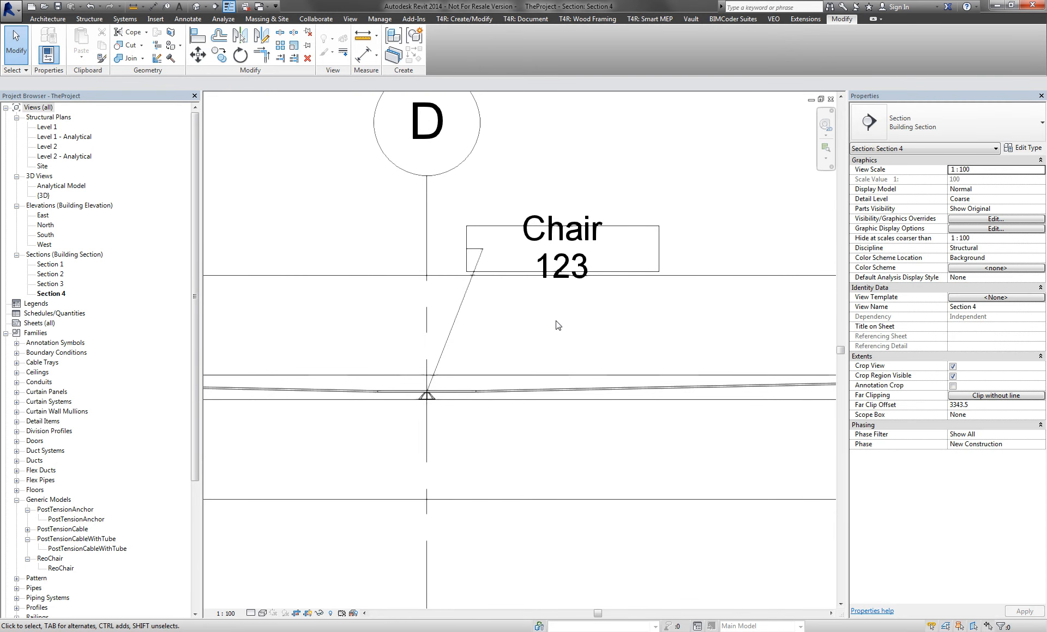
pyautogui.moveTo(684, 268)
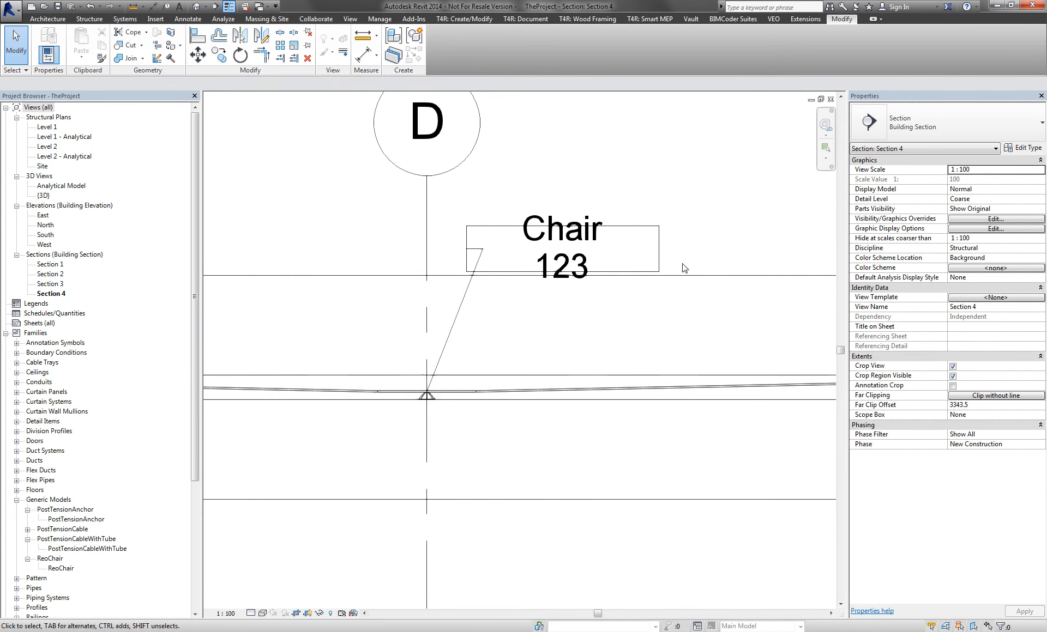
pyautogui.click(561, 240)
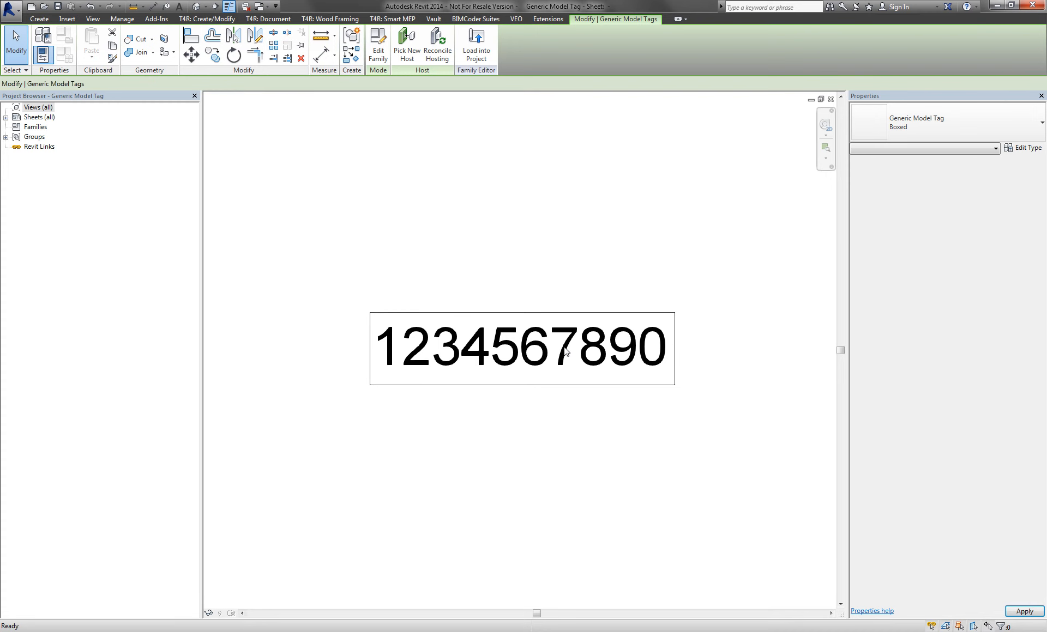
# Add OmniClass Number and OmniClass Title to the tag label after Type Mark
pyautogui.click(521, 348)
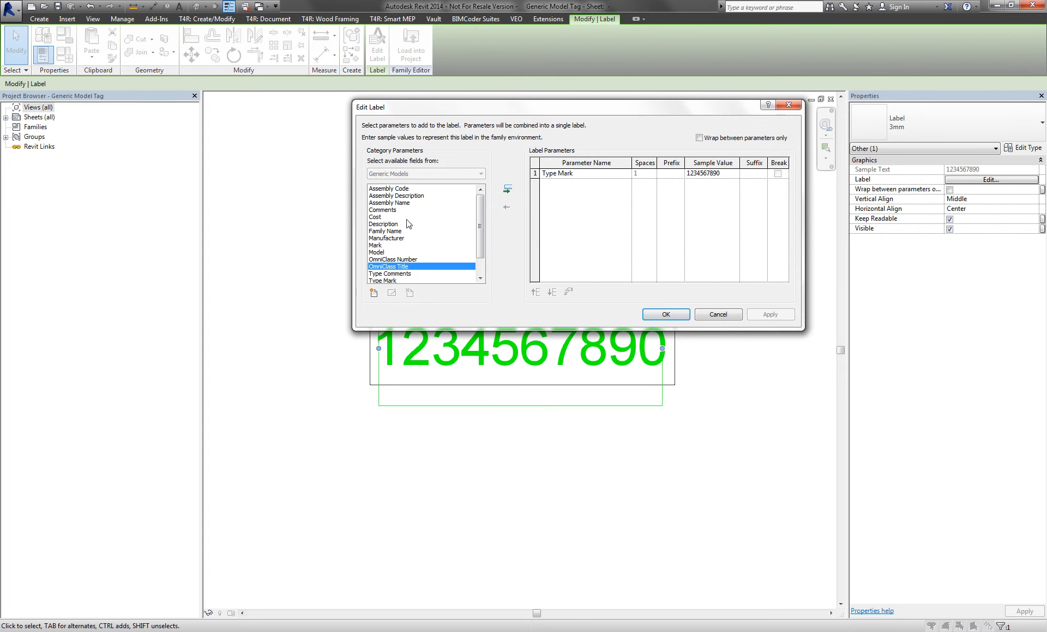
pyautogui.click(393, 259)
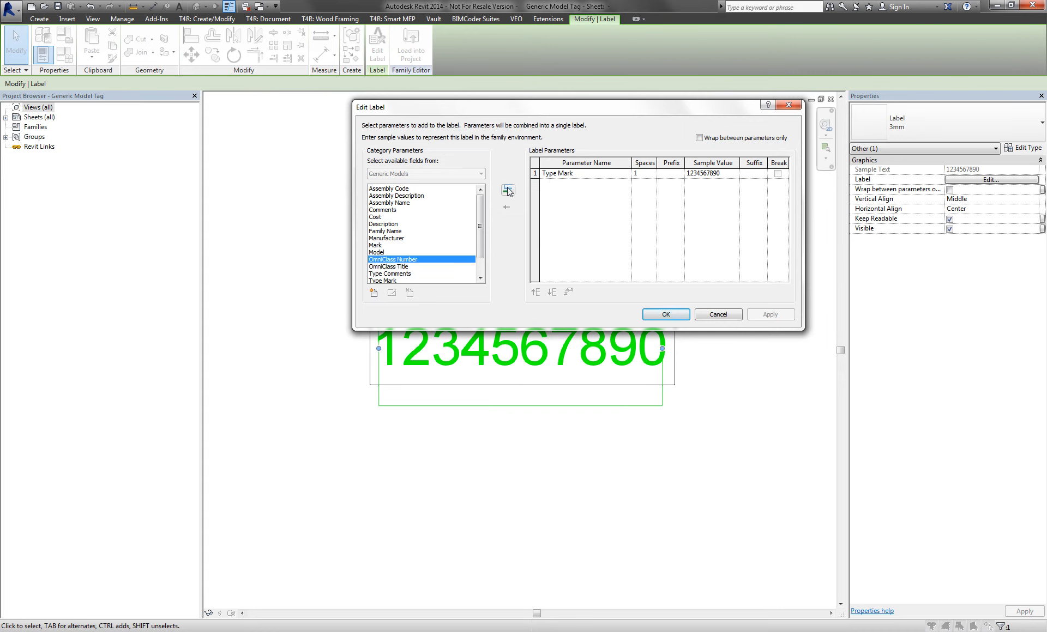
pyautogui.click(507, 190)
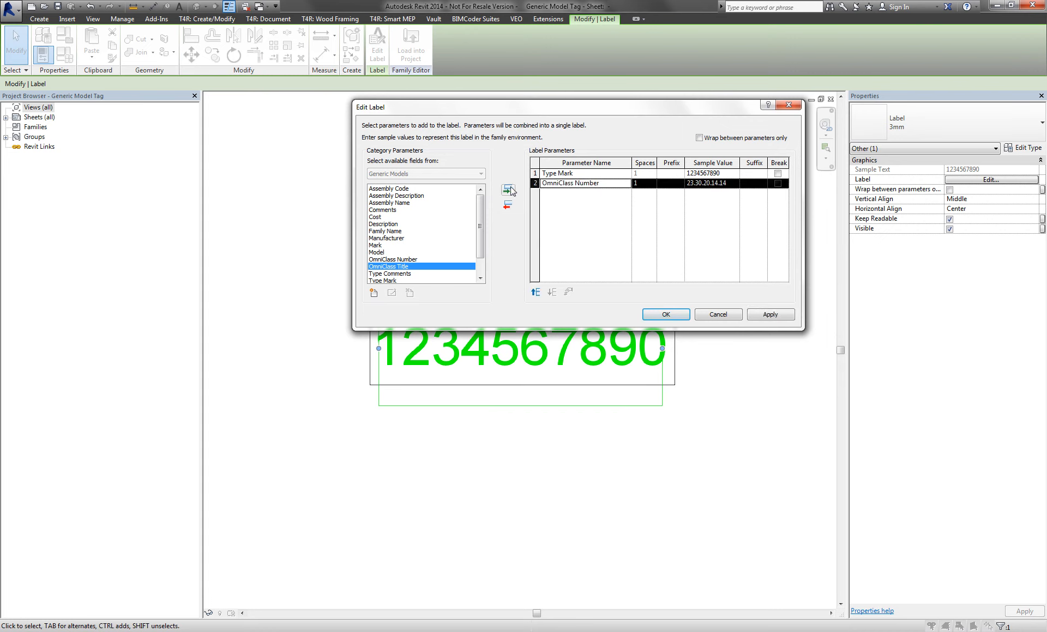
pyautogui.click(507, 183)
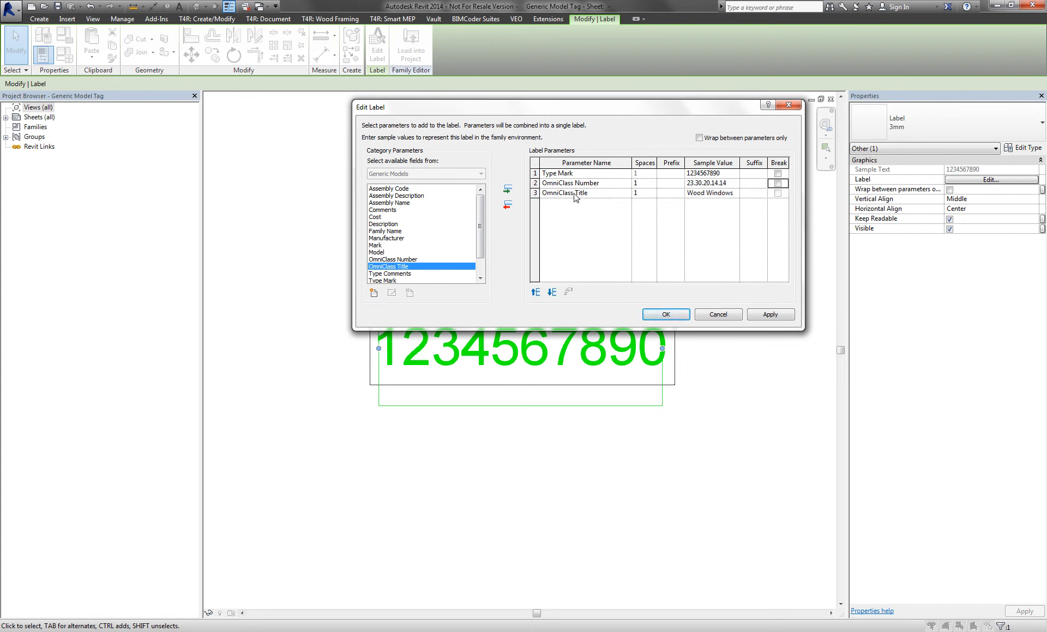
pyautogui.click(664, 315)
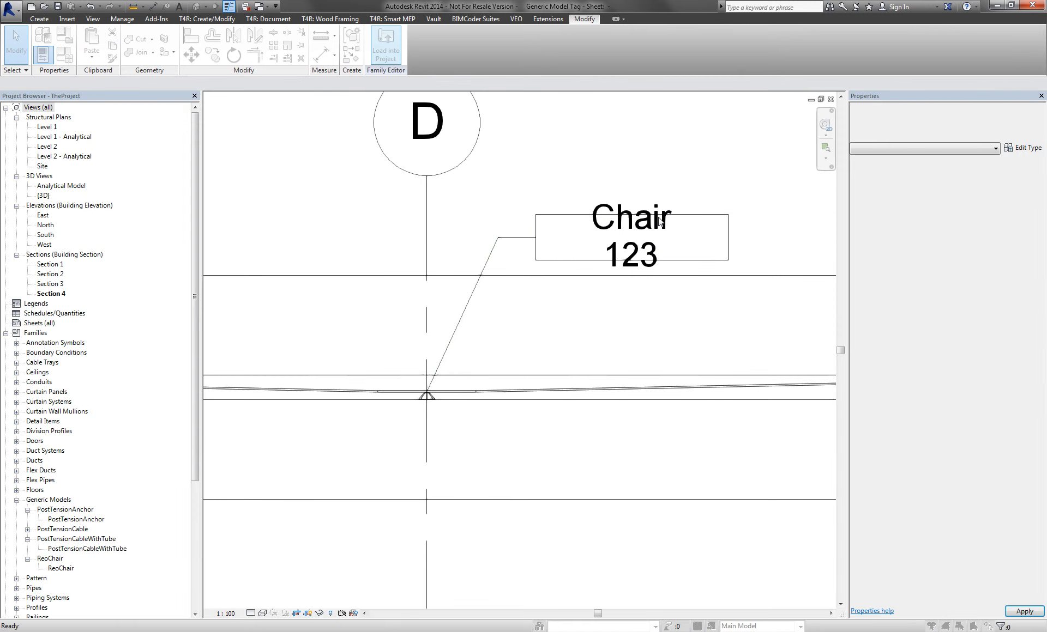
# Overwrite the project's tag family copy and open the Level 2 structural plan
pyautogui.click(385, 44)
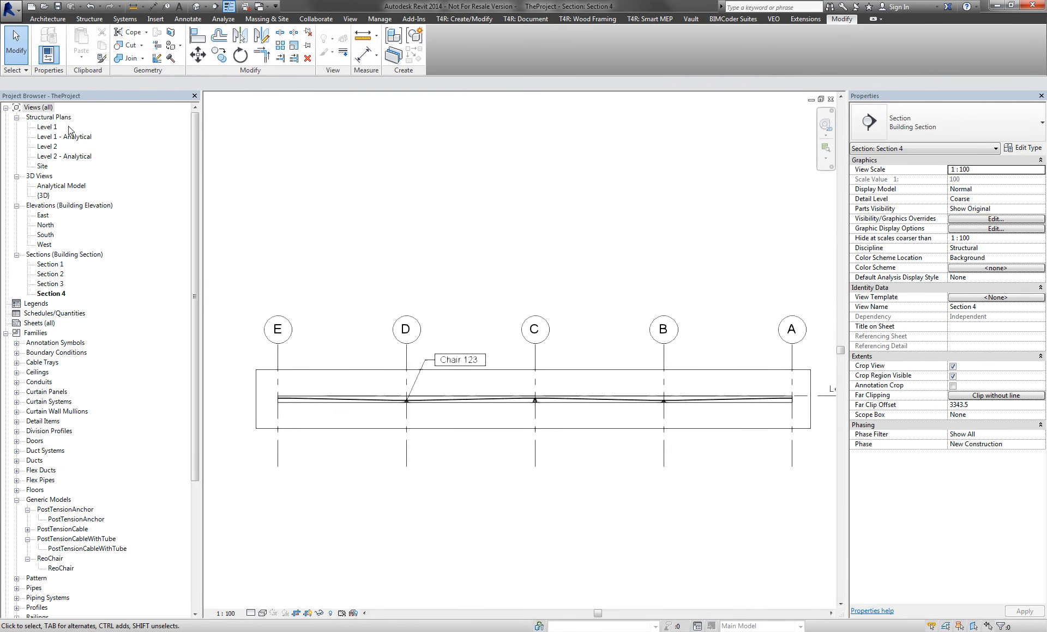
pyautogui.moveTo(69, 137)
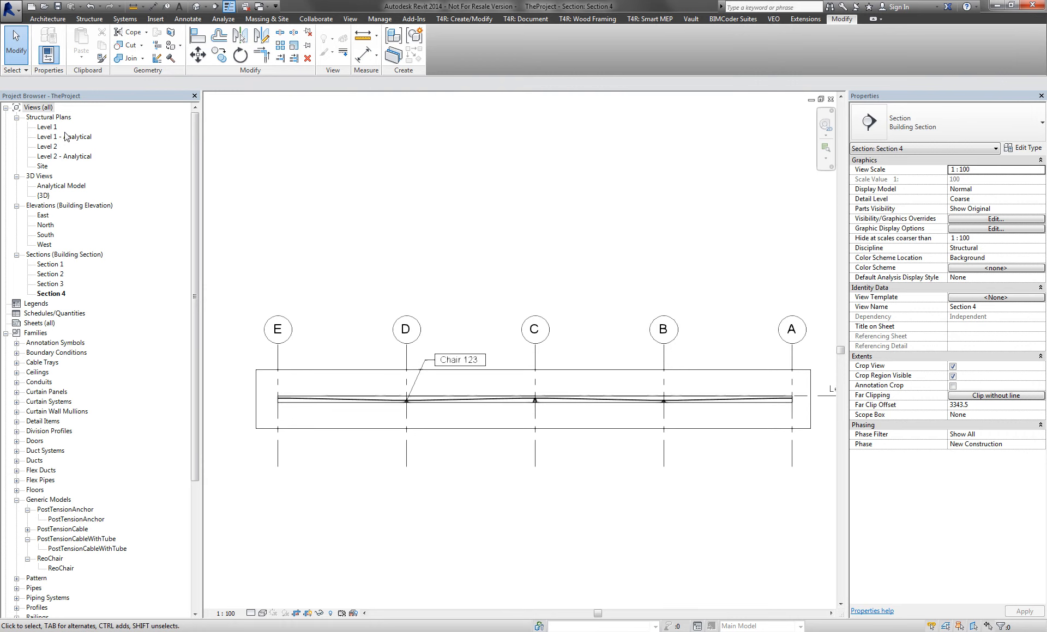
pyautogui.doubleClick(47, 146)
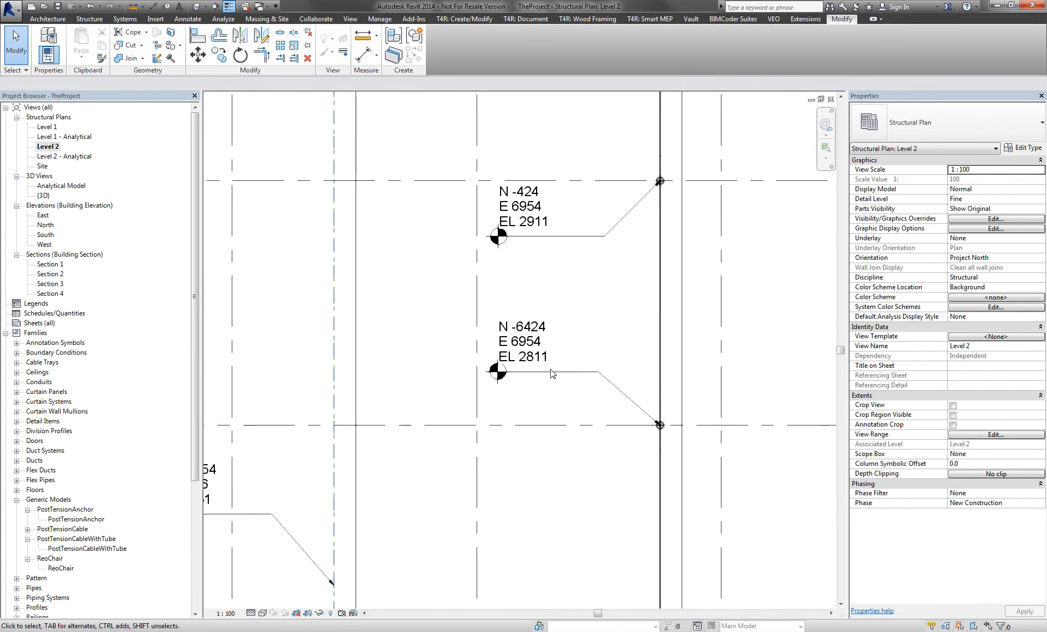
pyautogui.click(496, 237)
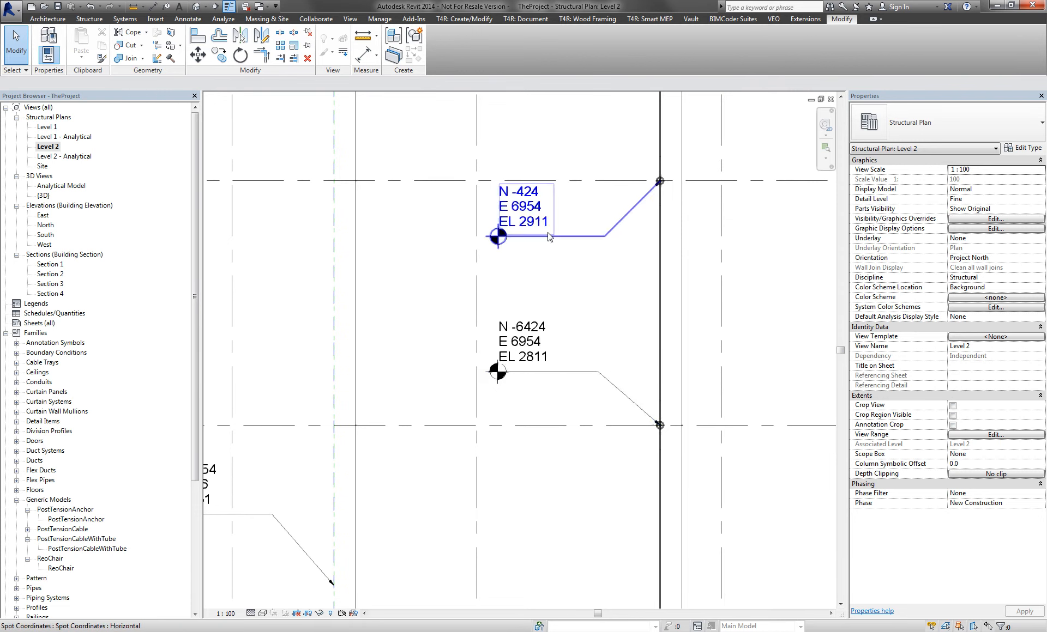
pyautogui.click(521, 341)
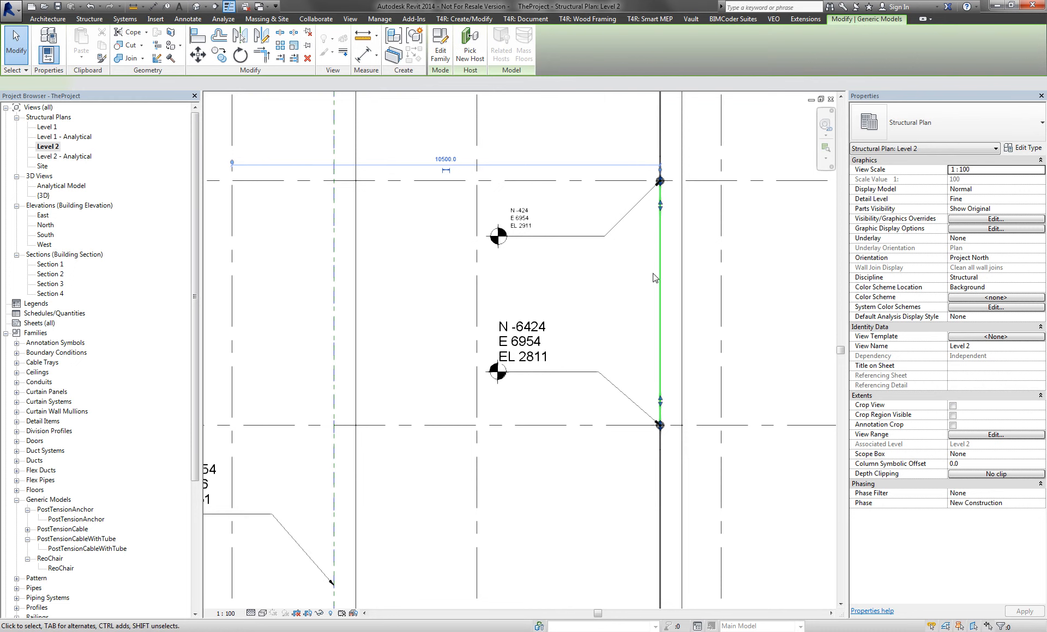
pyautogui.click(497, 237)
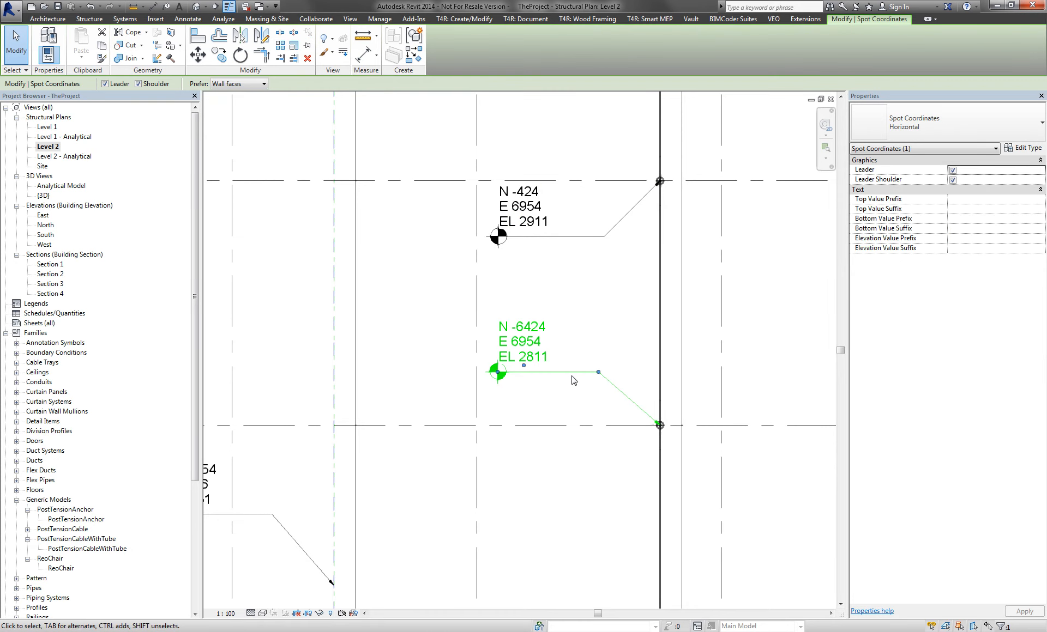
pyautogui.click(1026, 148)
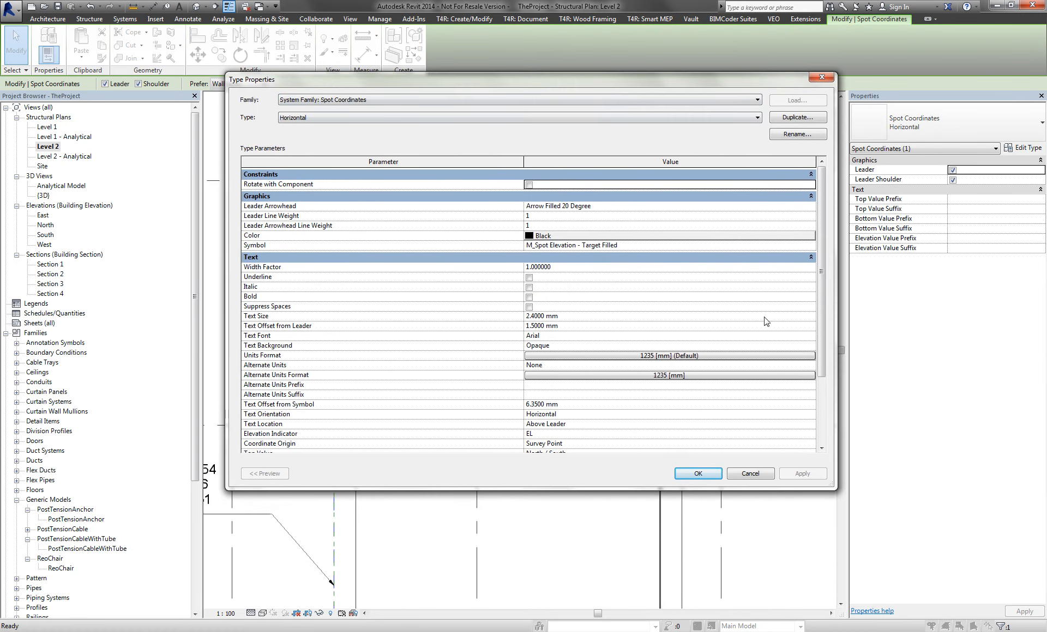
pyautogui.scroll(-3)
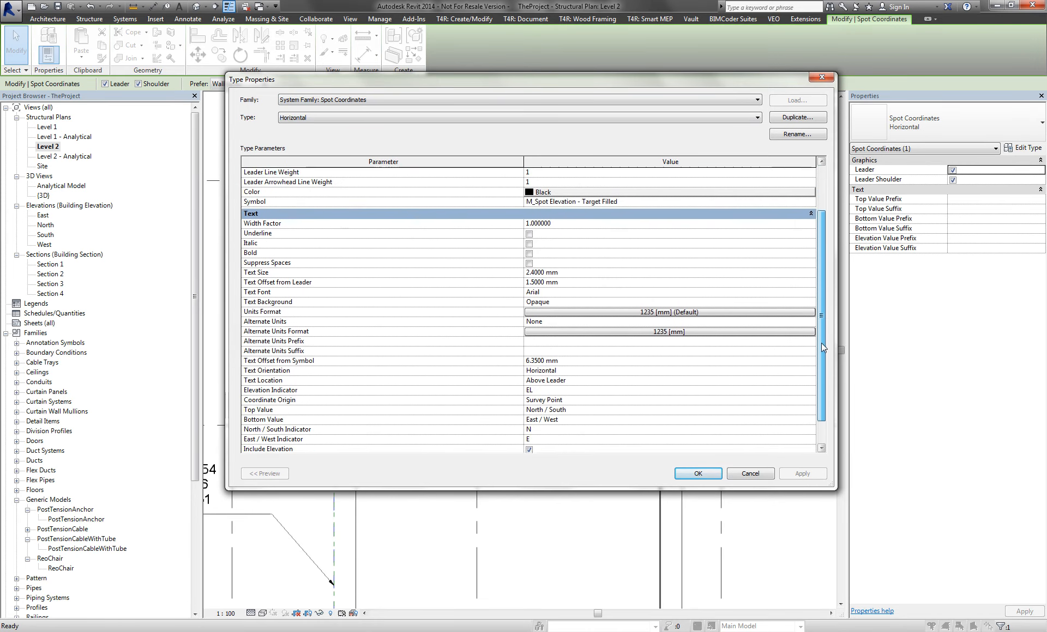
pyautogui.scroll(-3)
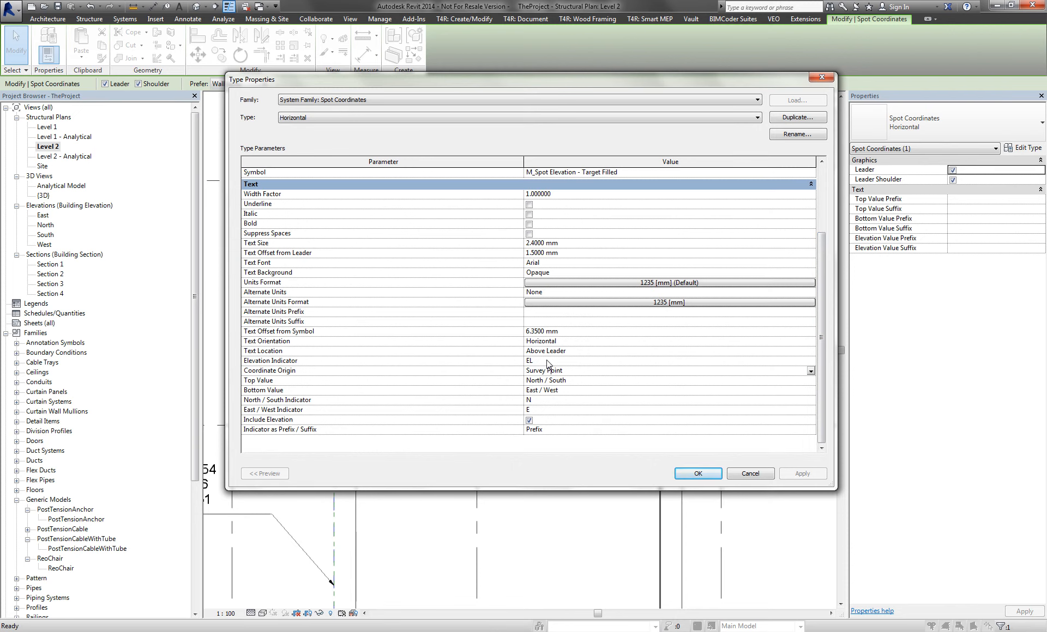
pyautogui.click(809, 371)
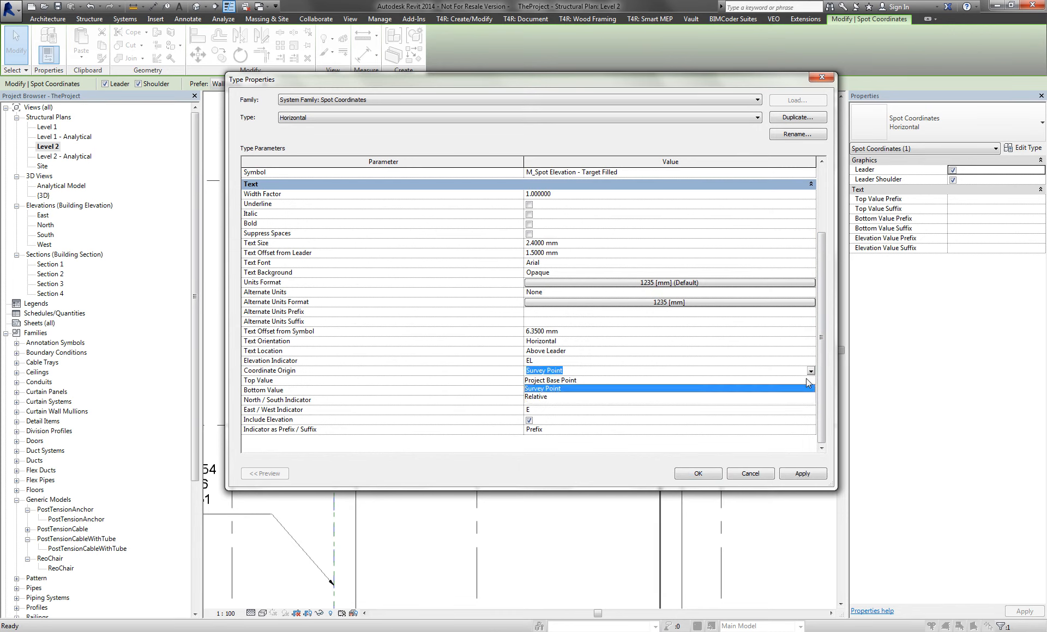
pyautogui.moveTo(809, 387)
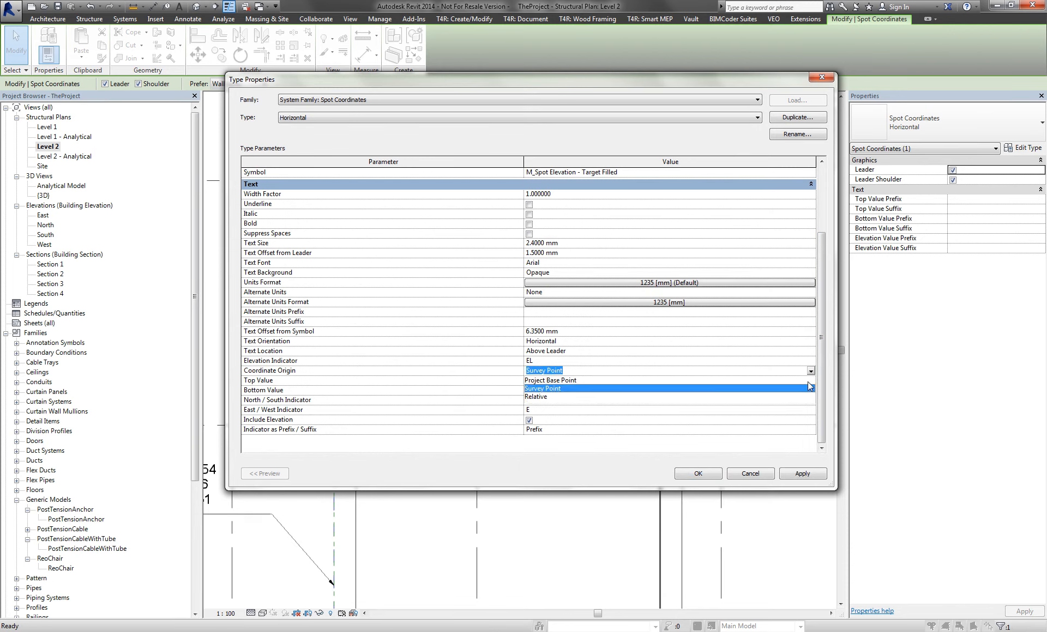
pyautogui.moveTo(803, 391)
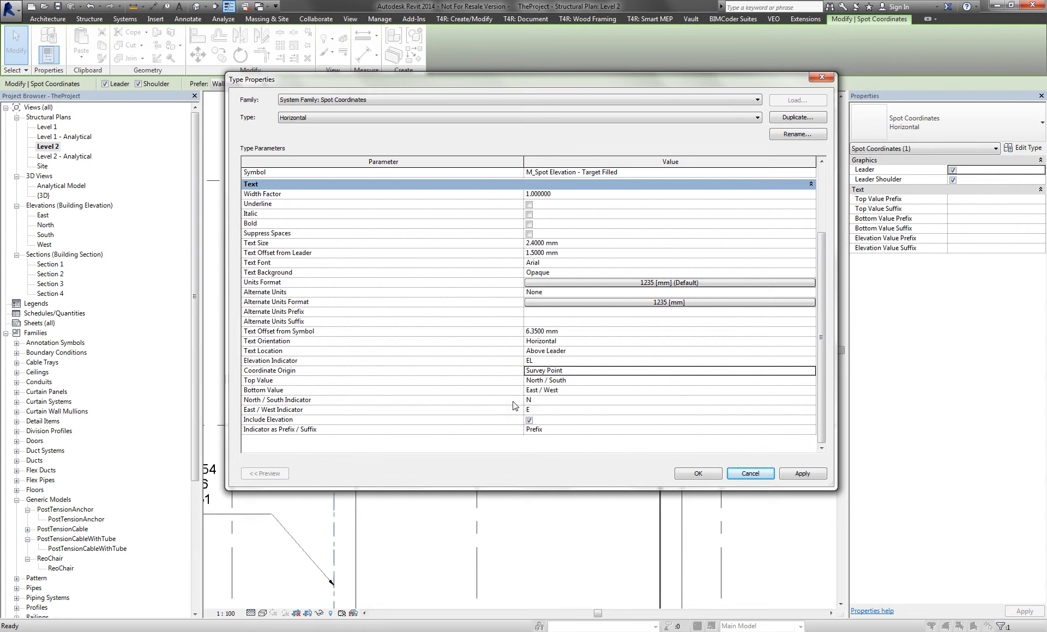
pyautogui.click(530, 420)
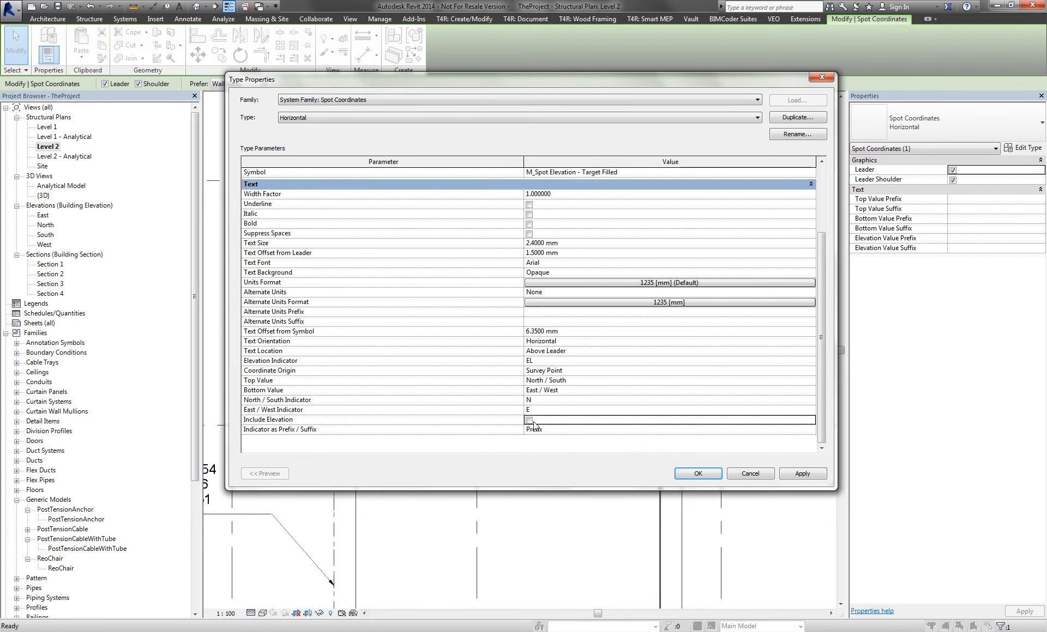
pyautogui.click(696, 473)
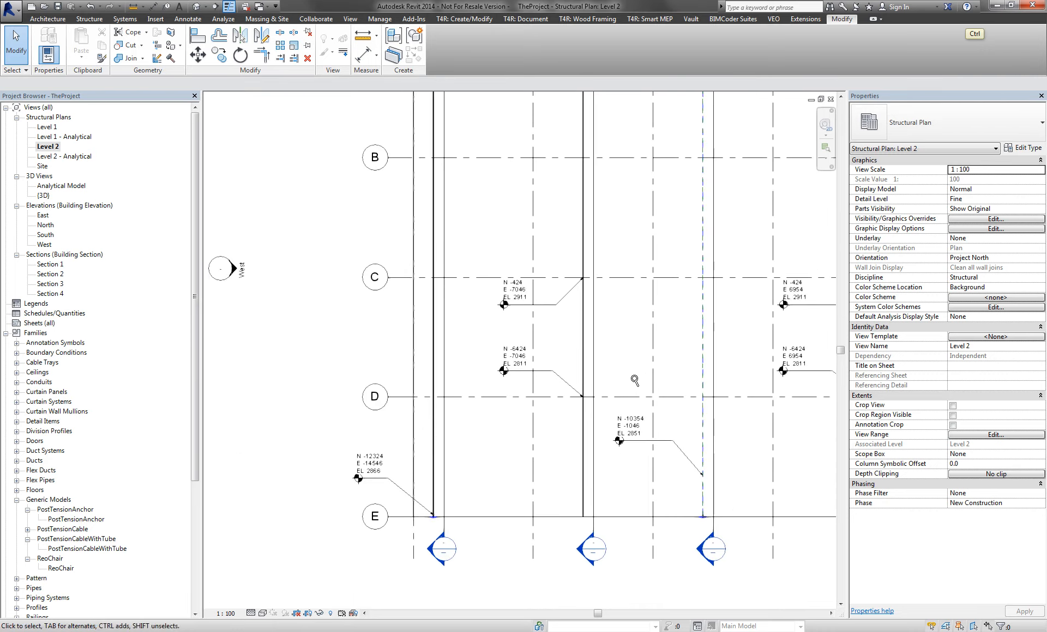
# Pan the plan and pick the right-hand cable with its anchors and chairs
pyautogui.moveTo(634, 380); pyautogui.dragTo(565, 392)
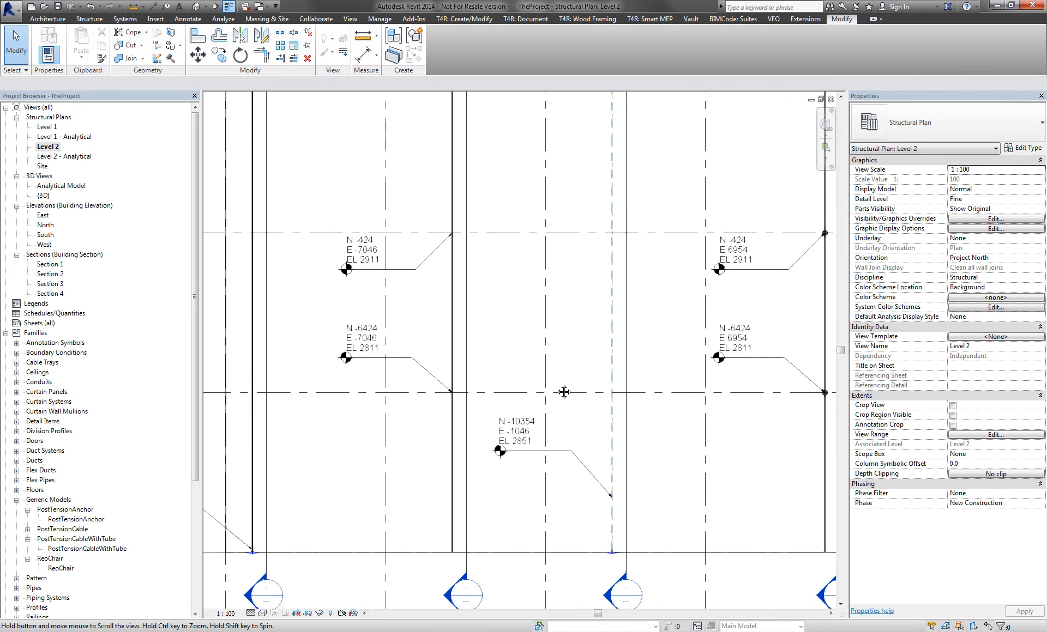
pyautogui.click(499, 451)
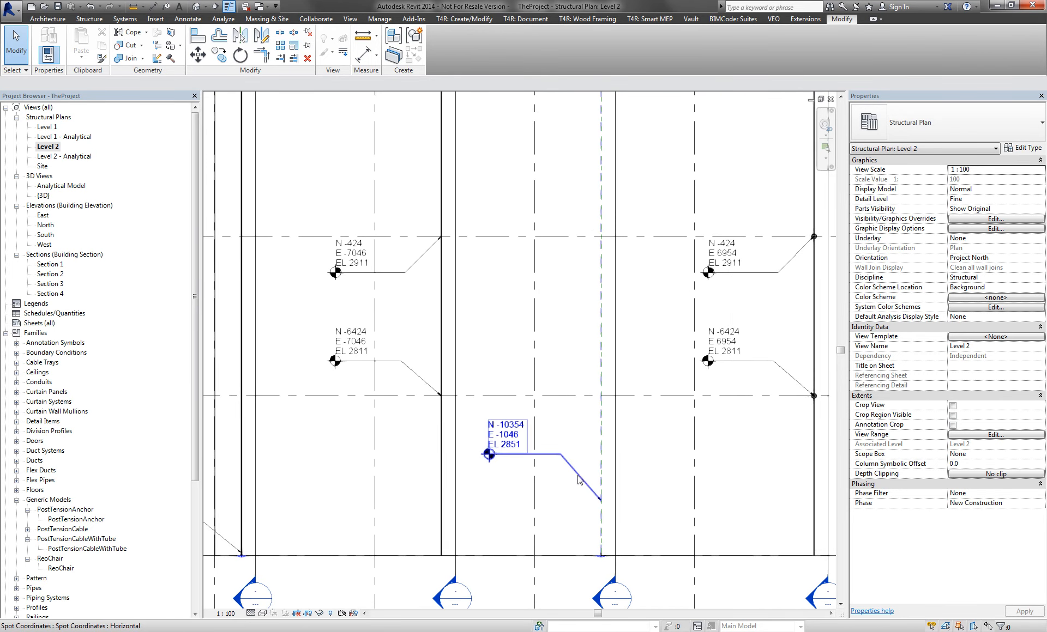
pyautogui.click(490, 456)
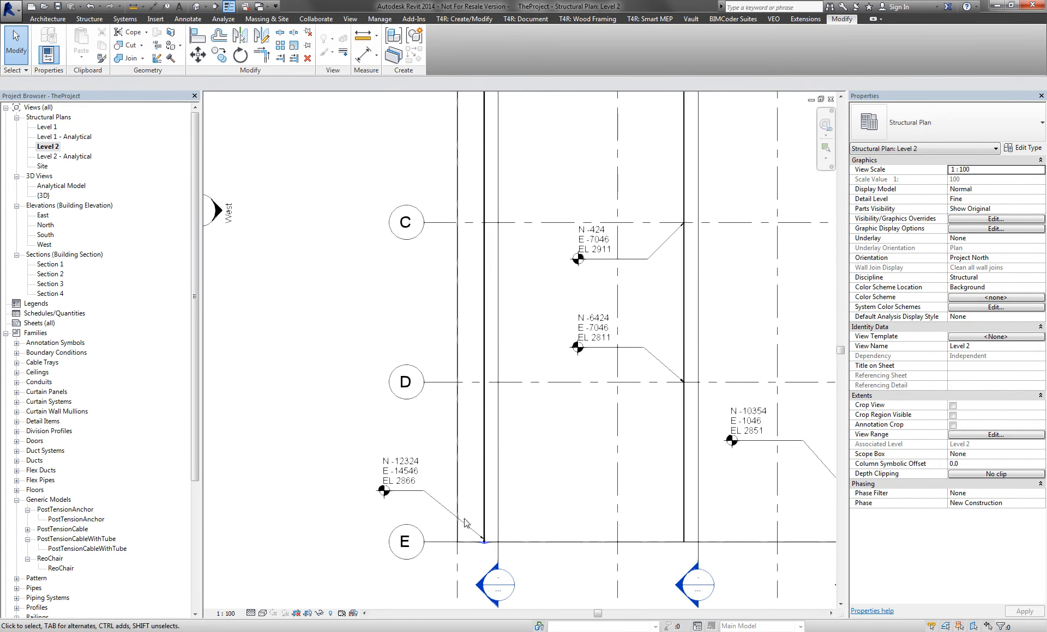
pyautogui.click(383, 490)
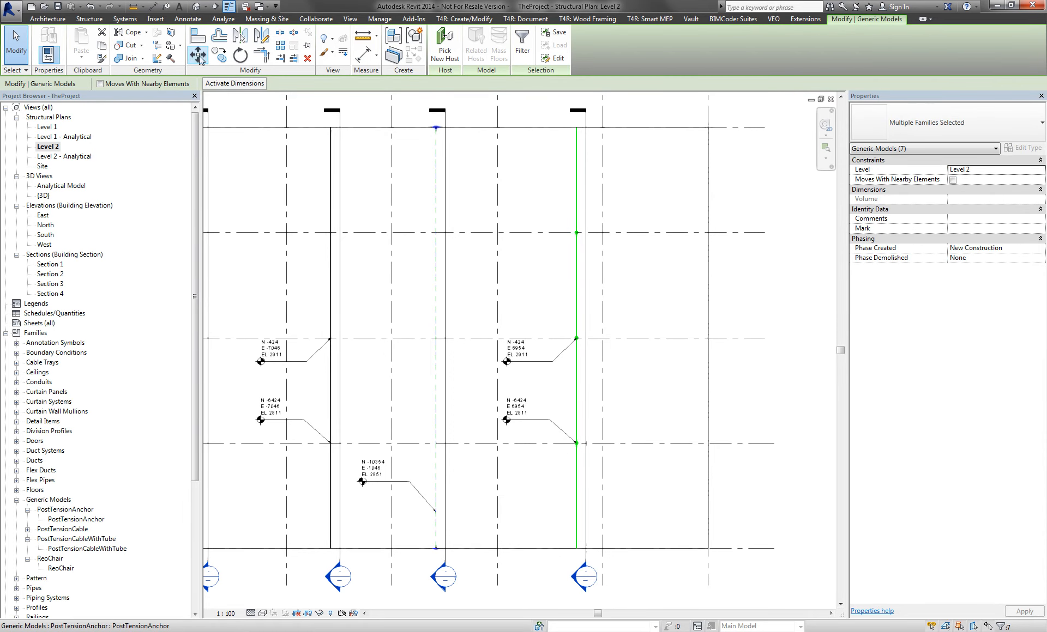
pyautogui.moveTo(239, 52)
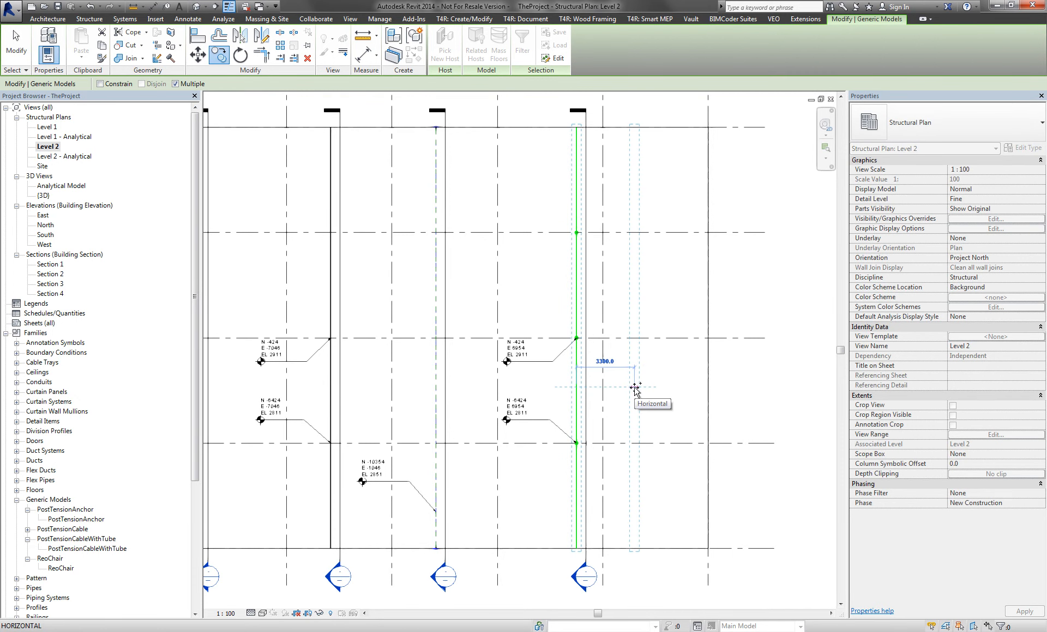
# Copy the cable set rightward with Multiple, using offsets 2000, 4 and 500
pyautogui.write('2000')
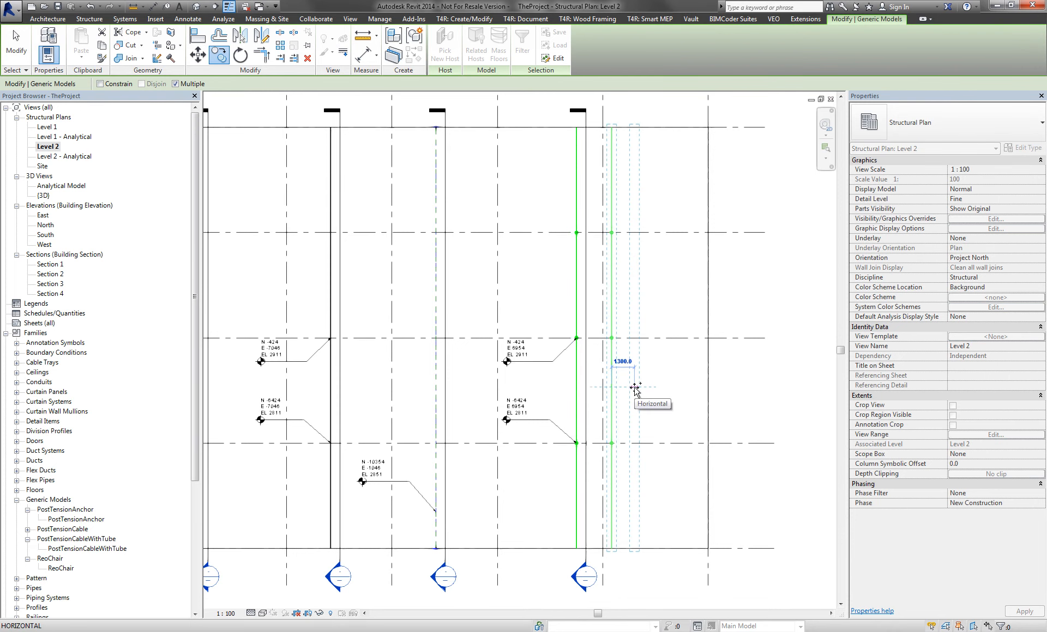
pyautogui.moveTo(634, 387); pyautogui.dragTo(681, 389)
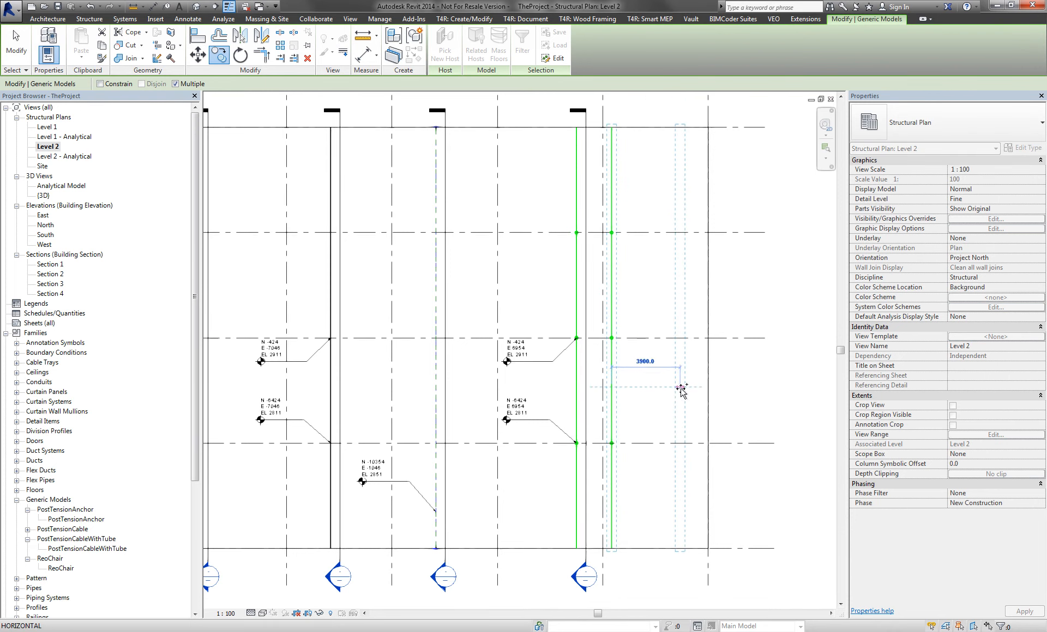
pyautogui.write('4')
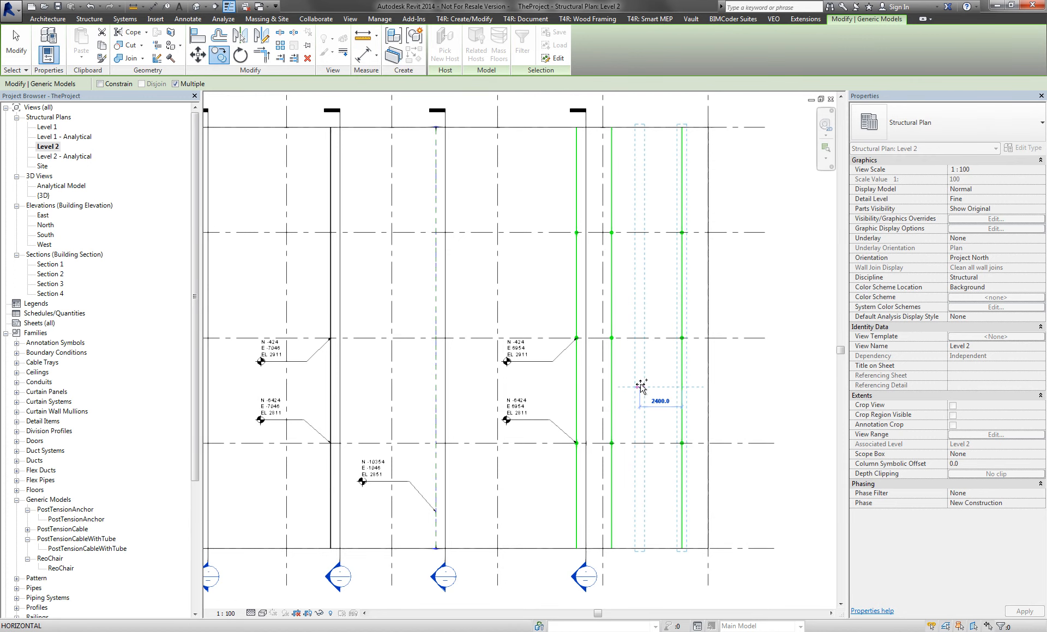
pyautogui.write('500')
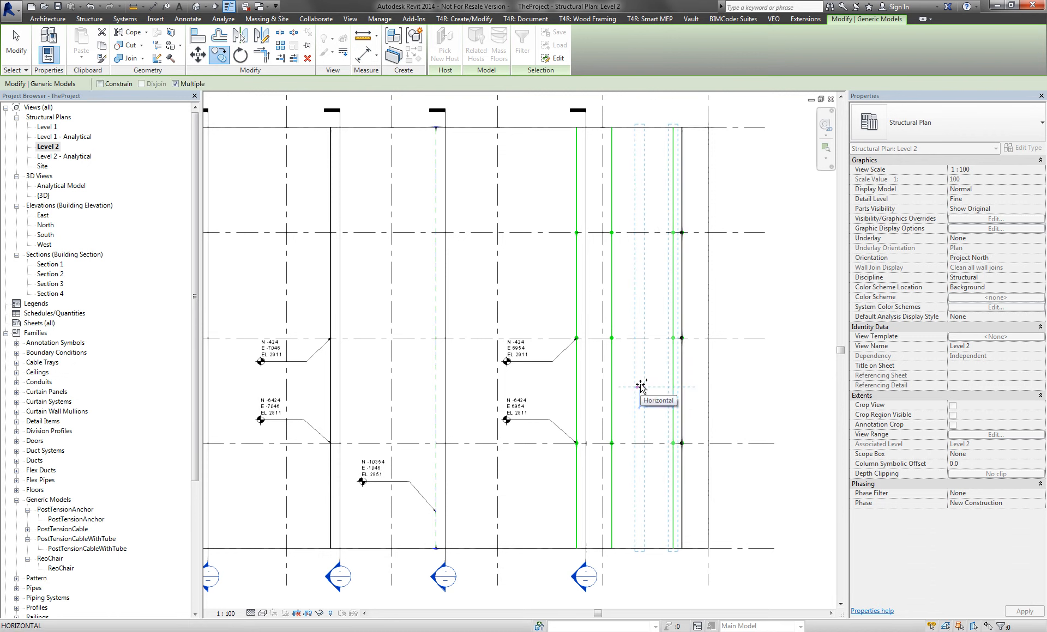
pyautogui.moveTo(701, 266)
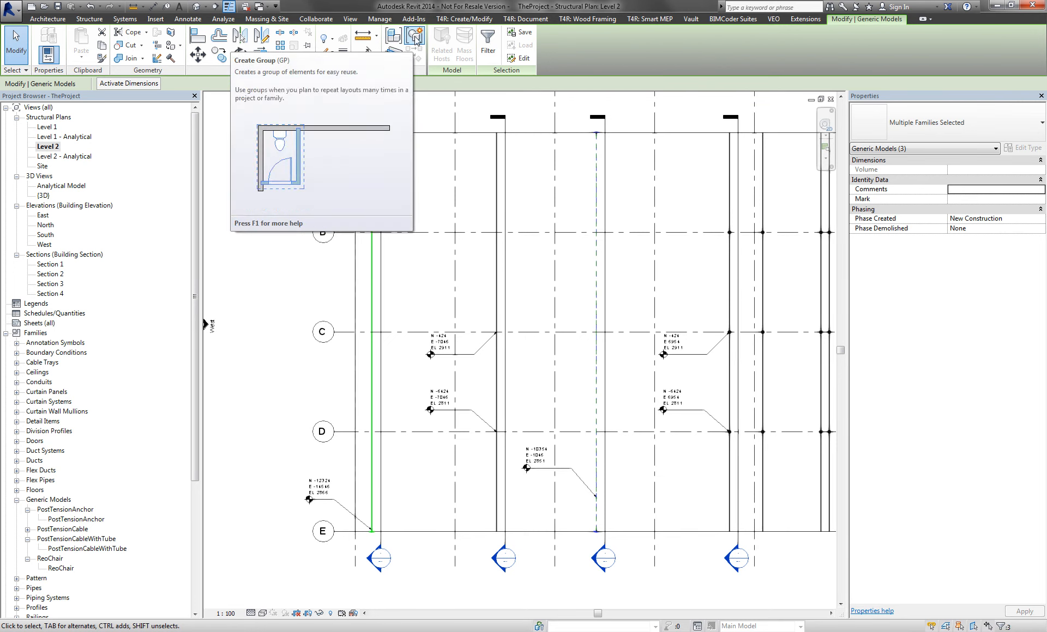
# Group the cable set as 'Cable' and array it with a dragged spacing
pyautogui.click(415, 38)
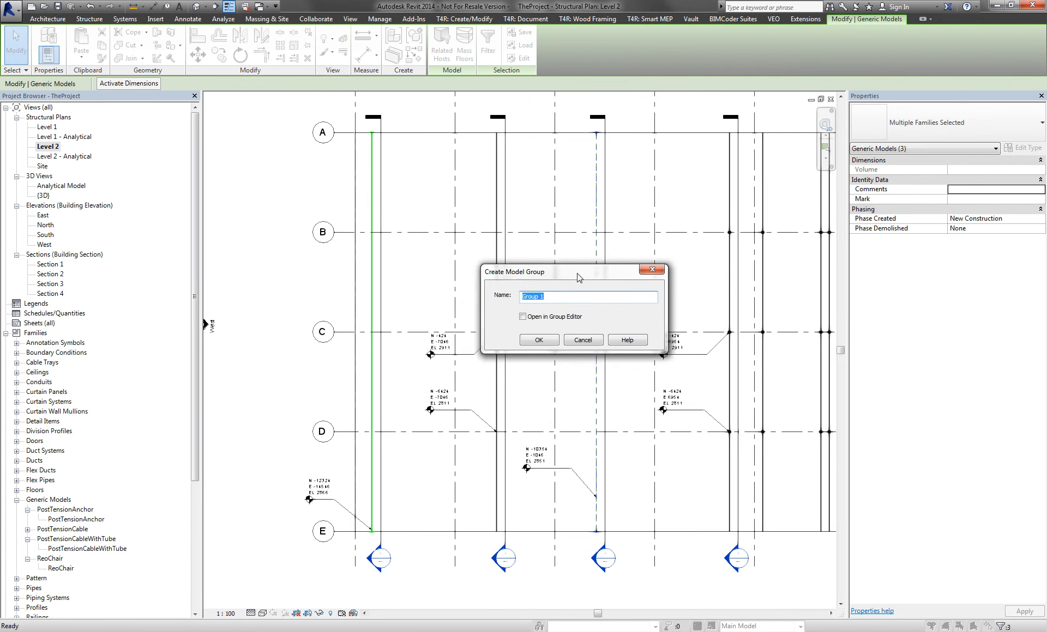
pyautogui.moveTo(574, 272); pyautogui.dragTo(514, 255)
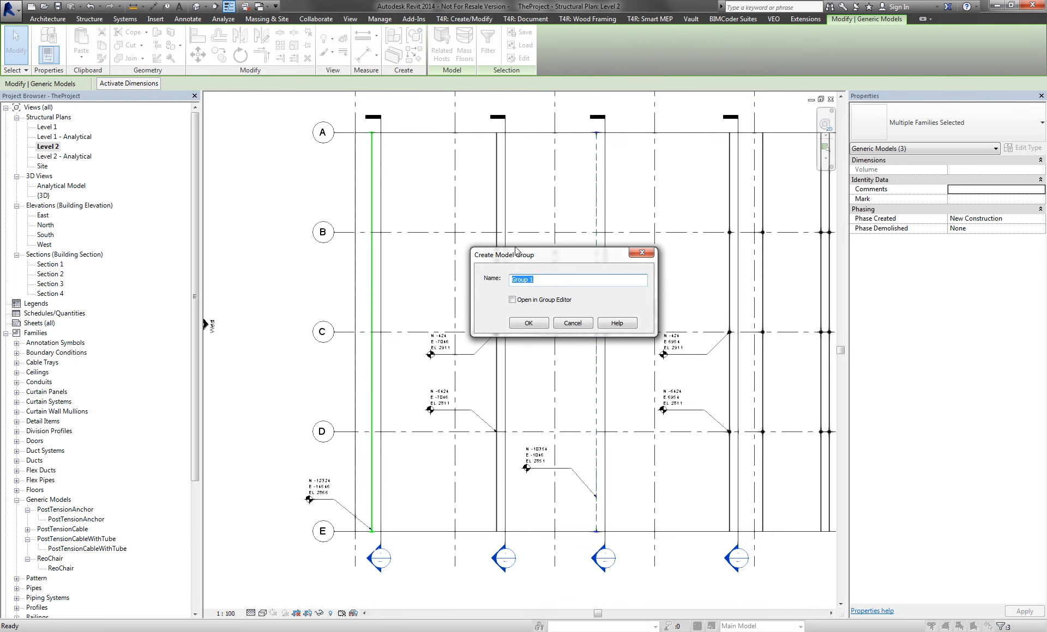
pyautogui.moveTo(539, 293)
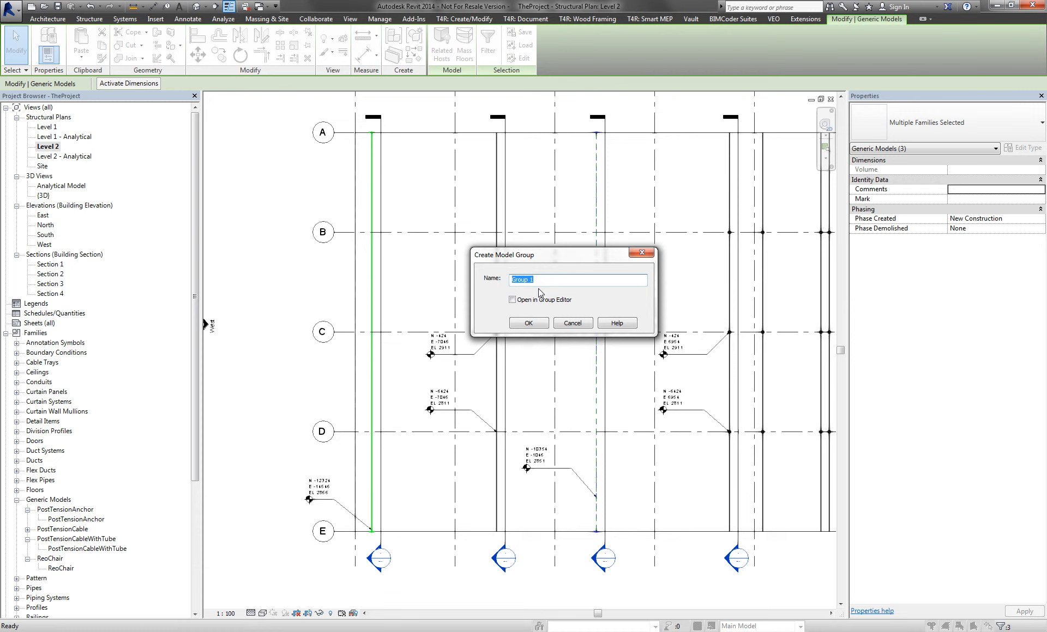
pyautogui.write('Cab')
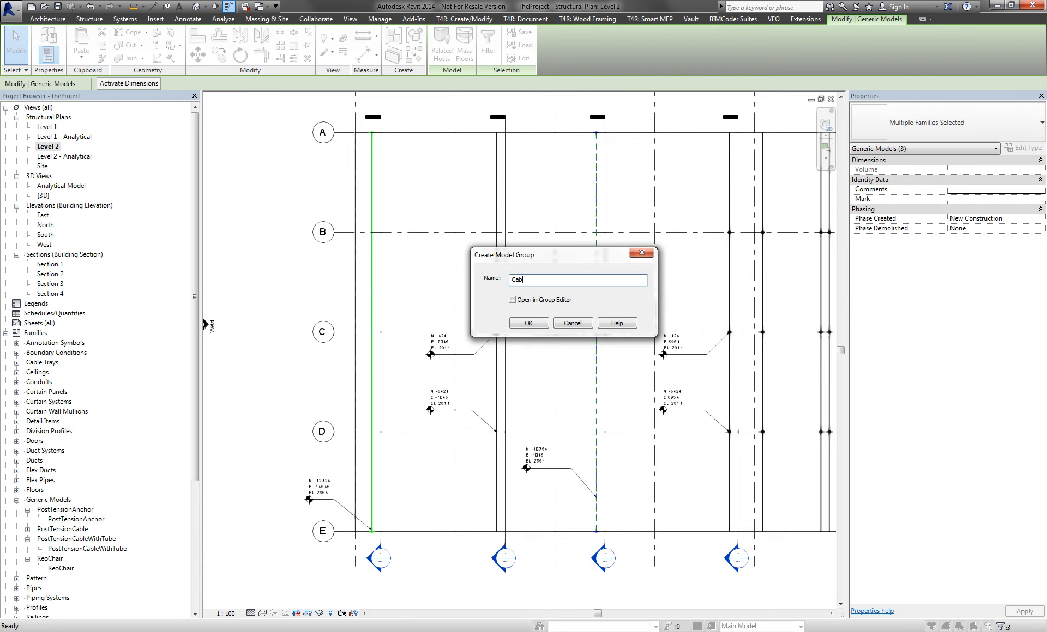
pyautogui.write('le')
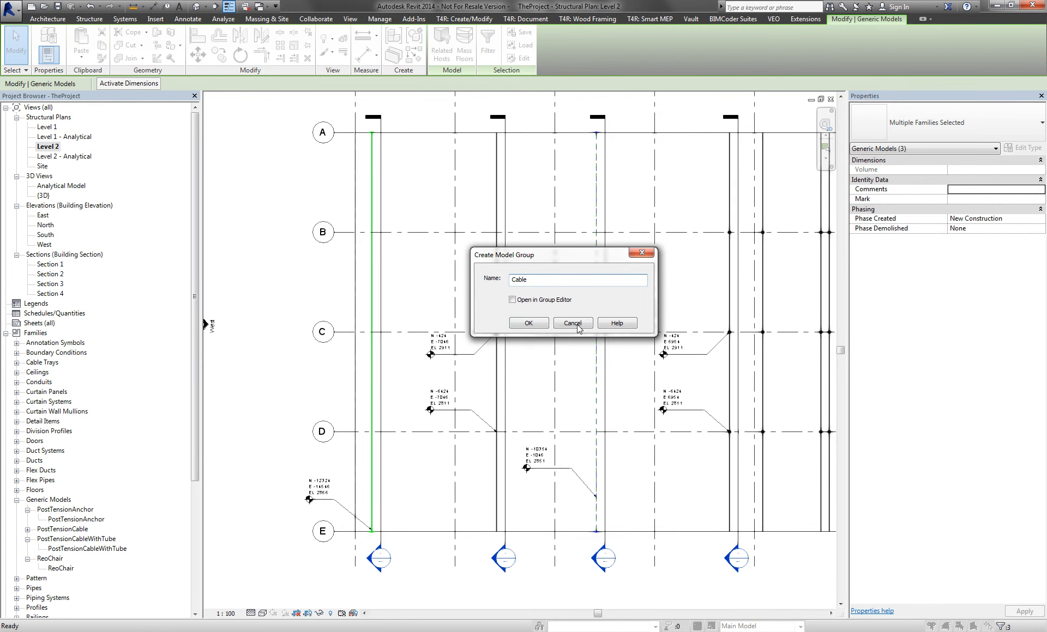
pyautogui.click(571, 323)
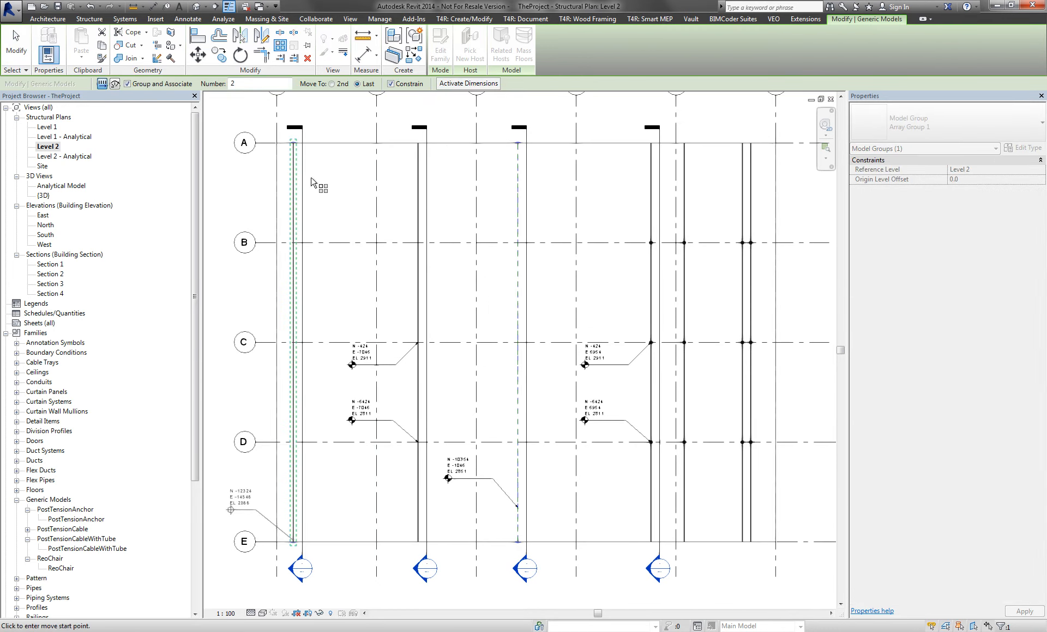
pyautogui.moveTo(262, 161)
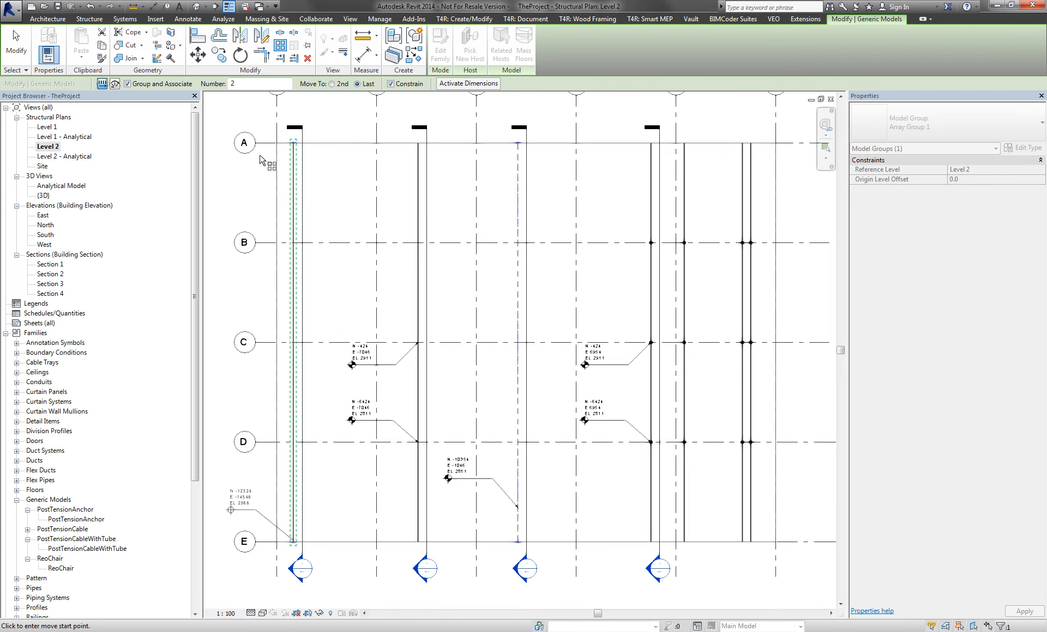
pyautogui.moveTo(188, 137)
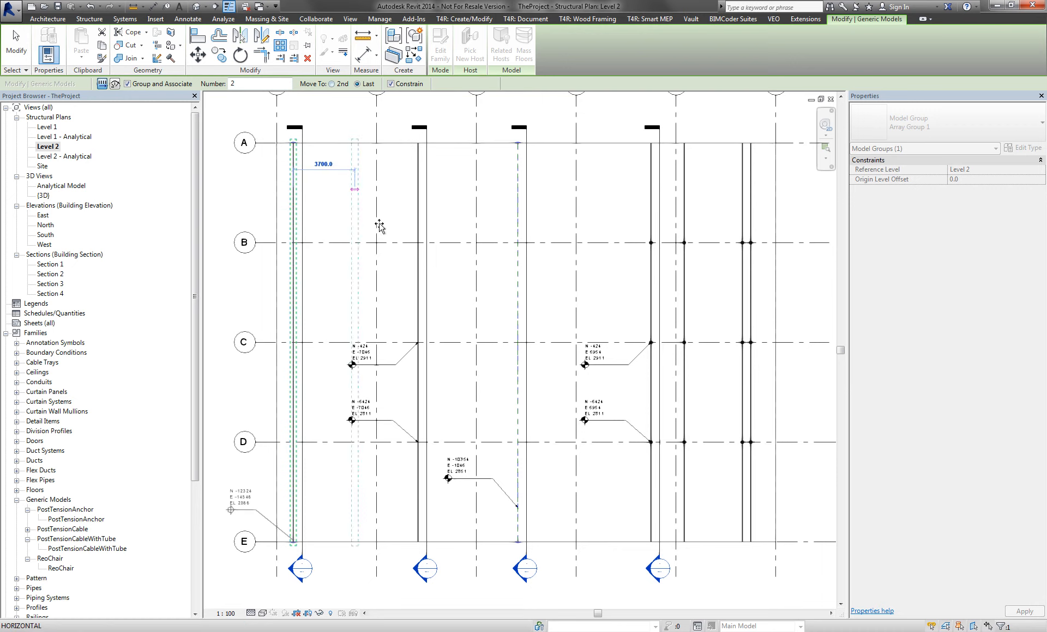
pyautogui.moveTo(354, 189); pyautogui.dragTo(396, 195)
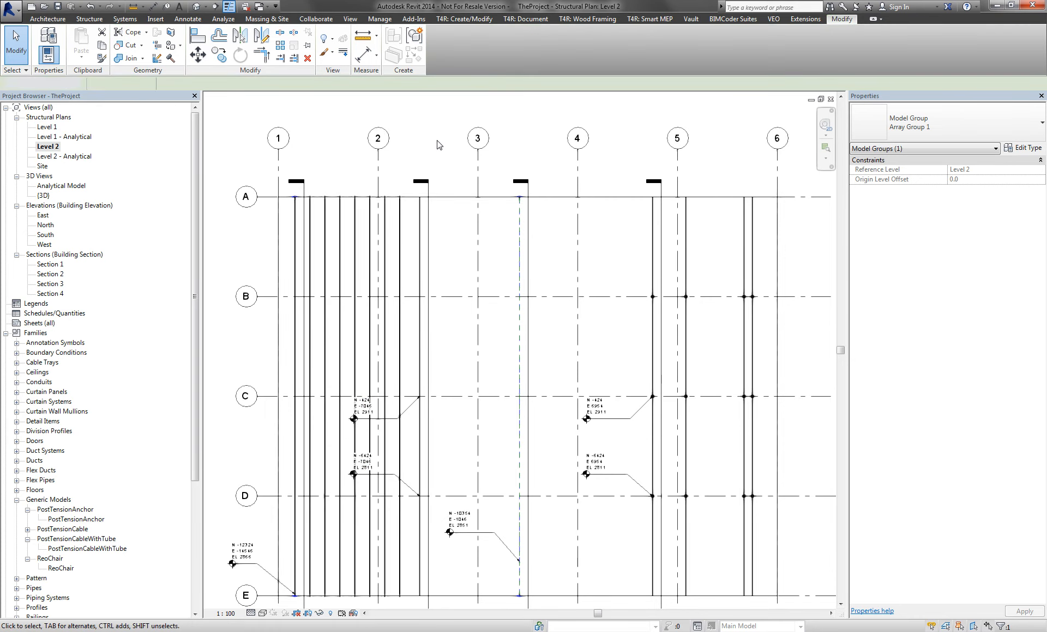
# Open the South elevation and place PostTensionAnchors on the cable ends
pyautogui.doubleClick(46, 235)
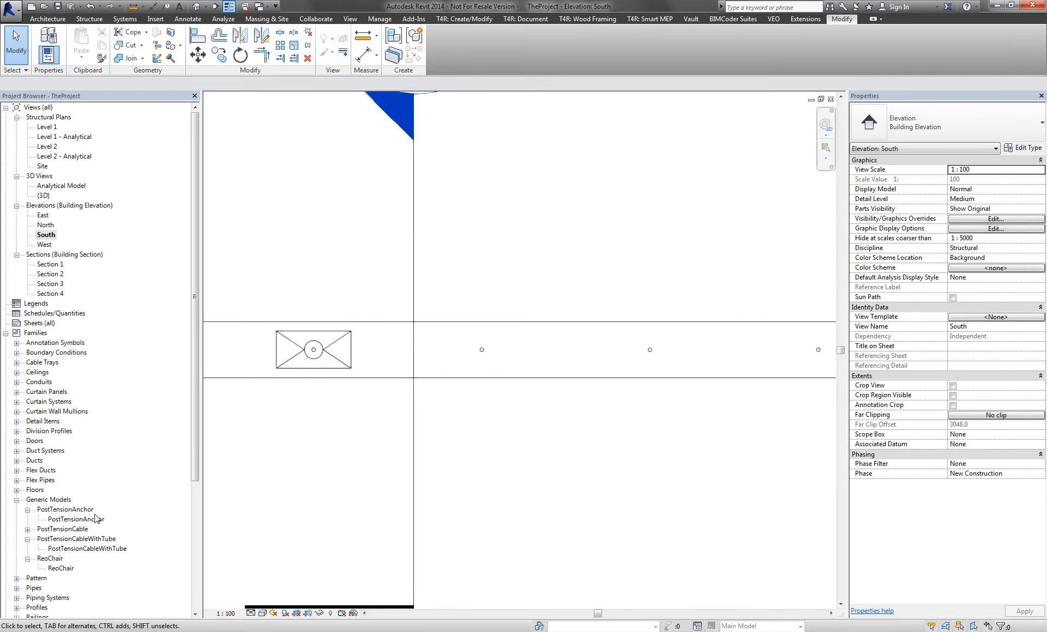
pyautogui.click(75, 520)
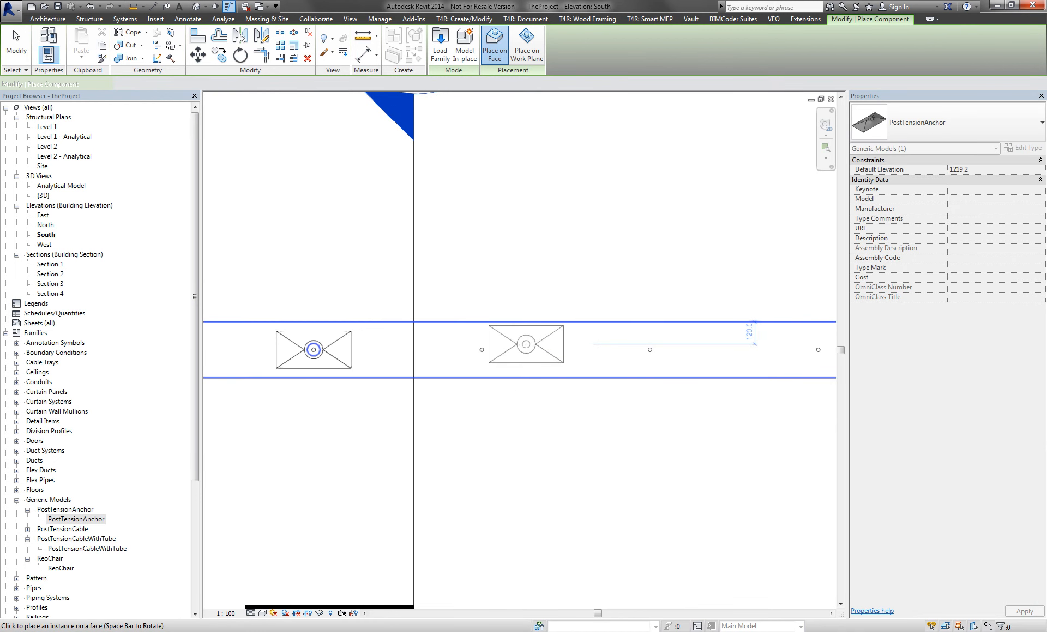
pyautogui.click(481, 344)
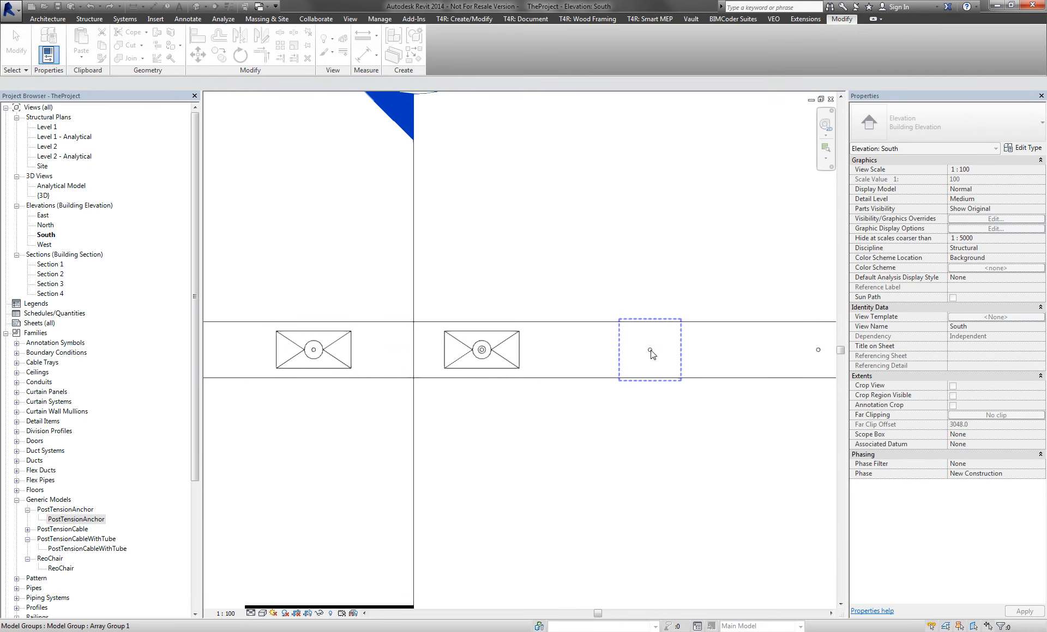
pyautogui.click(477, 451)
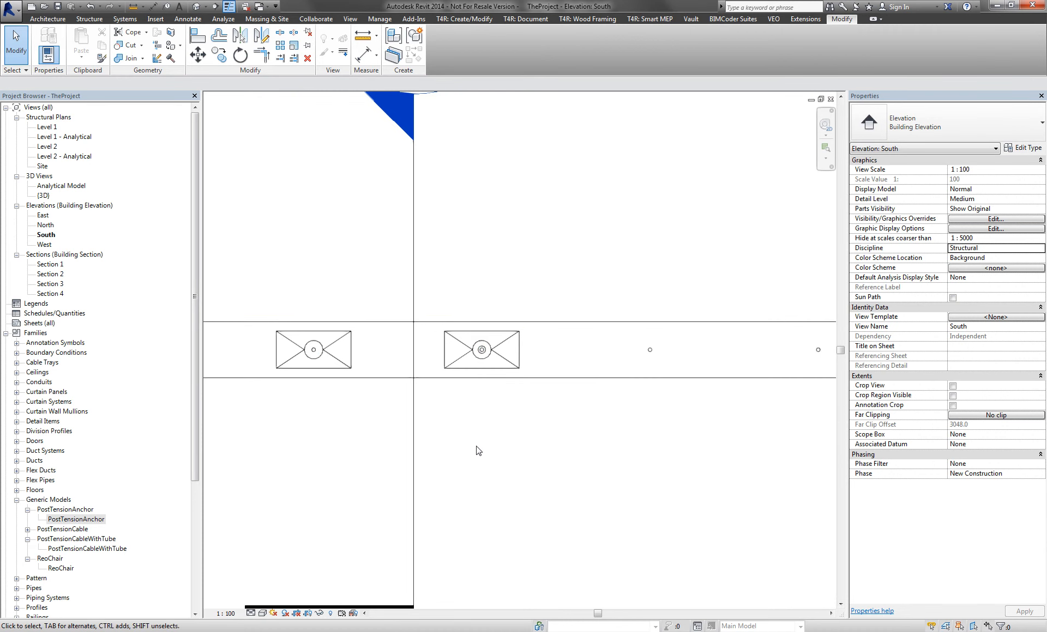
pyautogui.moveTo(70, 523)
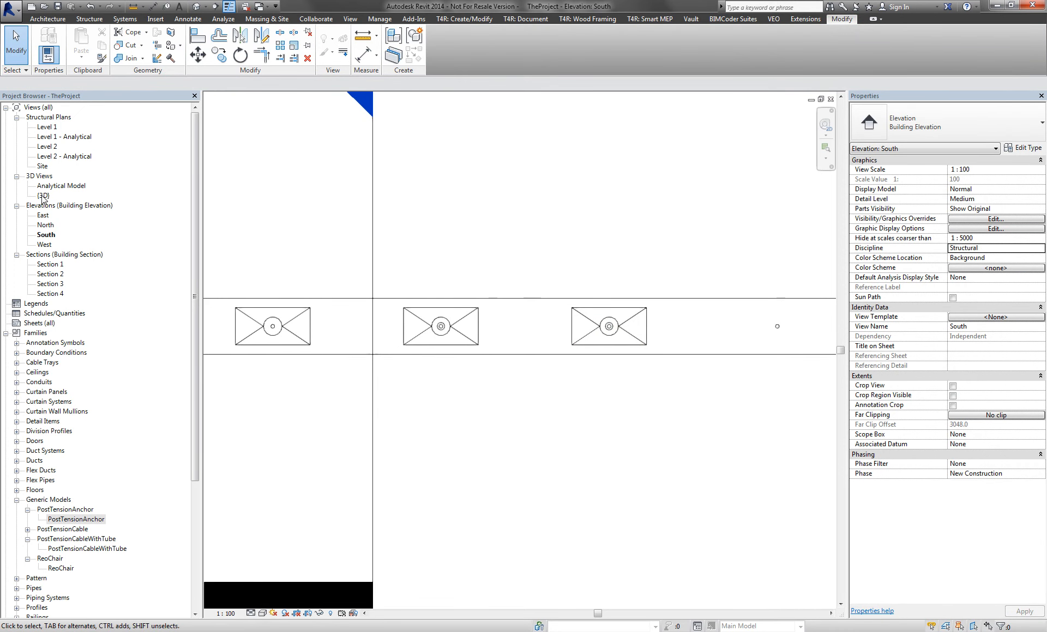
# Open the {3D} view, dismiss the save reminder, and show the slab shaded
pyautogui.doubleClick(44, 195)
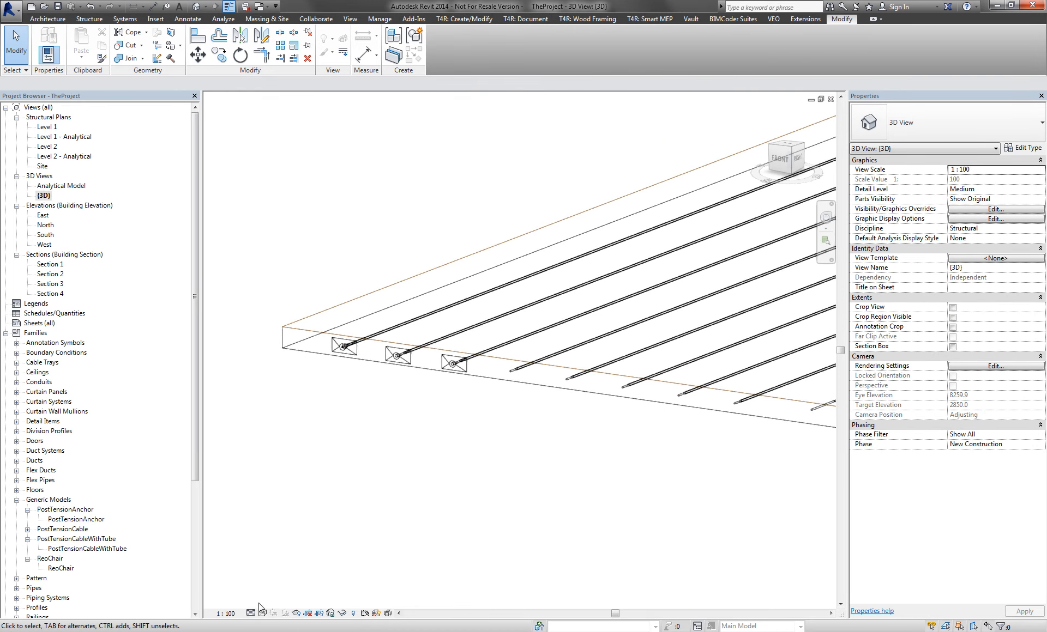
pyautogui.click(261, 613)
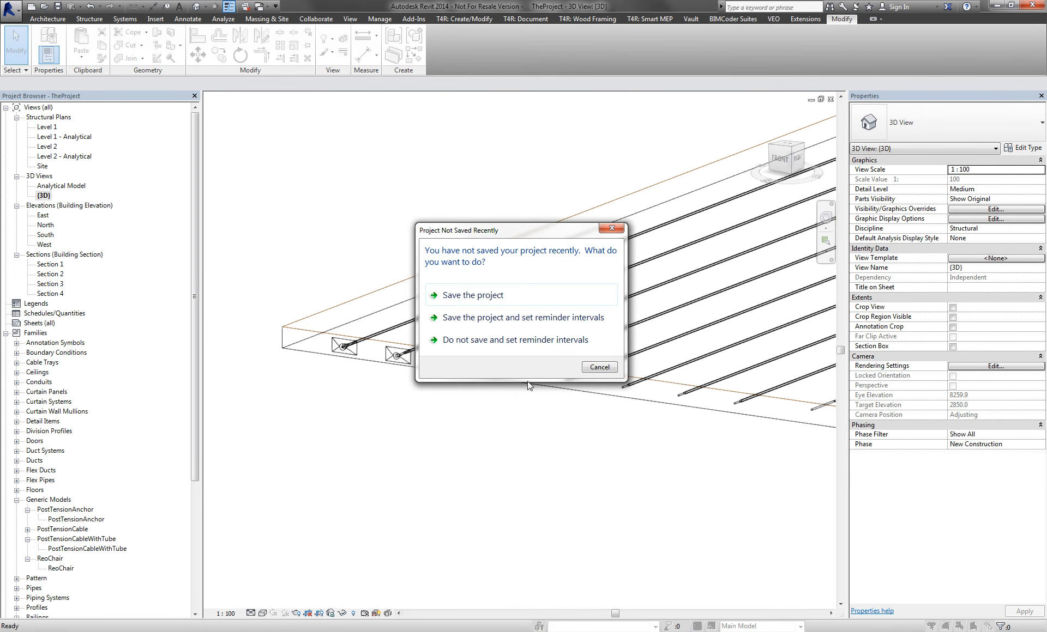
pyautogui.click(598, 367)
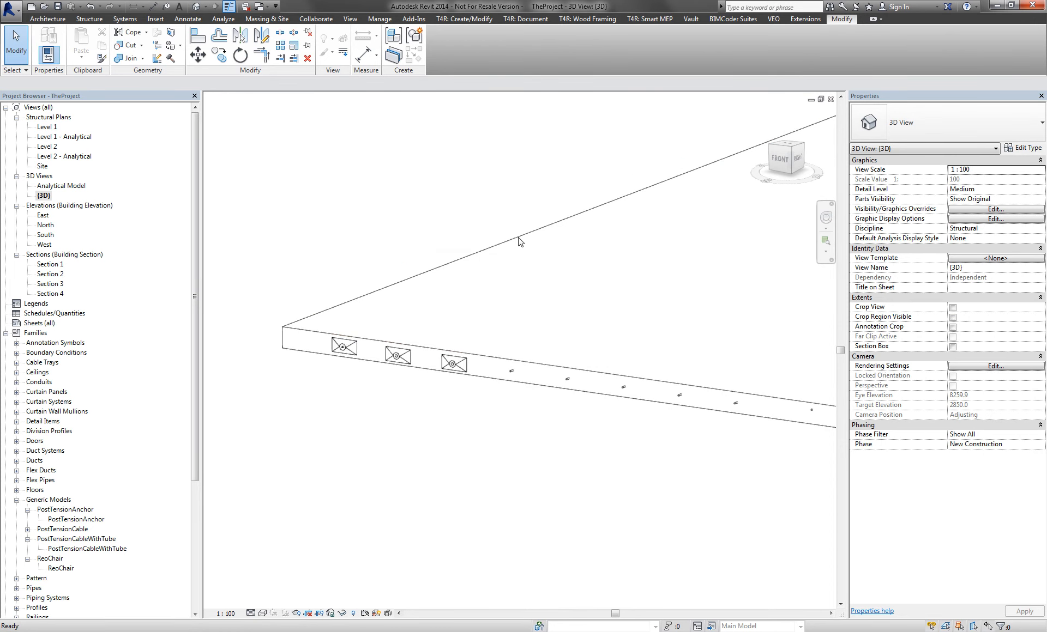
pyautogui.moveTo(254, 577)
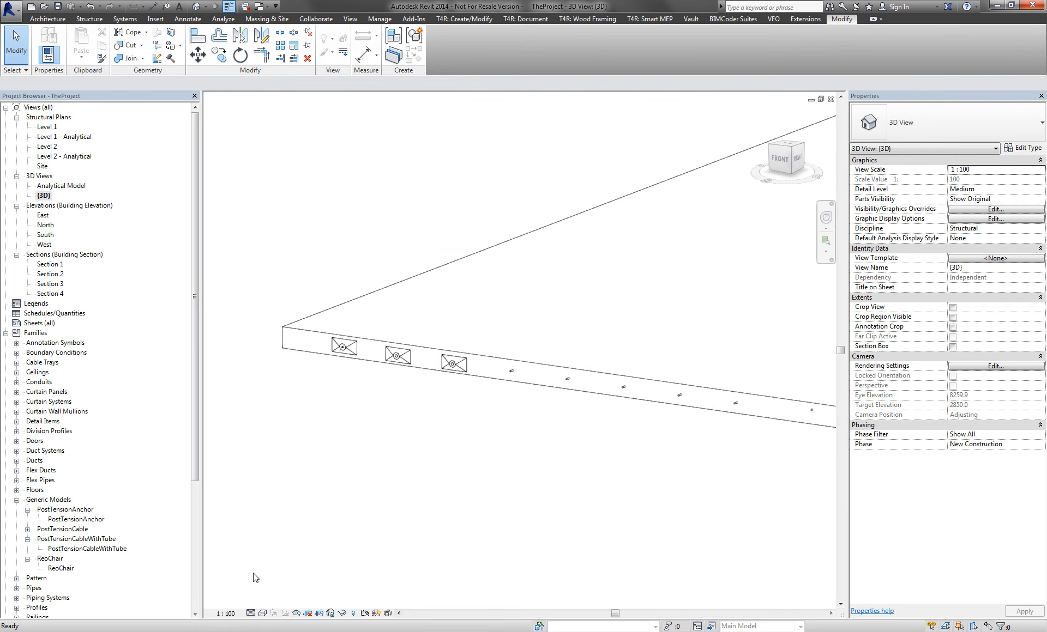
pyautogui.click(257, 612)
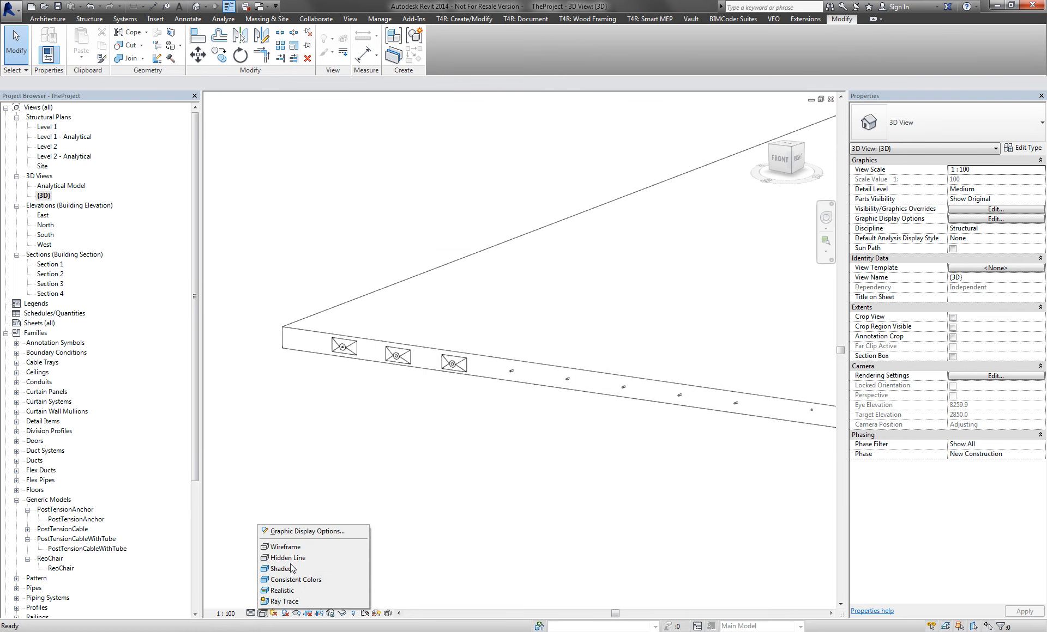
pyautogui.click(283, 568)
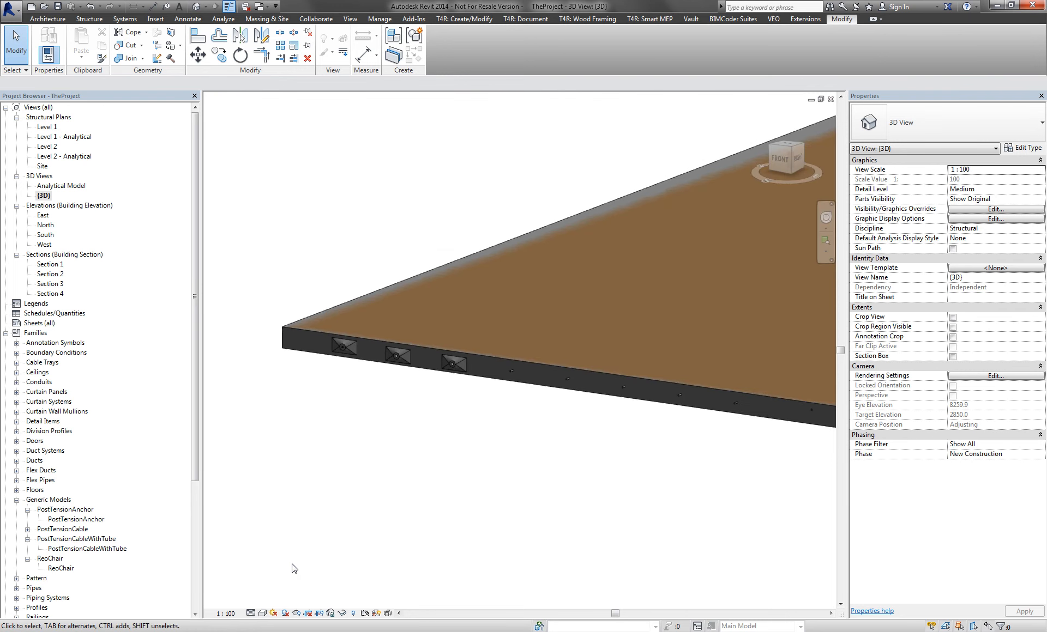
pyautogui.moveTo(539, 372)
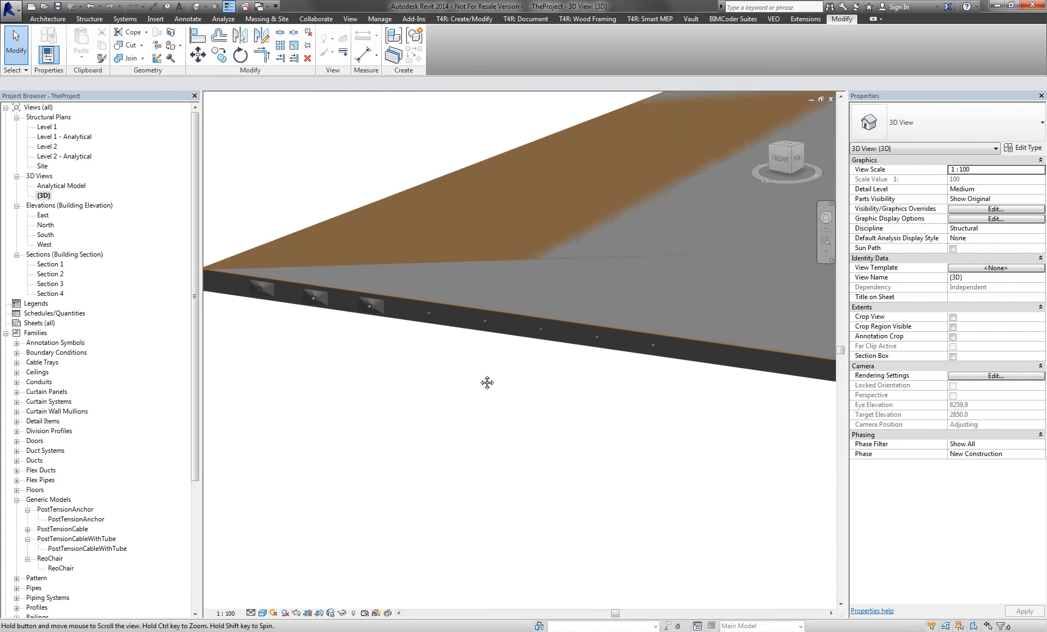
# Pan across the slab and pick one of the draped cables
pyautogui.moveTo(487, 383); pyautogui.dragTo(516, 413)
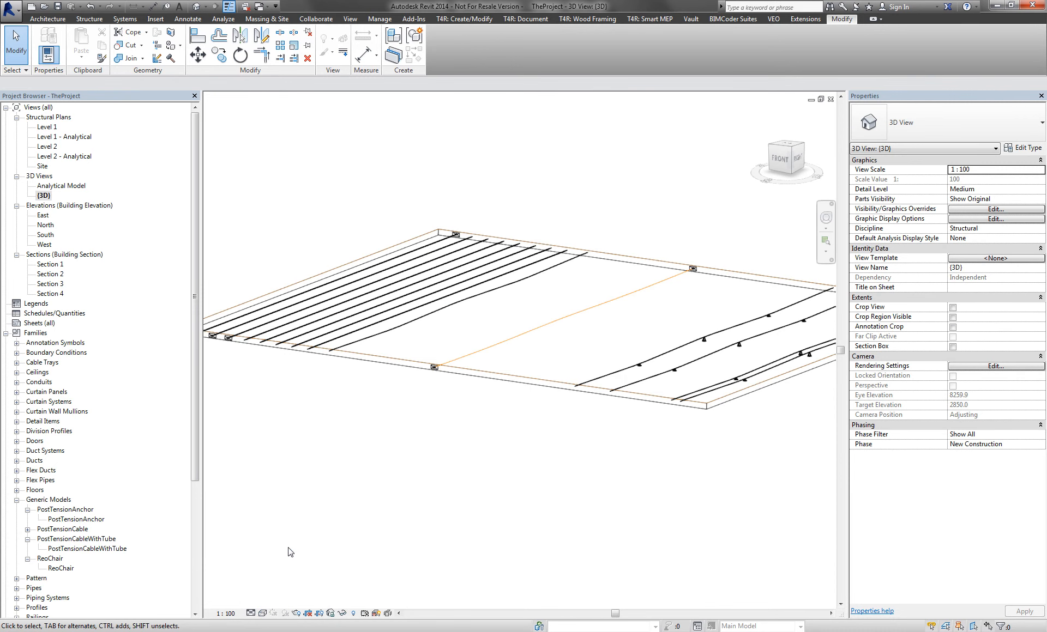
pyautogui.moveTo(543, 422)
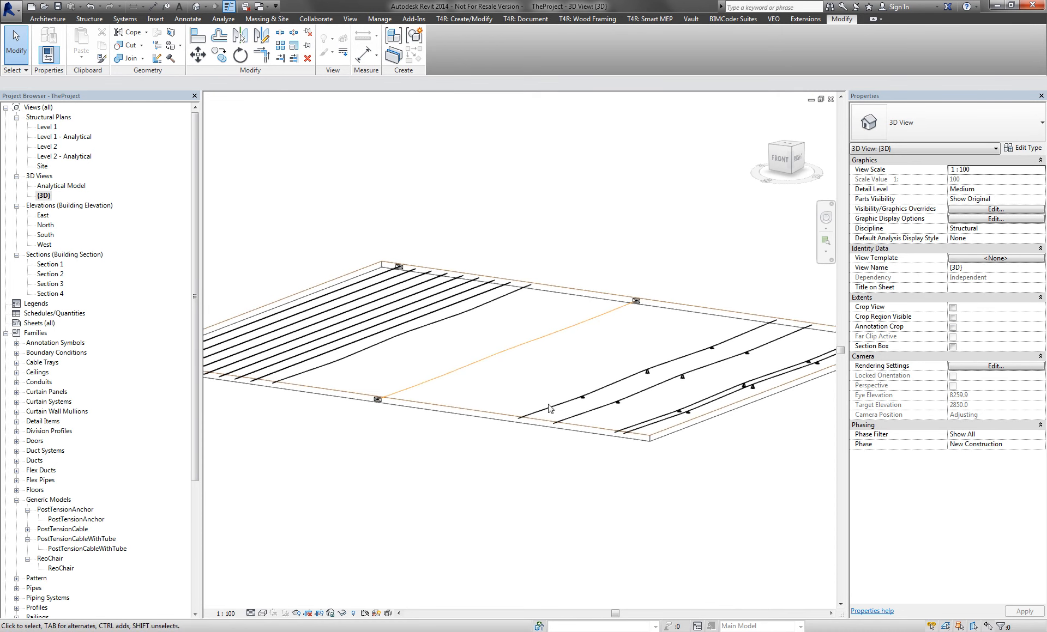
pyautogui.click(734, 330)
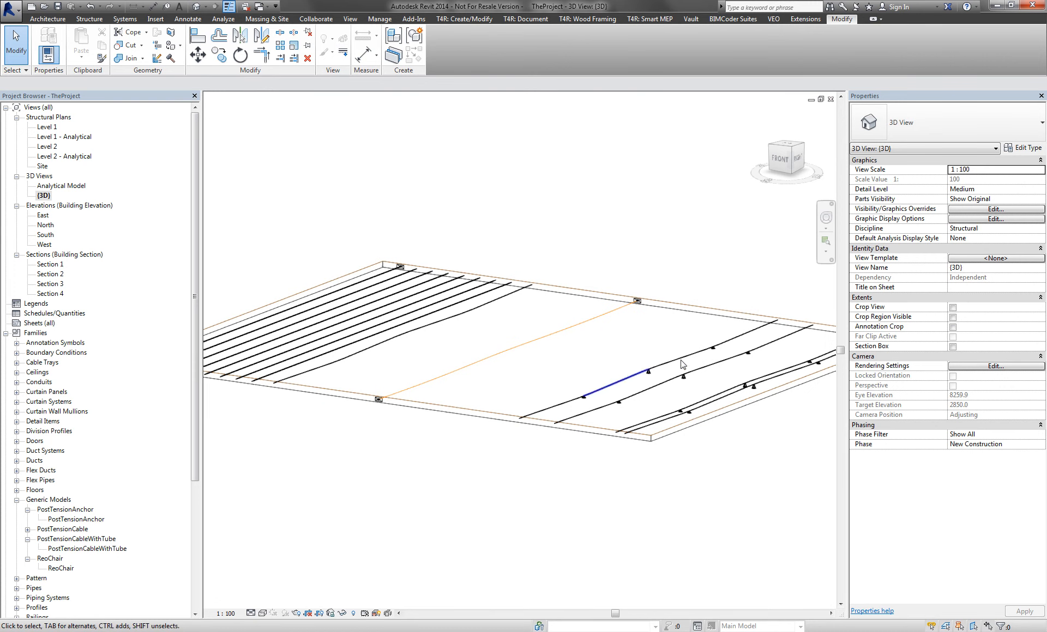
pyautogui.click(682, 364)
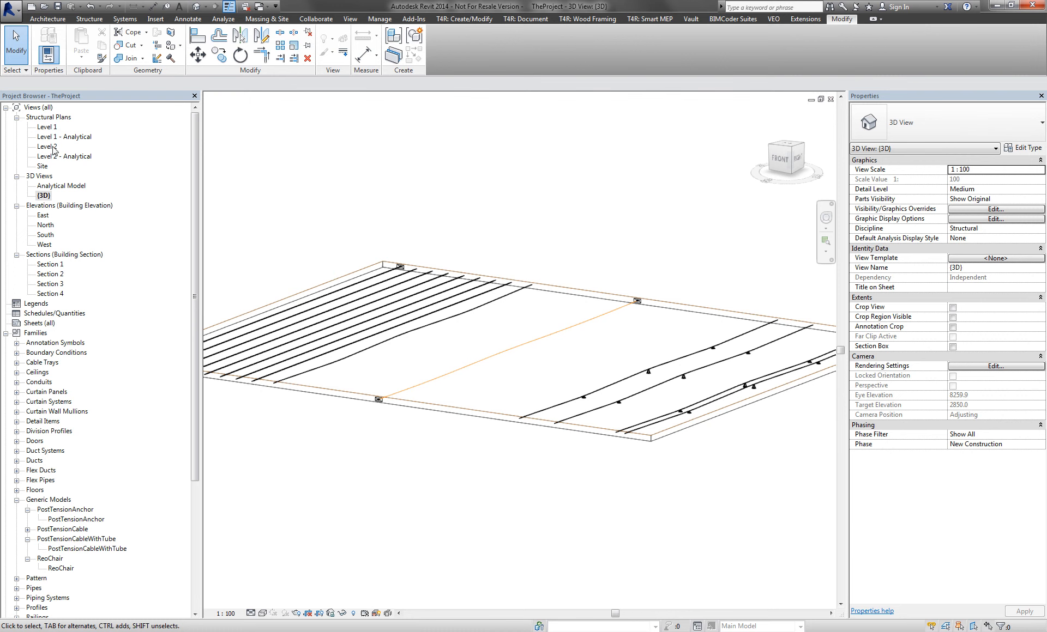
# Place a PostTensionCableWithTube on Level 2, positioning it with dimensions 1000 and 1050
pyautogui.doubleClick(48, 146)
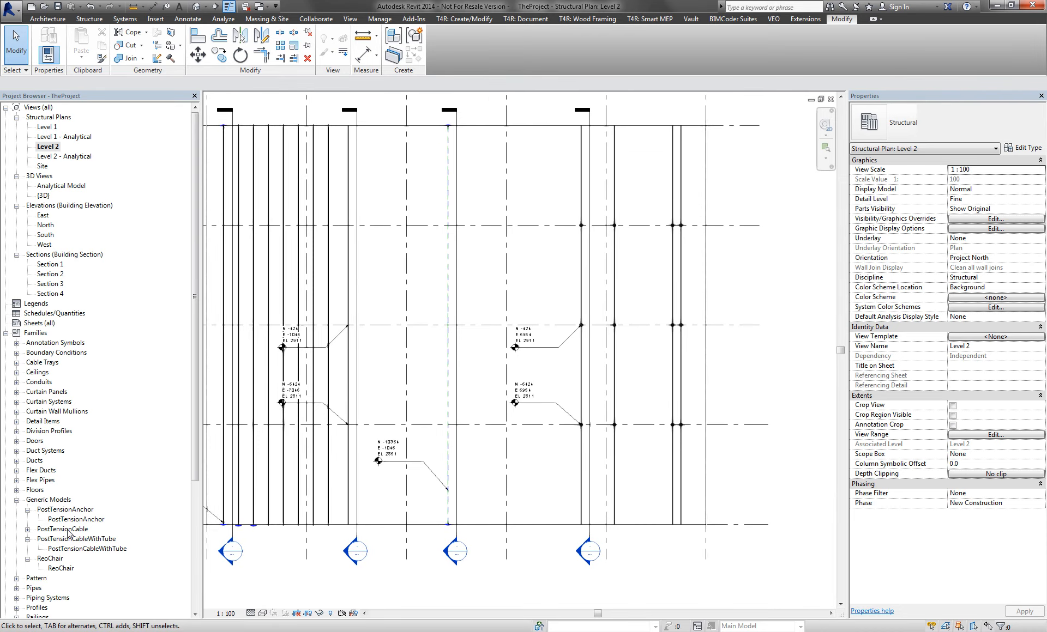
pyautogui.moveTo(67, 539)
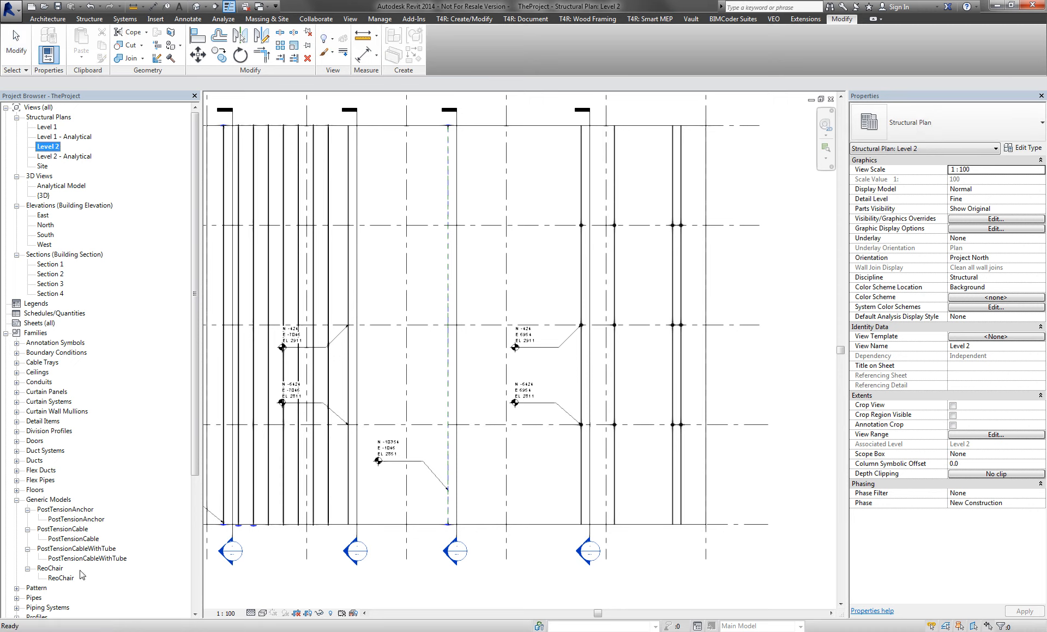
pyautogui.doubleClick(87, 558)
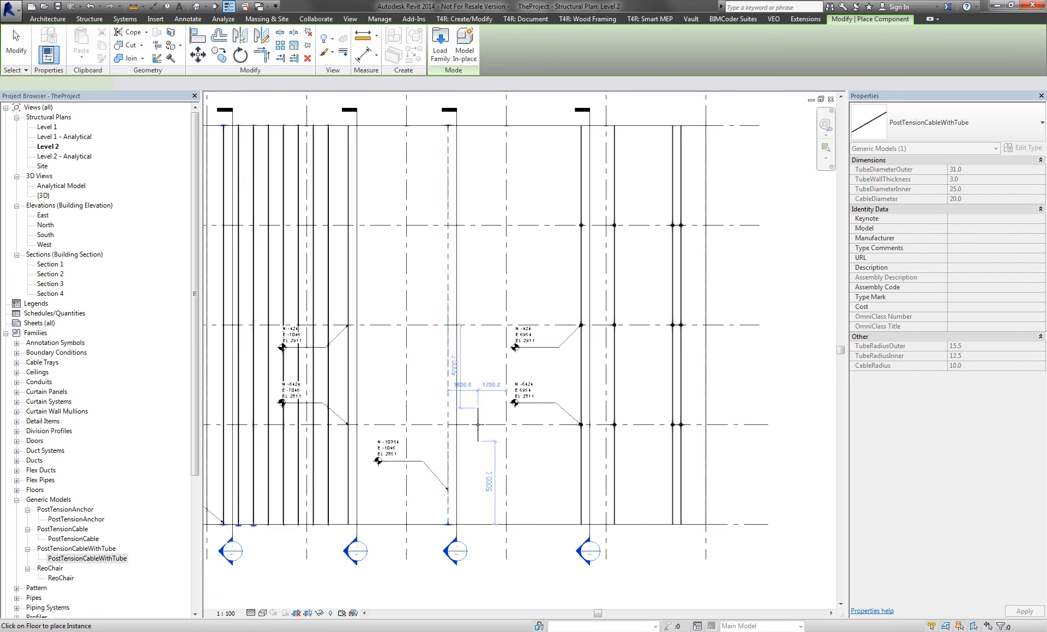
pyautogui.click(480, 342)
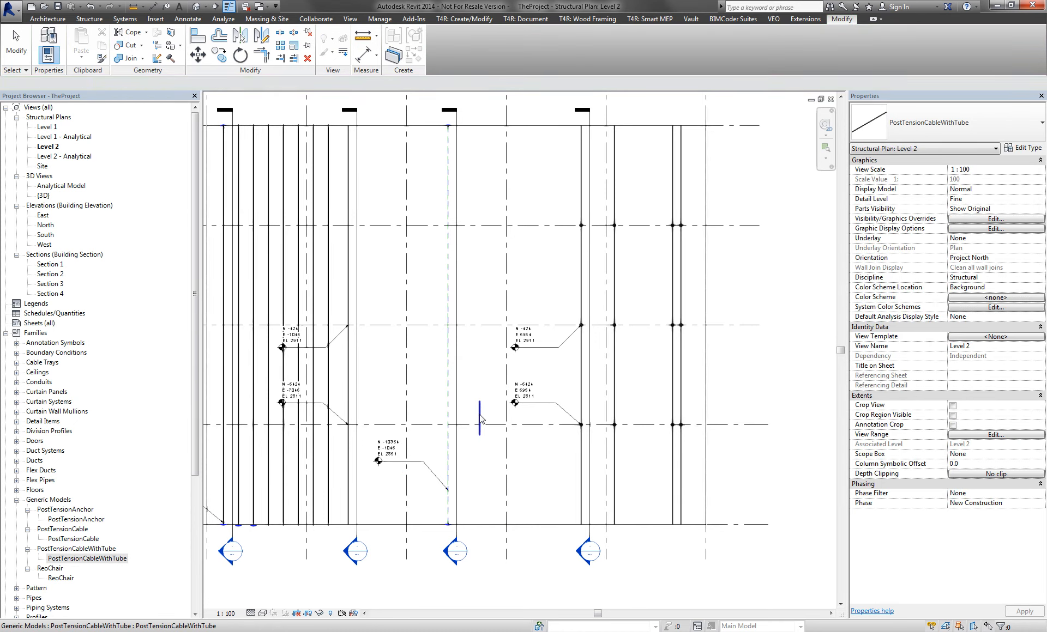
pyautogui.click(479, 418)
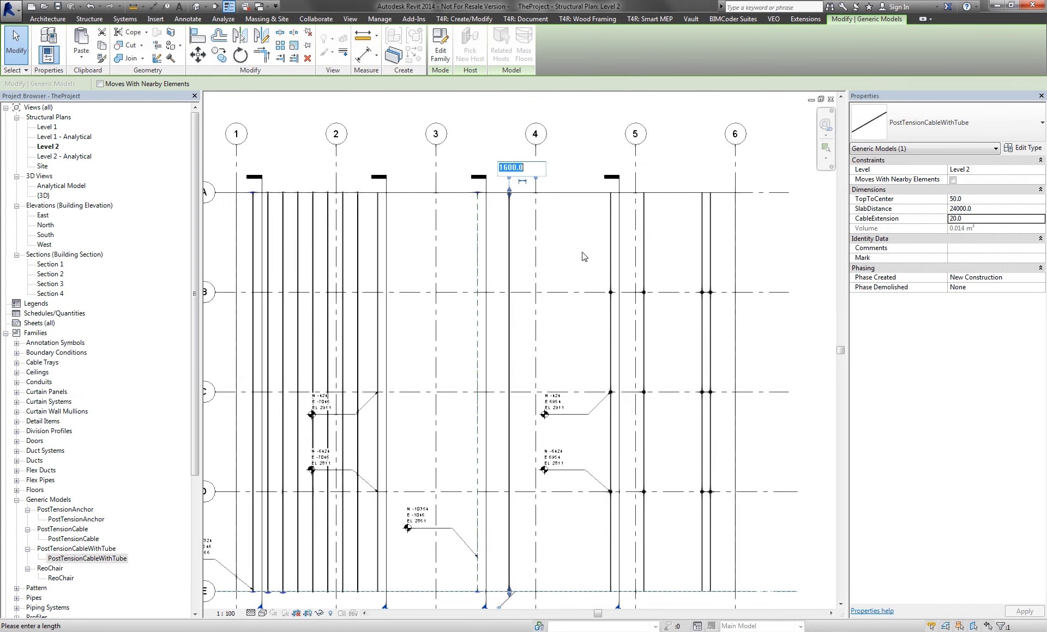
pyautogui.write('1000')
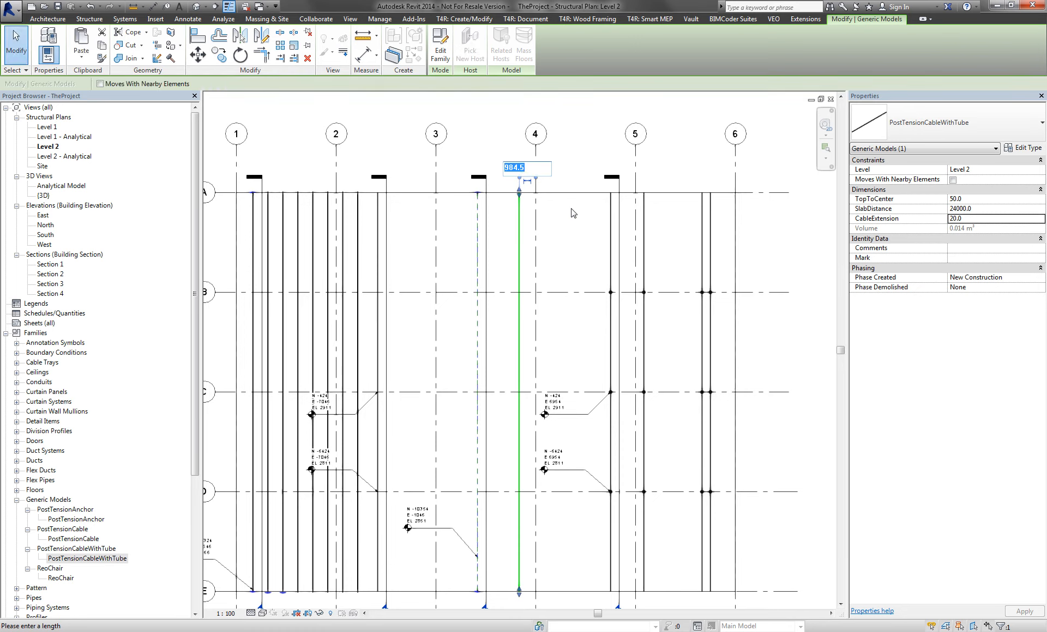
pyautogui.write('1050.0')
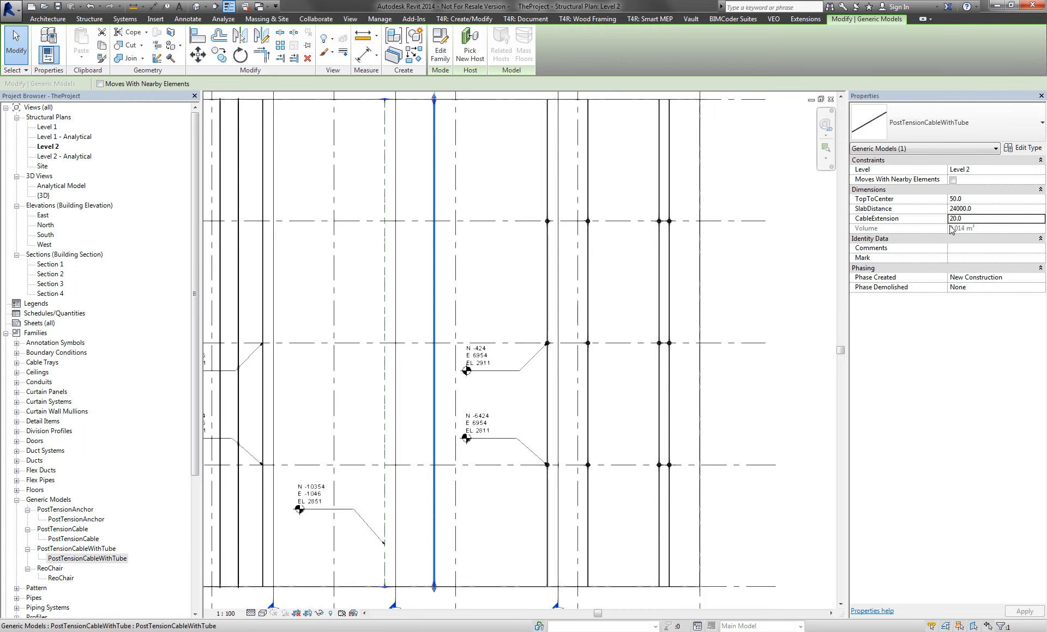
pyautogui.click(508, 271)
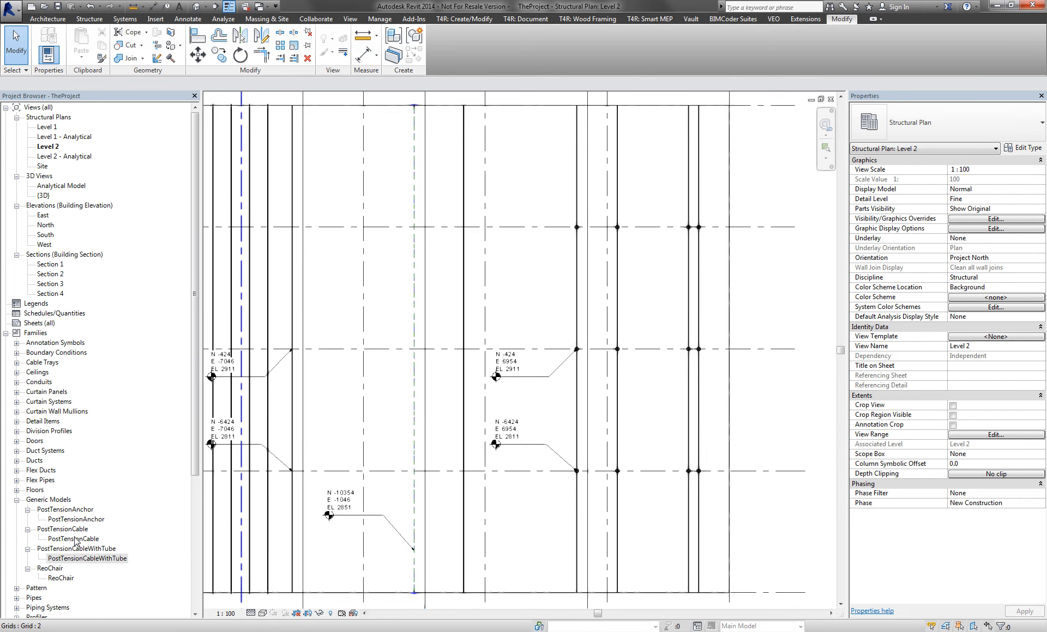
# Place a short PostTensionCable between grids B and C and draw Section 5 through it
pyautogui.doubleClick(73, 539)
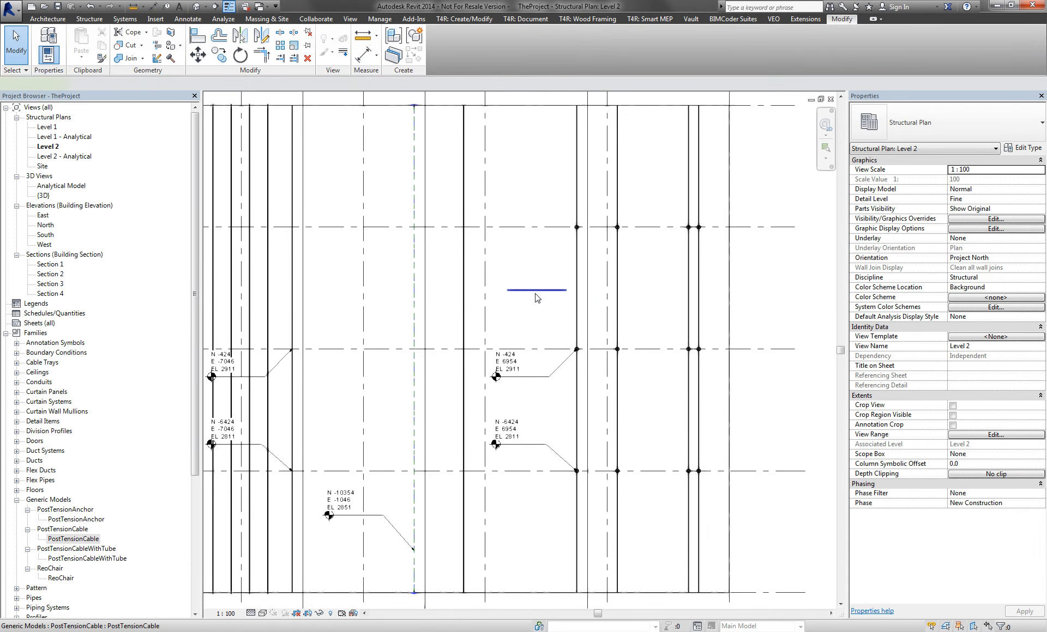
pyautogui.click(536, 290)
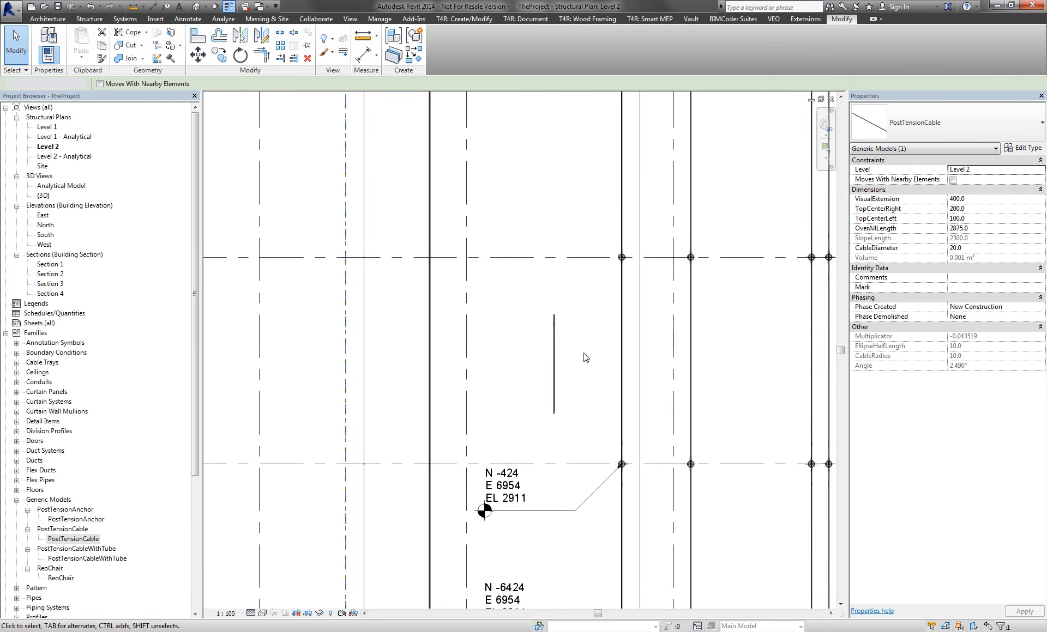
pyautogui.click(552, 354)
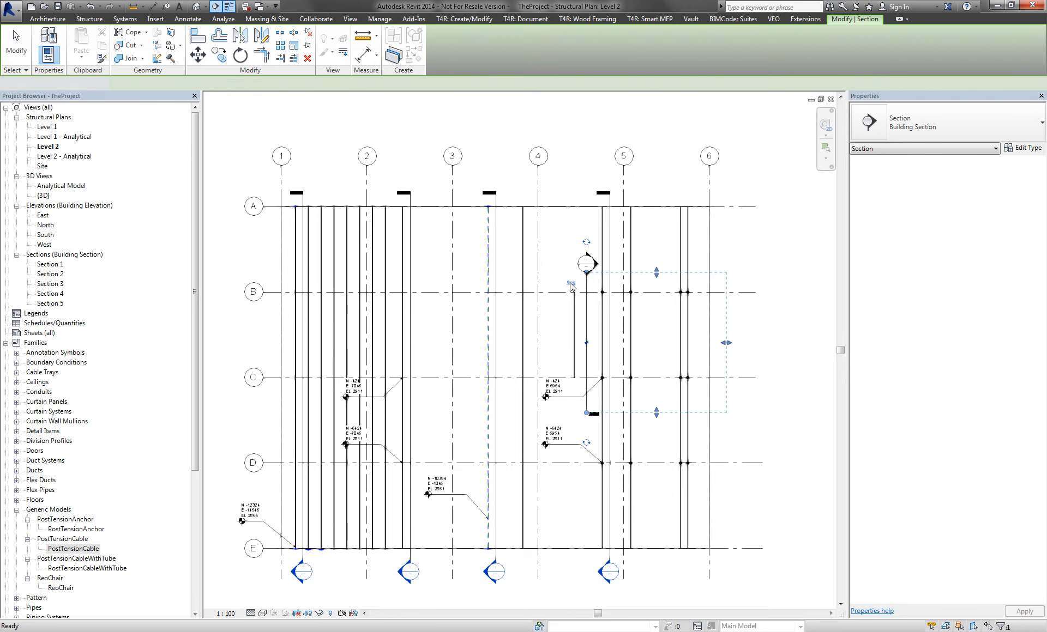
# Open Section 5, select the short cable and set its TopCenter height to 200
pyautogui.click(586, 263)
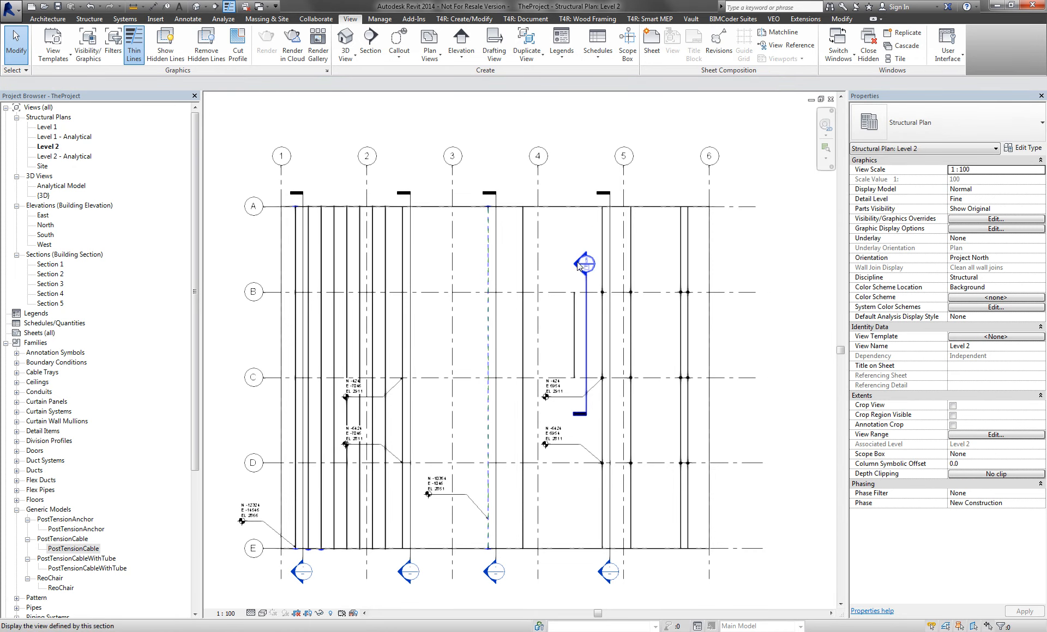
pyautogui.doubleClick(582, 264)
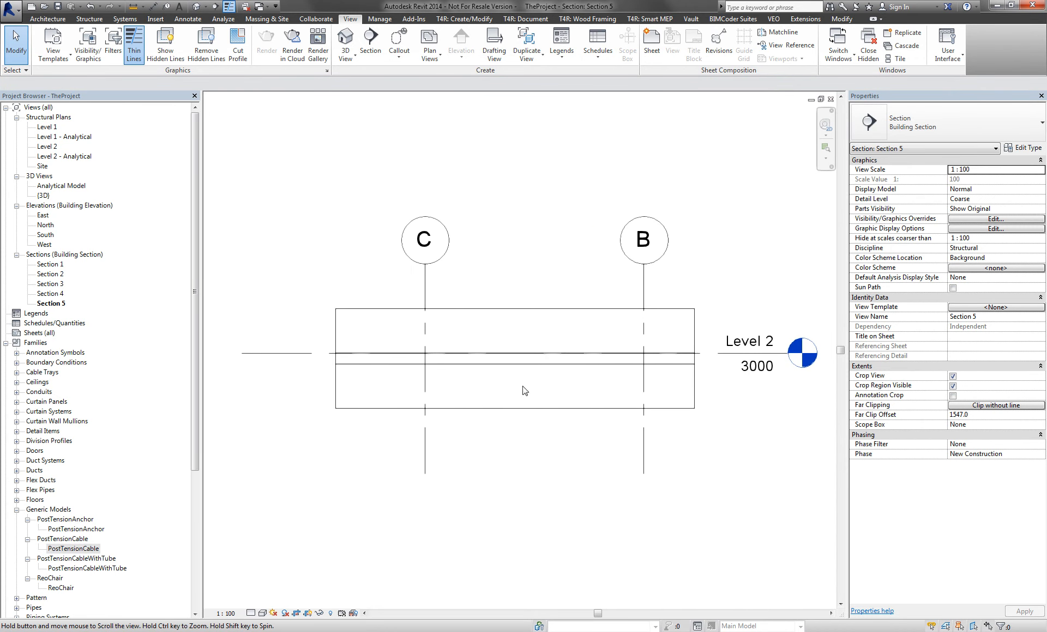
pyautogui.click(249, 612)
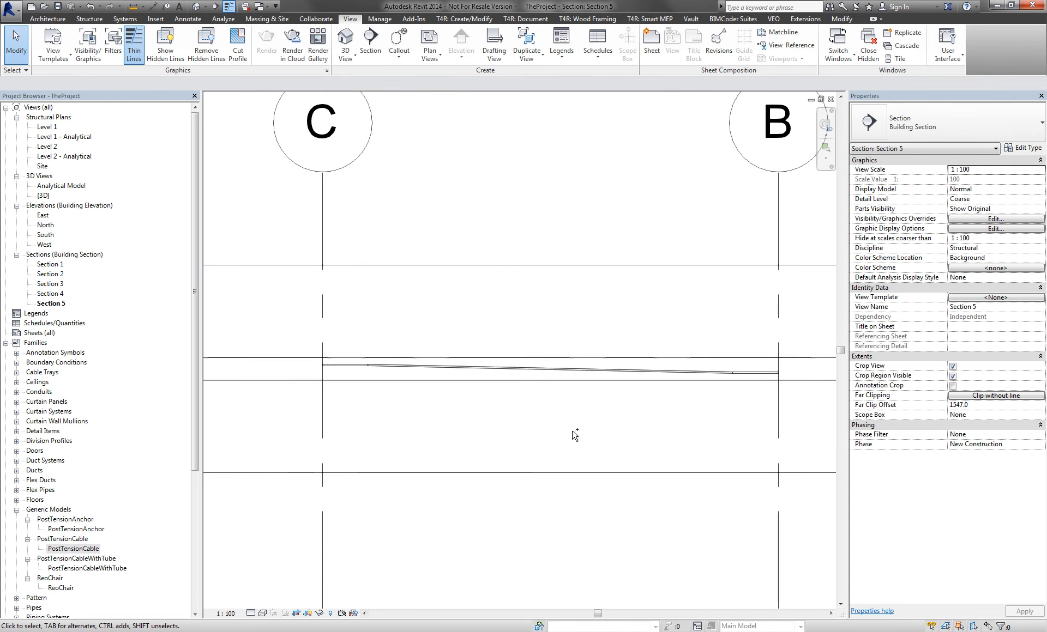
pyautogui.click(547, 369)
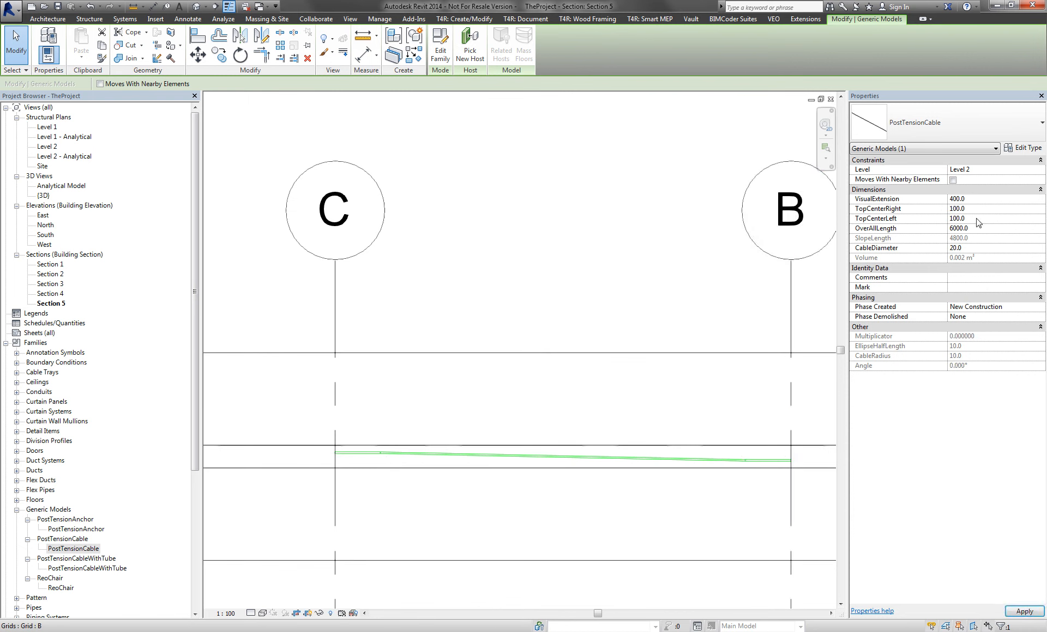
pyautogui.write('200.0')
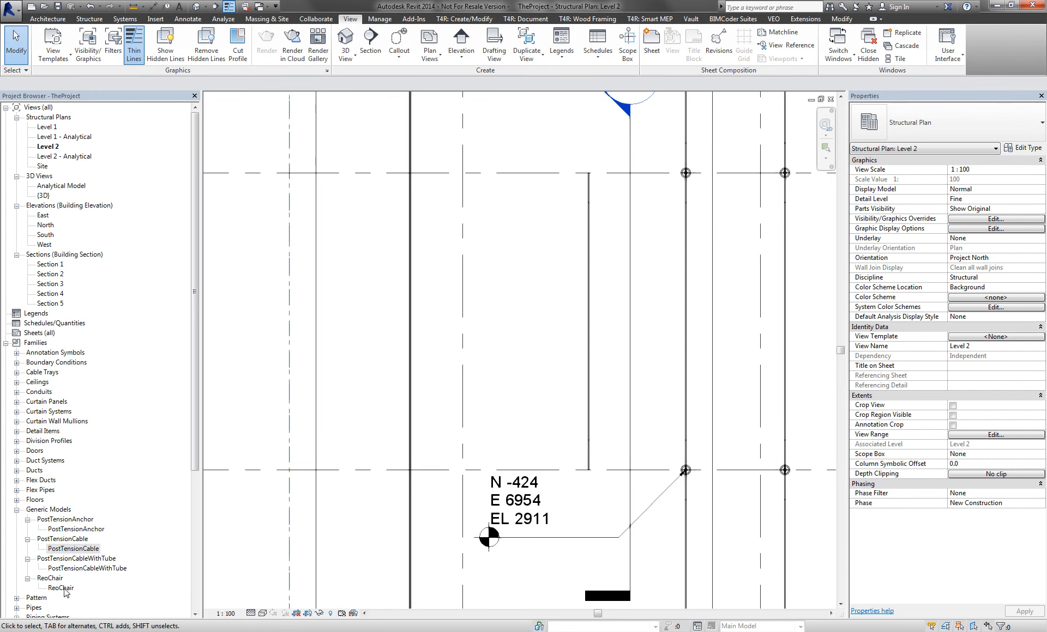
# Place a ReoChair at the top end of the short cable
pyautogui.doubleClick(59, 588)
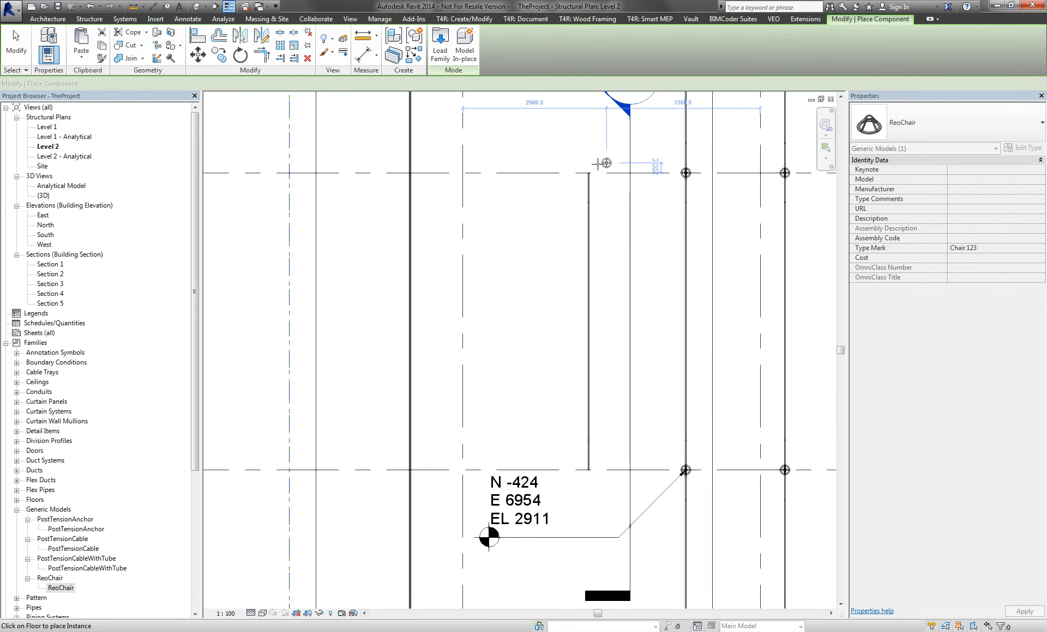
pyautogui.click(587, 172)
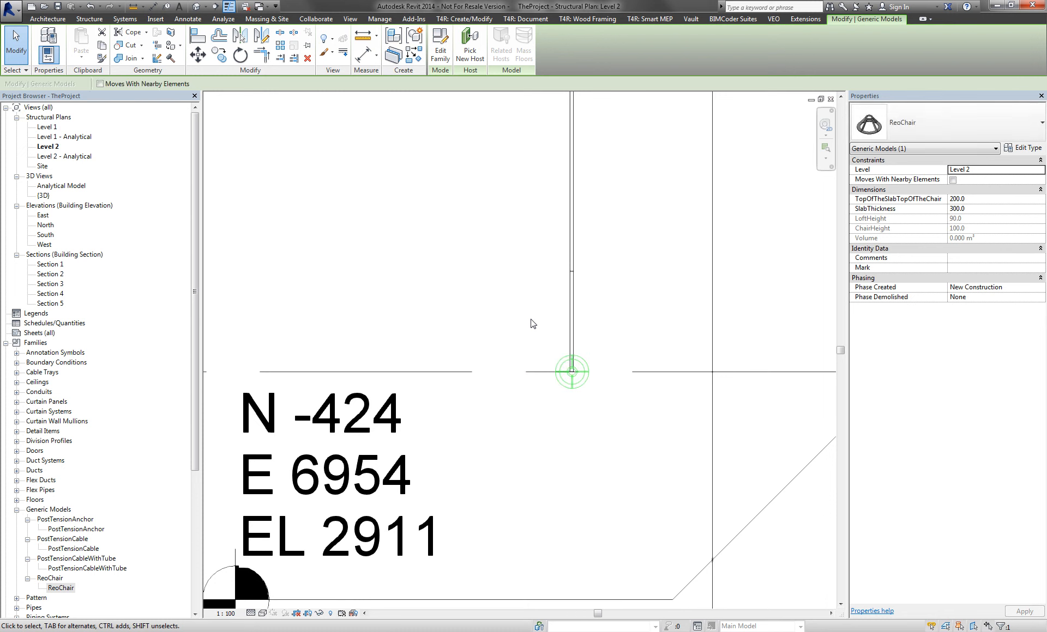
pyautogui.moveTo(616, 268)
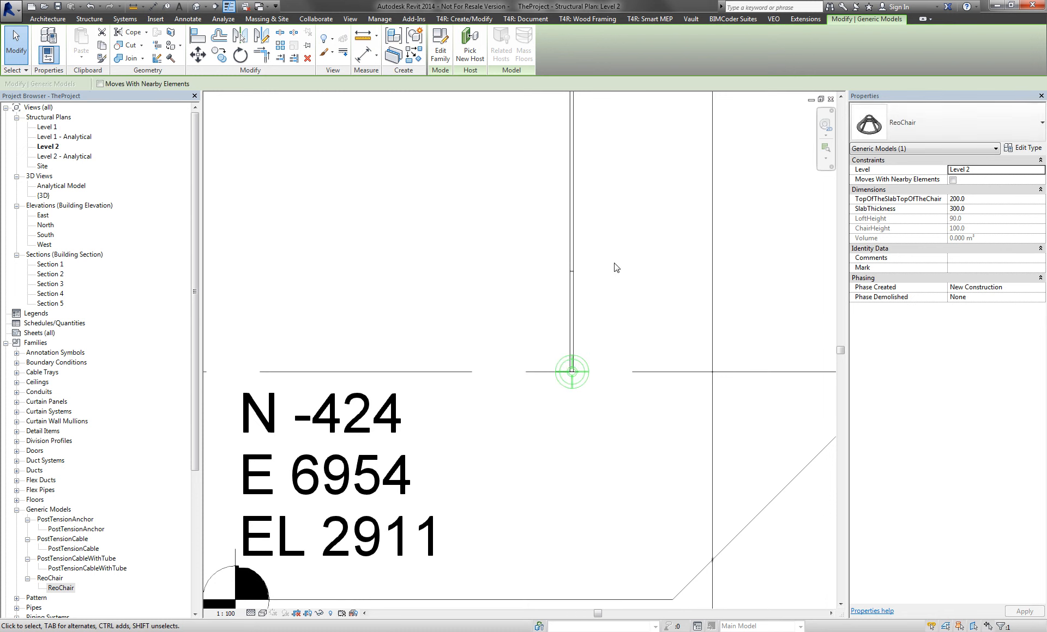
pyautogui.moveTo(602, 332)
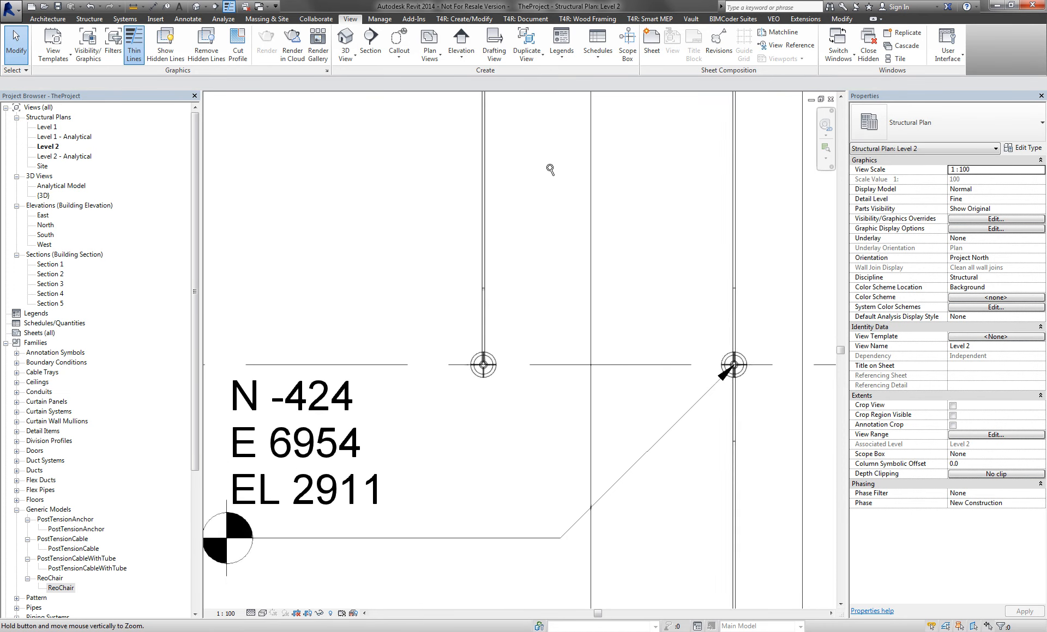
pyautogui.scroll(-3)
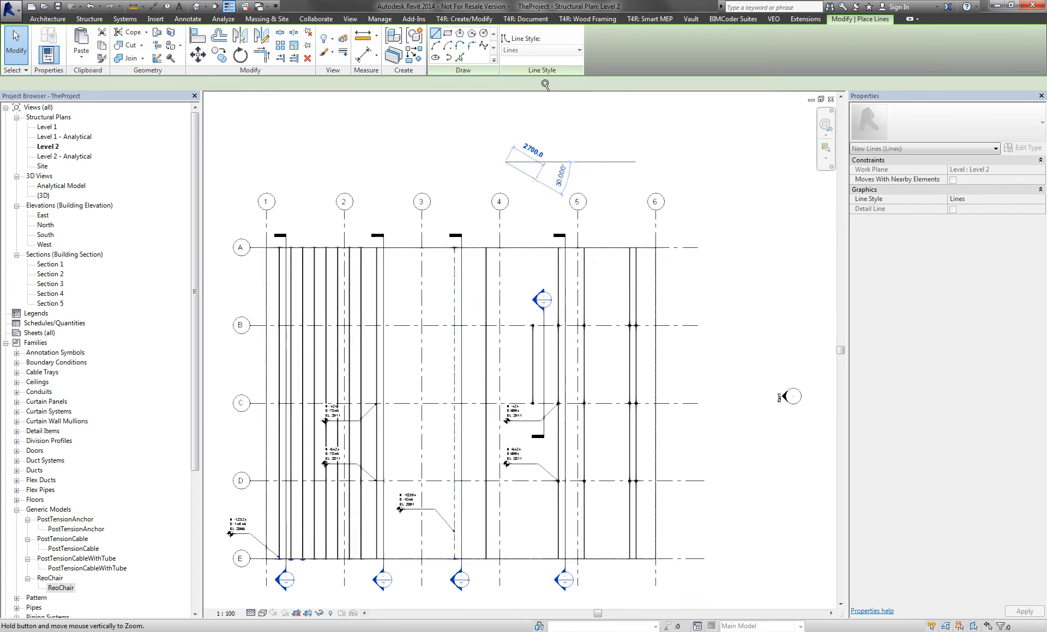
pyautogui.scroll(-3)
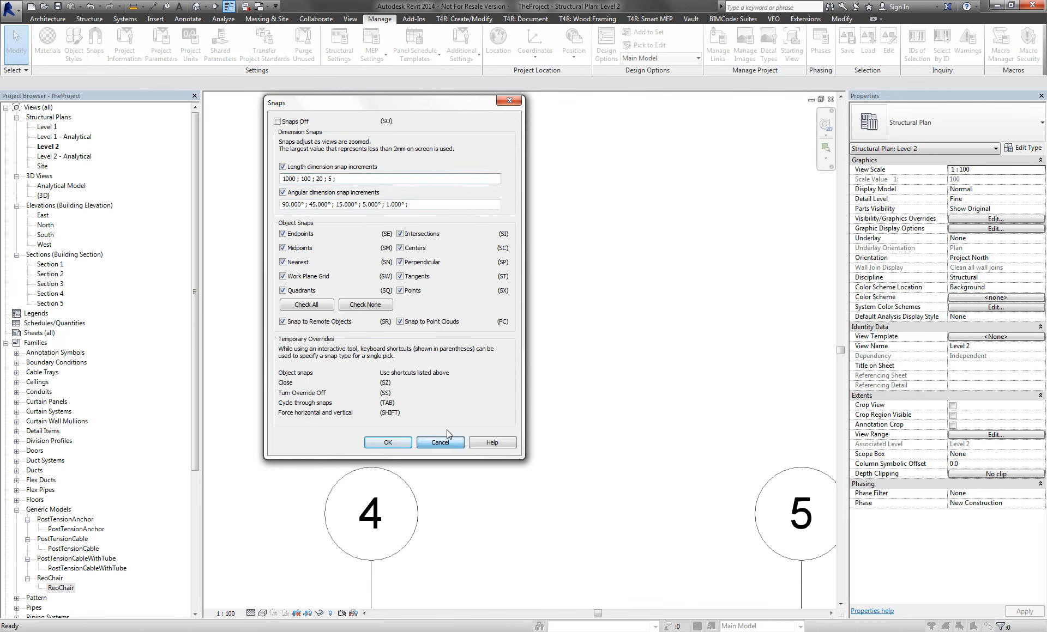
pyautogui.click(438, 442)
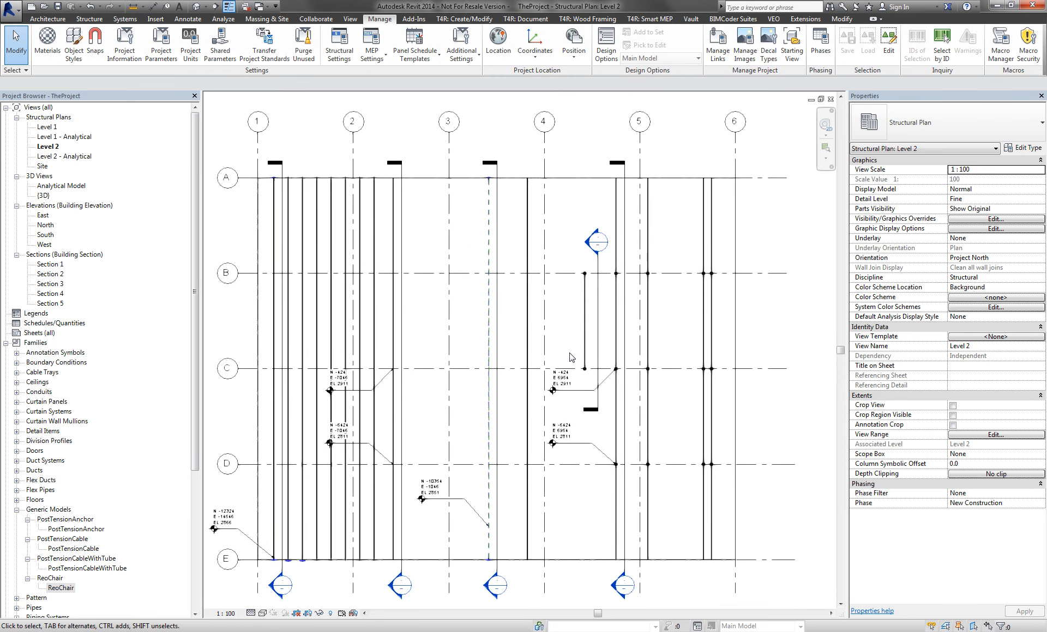
pyautogui.moveTo(559, 322)
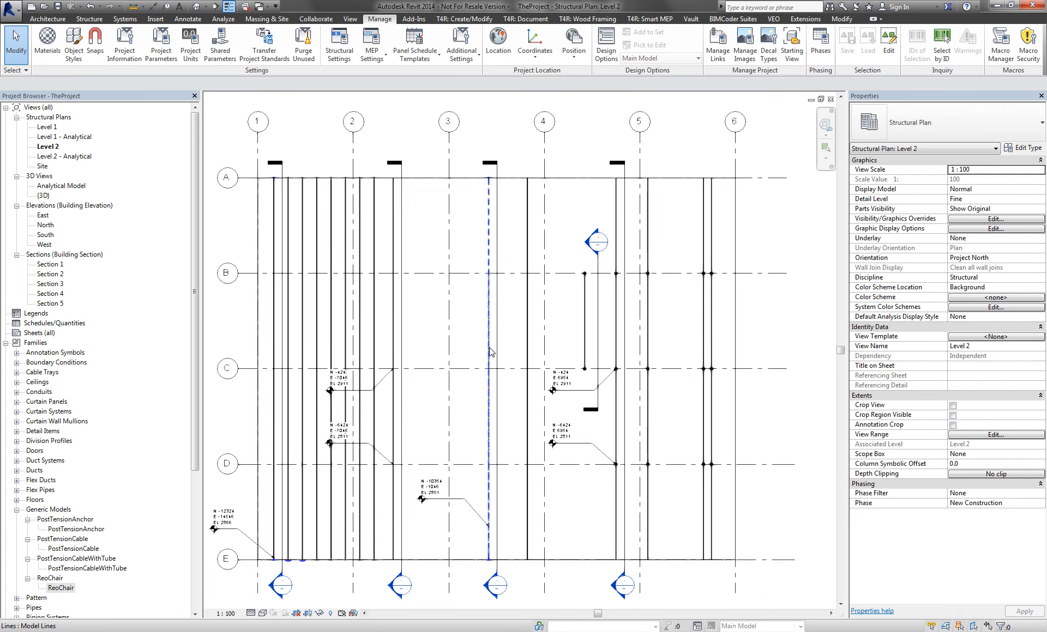
pyautogui.doubleClick(51, 283)
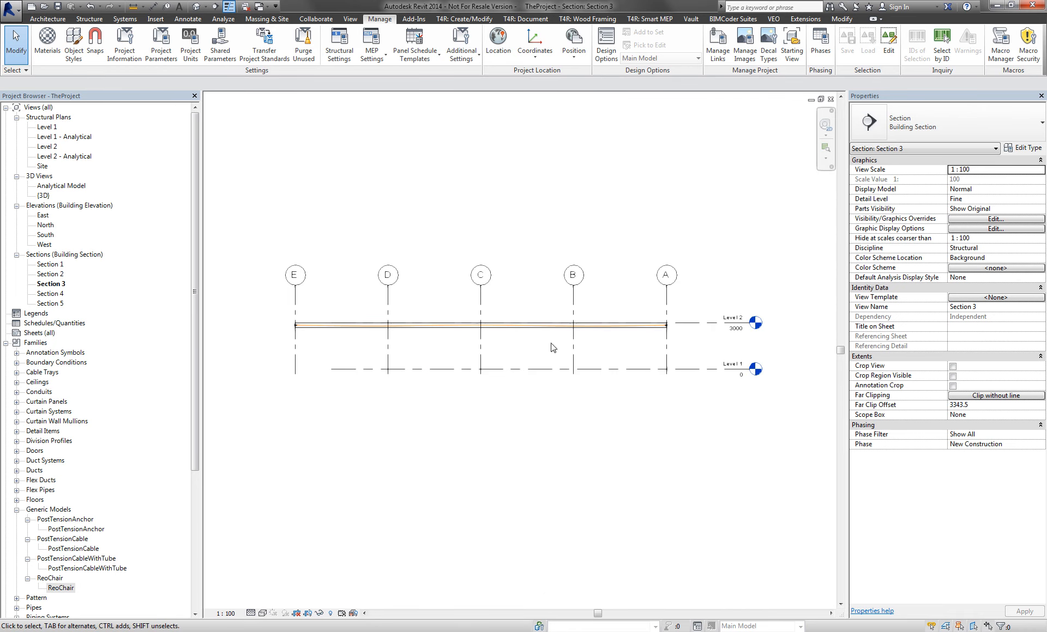
pyautogui.doubleClick(48, 146)
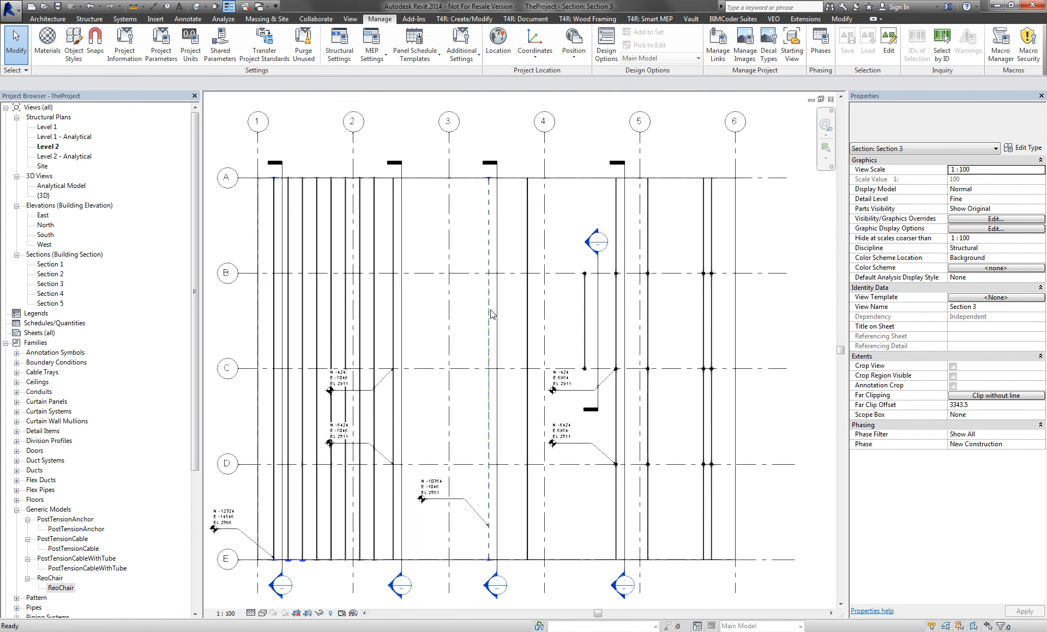
pyautogui.moveTo(488, 315)
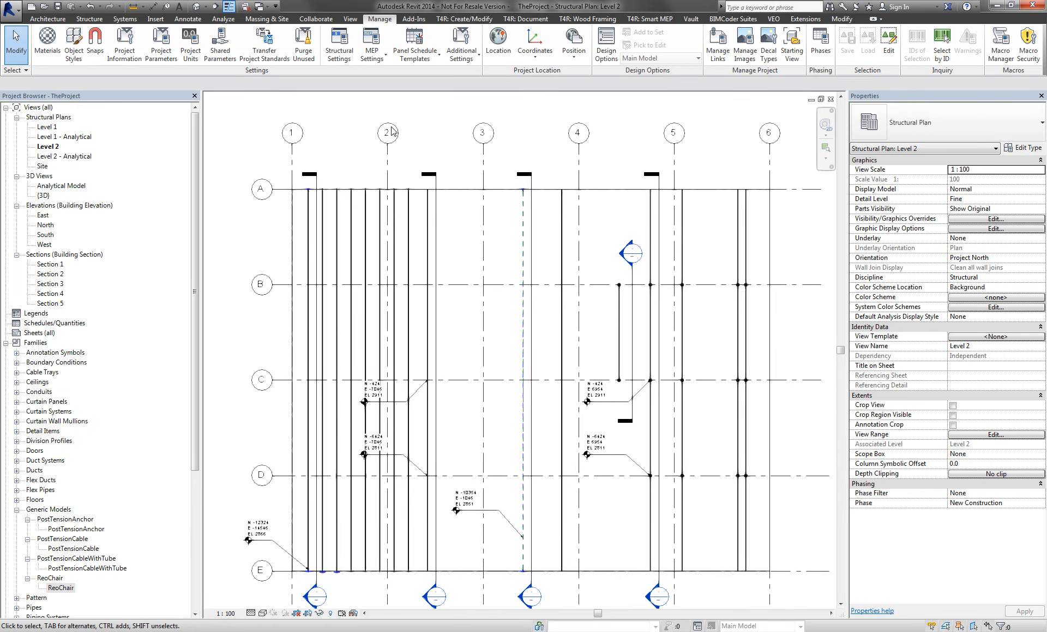
pyautogui.moveTo(503, 317)
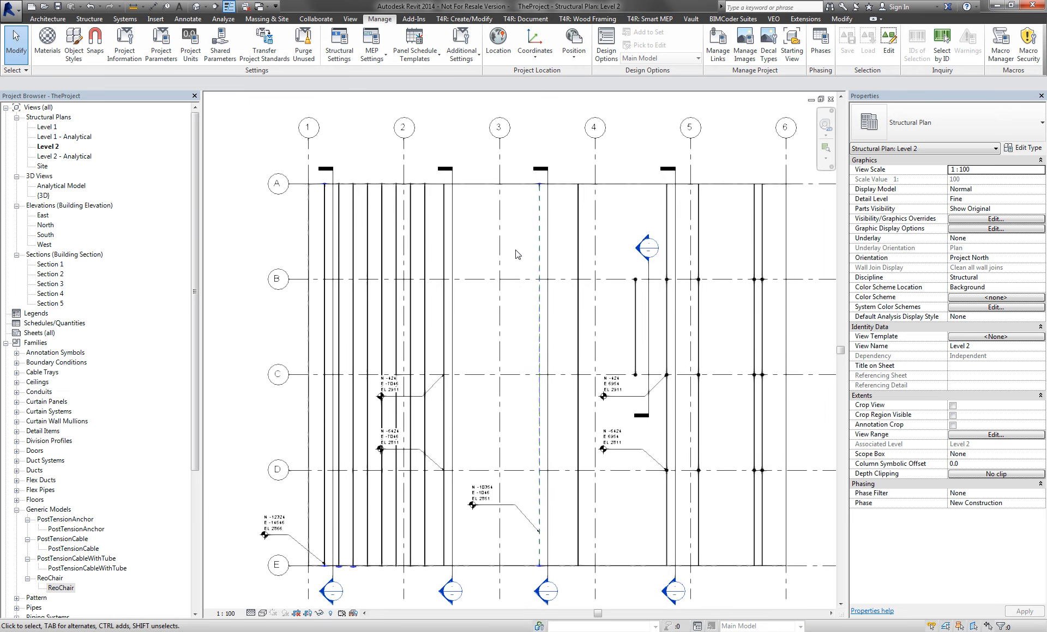
# Draw a reference plane beside the grid 3 cable and begin naming it 'Ca'
pyautogui.click(307, 127)
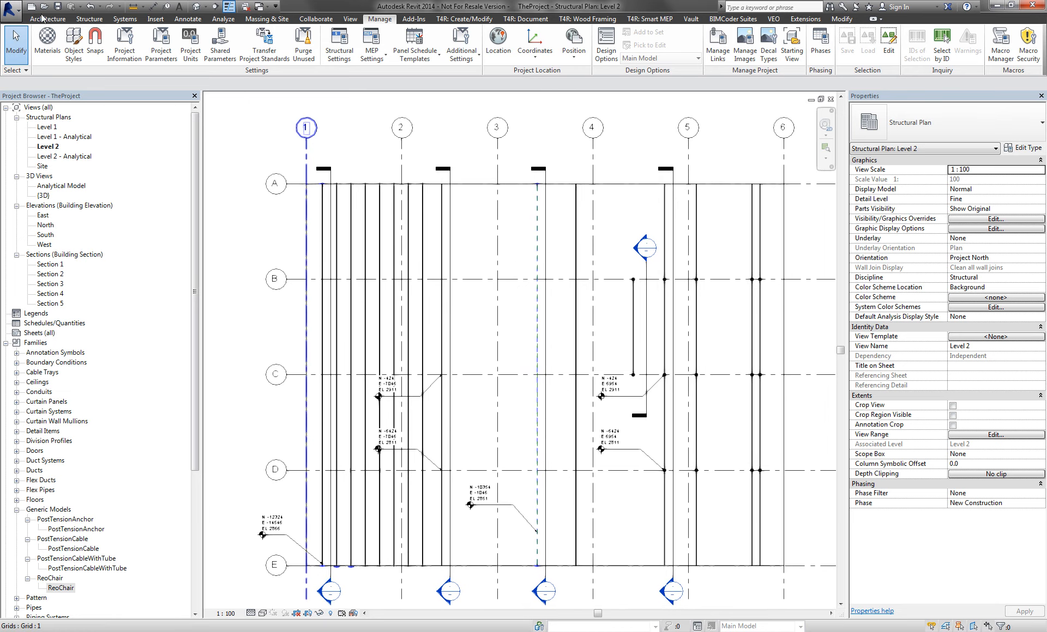
pyautogui.click(46, 18)
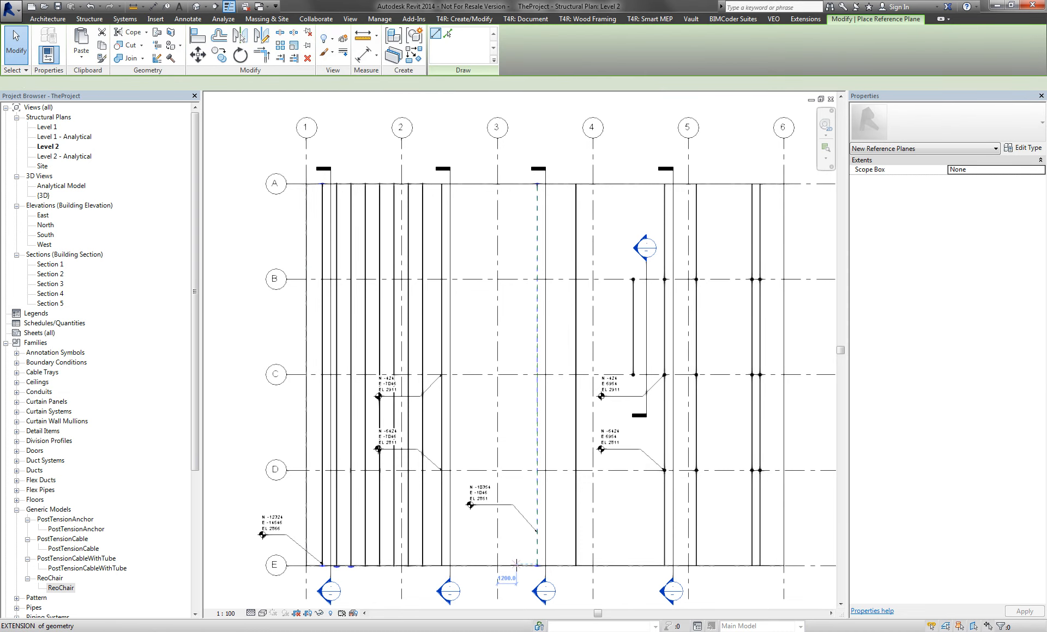
pyautogui.click(516, 195)
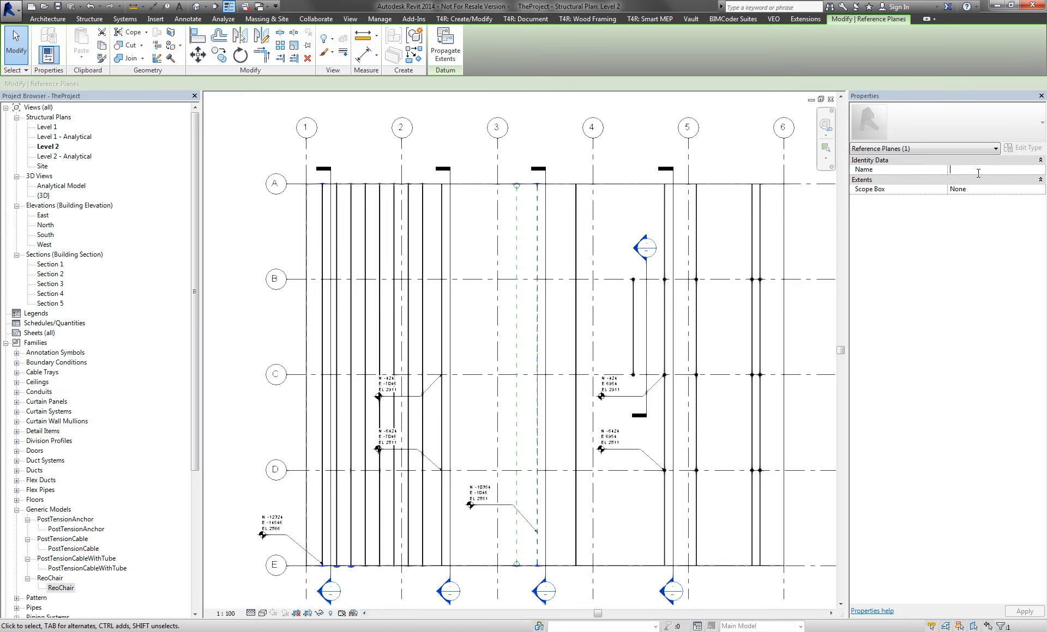
pyautogui.write('Ca')
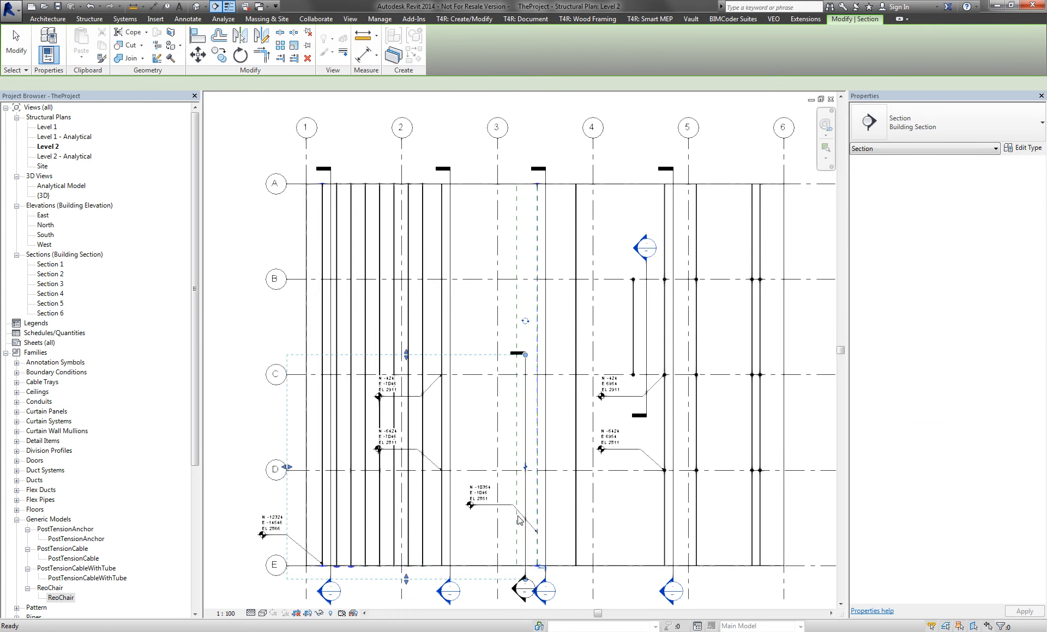
# Select the newly drawn section and open its Section 6 view
pyautogui.click(524, 353)
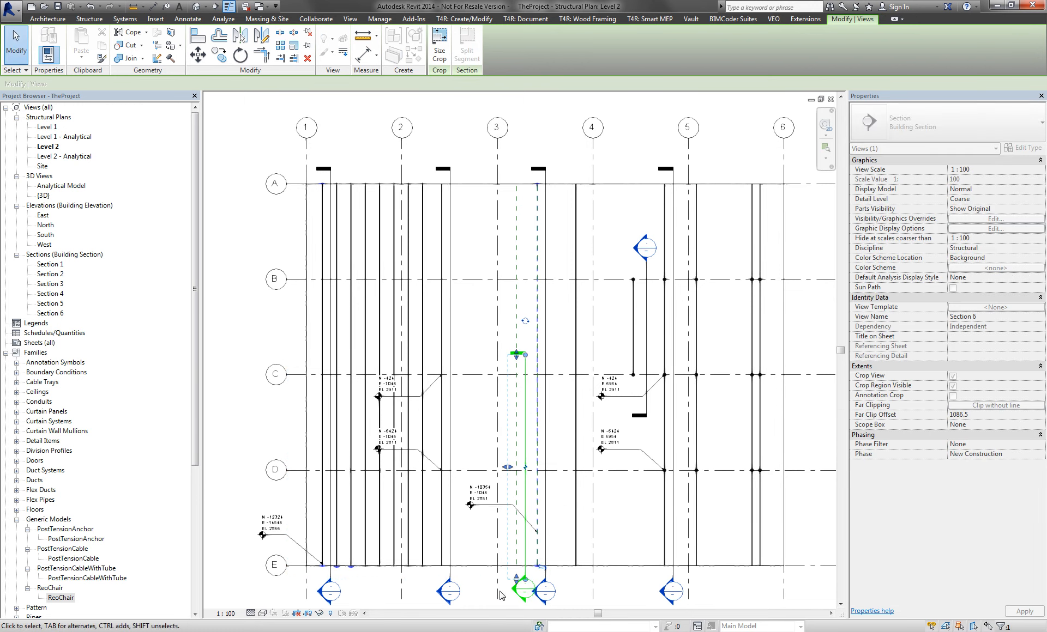
pyautogui.click(350, 18)
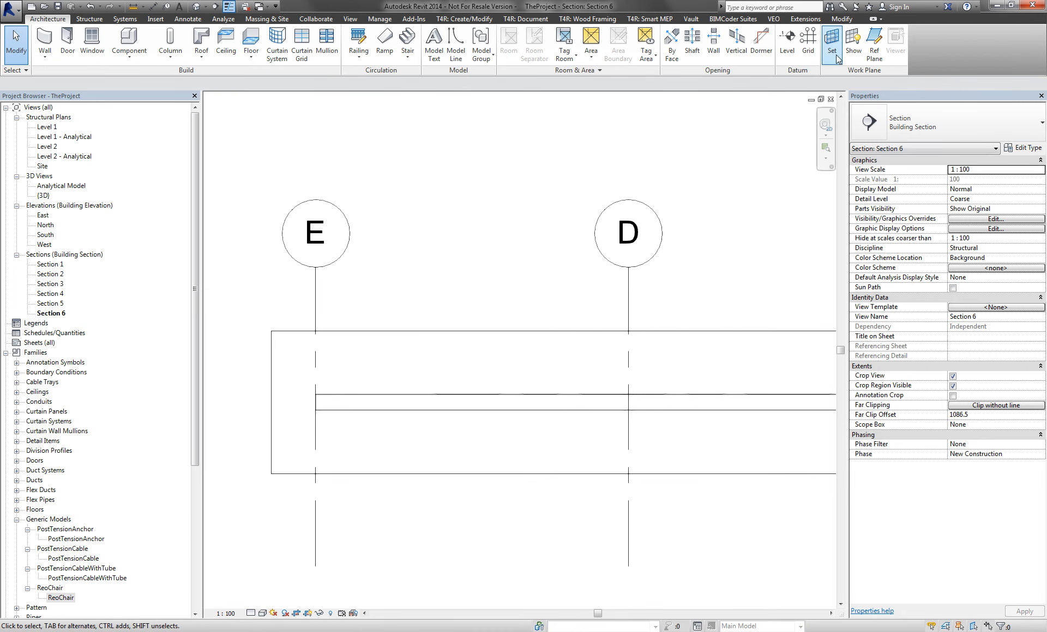
# Set CableRefPlaneVideo as the work plane and draw a spline cable from grid E through the slab
pyautogui.click(831, 41)
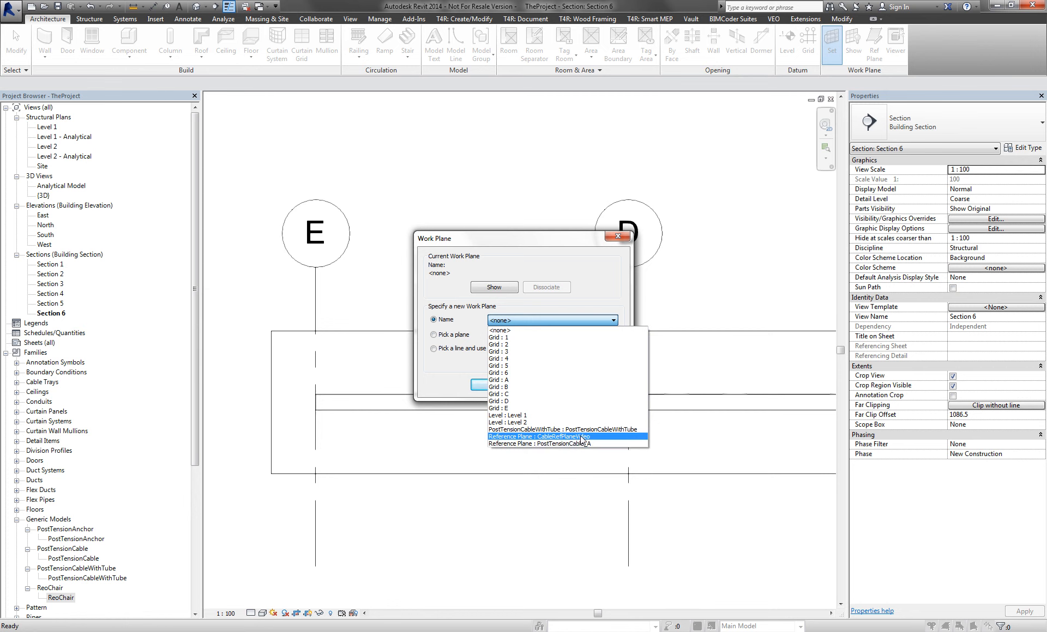
pyautogui.click(615, 237)
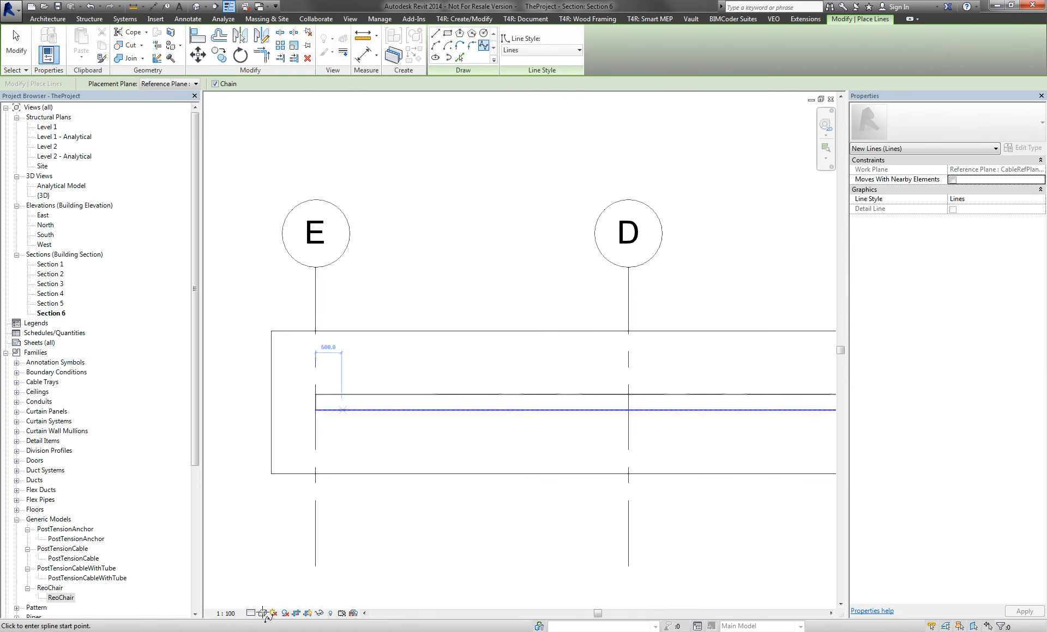
pyautogui.click(263, 612)
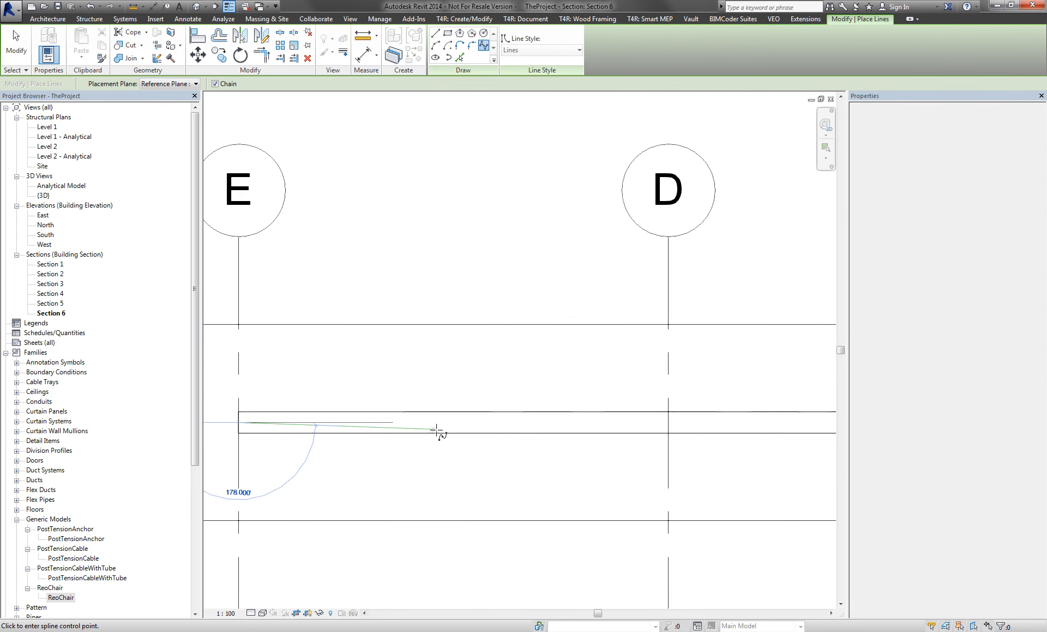
pyautogui.click(667, 422)
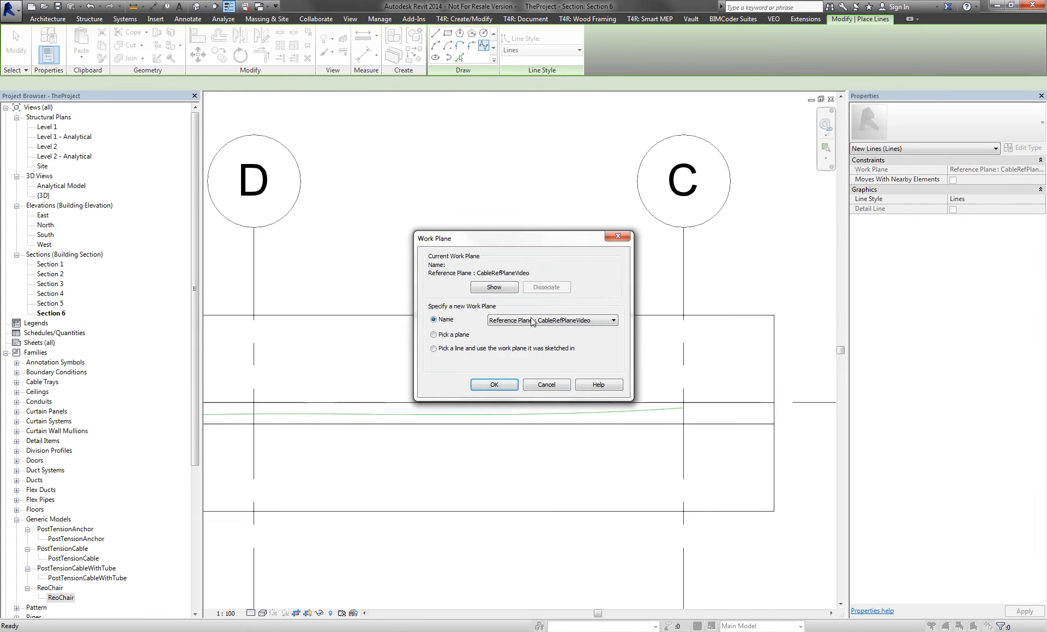
pyautogui.click(494, 385)
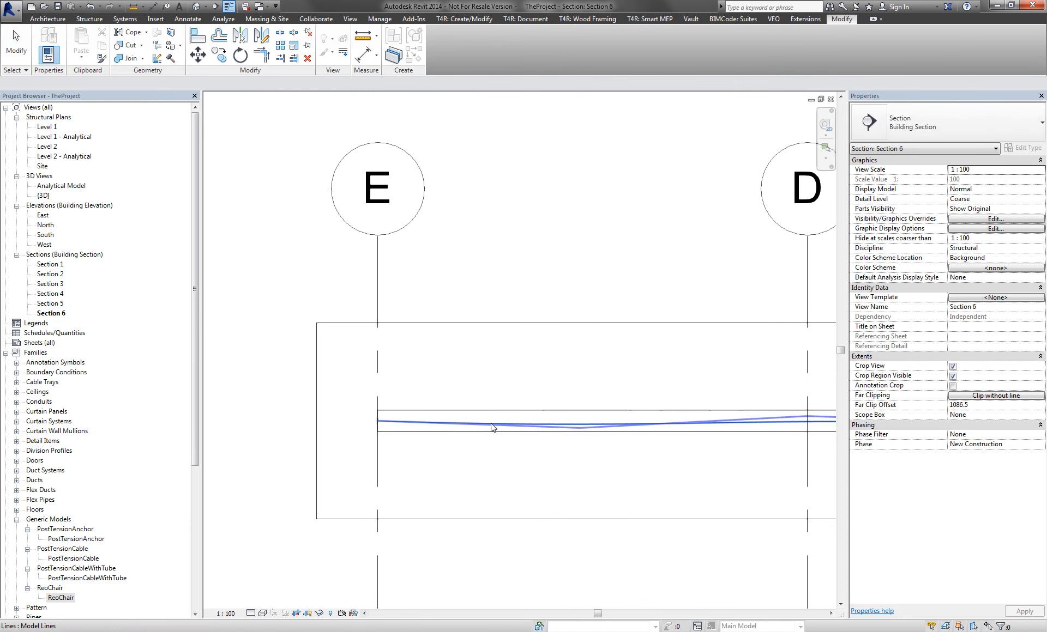
# Give the spline the PostTensionCable line style and set the view scale to 1:5
pyautogui.click(494, 428)
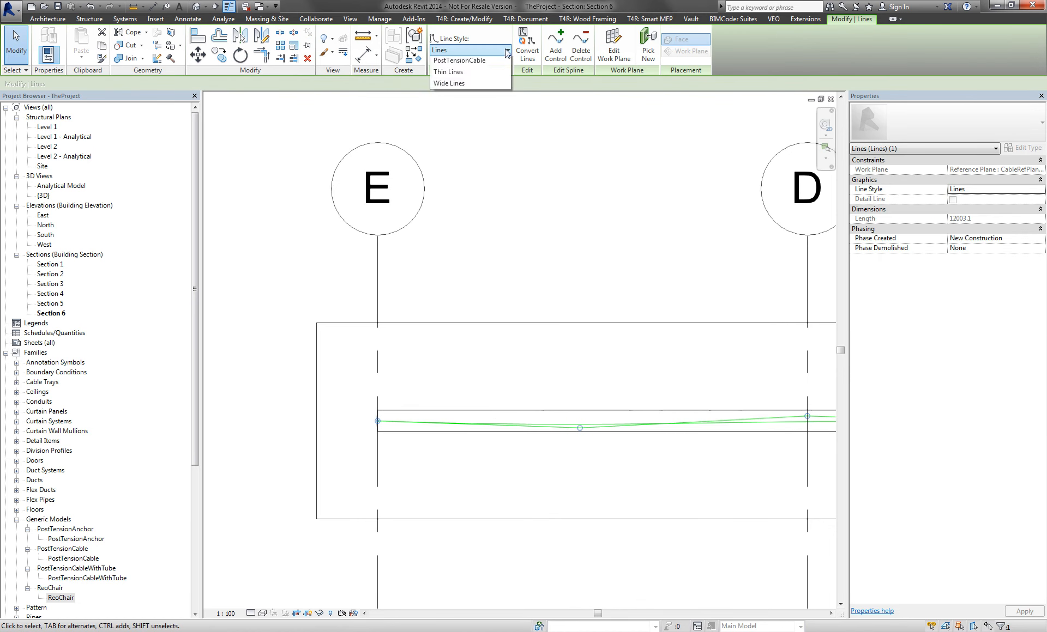
pyautogui.click(460, 60)
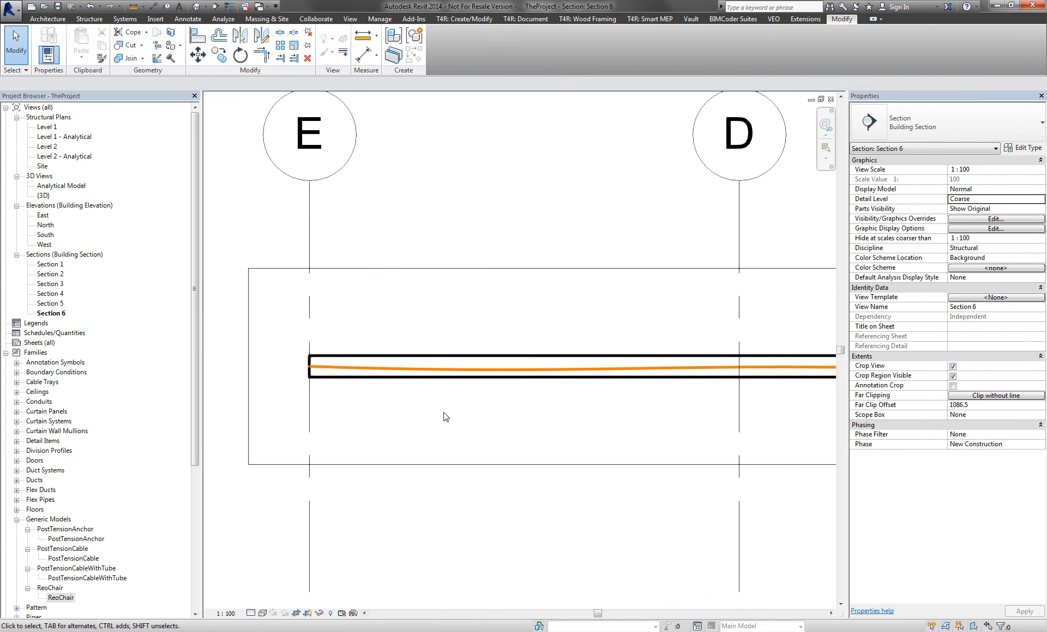
pyautogui.click(223, 613)
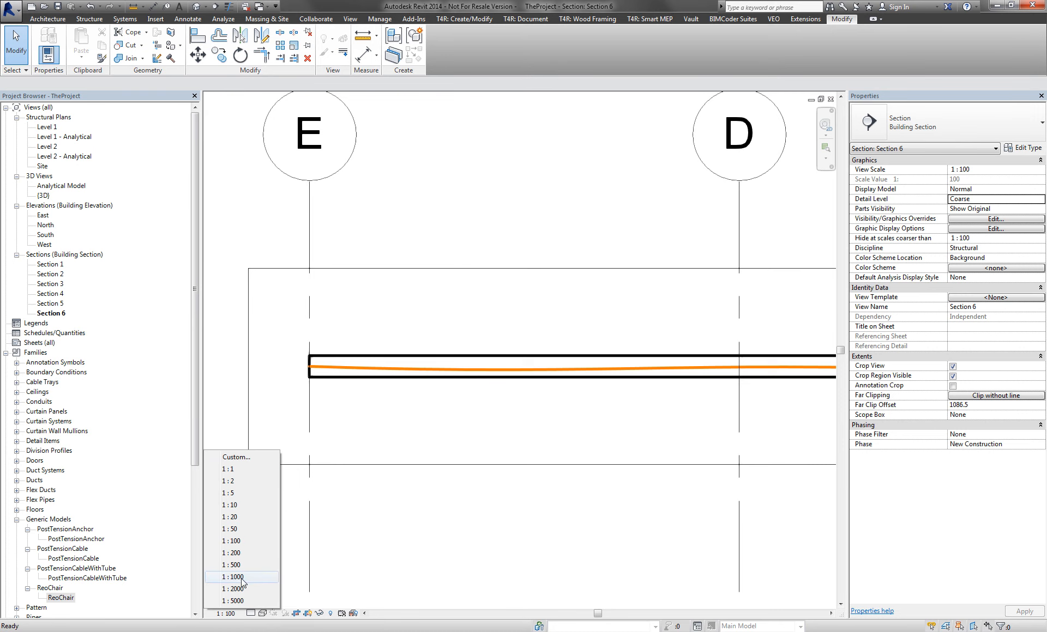
pyautogui.click(234, 577)
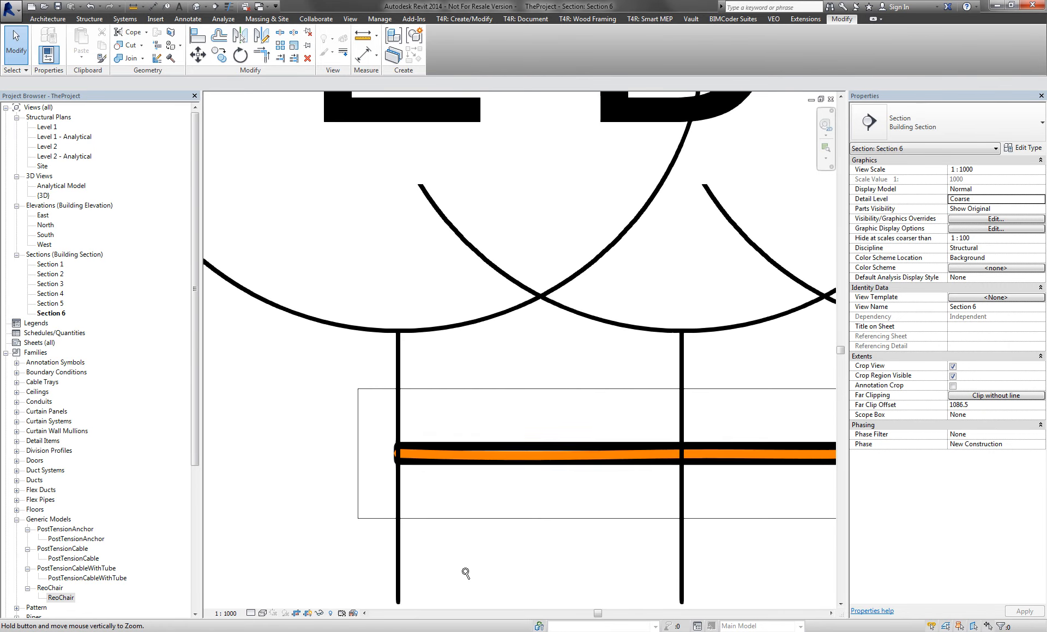
pyautogui.click(223, 612)
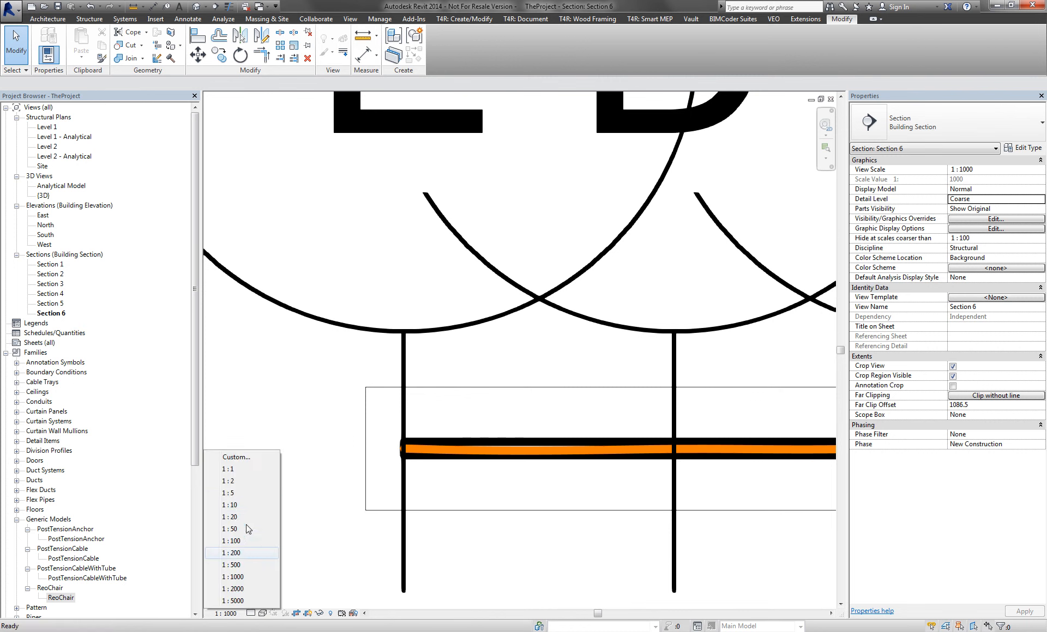
pyautogui.click(229, 493)
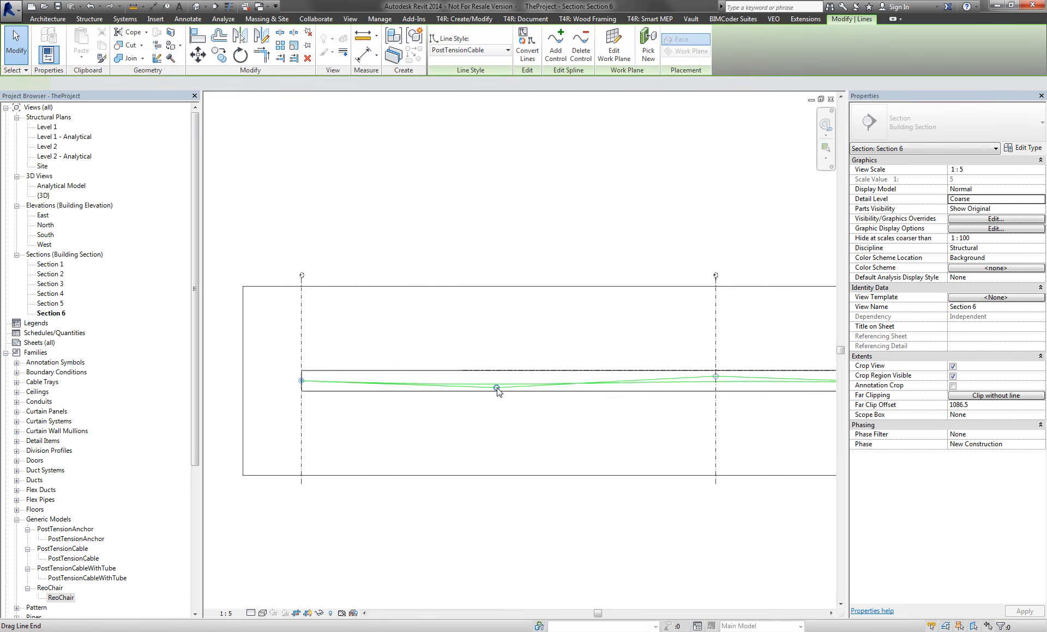
# Drag the spline's control points to reshape the cable profile
pyautogui.moveTo(497, 389); pyautogui.dragTo(504, 341)
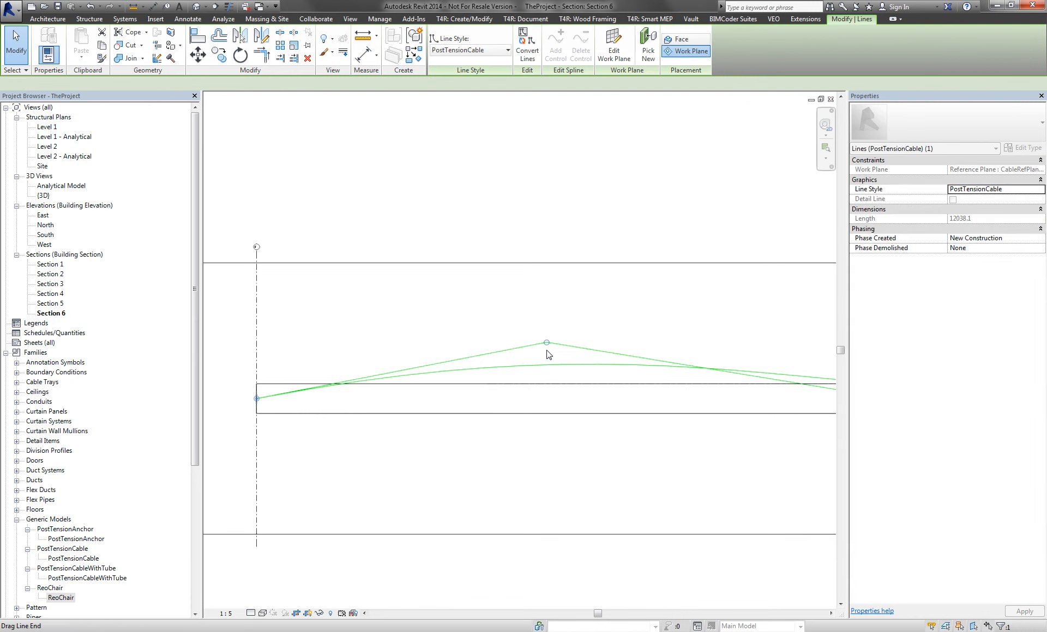
pyautogui.moveTo(548, 342); pyautogui.dragTo(545, 410)
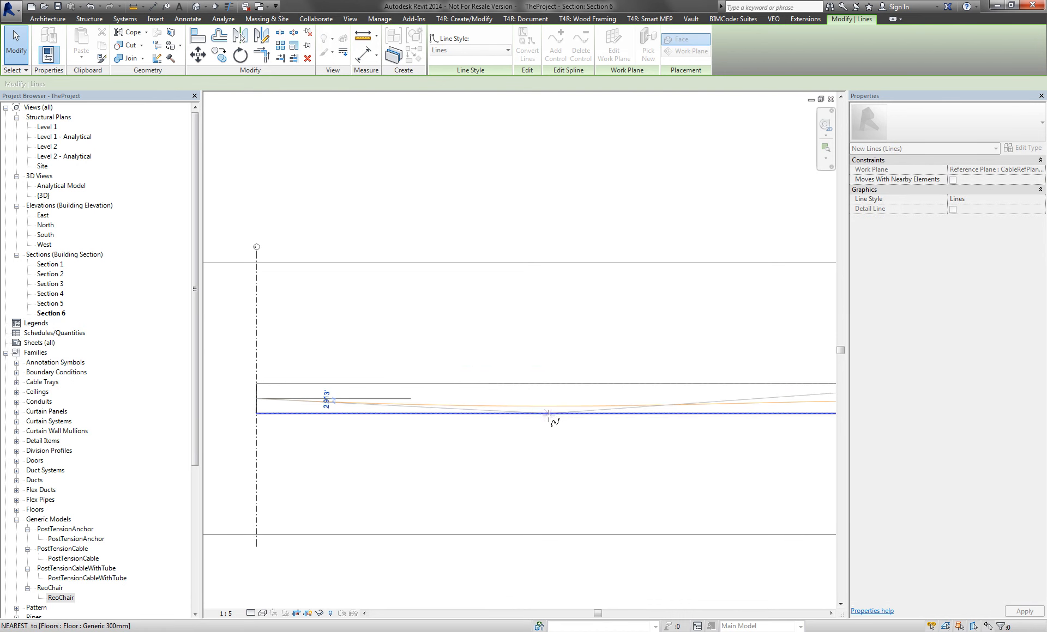
pyautogui.moveTo(551, 413); pyautogui.dragTo(560, 420)
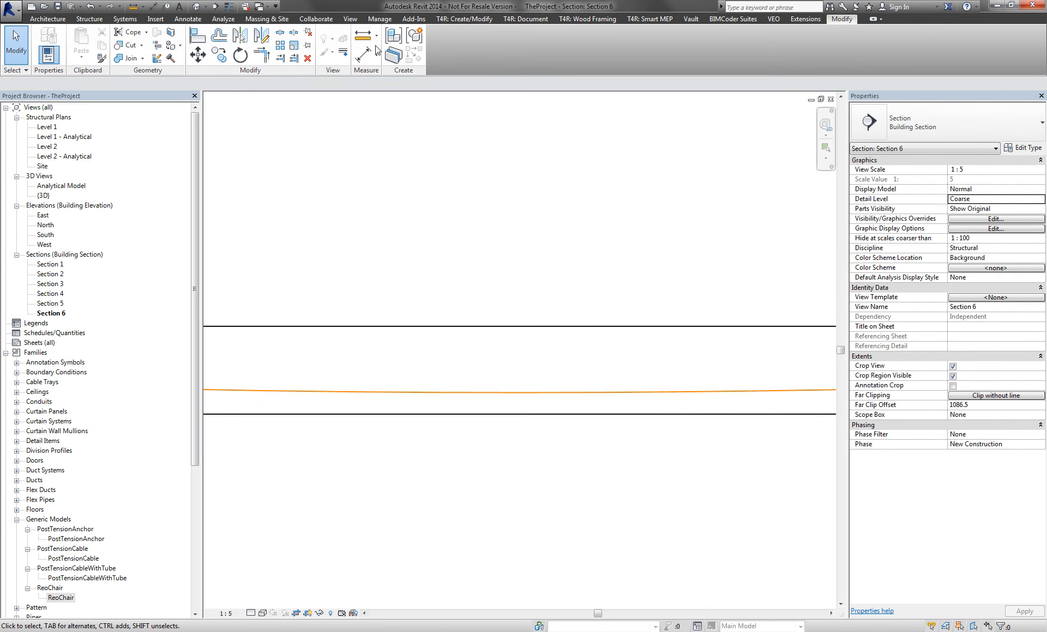
pyautogui.click(363, 36)
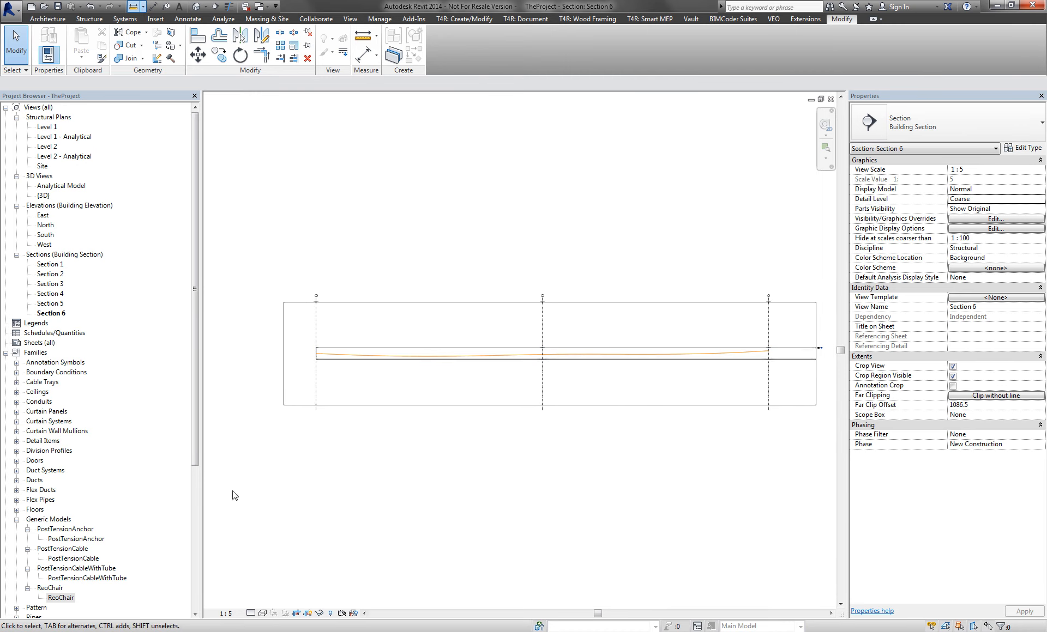
# Set Section 6 to 1:50 scale and close its window
pyautogui.click(224, 613)
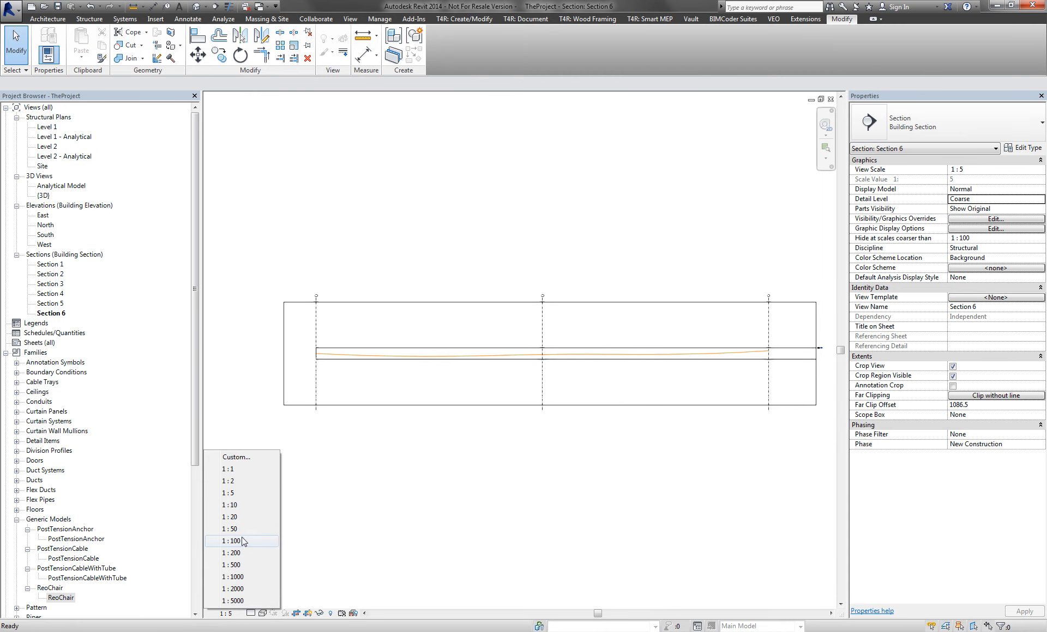
pyautogui.click(232, 540)
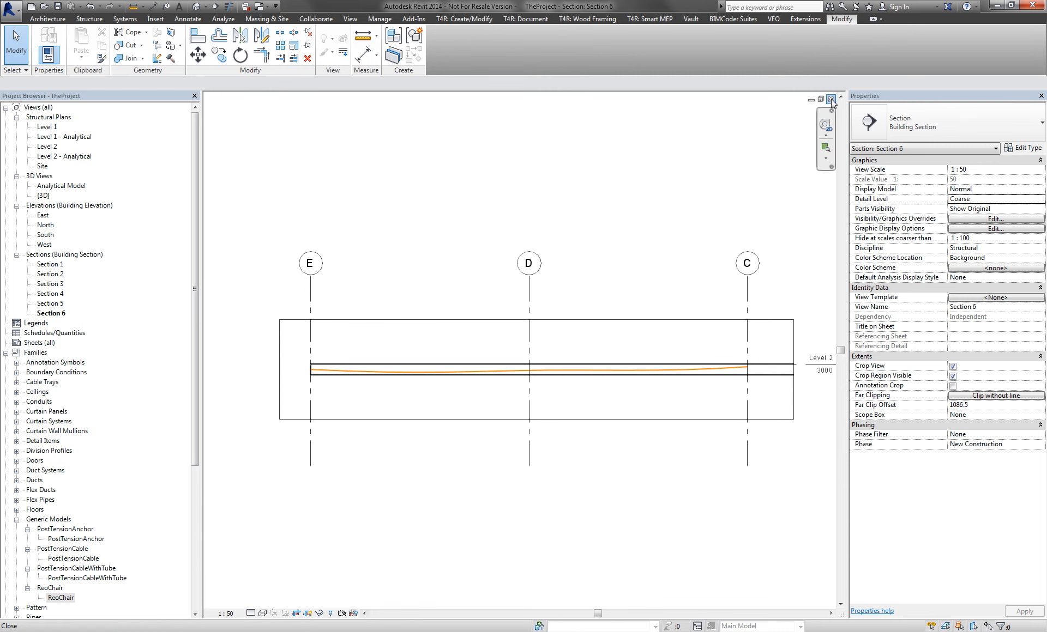
pyautogui.doubleClick(49, 146)
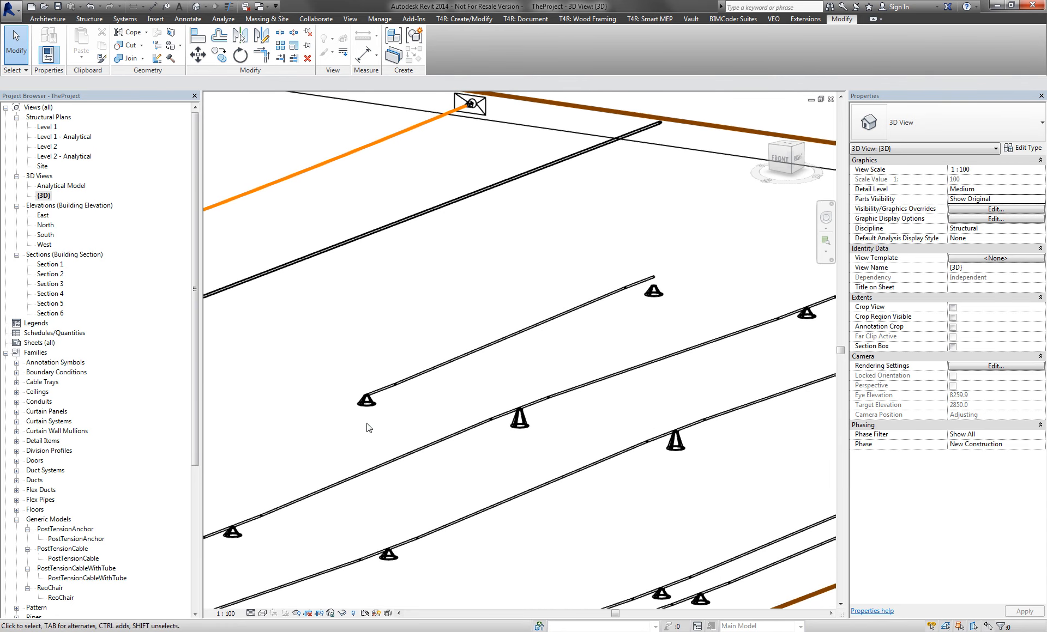
pyautogui.click(367, 400)
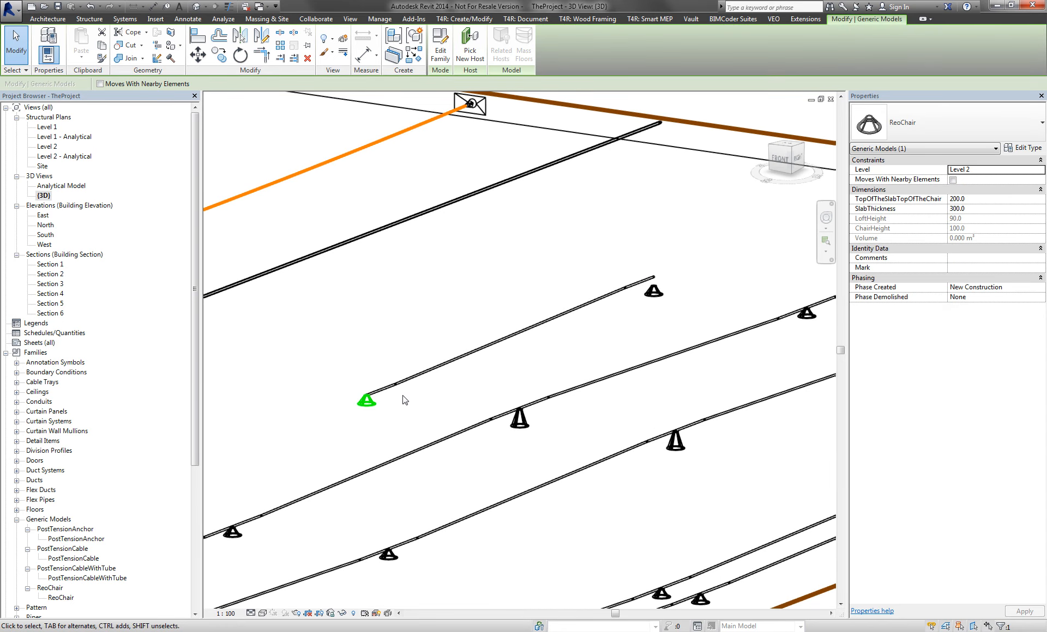
pyautogui.click(521, 350)
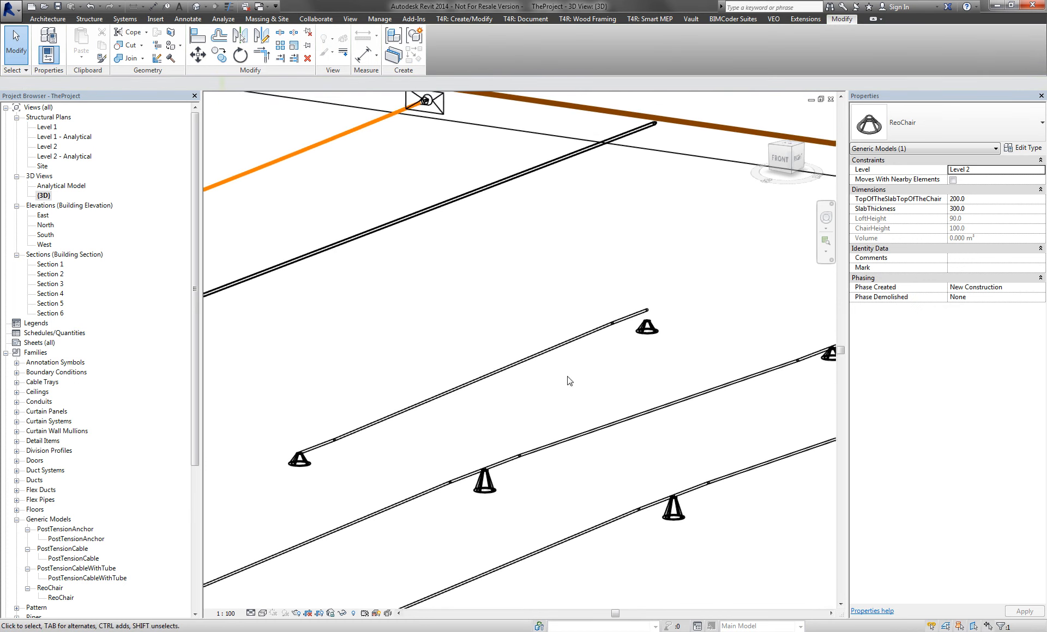
pyautogui.click(645, 326)
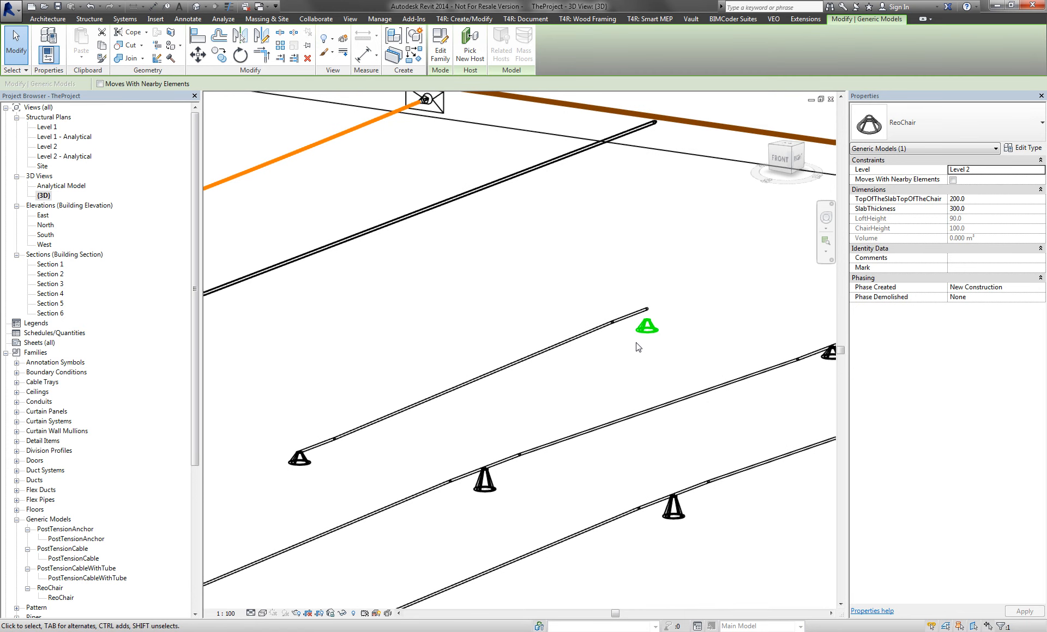
pyautogui.moveTo(978, 222)
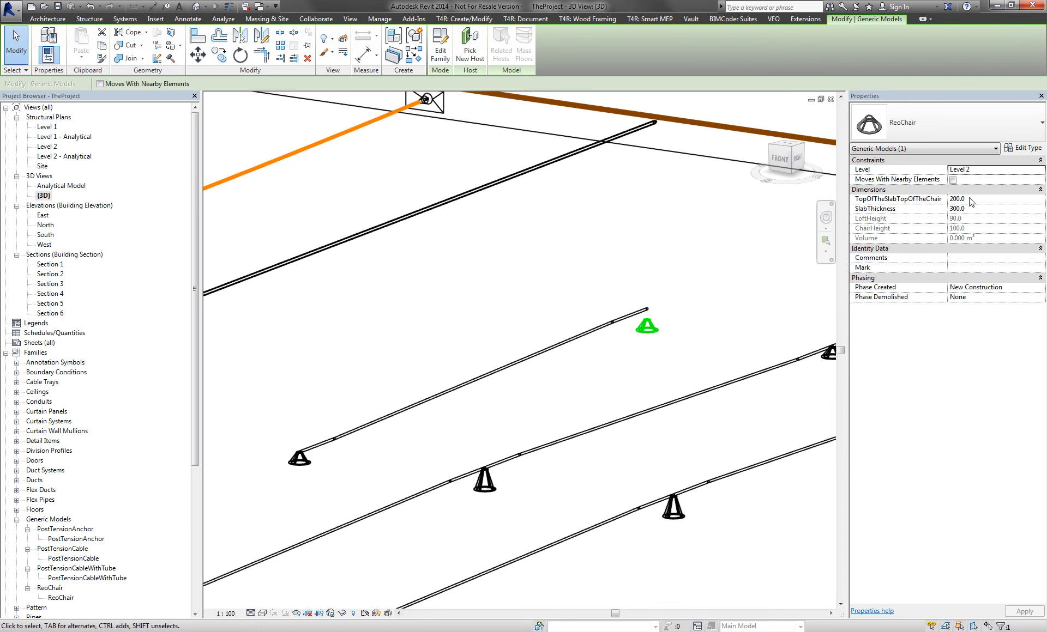
pyautogui.write('100')
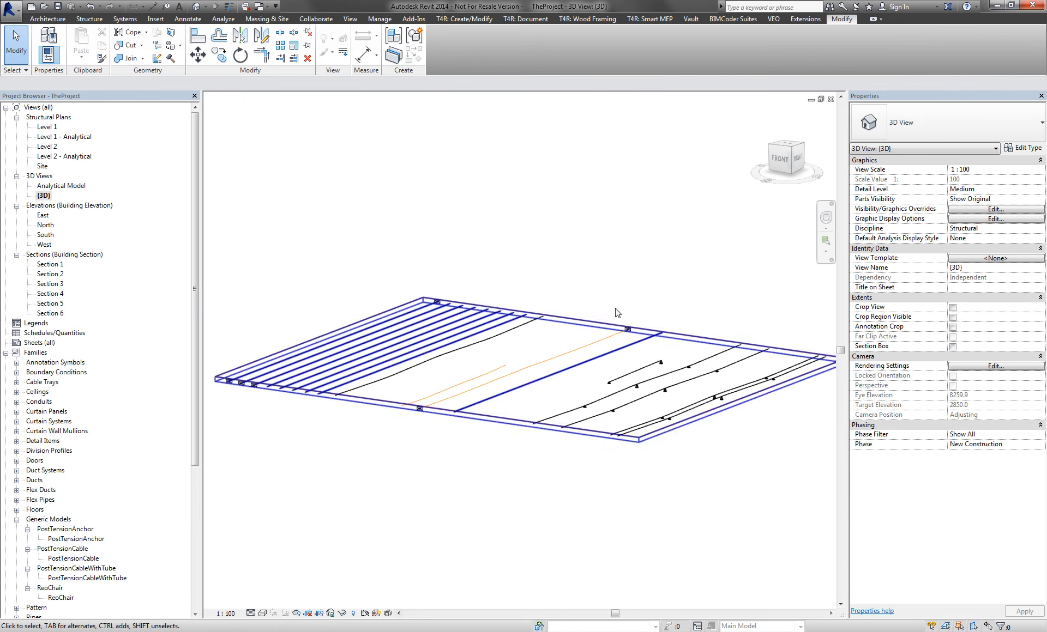
# Review Sections 2, 1 and 4, then reopen the Level 2 structural plan
pyautogui.doubleClick(52, 274)
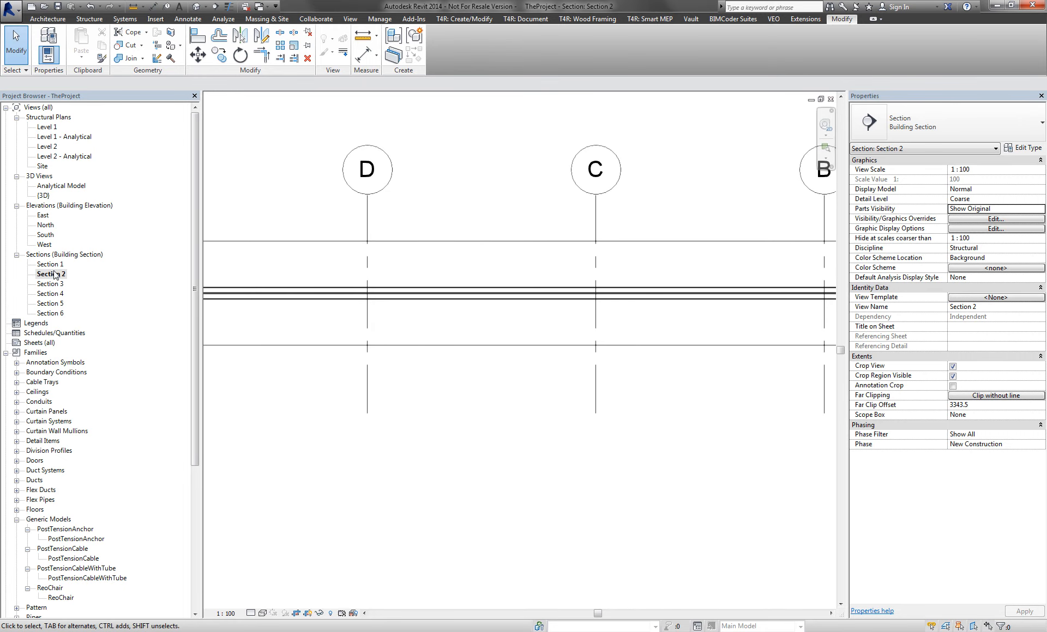
pyautogui.doubleClick(49, 264)
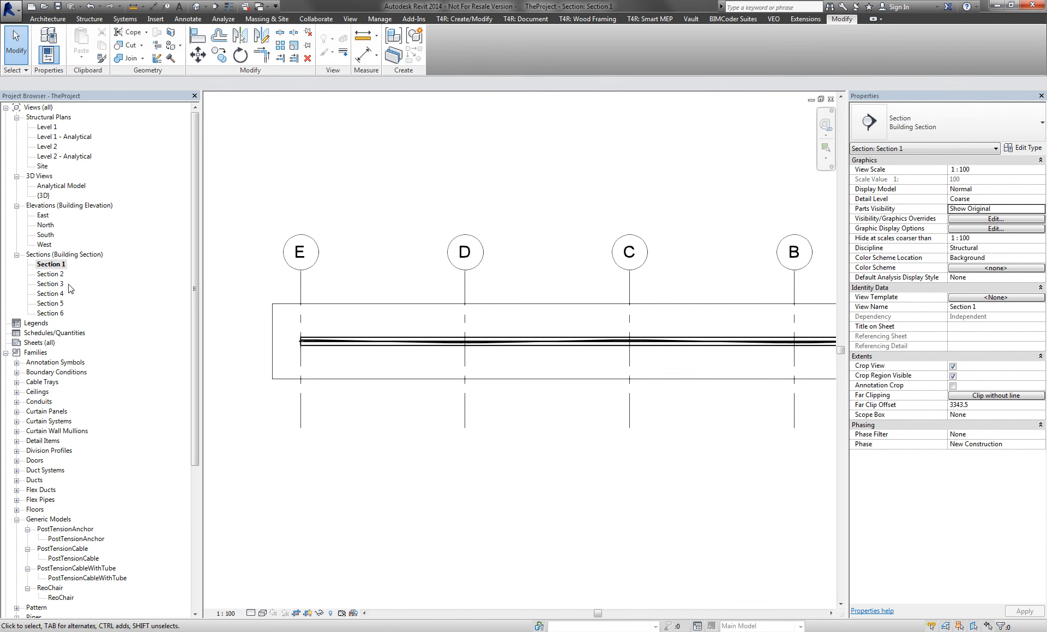
pyautogui.doubleClick(50, 294)
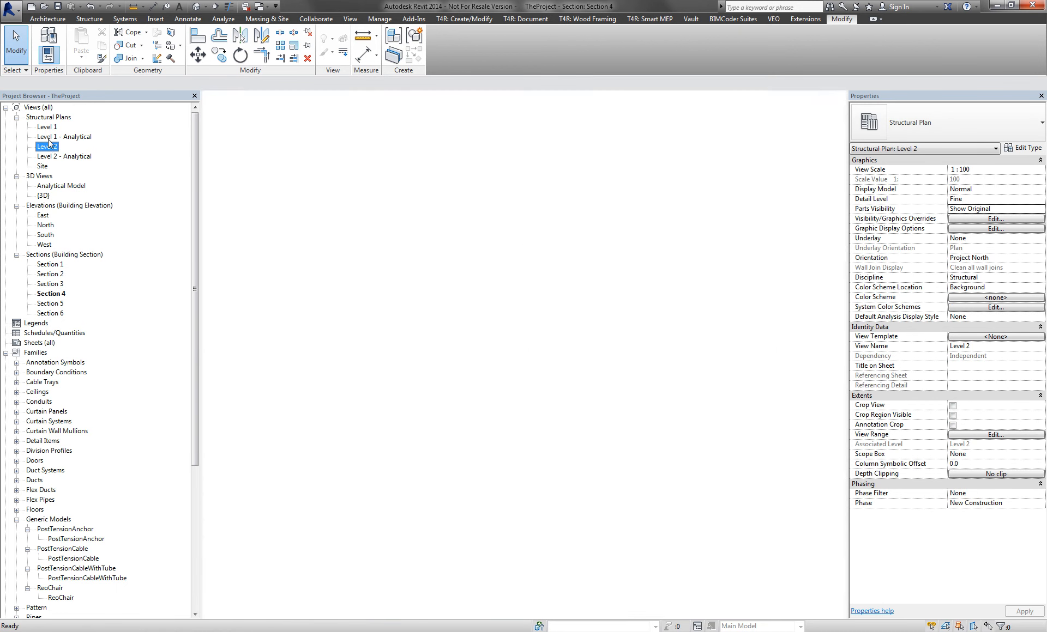
pyautogui.doubleClick(48, 145)
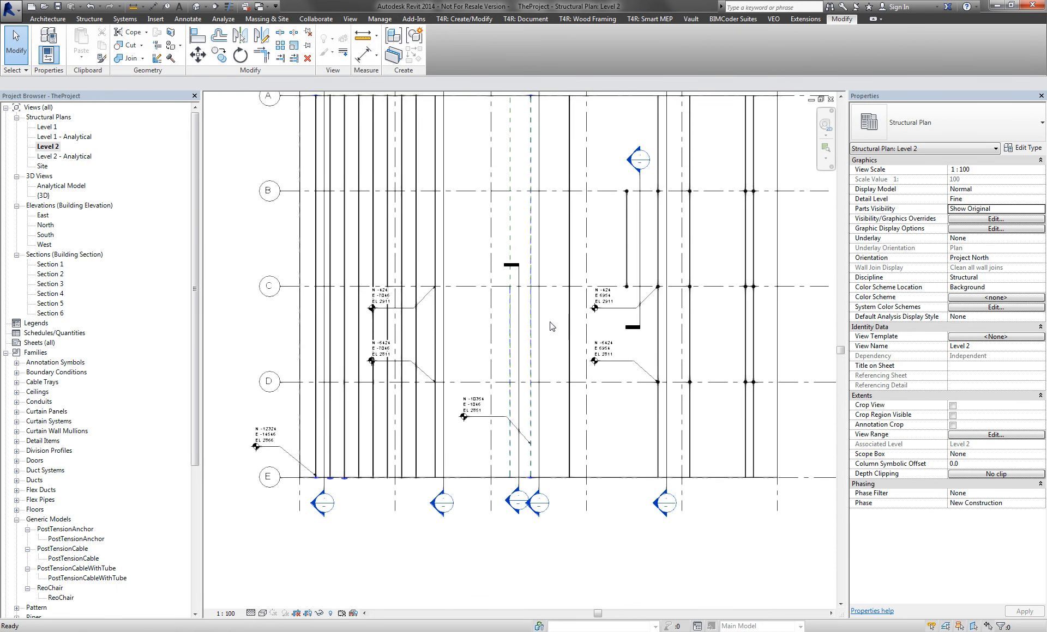